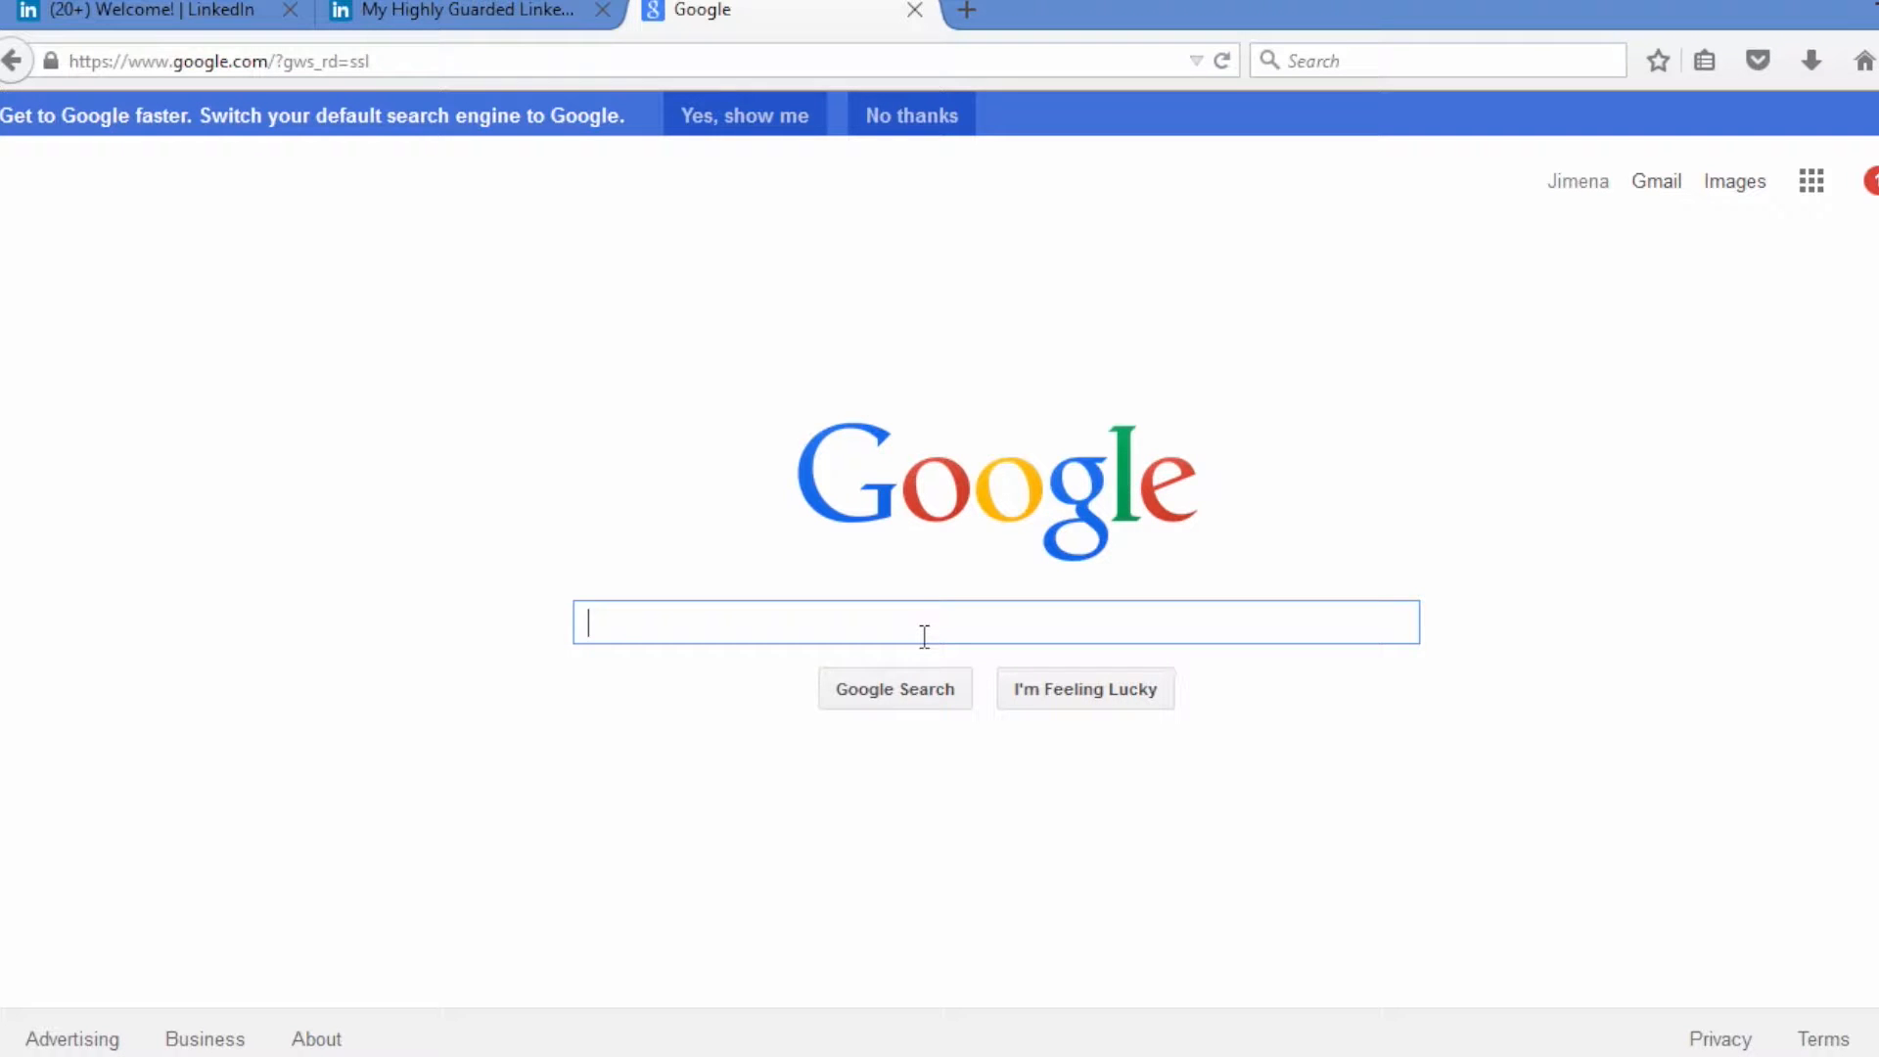
- Search Google for 'google alerts' and go to the Google Alerts monitoring page
text(google alerts)
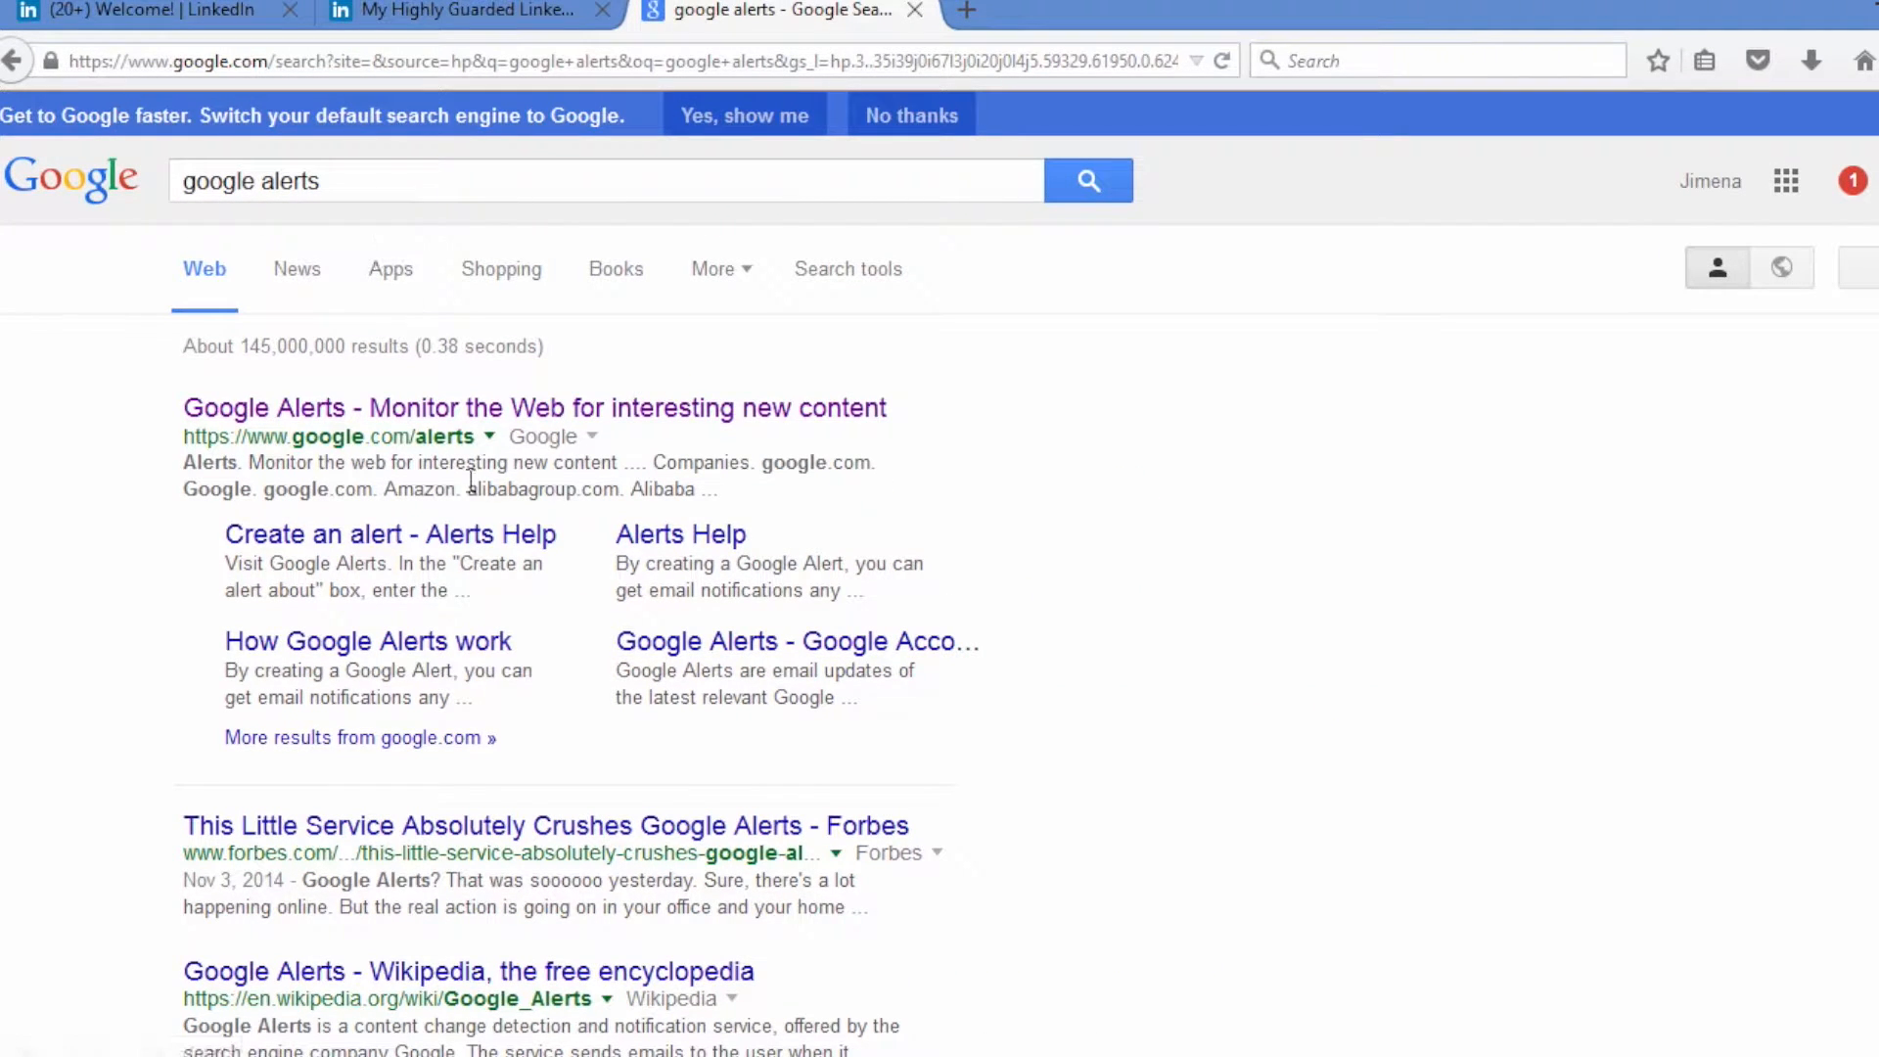
click(532, 407)
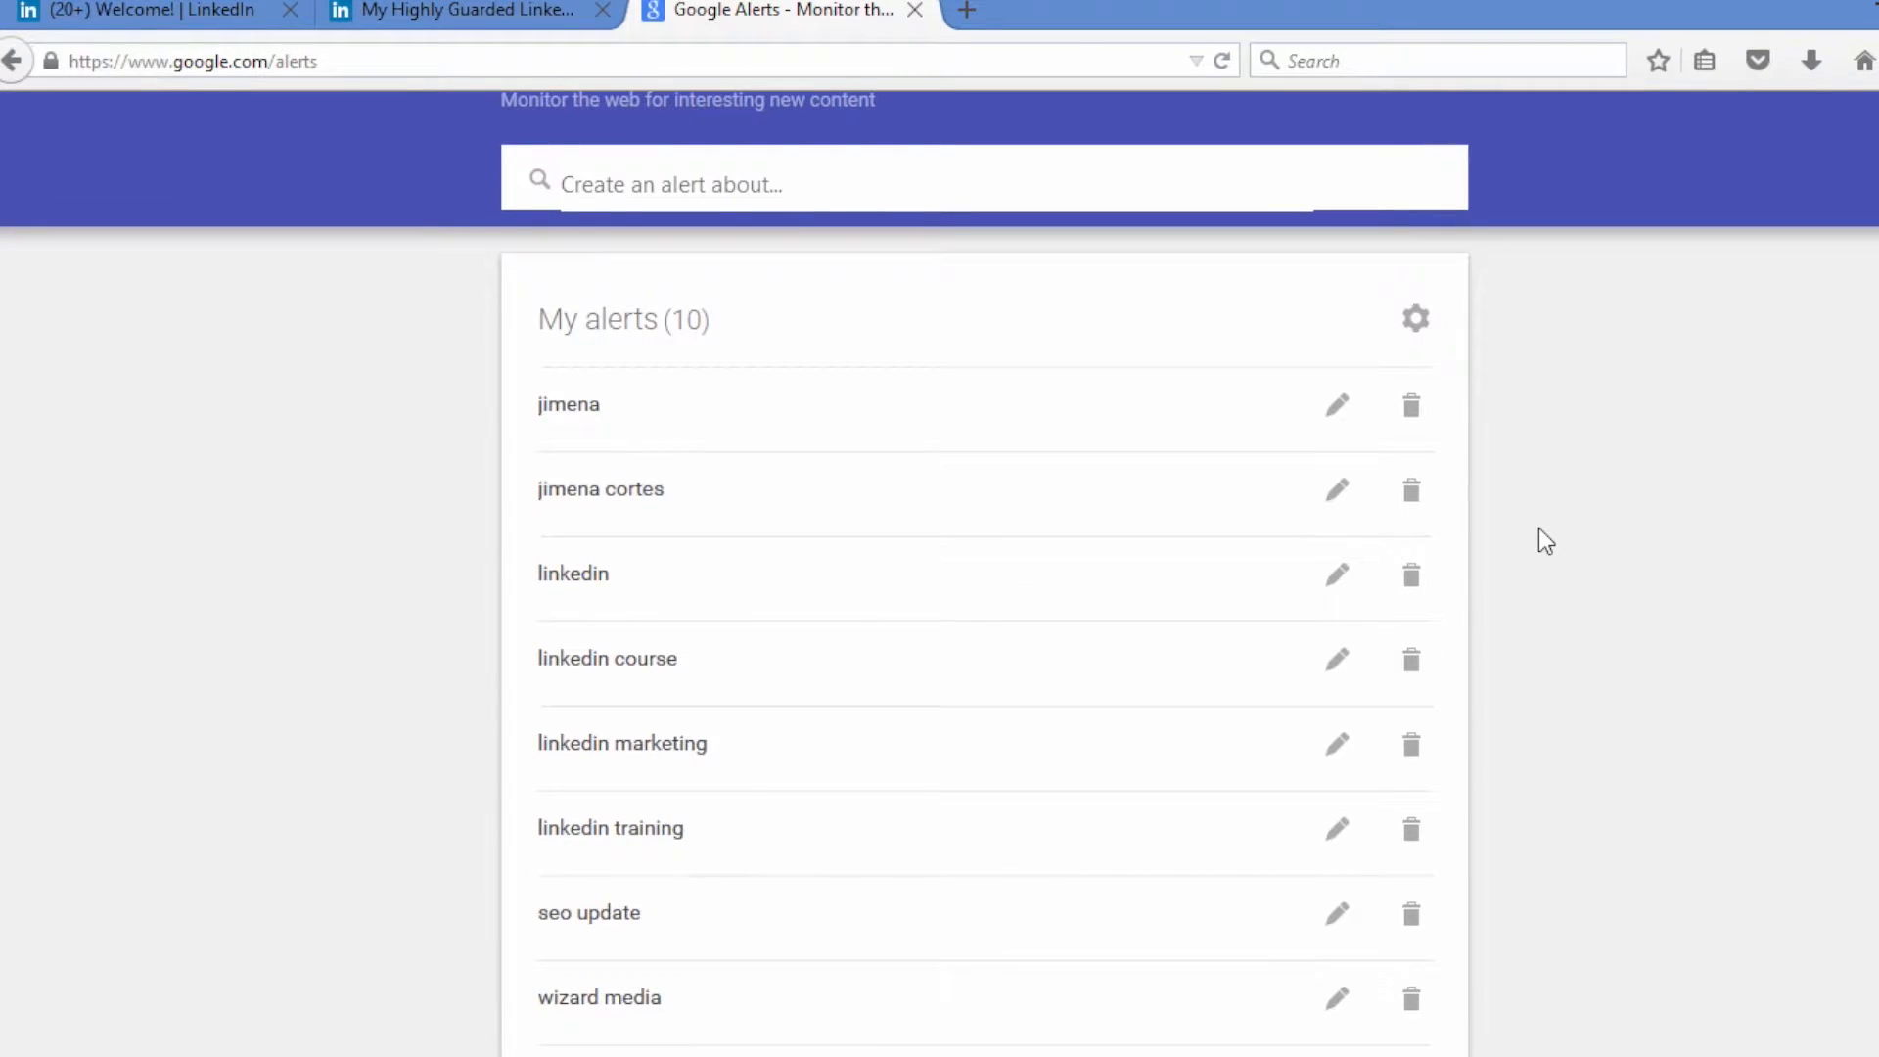
mouse_move(922, 383)
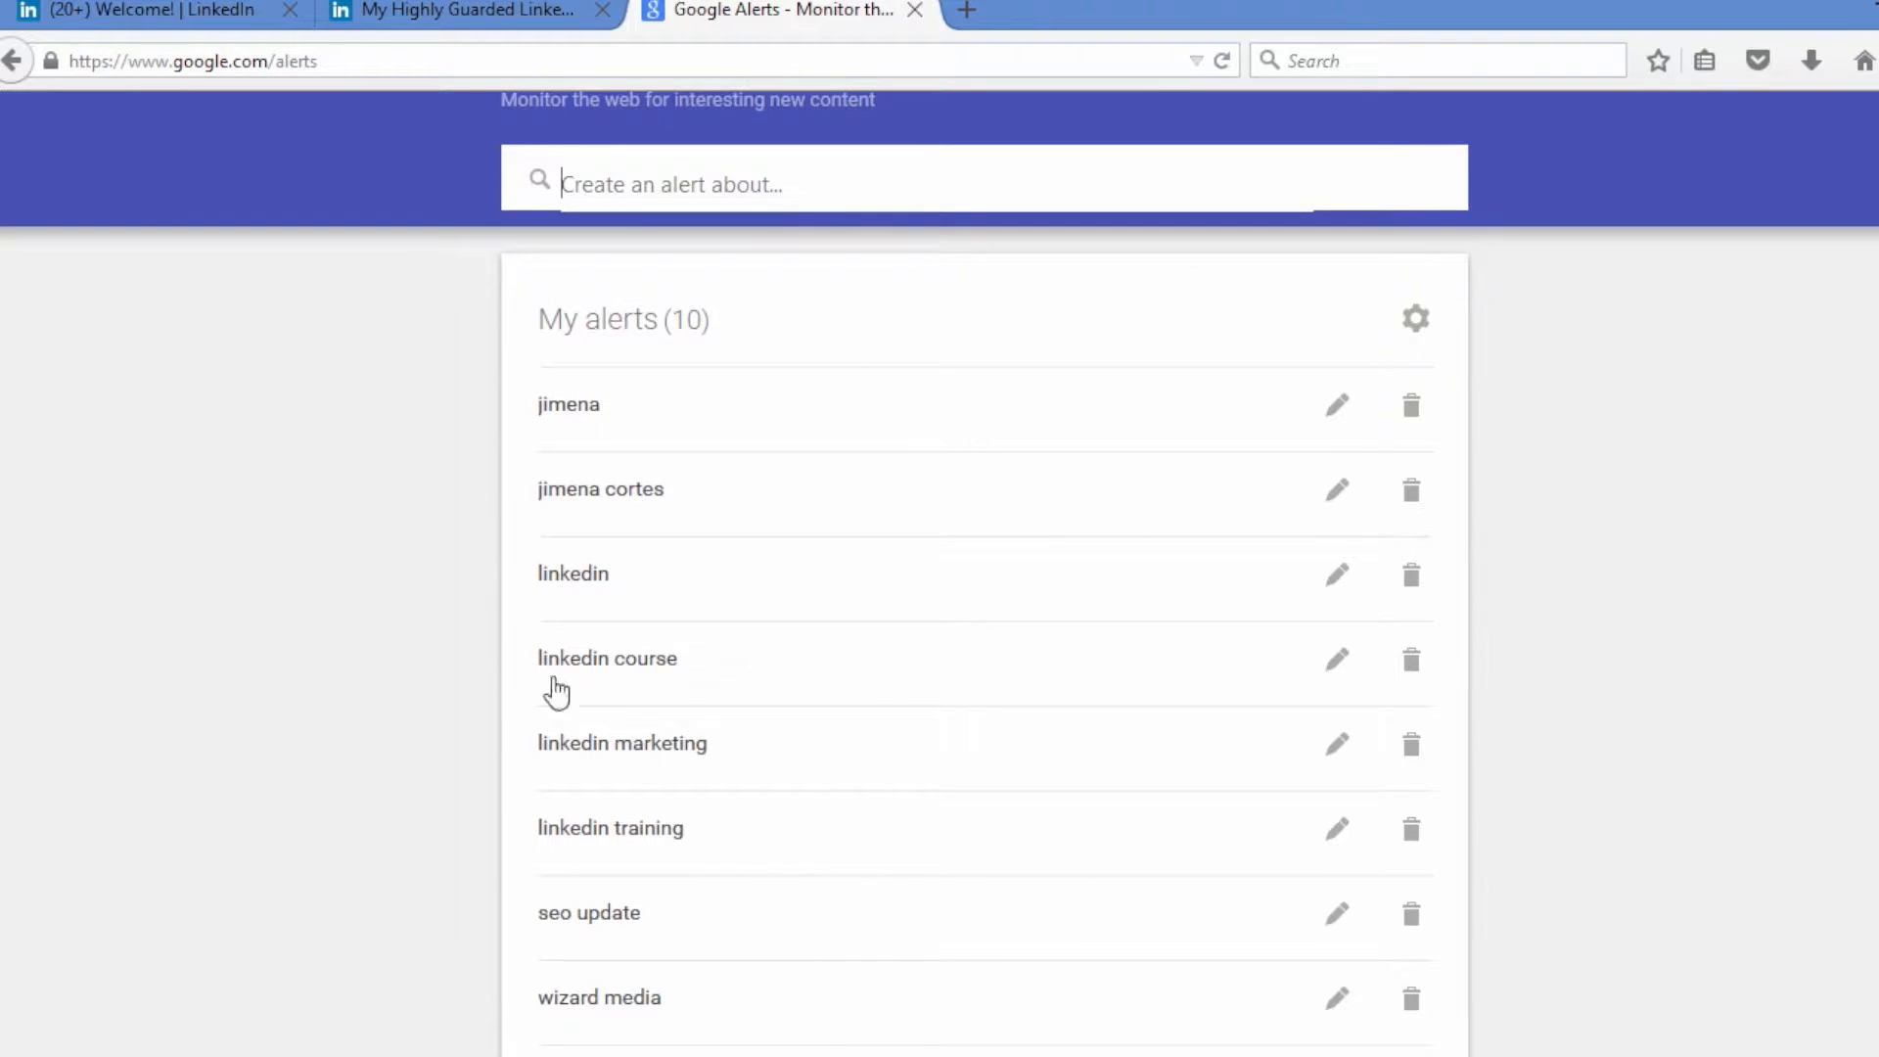
mouse_move(951, 812)
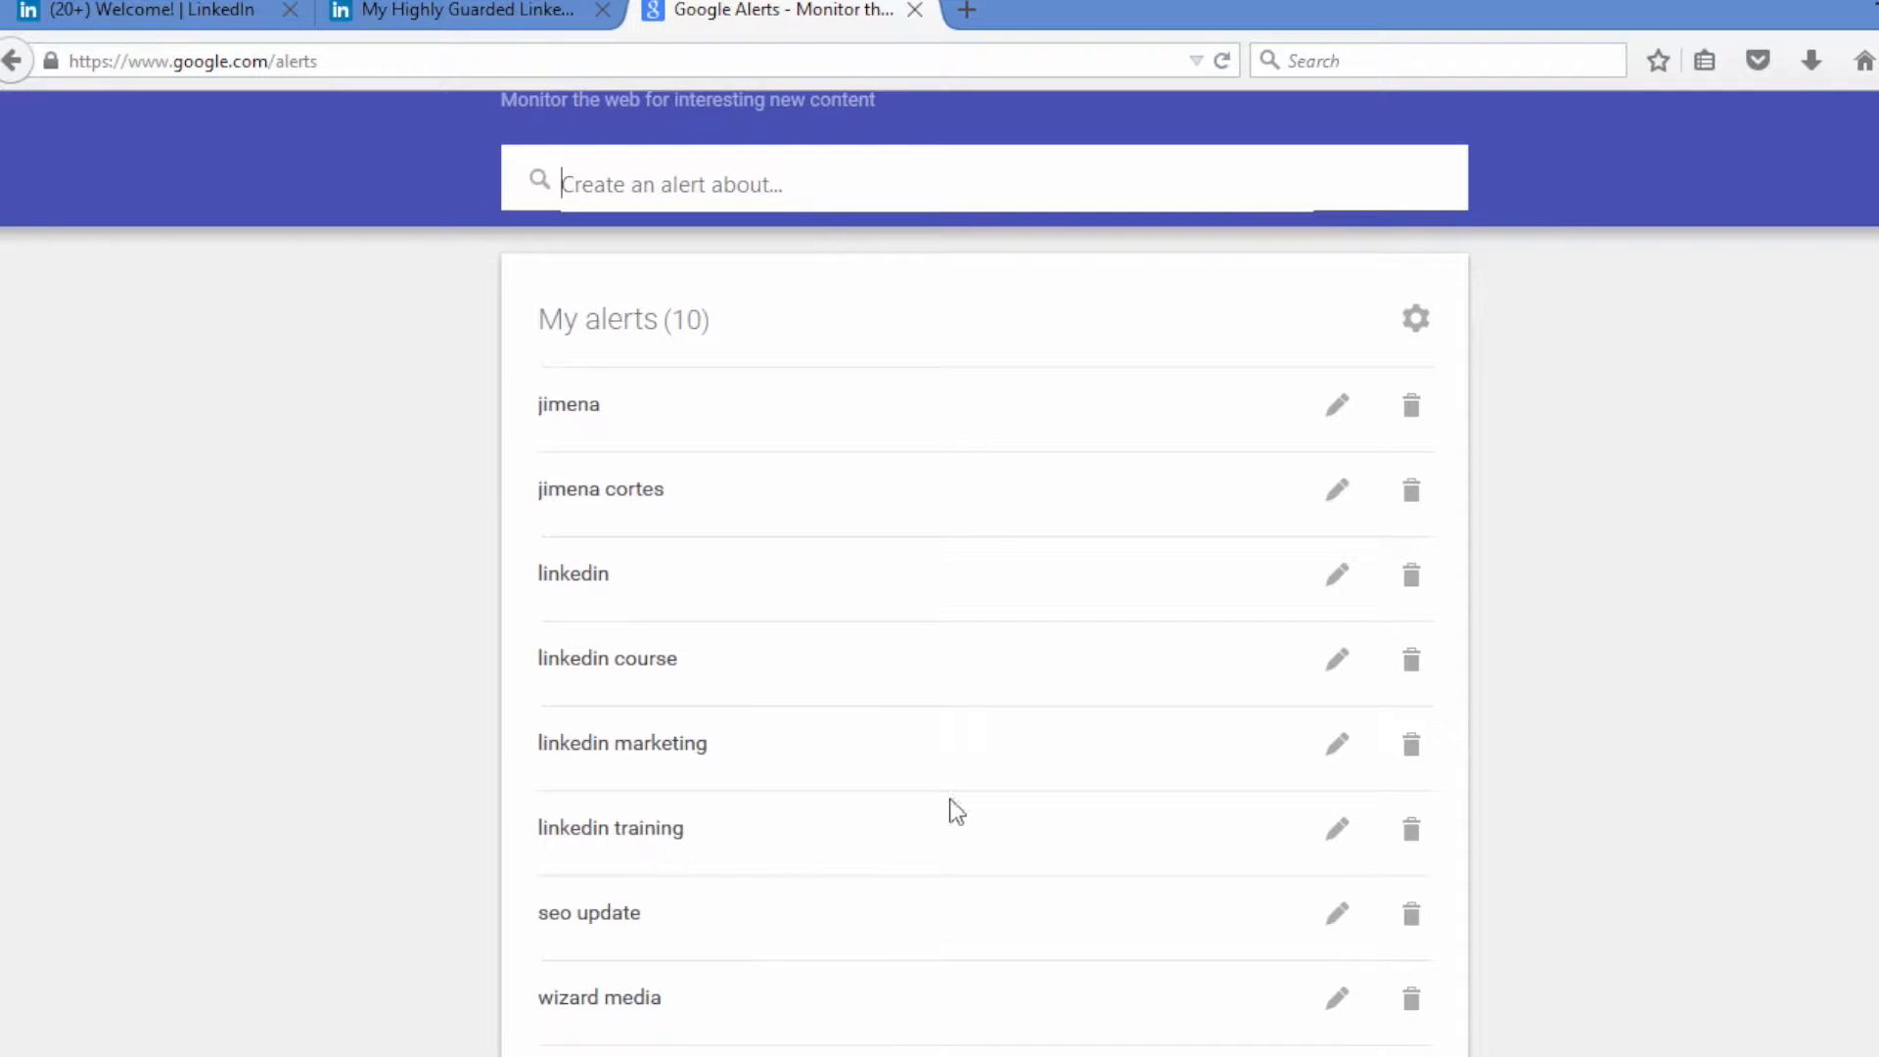
scroll(down, 3)
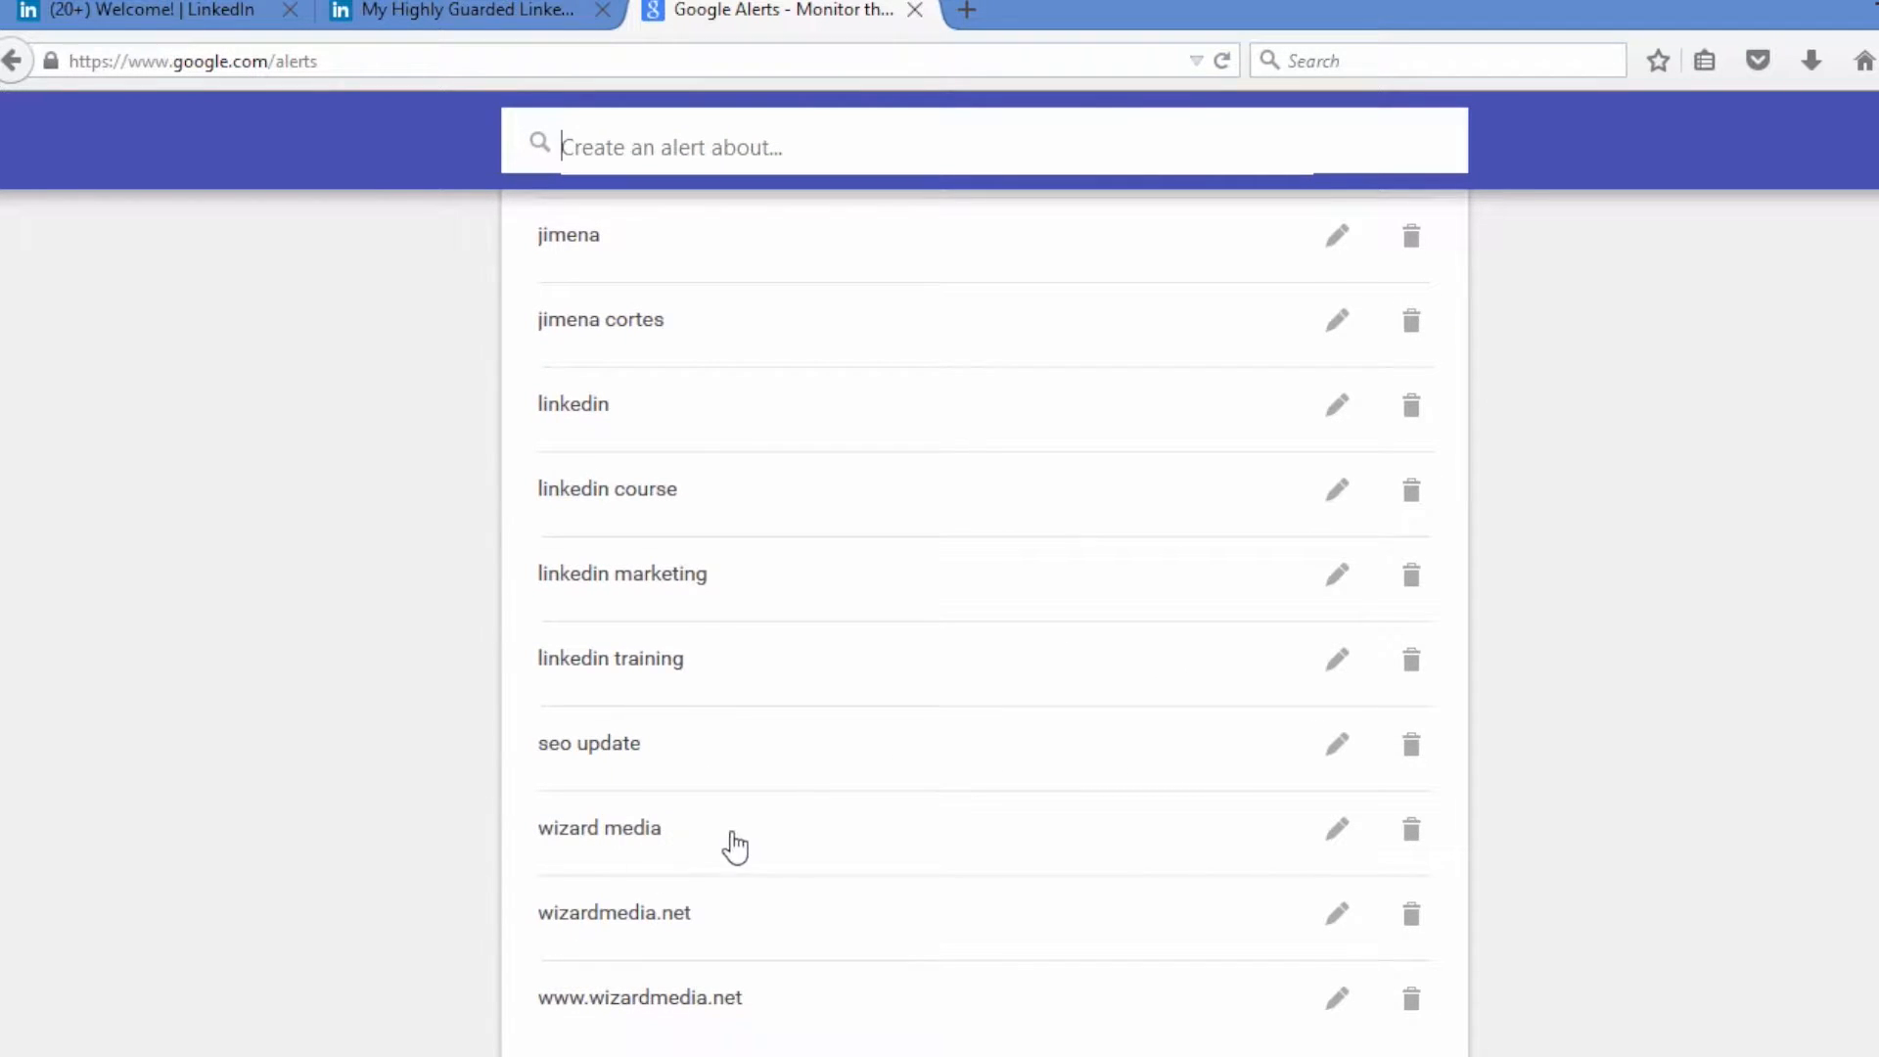
scroll(down, 3)
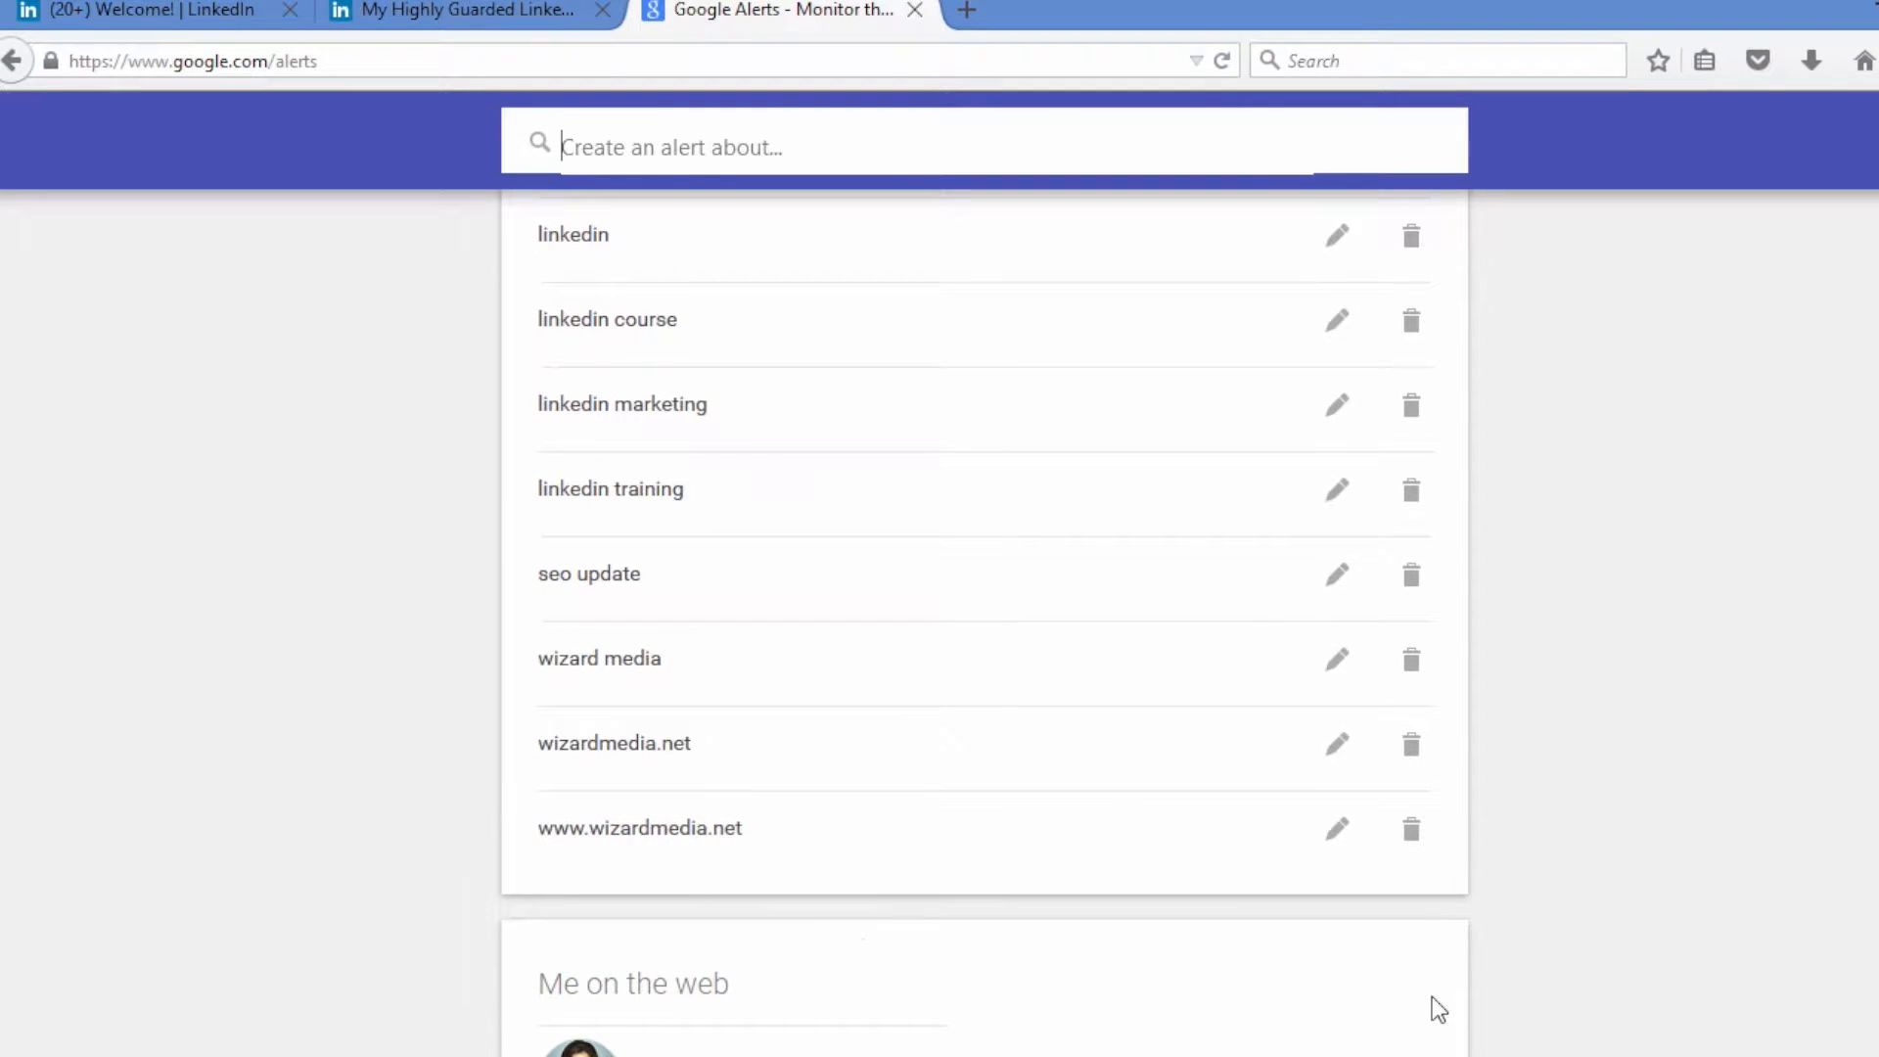
scroll(up, 3)
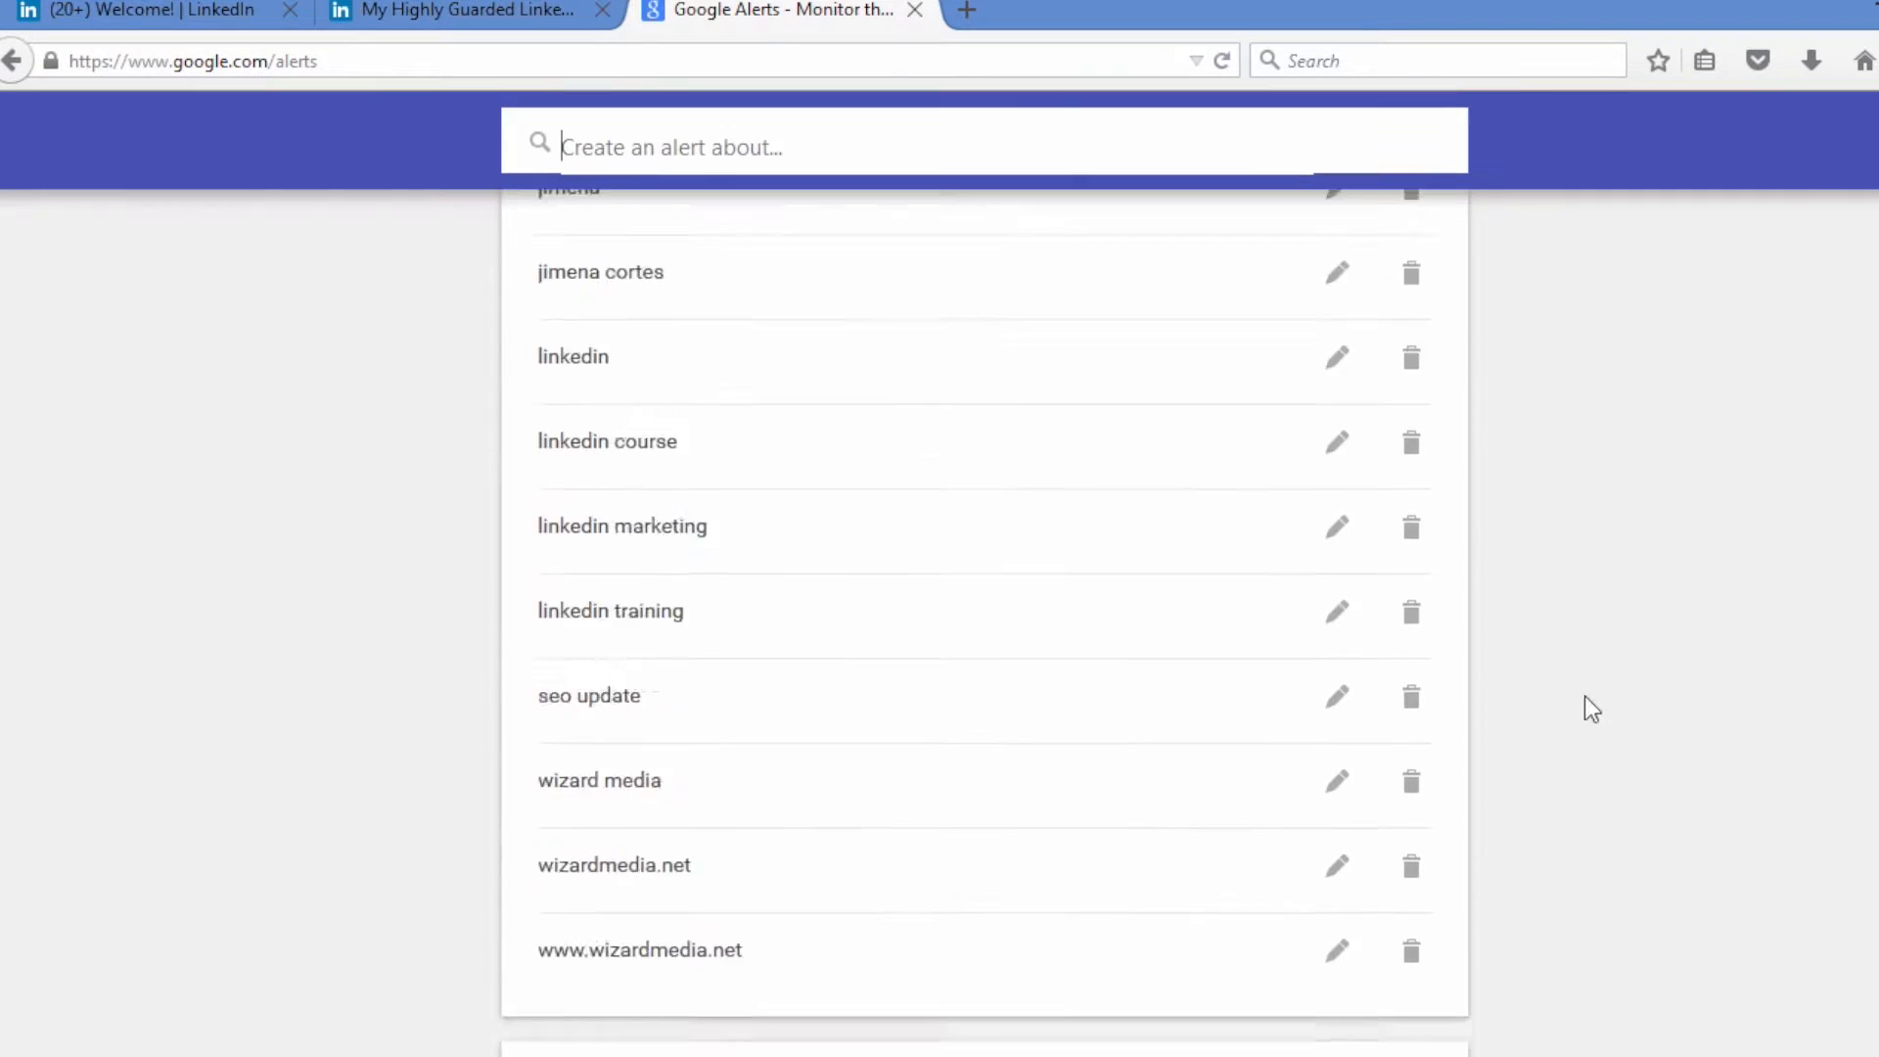
scroll(down, 3)
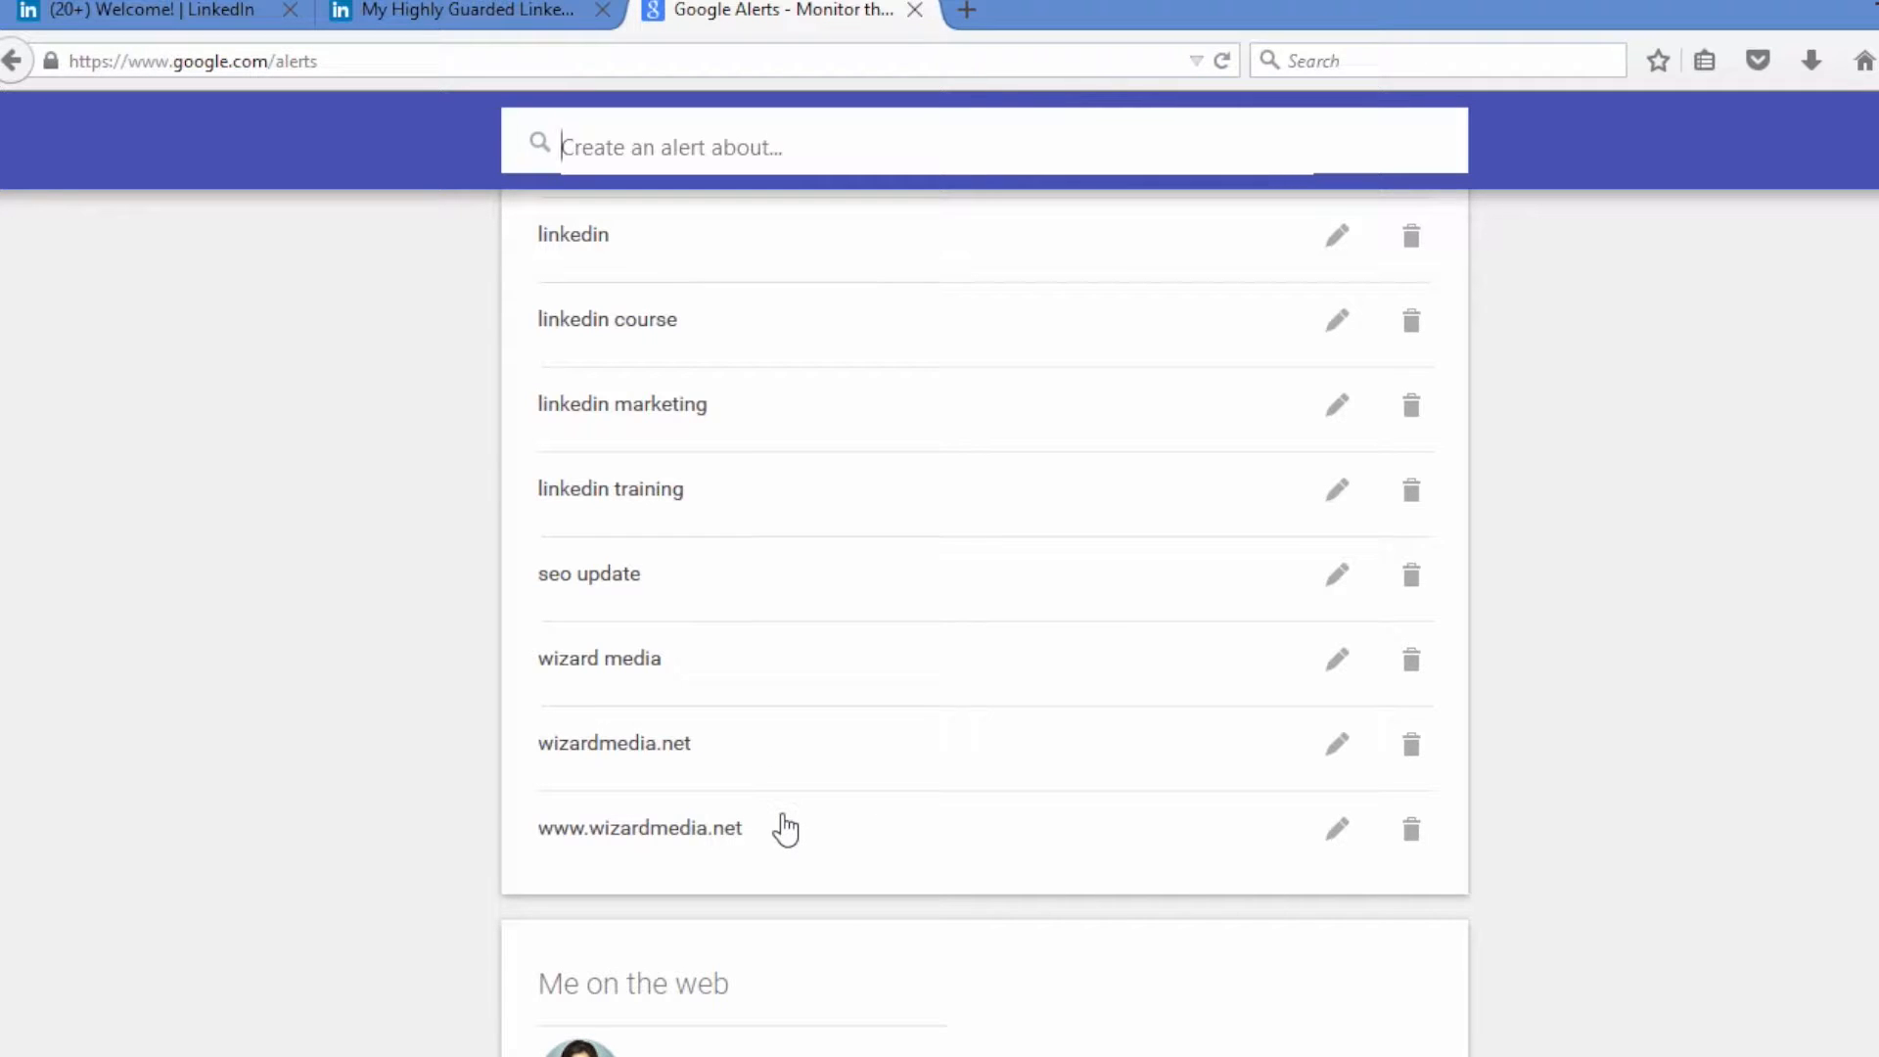
mouse_move(781, 830)
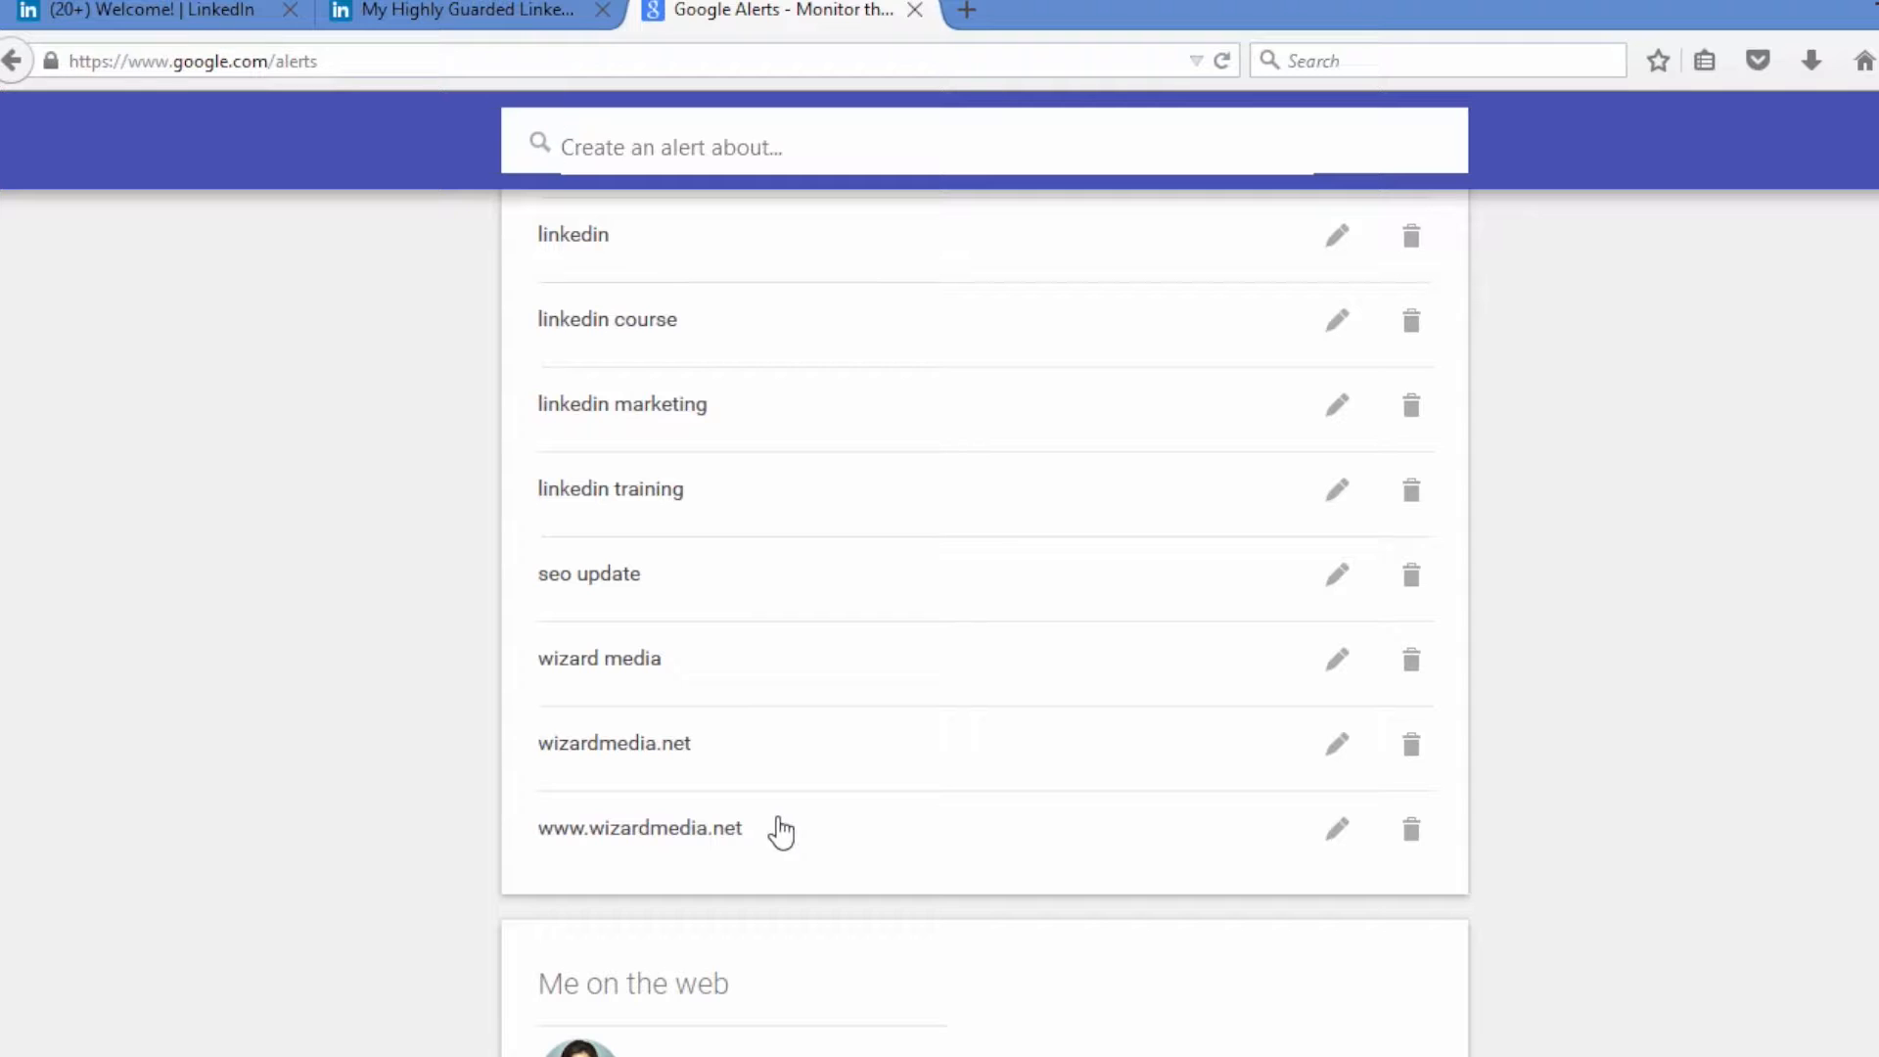
mouse_move(755, 895)
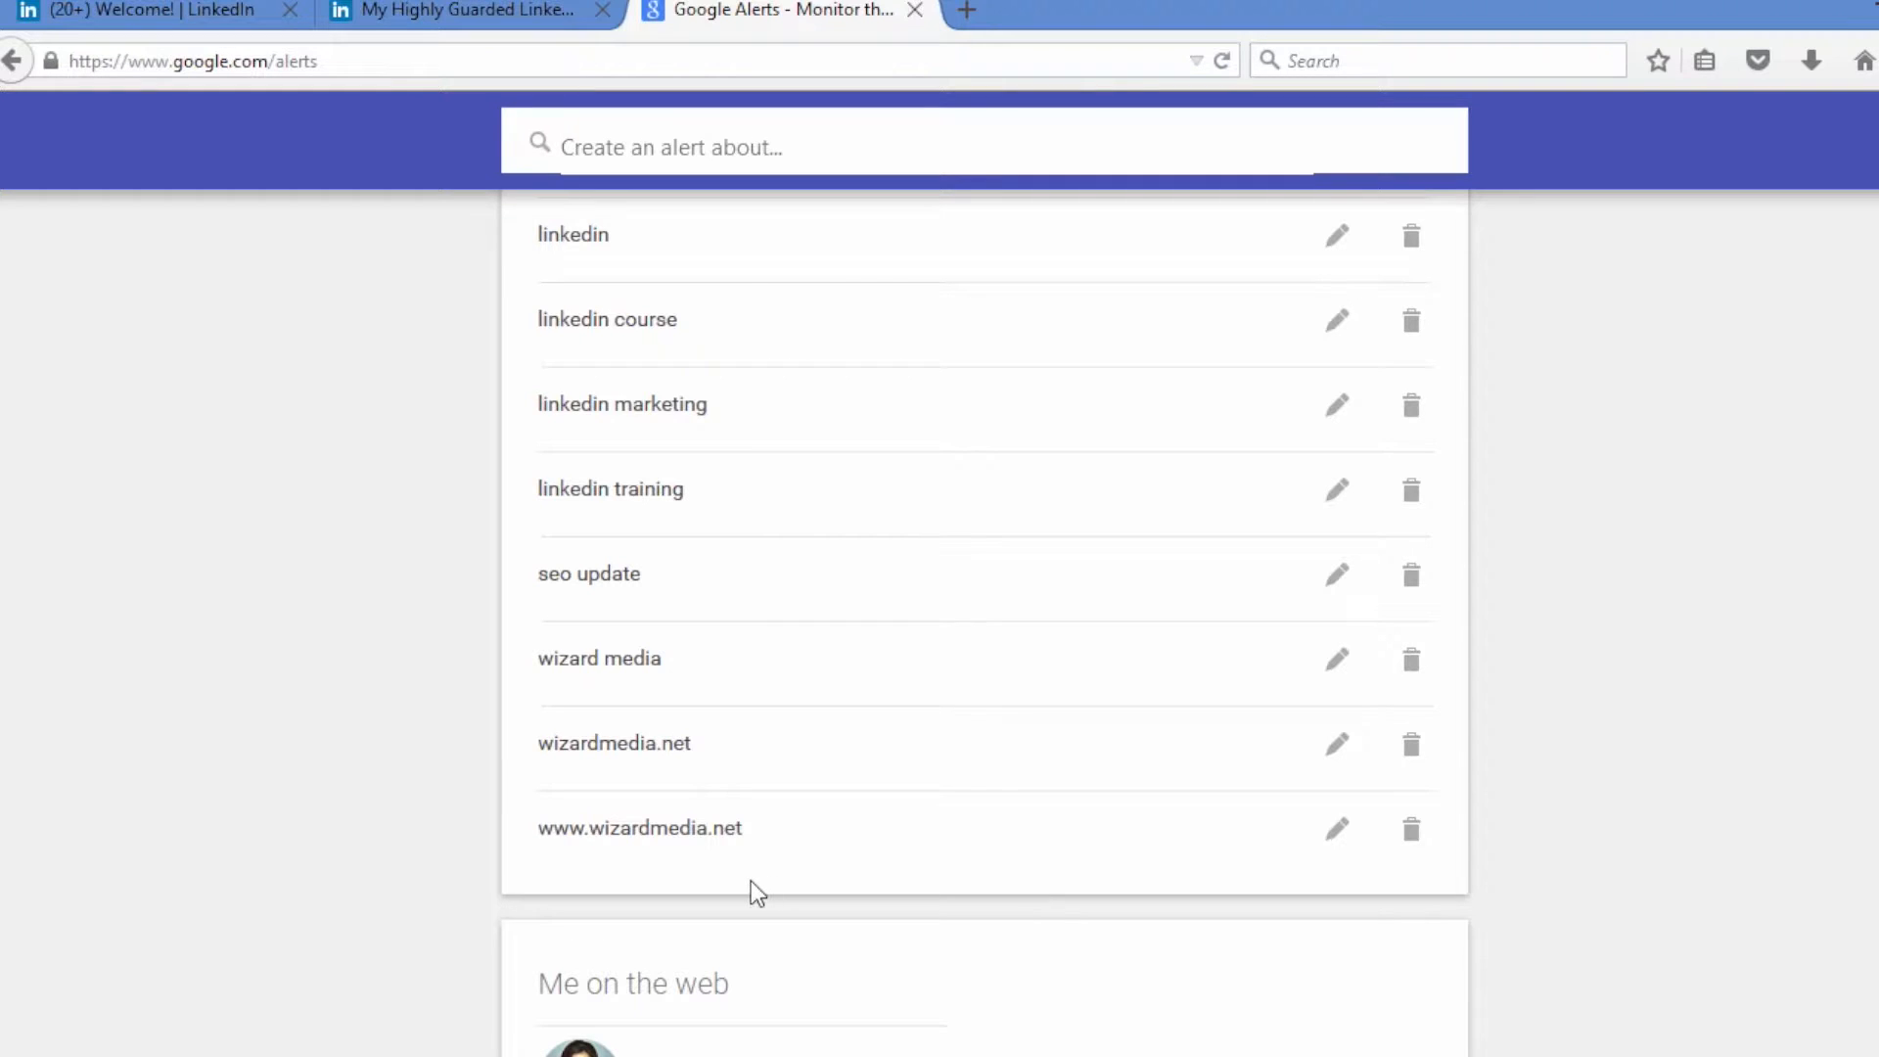
mouse_move(830, 865)
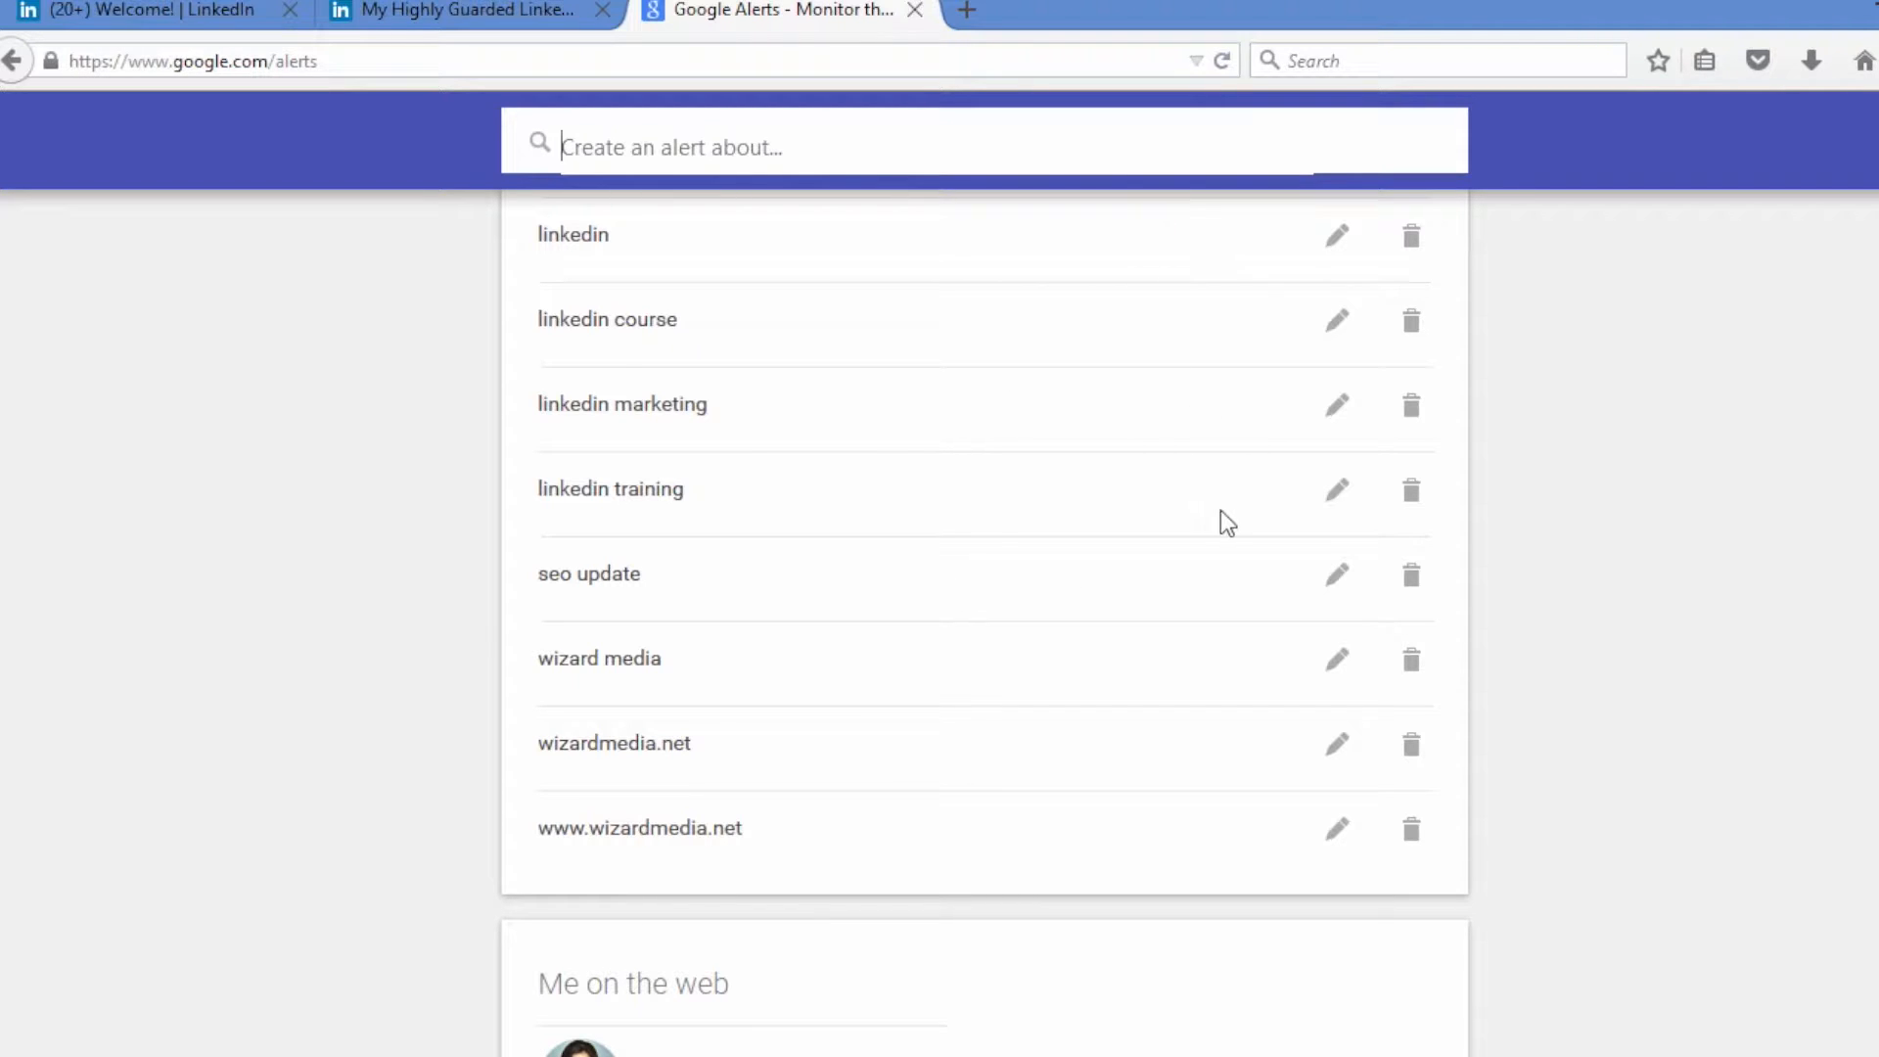
mouse_move(1180, 653)
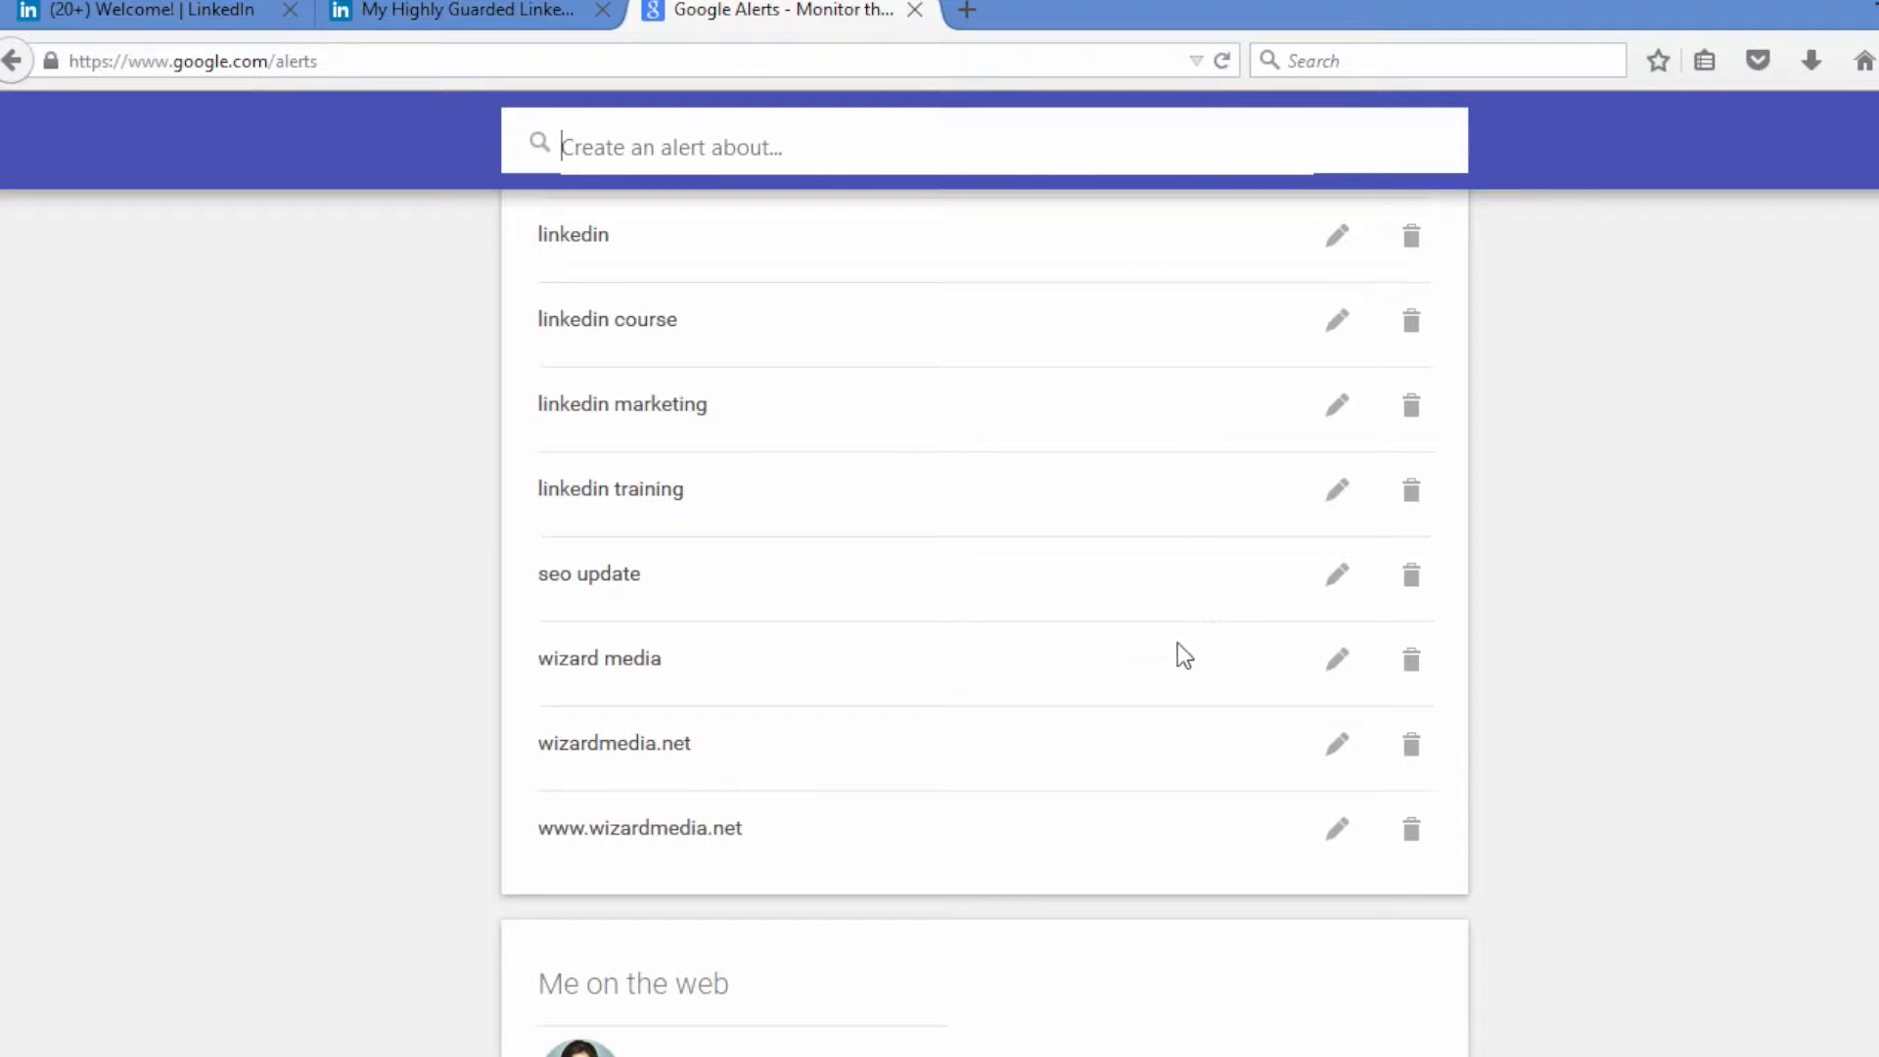
mouse_move(1139, 759)
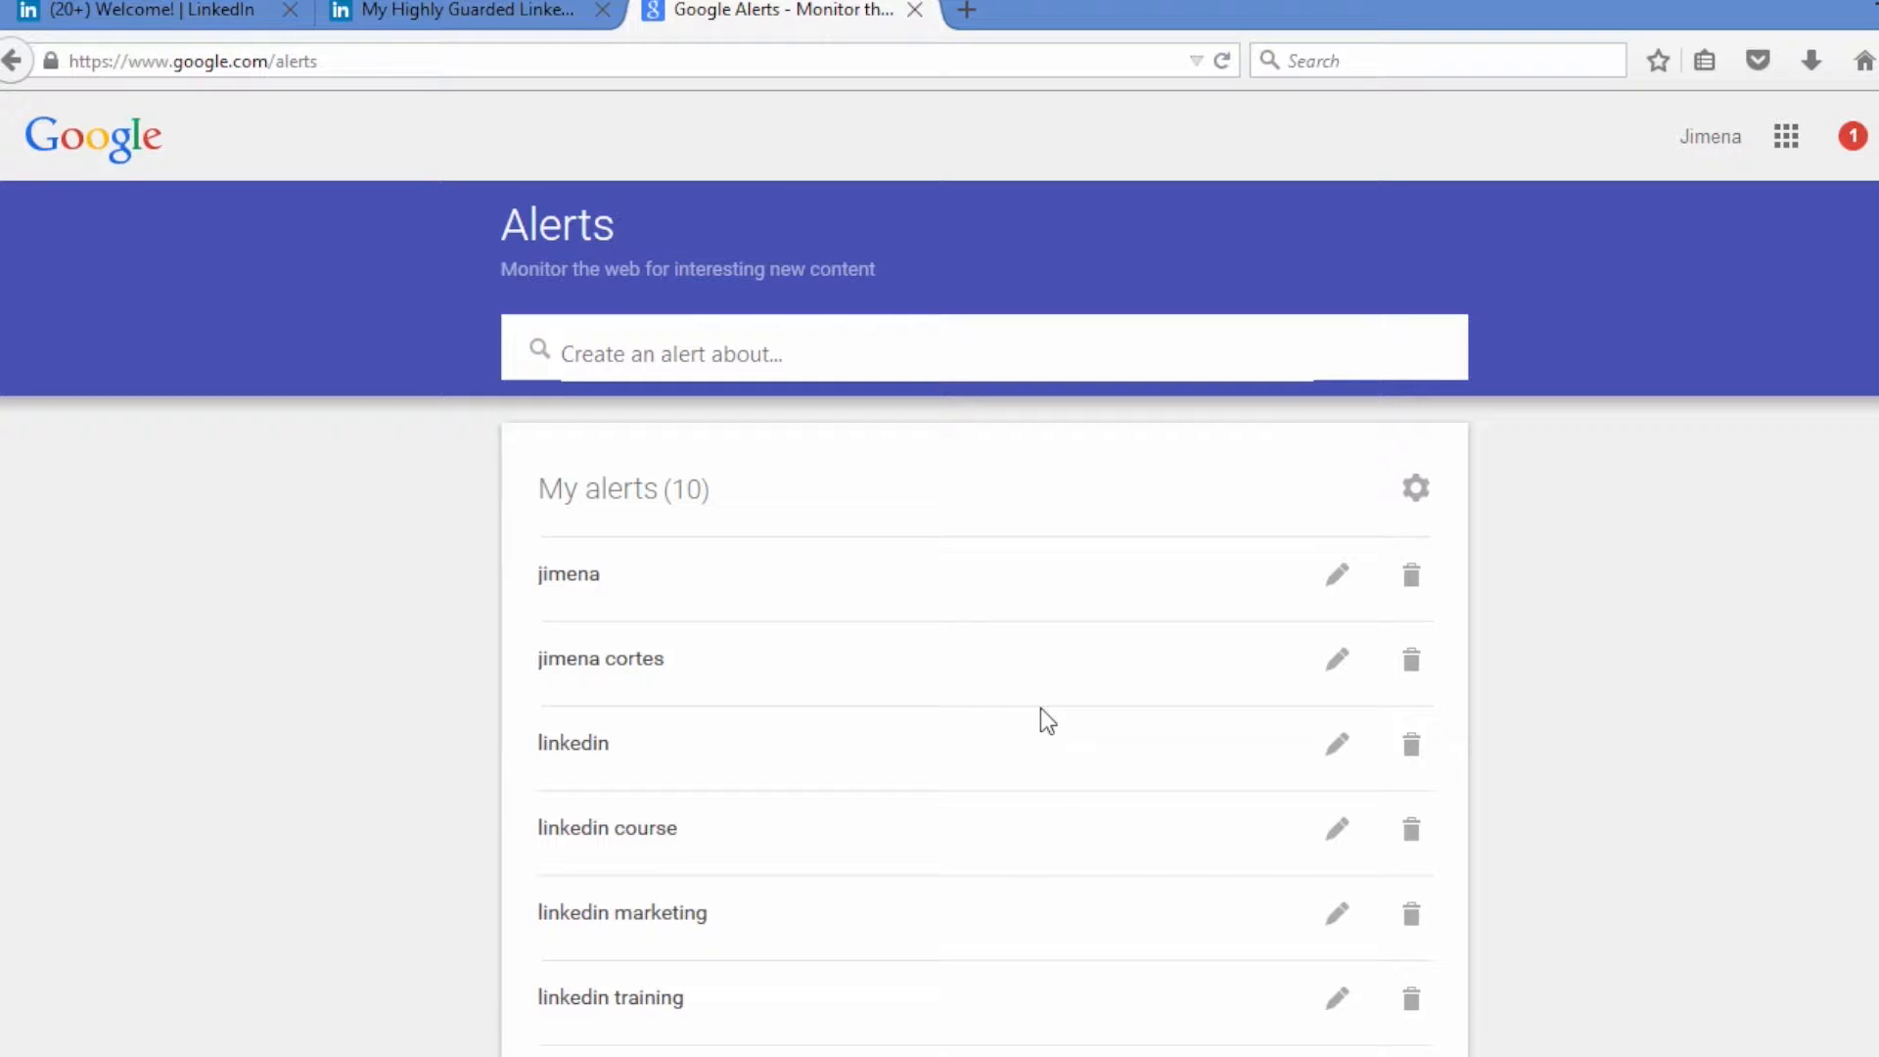
click(671, 352)
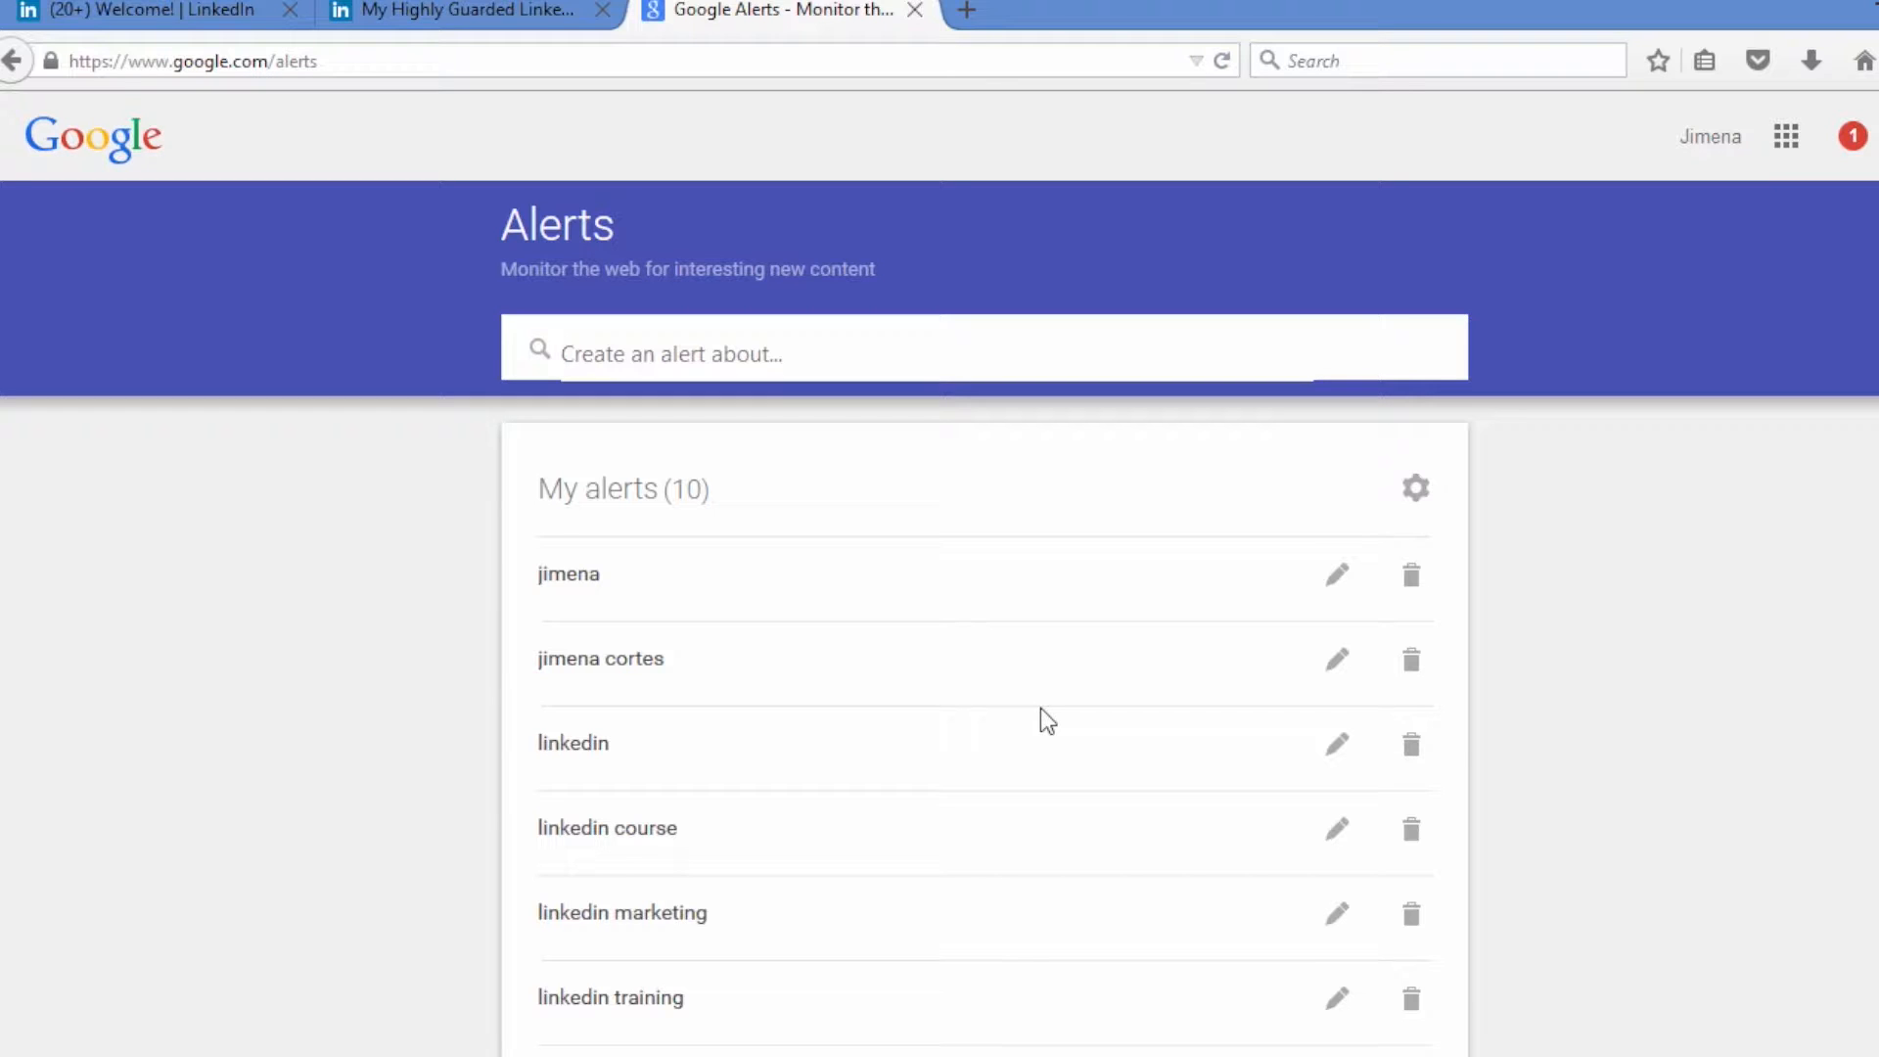
click(669, 352)
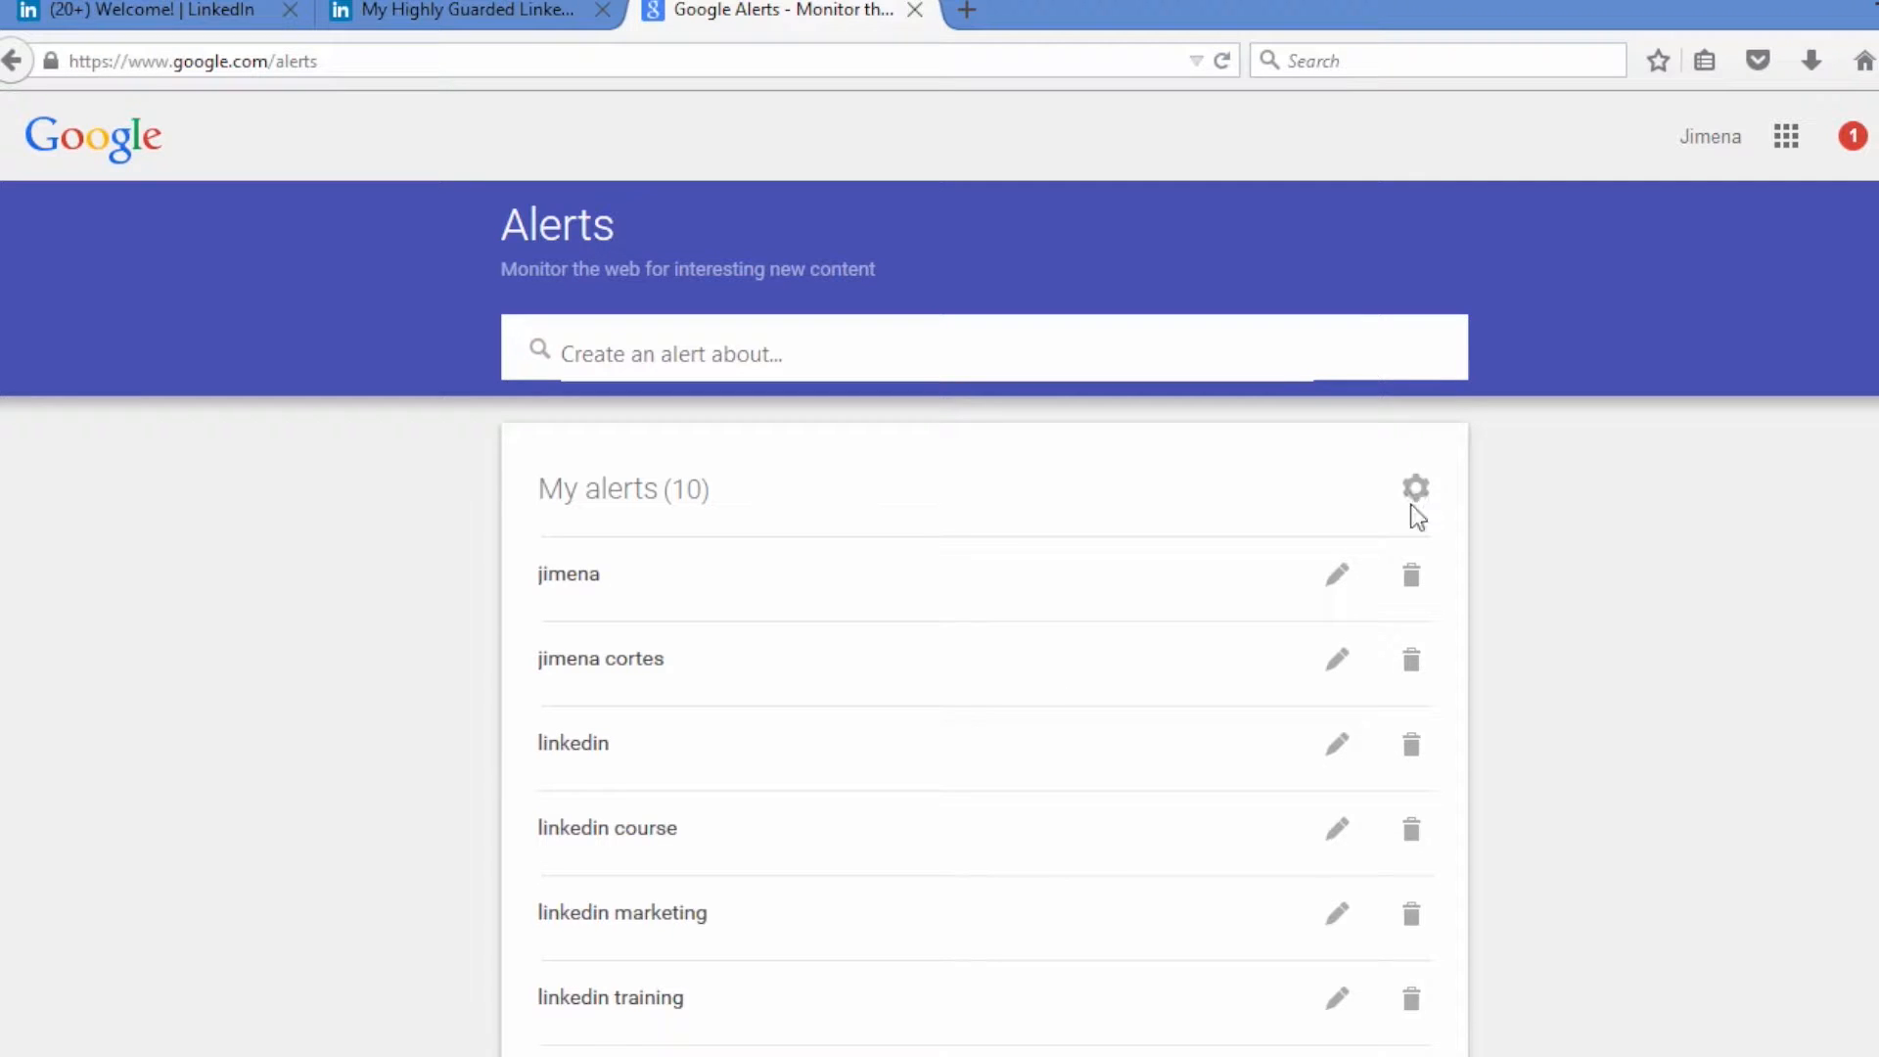
- Enable Digest delivery at most once a day in the alert settings and save it
click(1413, 487)
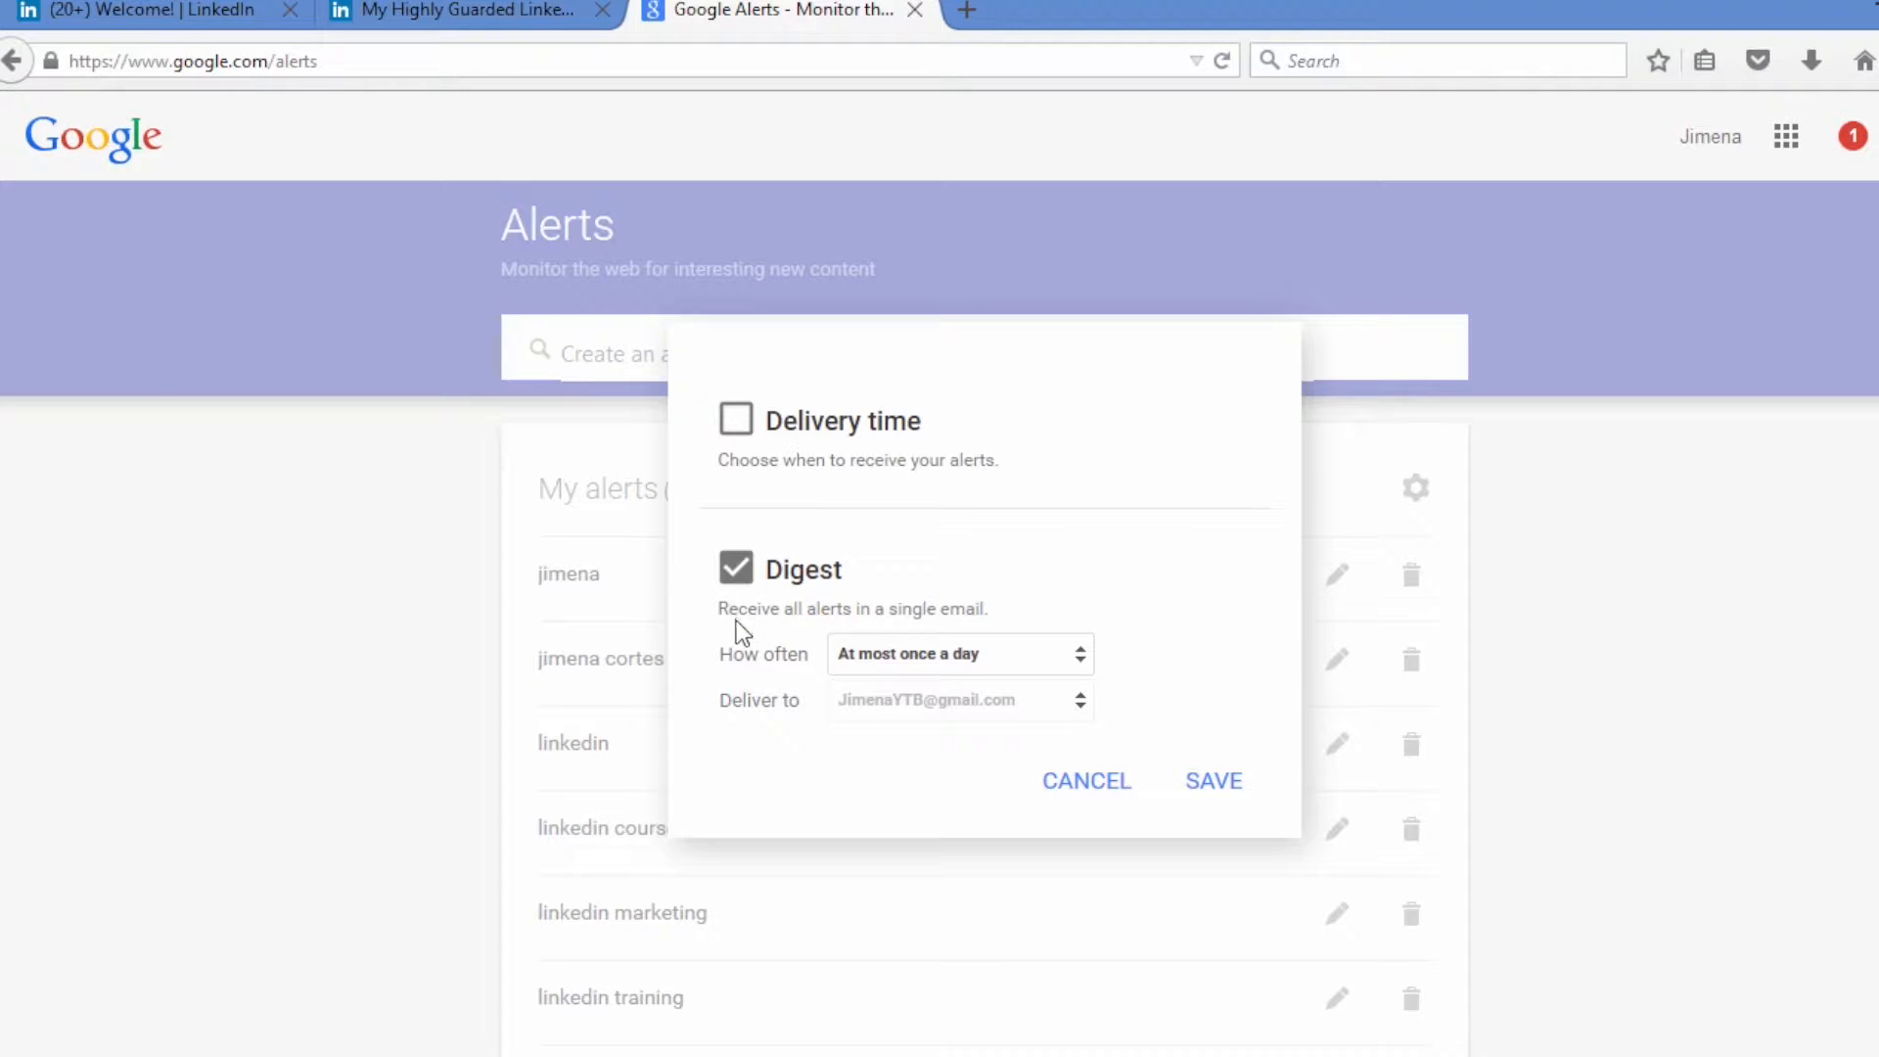
mouse_move(816, 617)
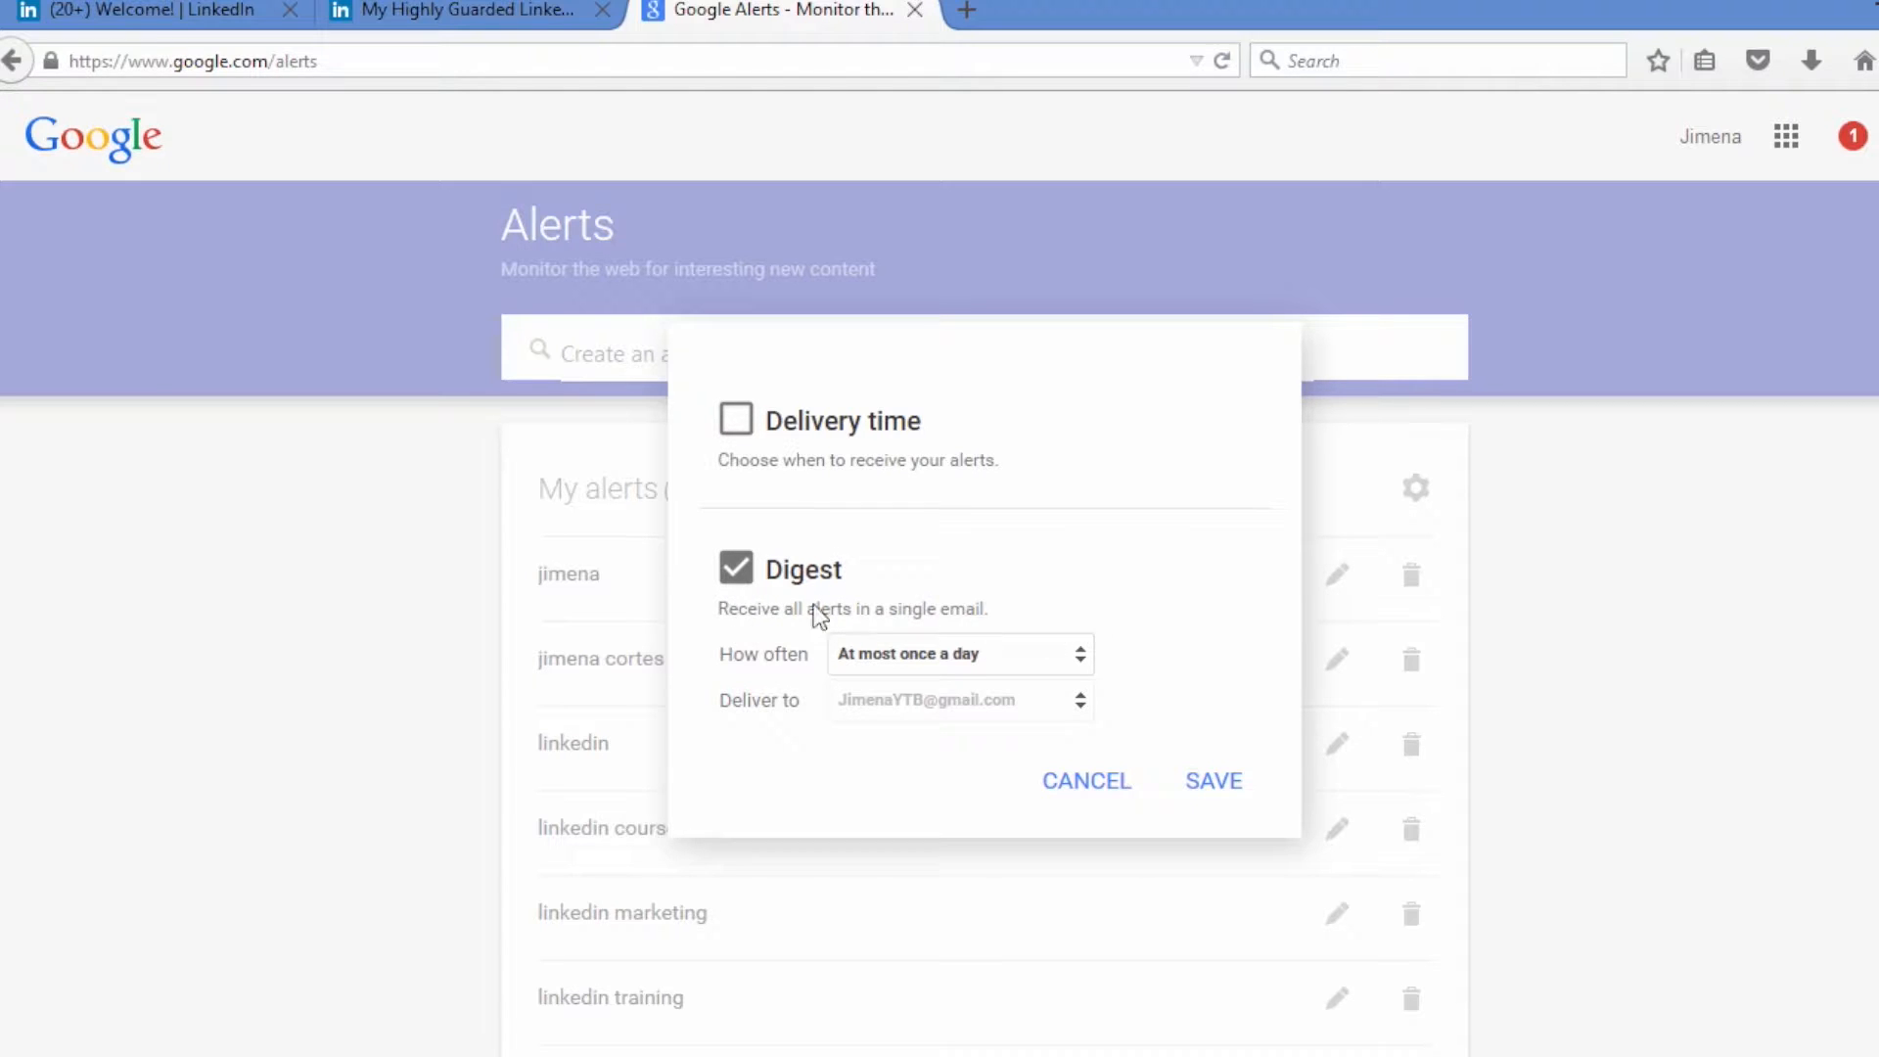
click(735, 568)
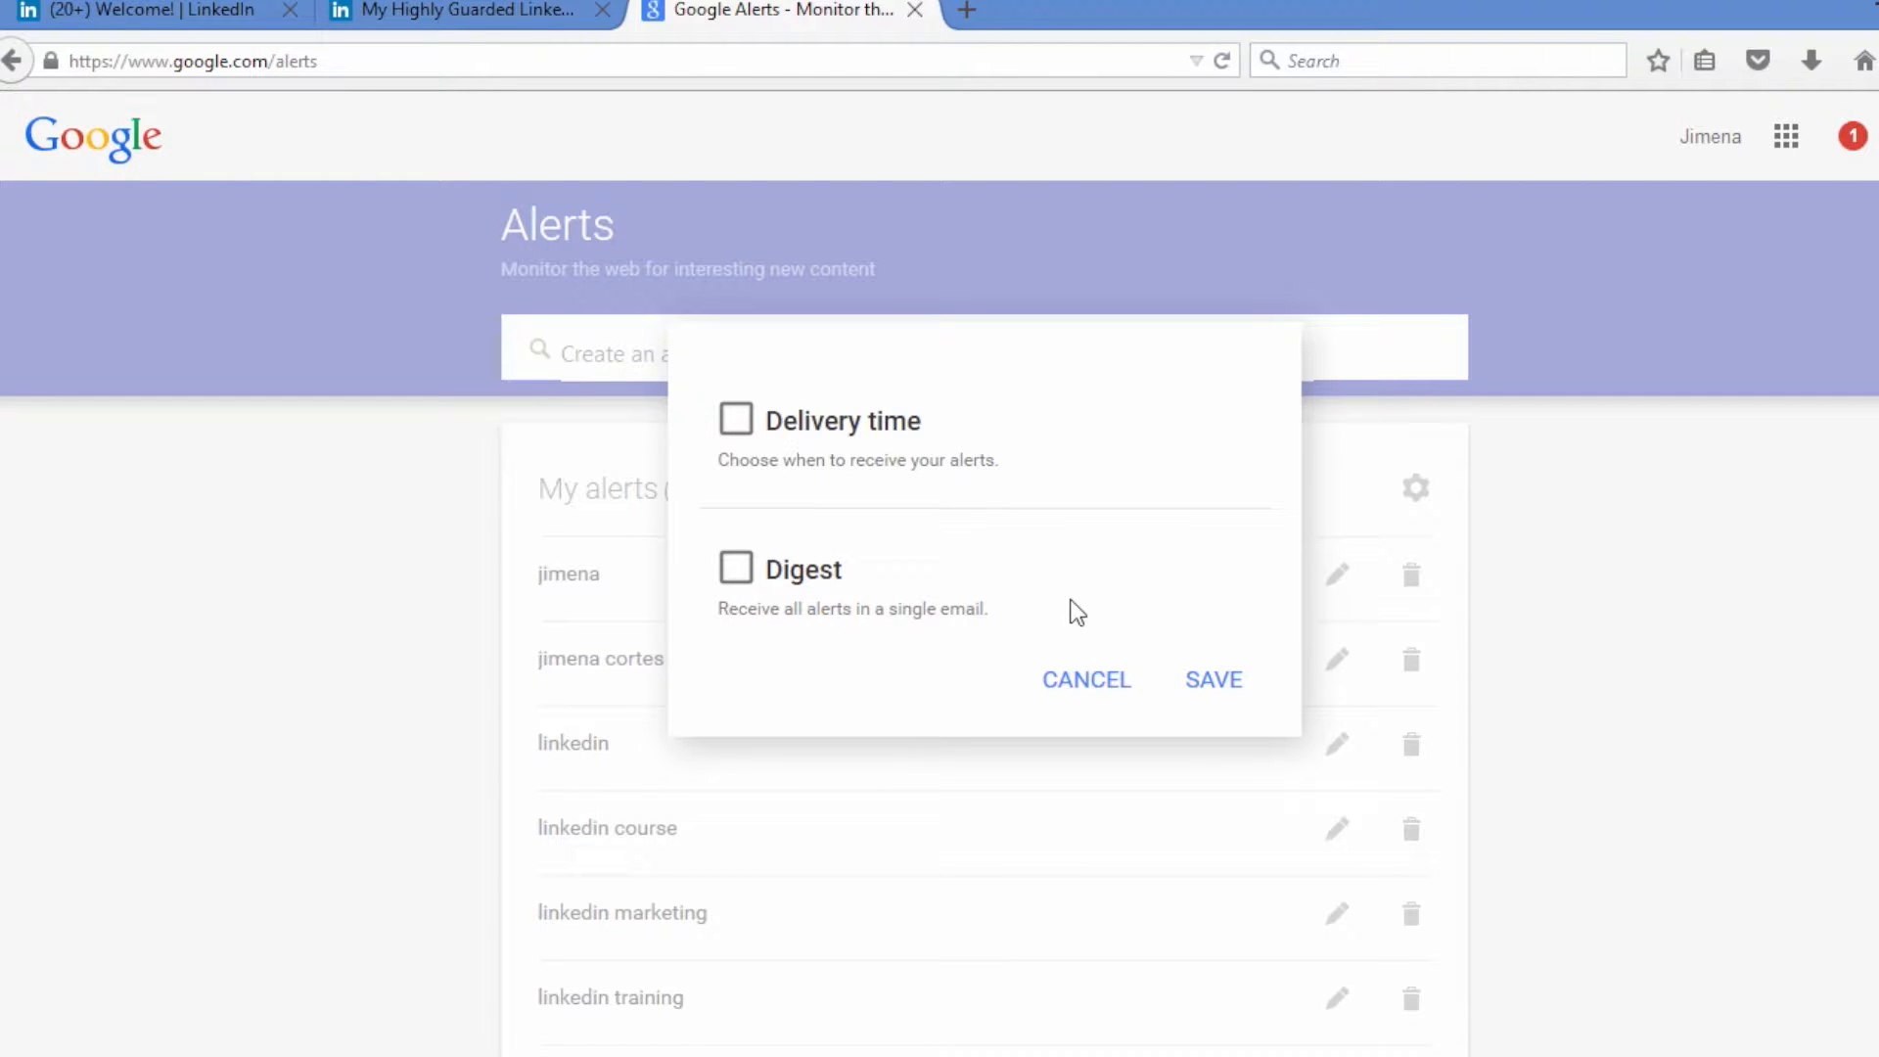
click(736, 568)
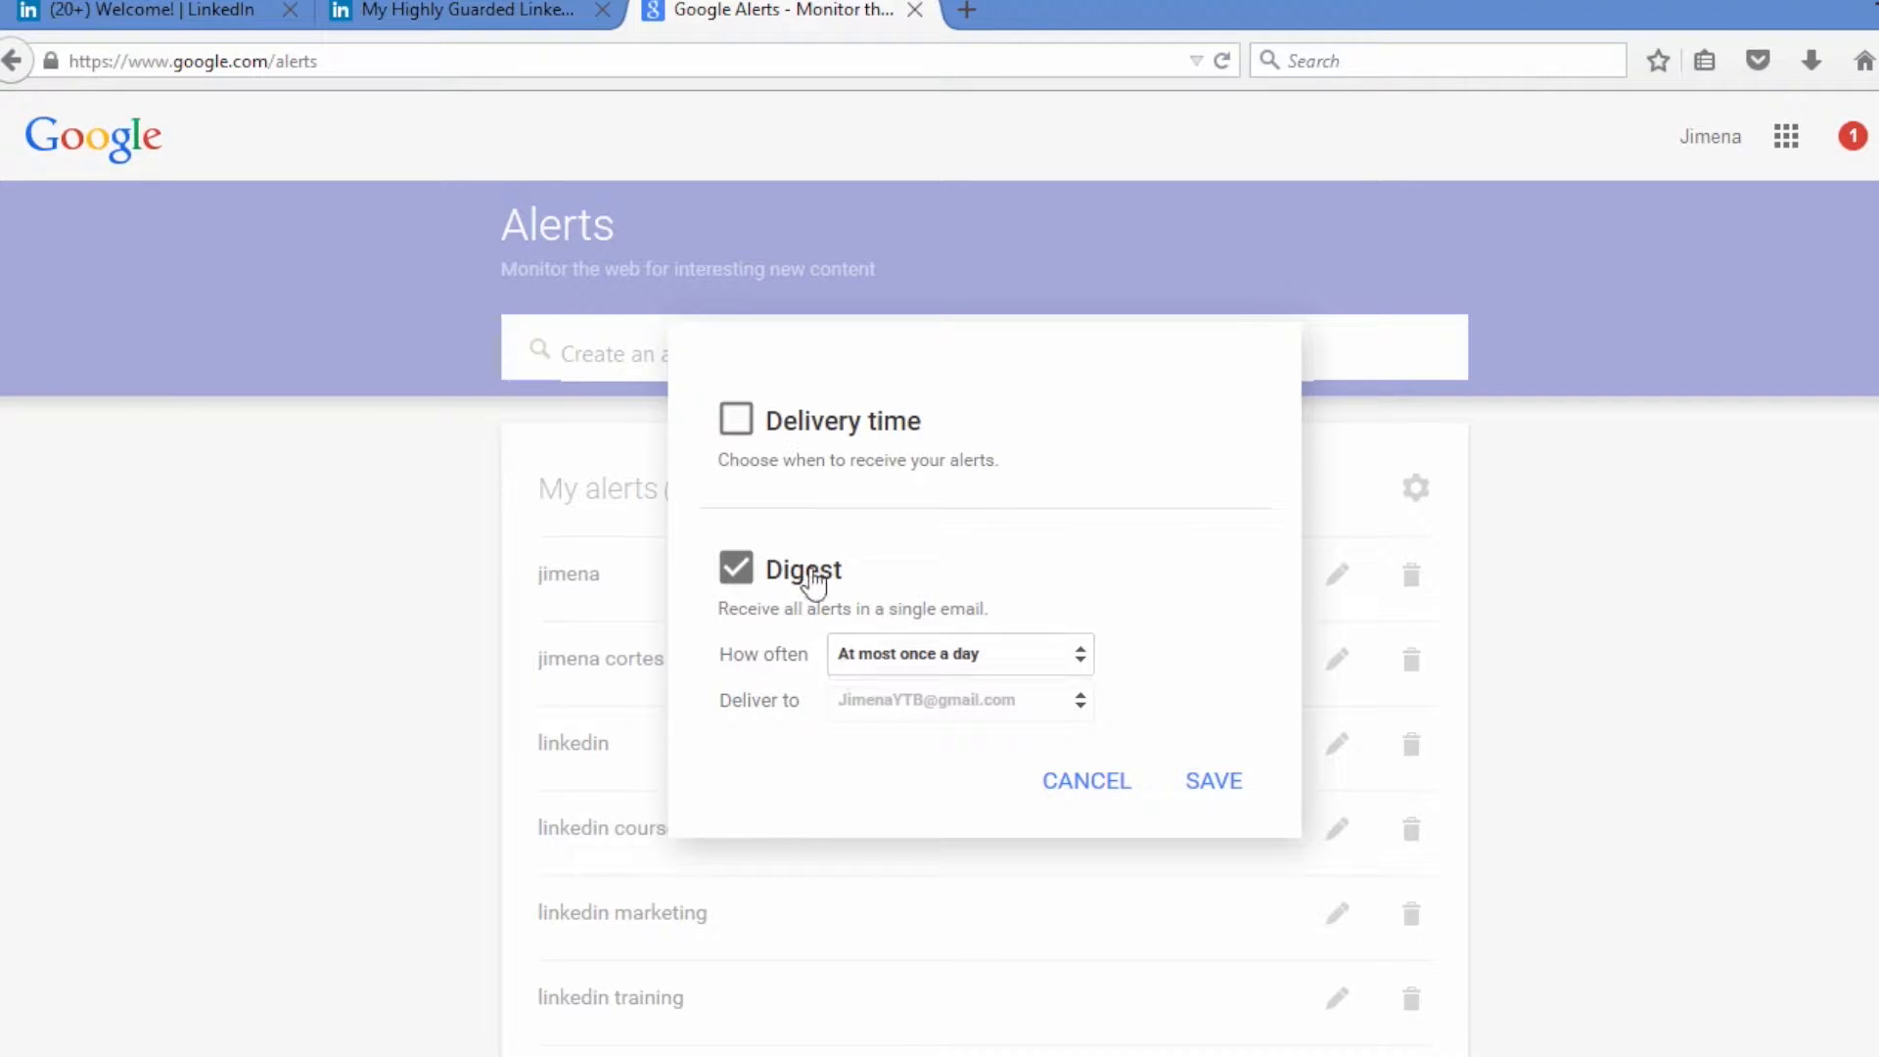
mouse_move(1088, 602)
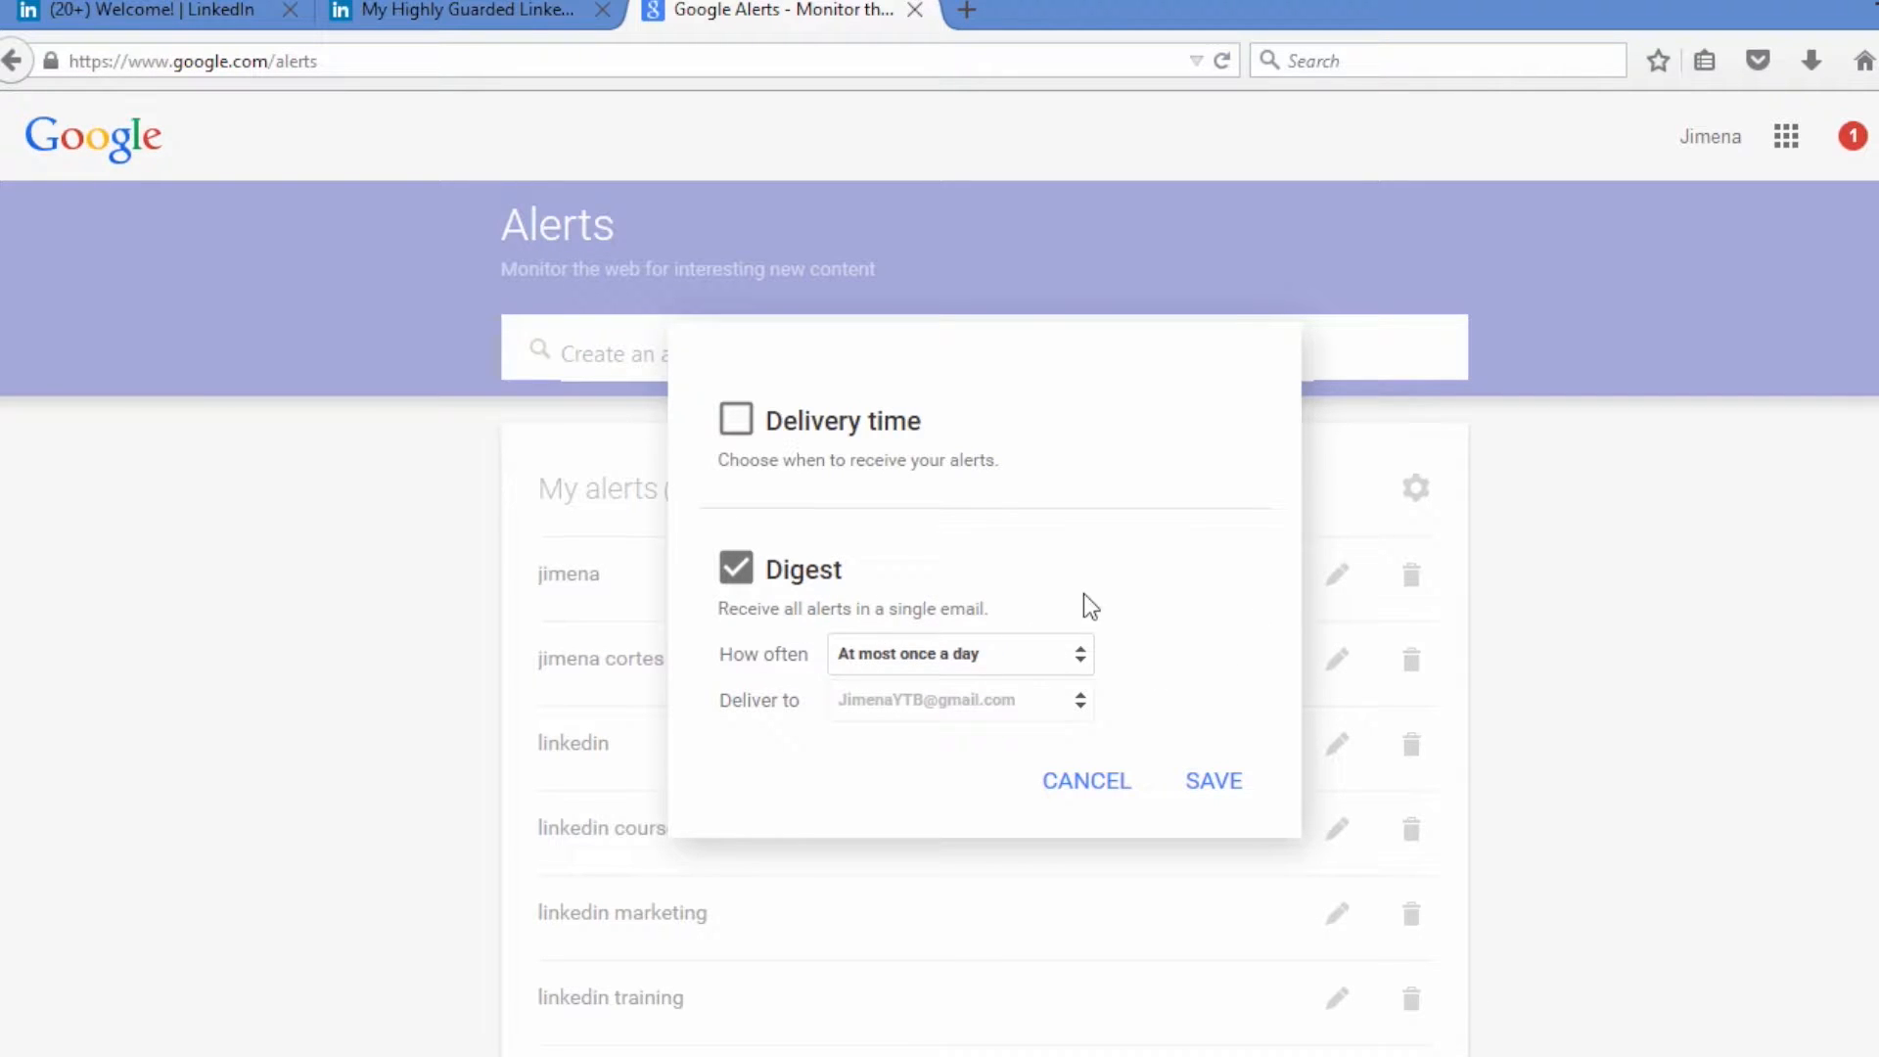
click(959, 654)
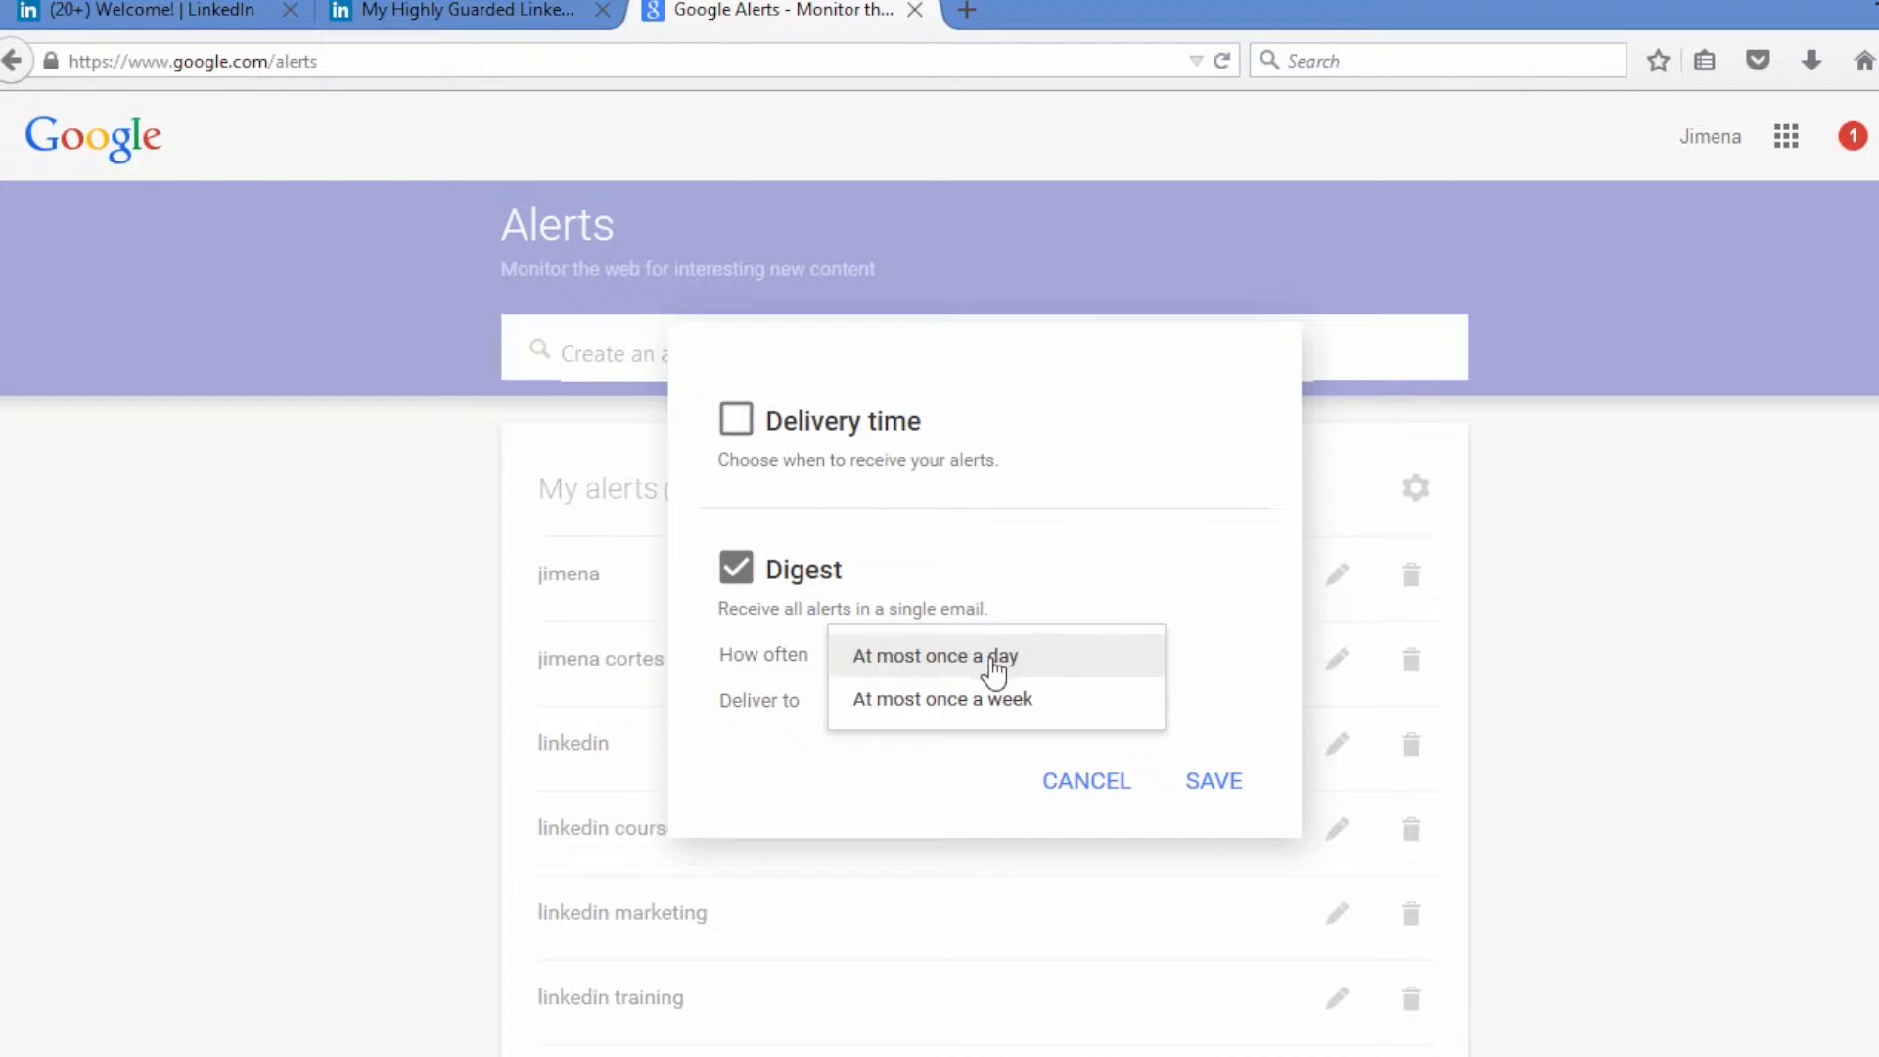
mouse_move(1007, 705)
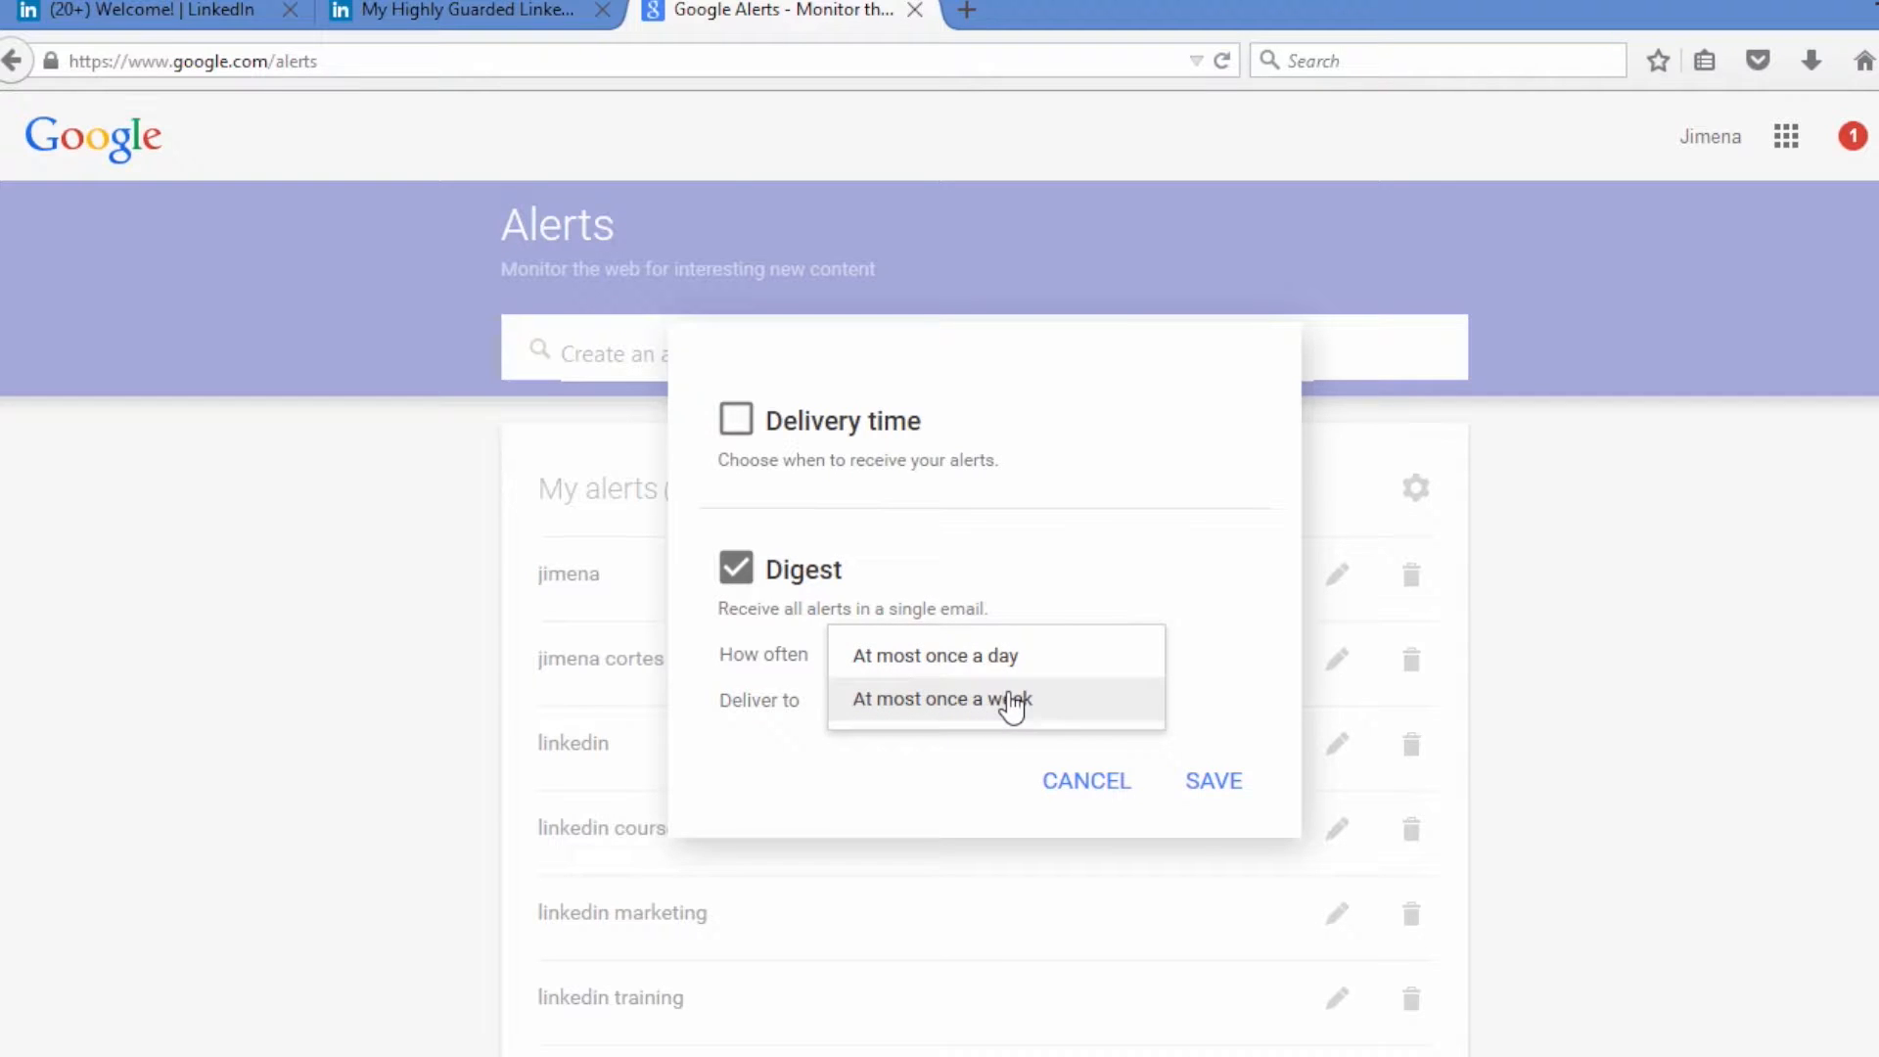
click(935, 654)
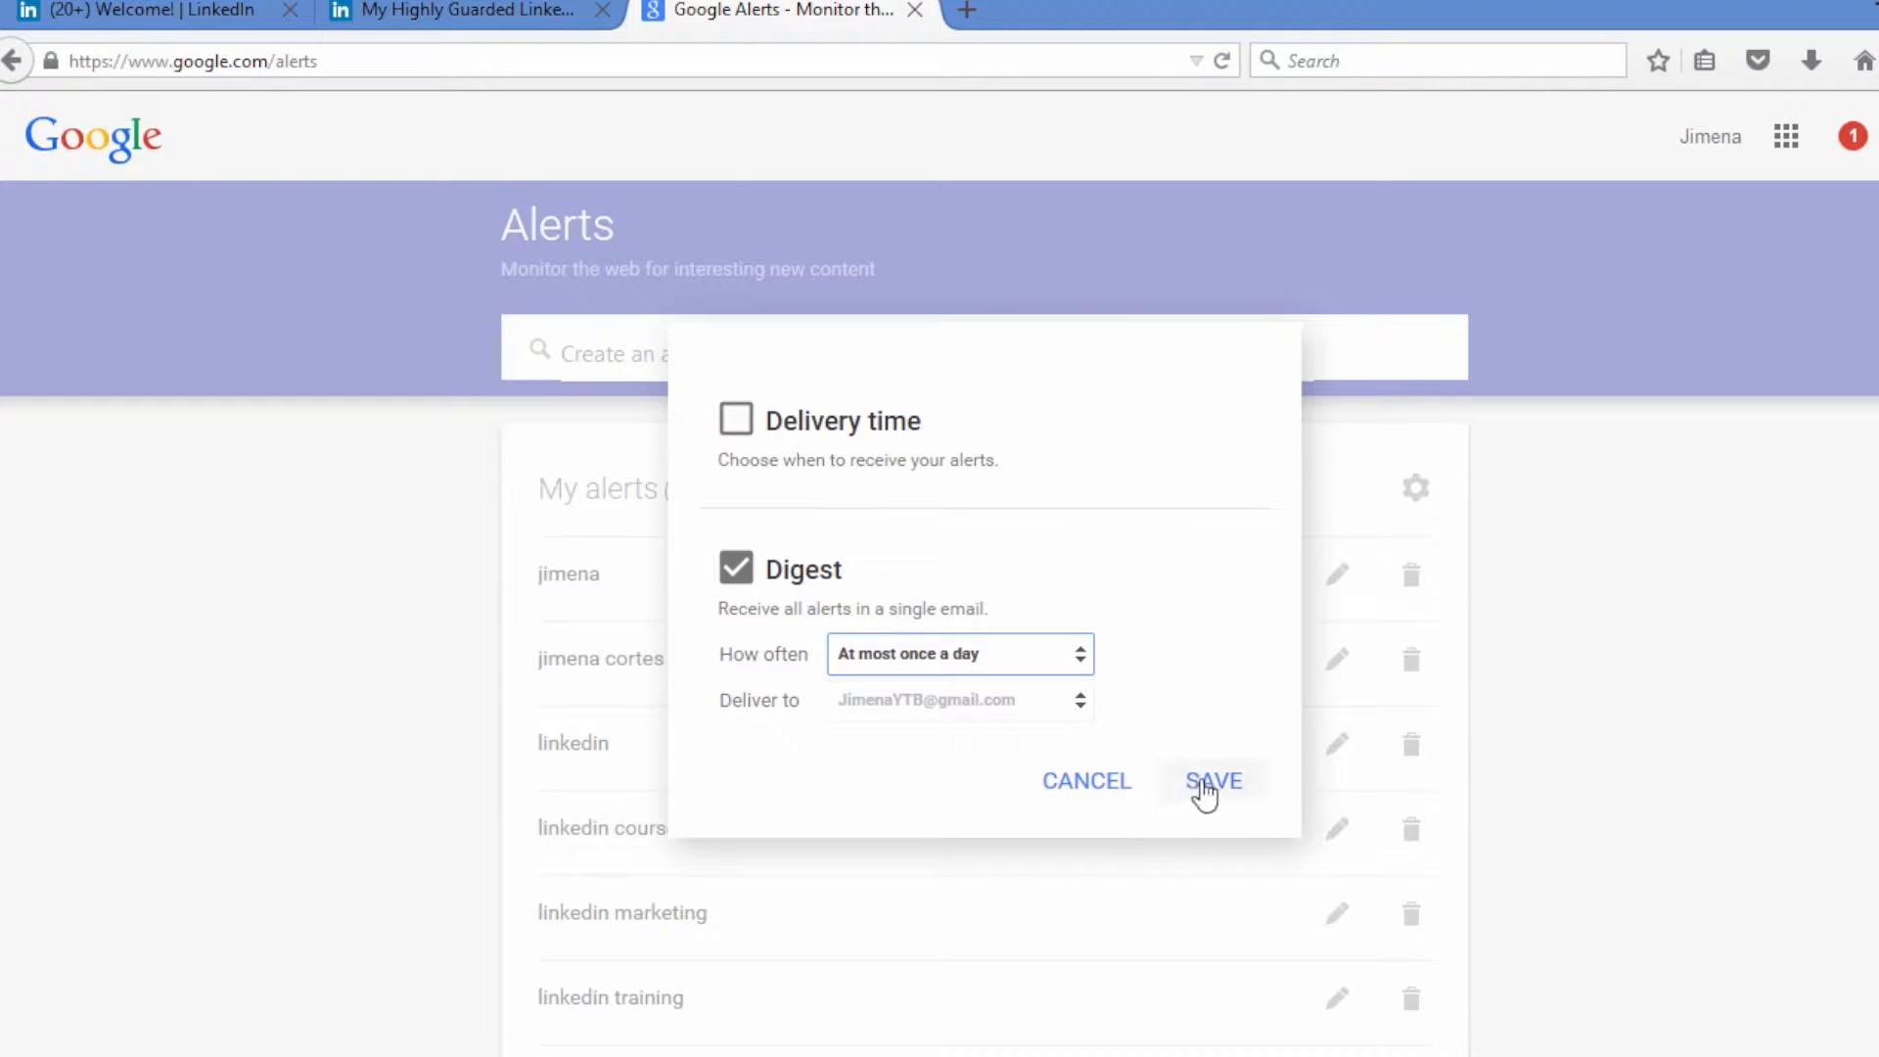
click(1213, 783)
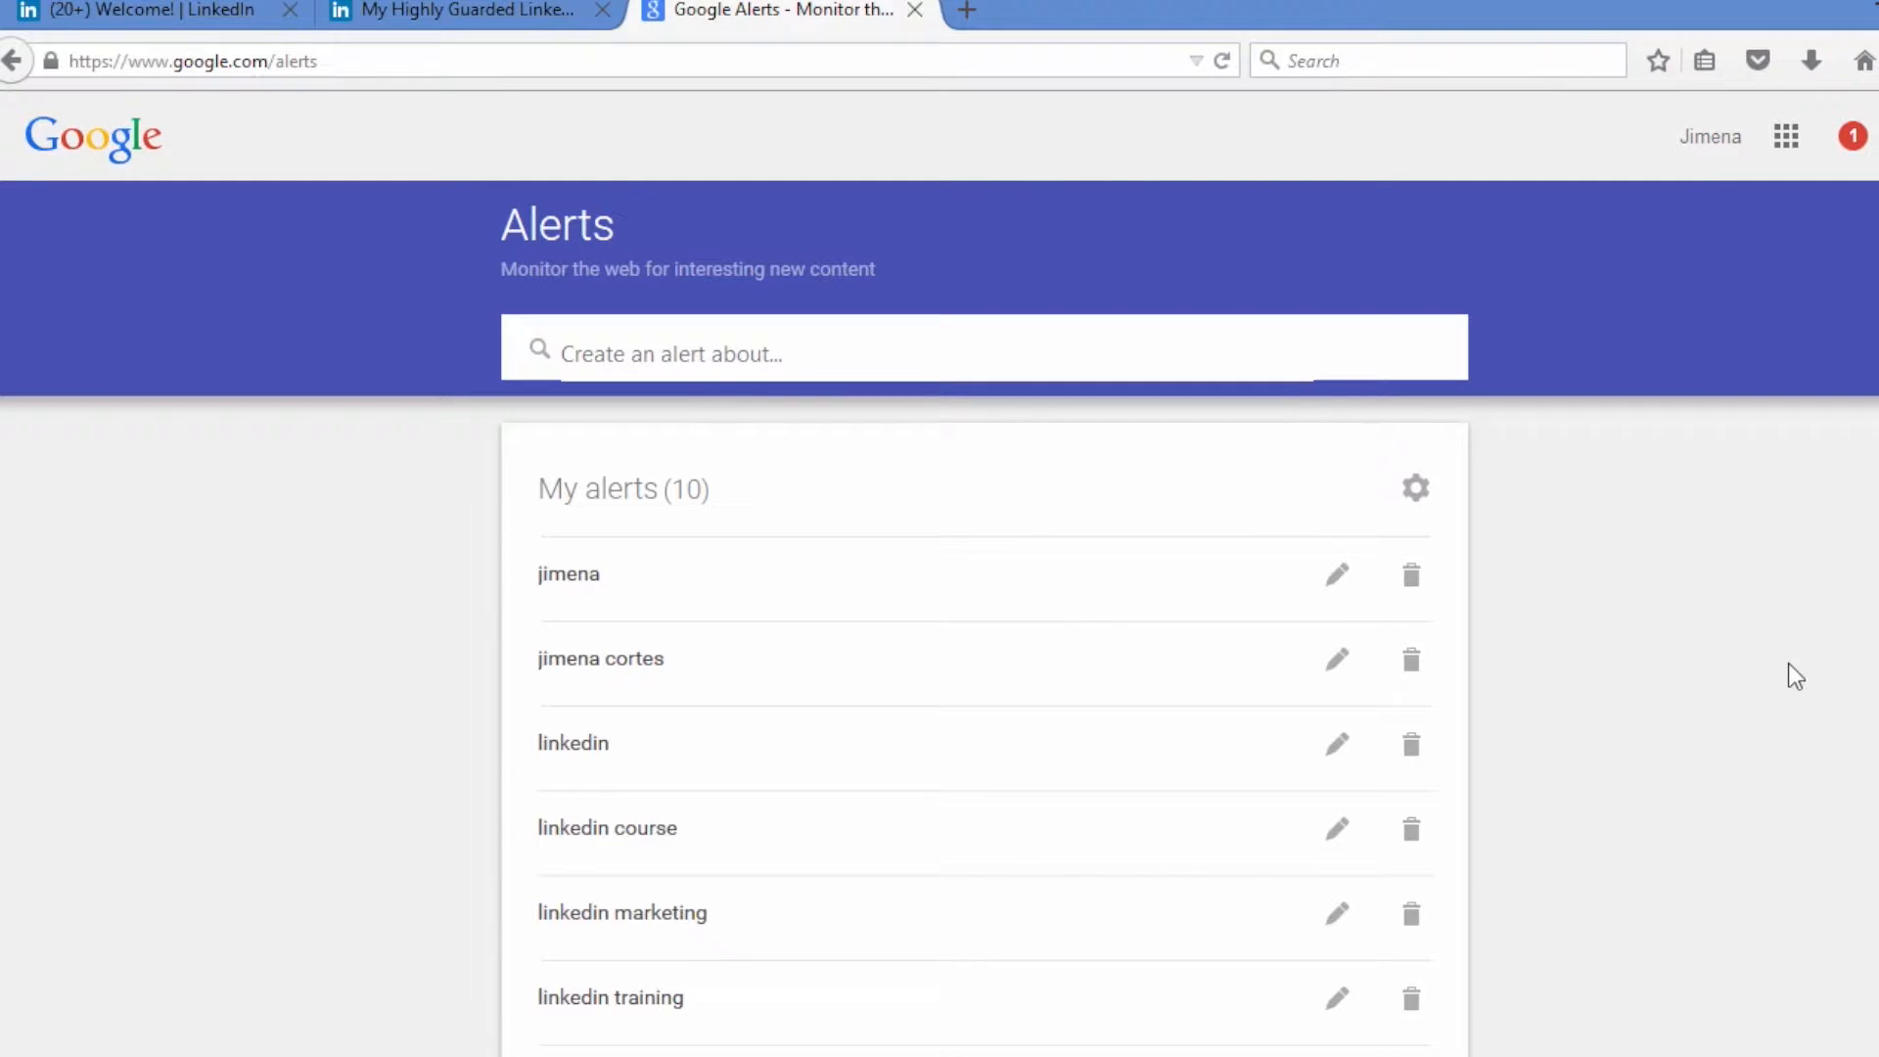
scroll(down, 3)
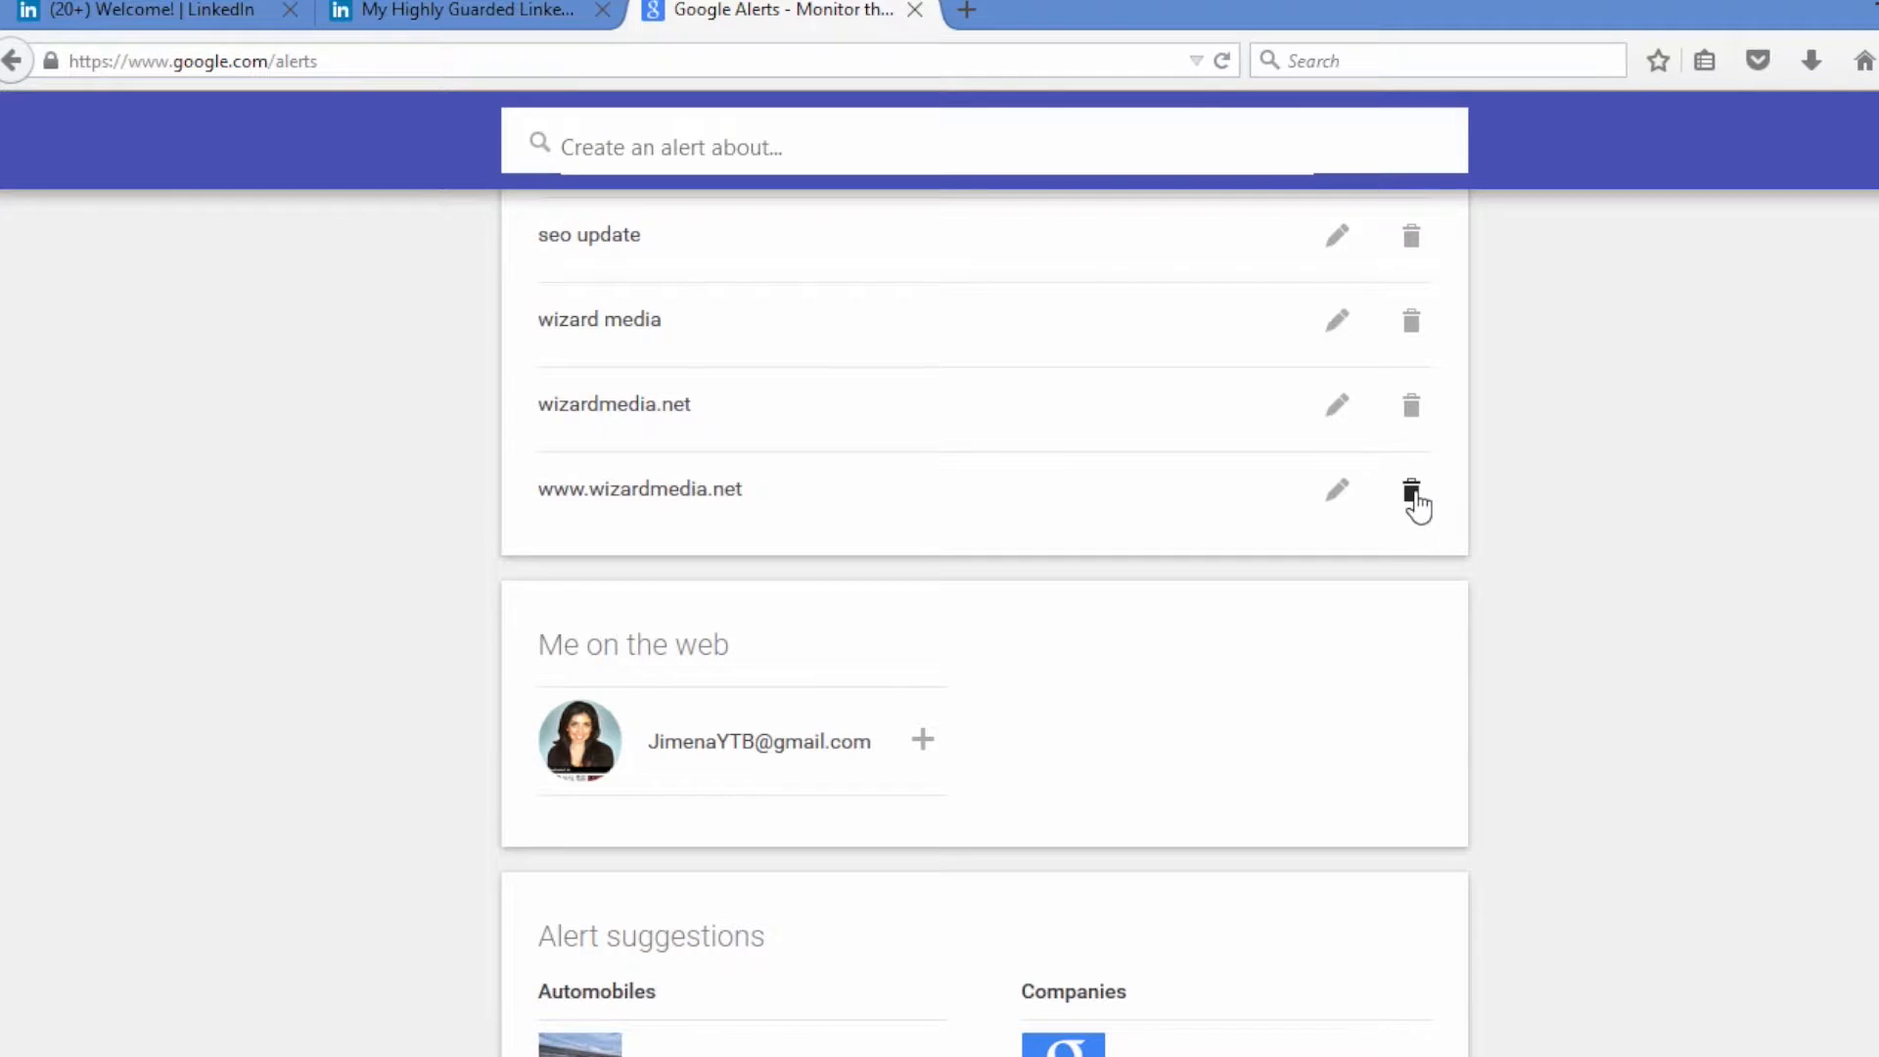
mouse_move(1331, 507)
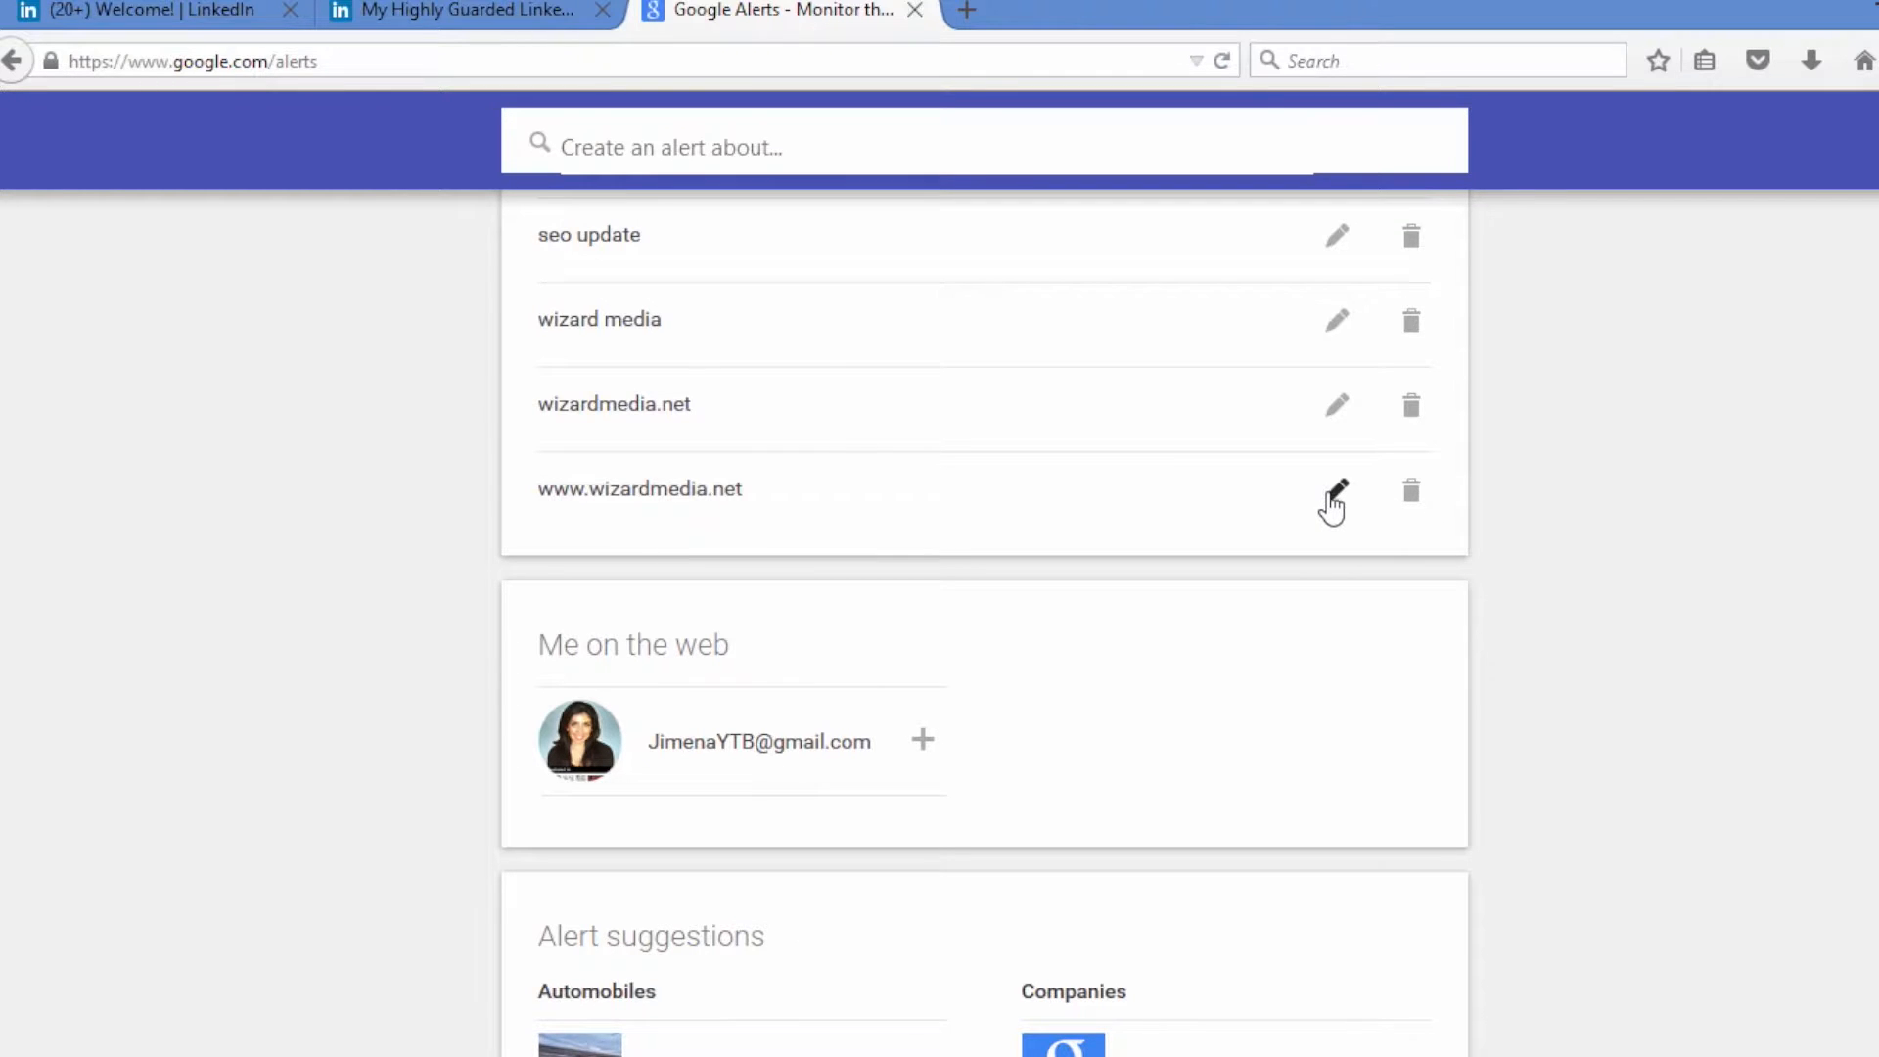
mouse_move(1332, 540)
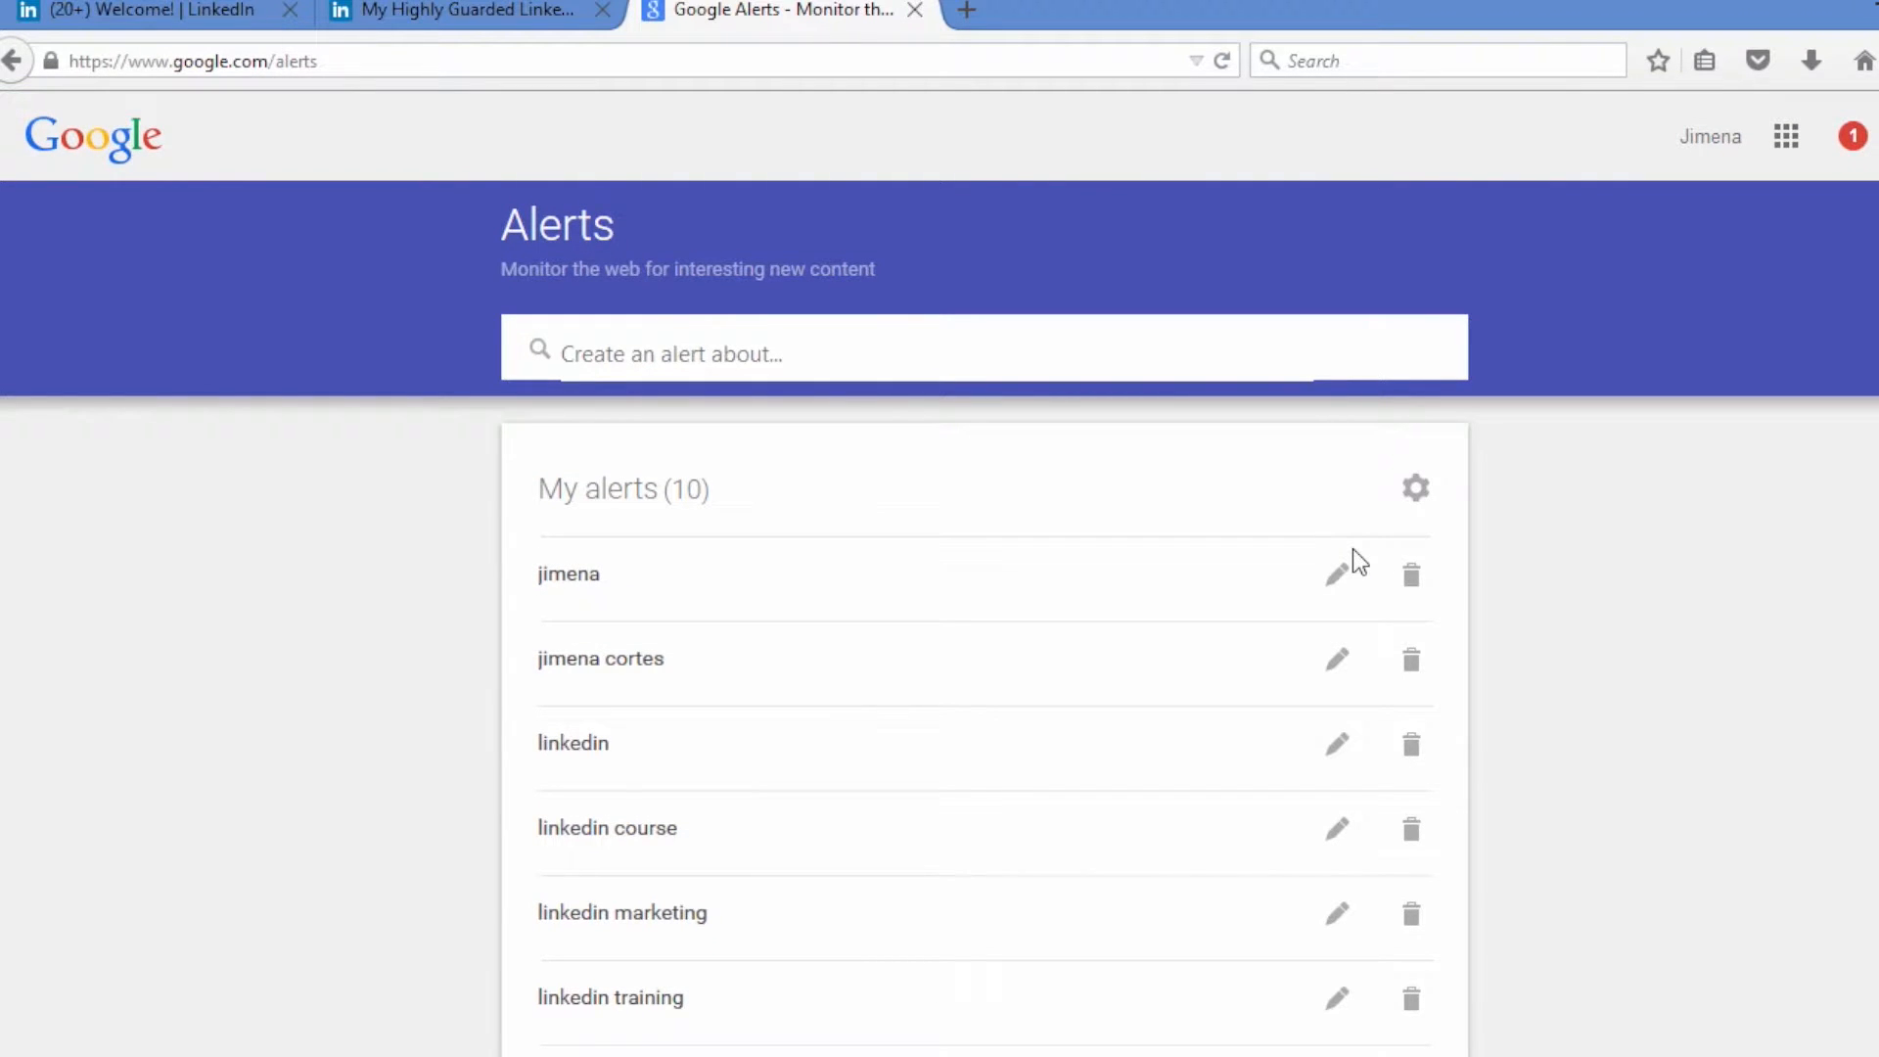
mouse_move(1479, 518)
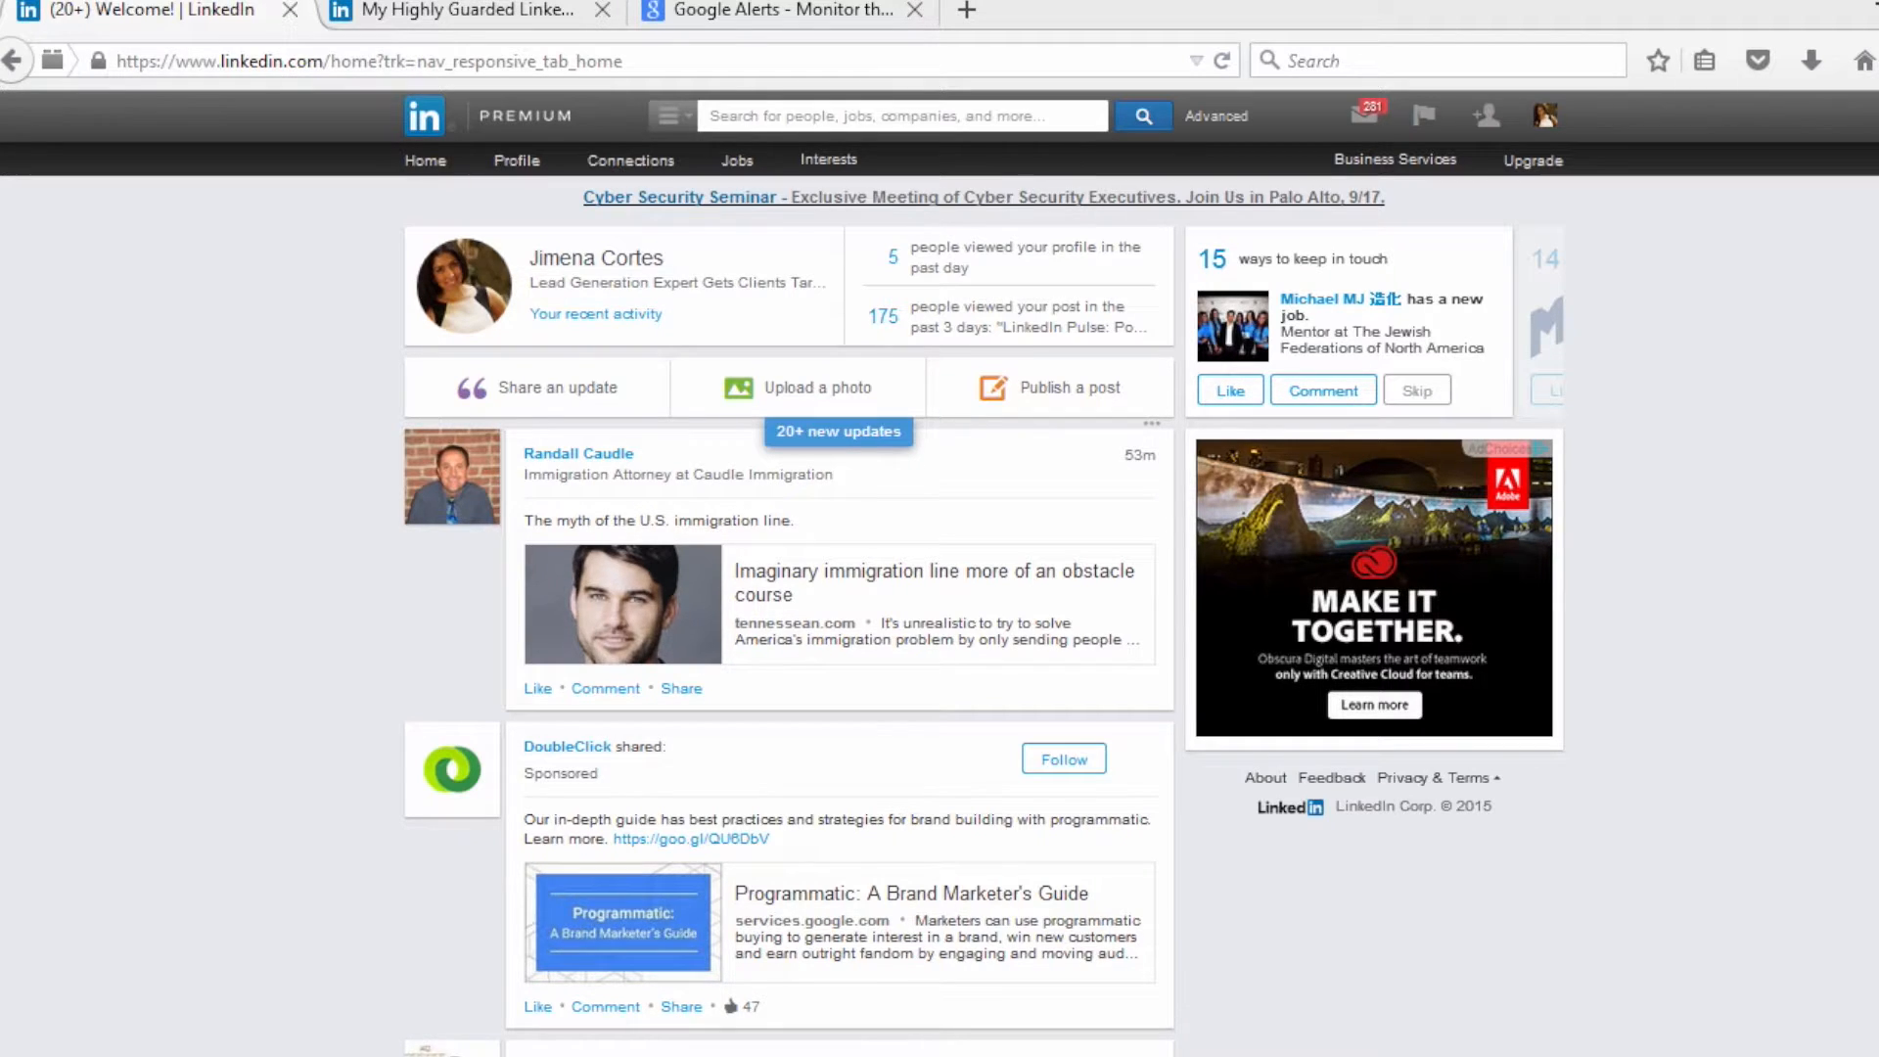
- Go to Interests > Pulse and show the dropdown of Pulse channel topics
click(828, 161)
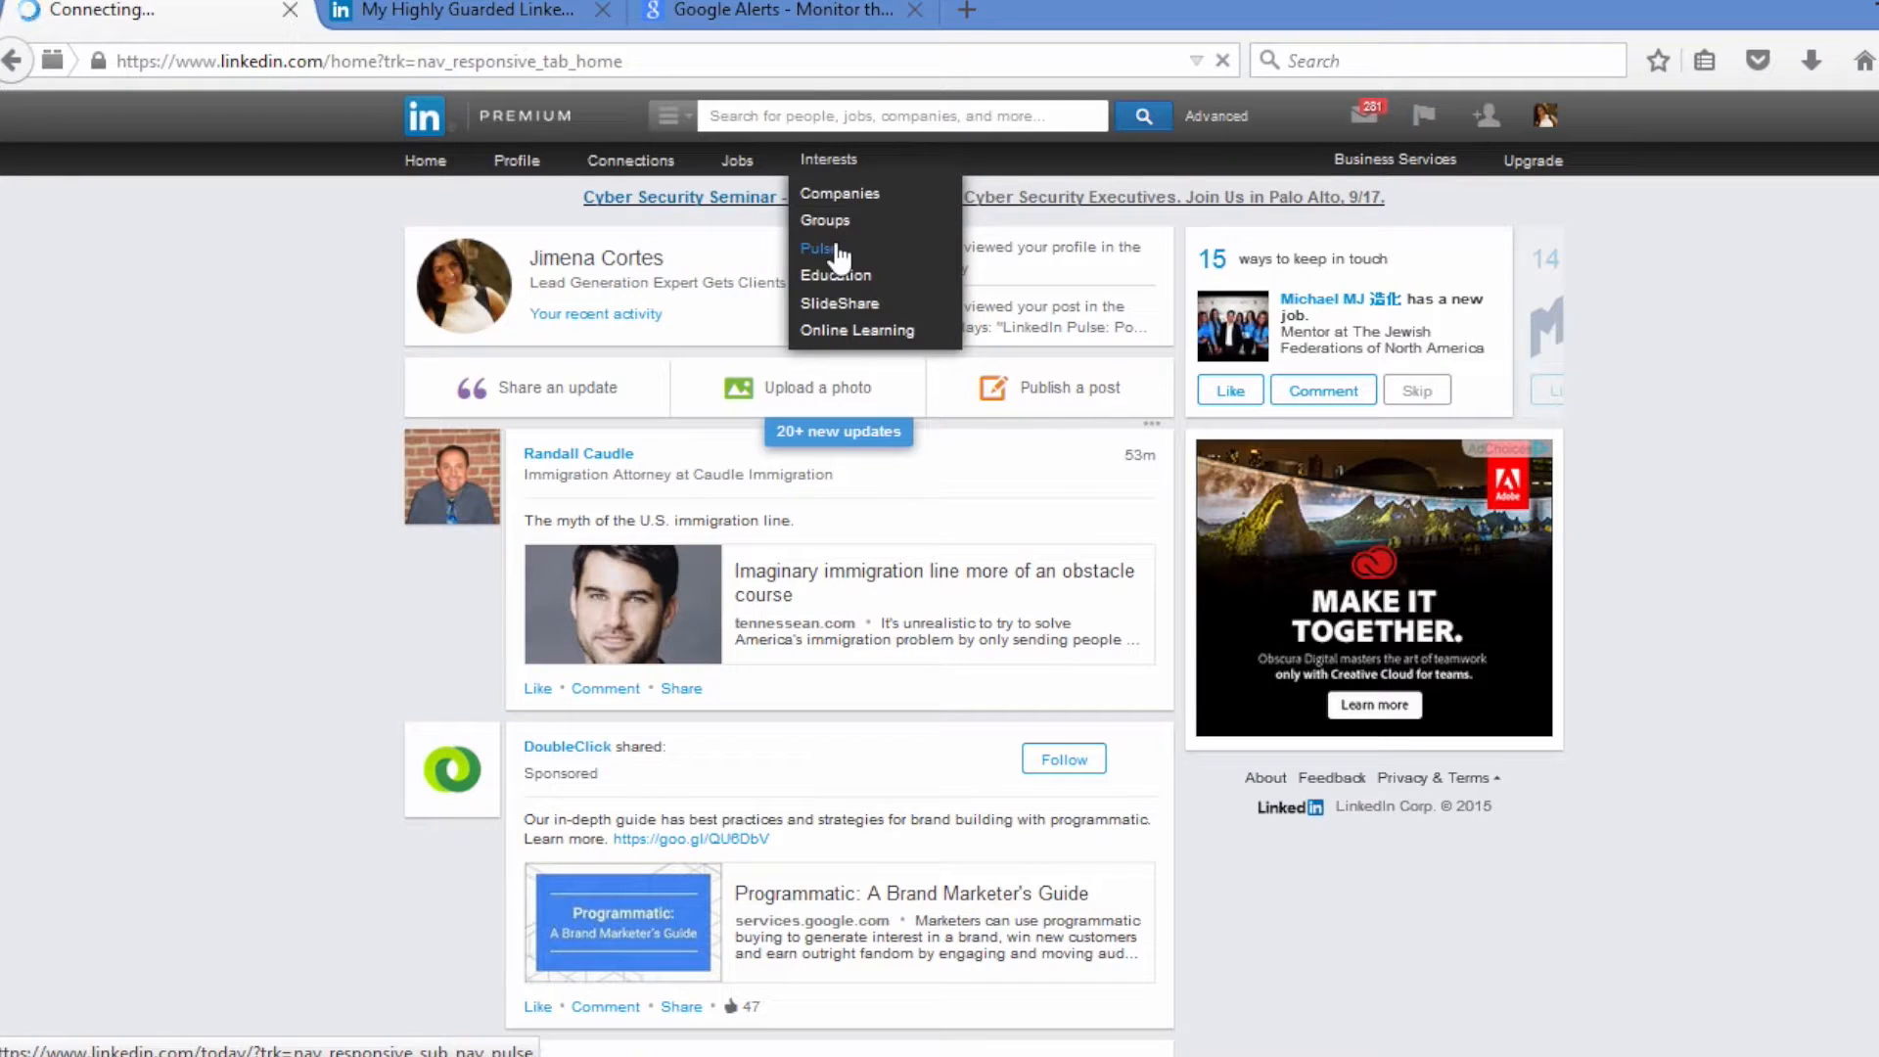
click(814, 248)
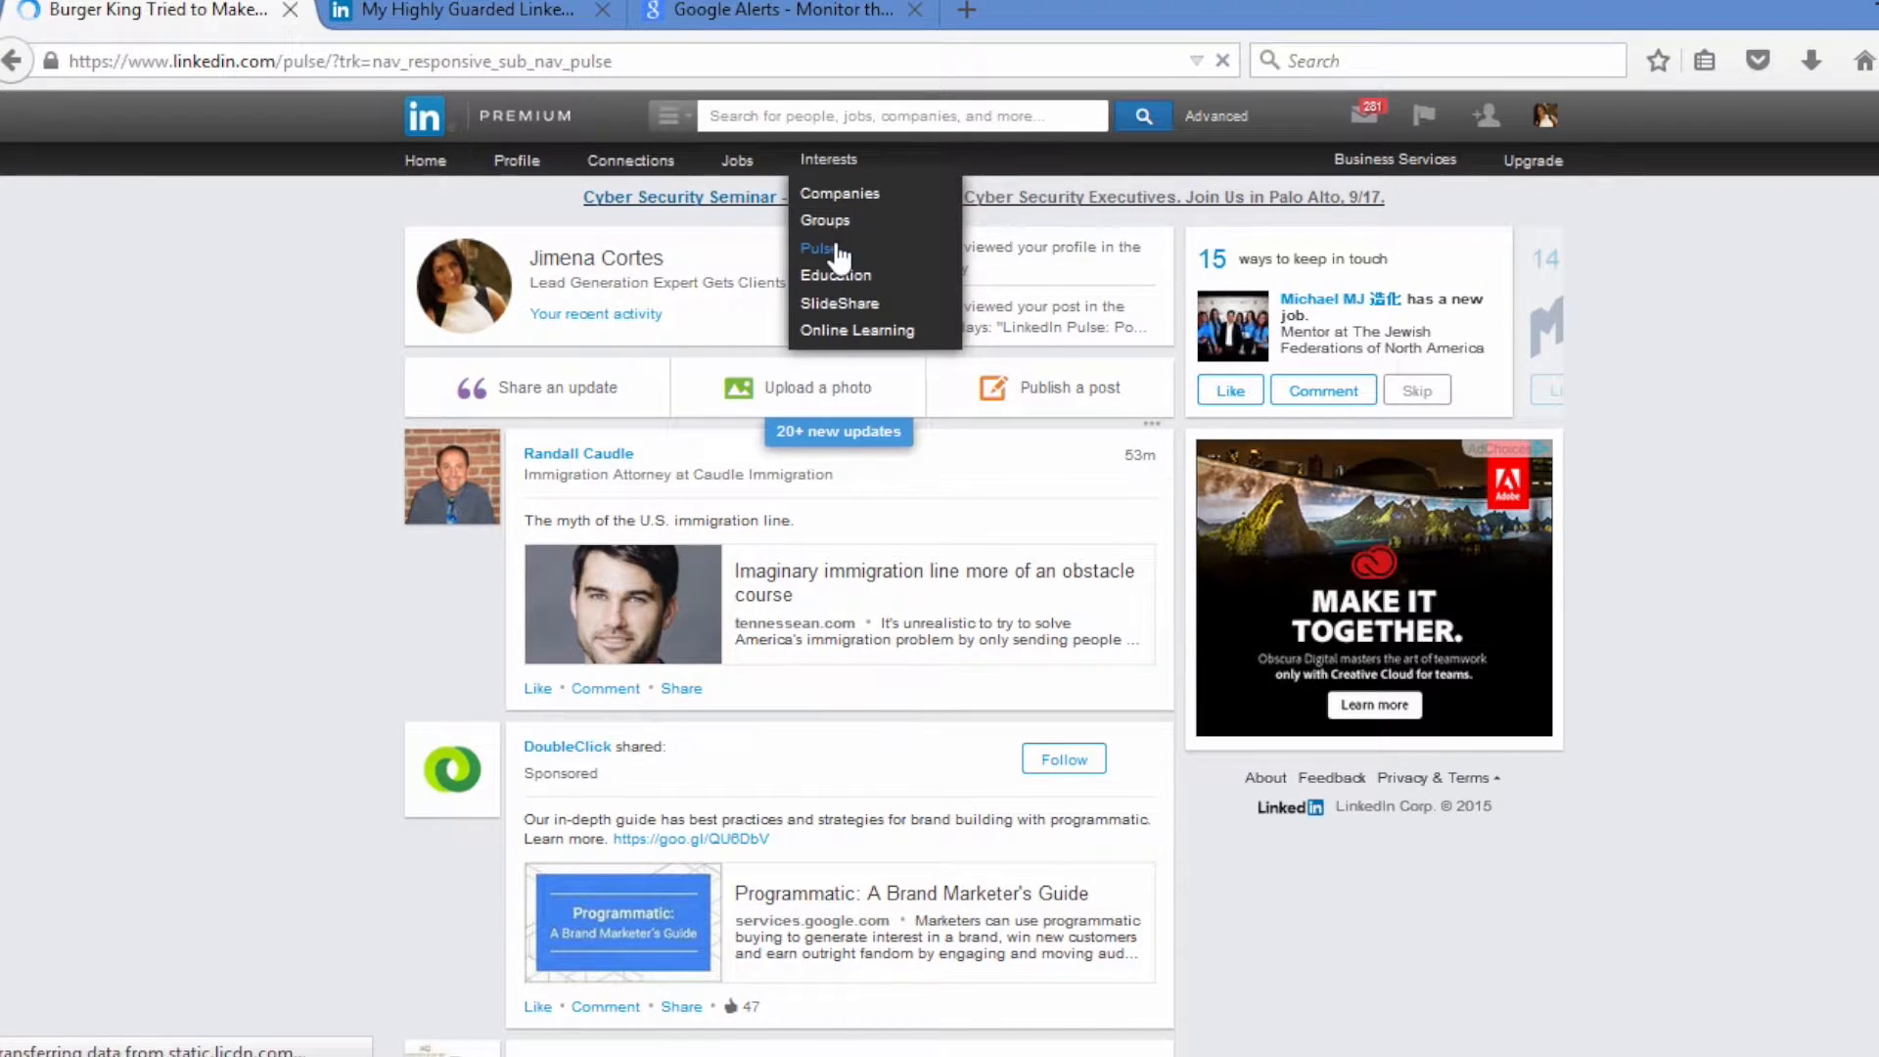
click(814, 249)
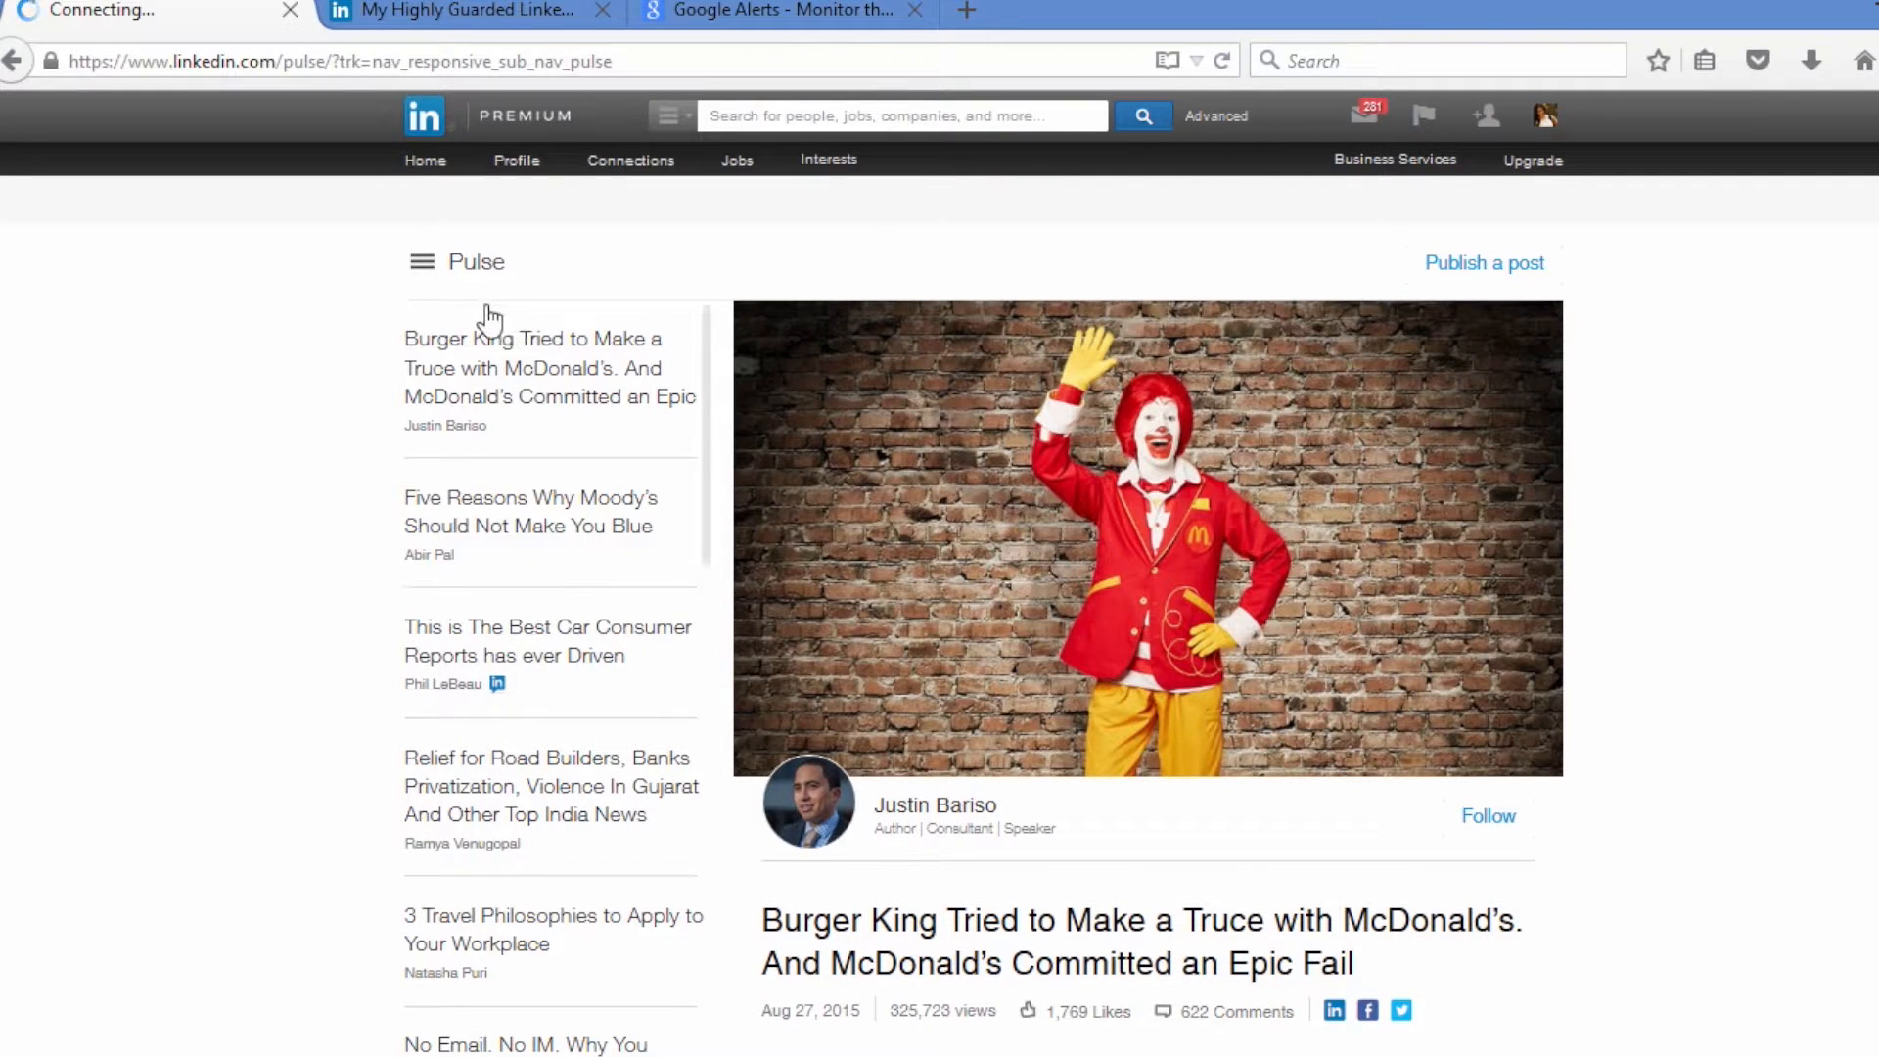
click(544, 367)
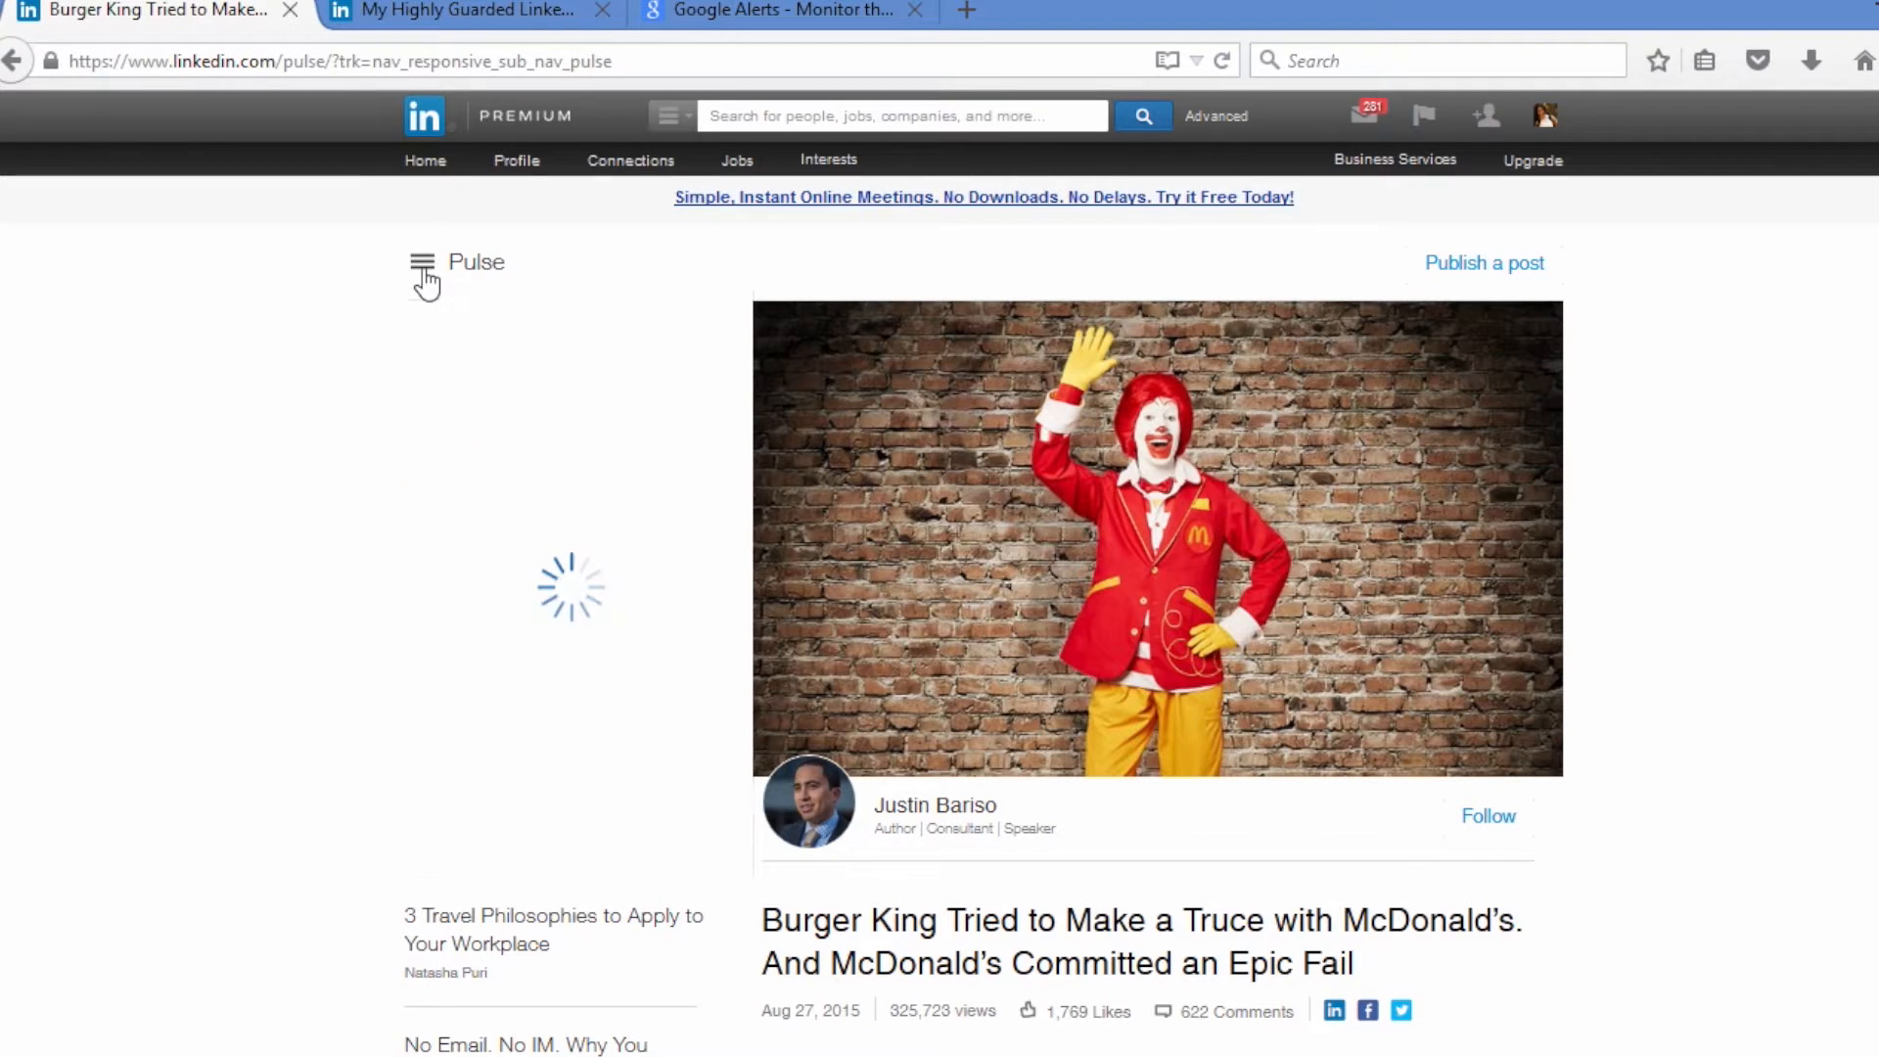
click(421, 263)
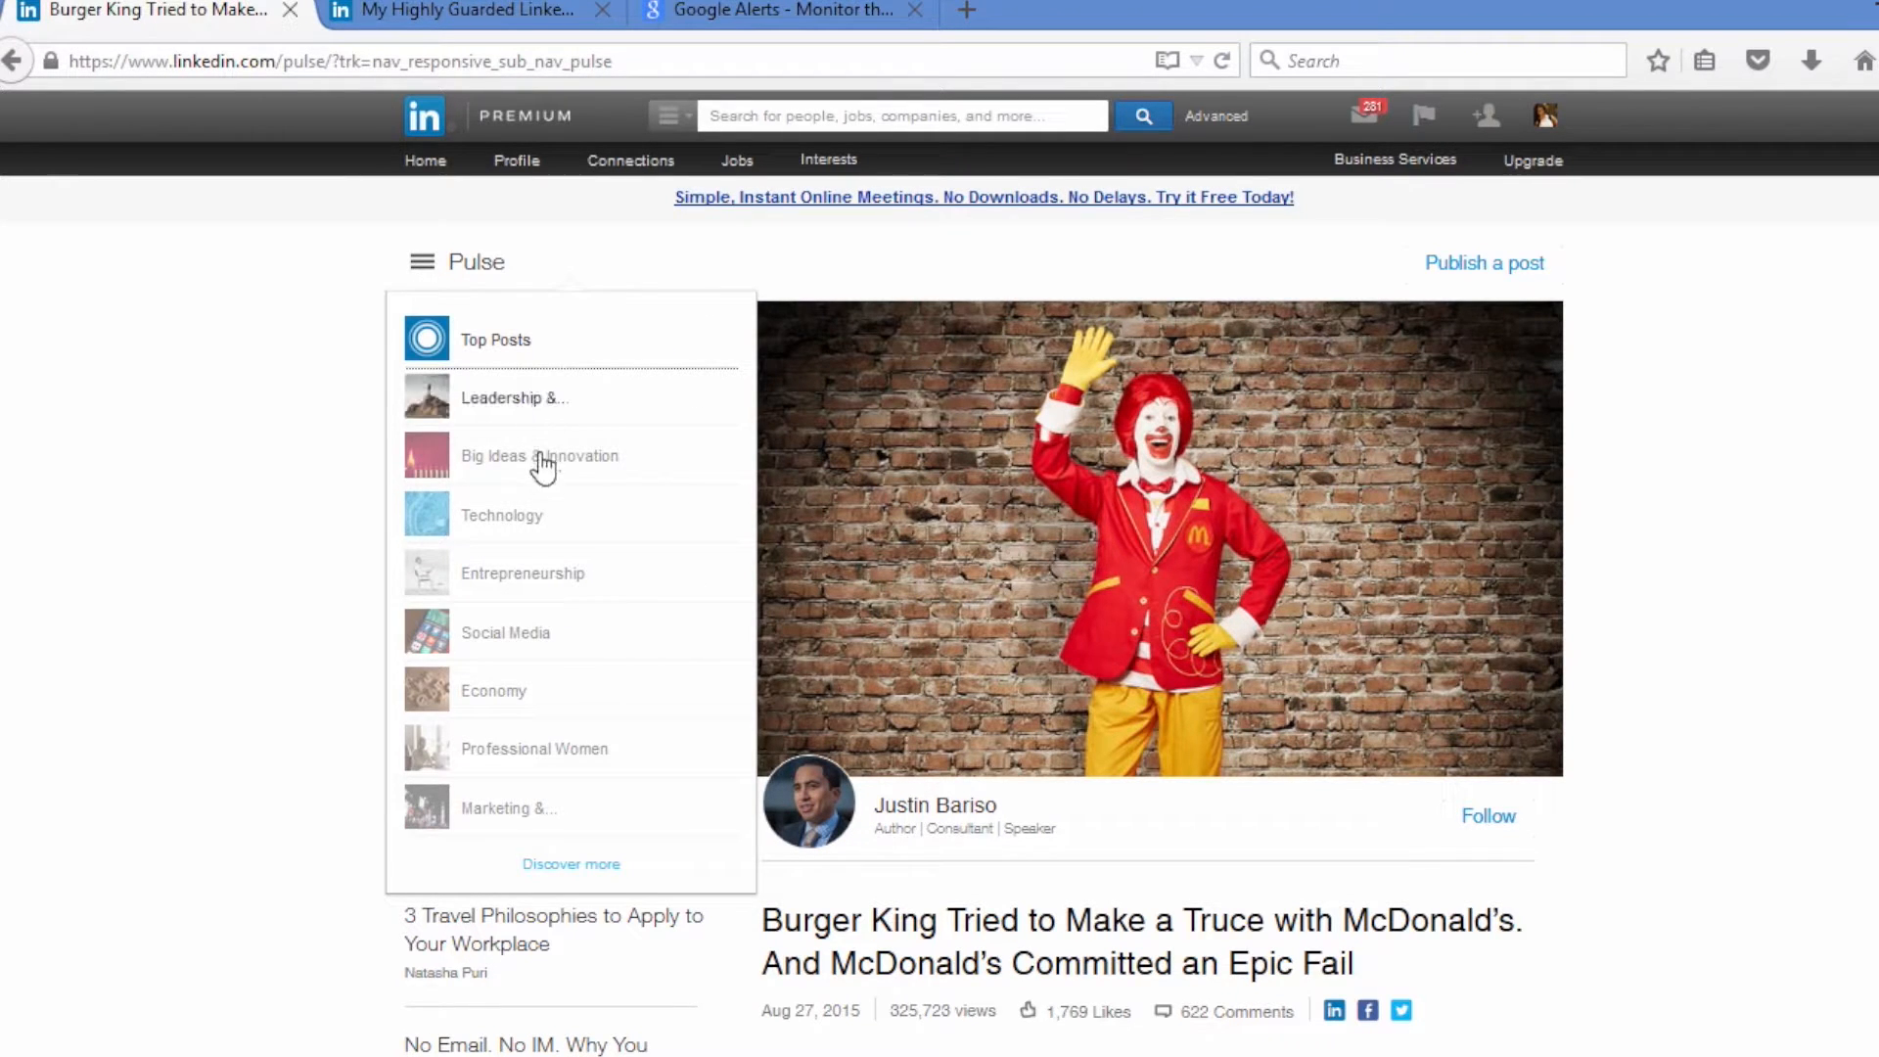
mouse_move(499, 765)
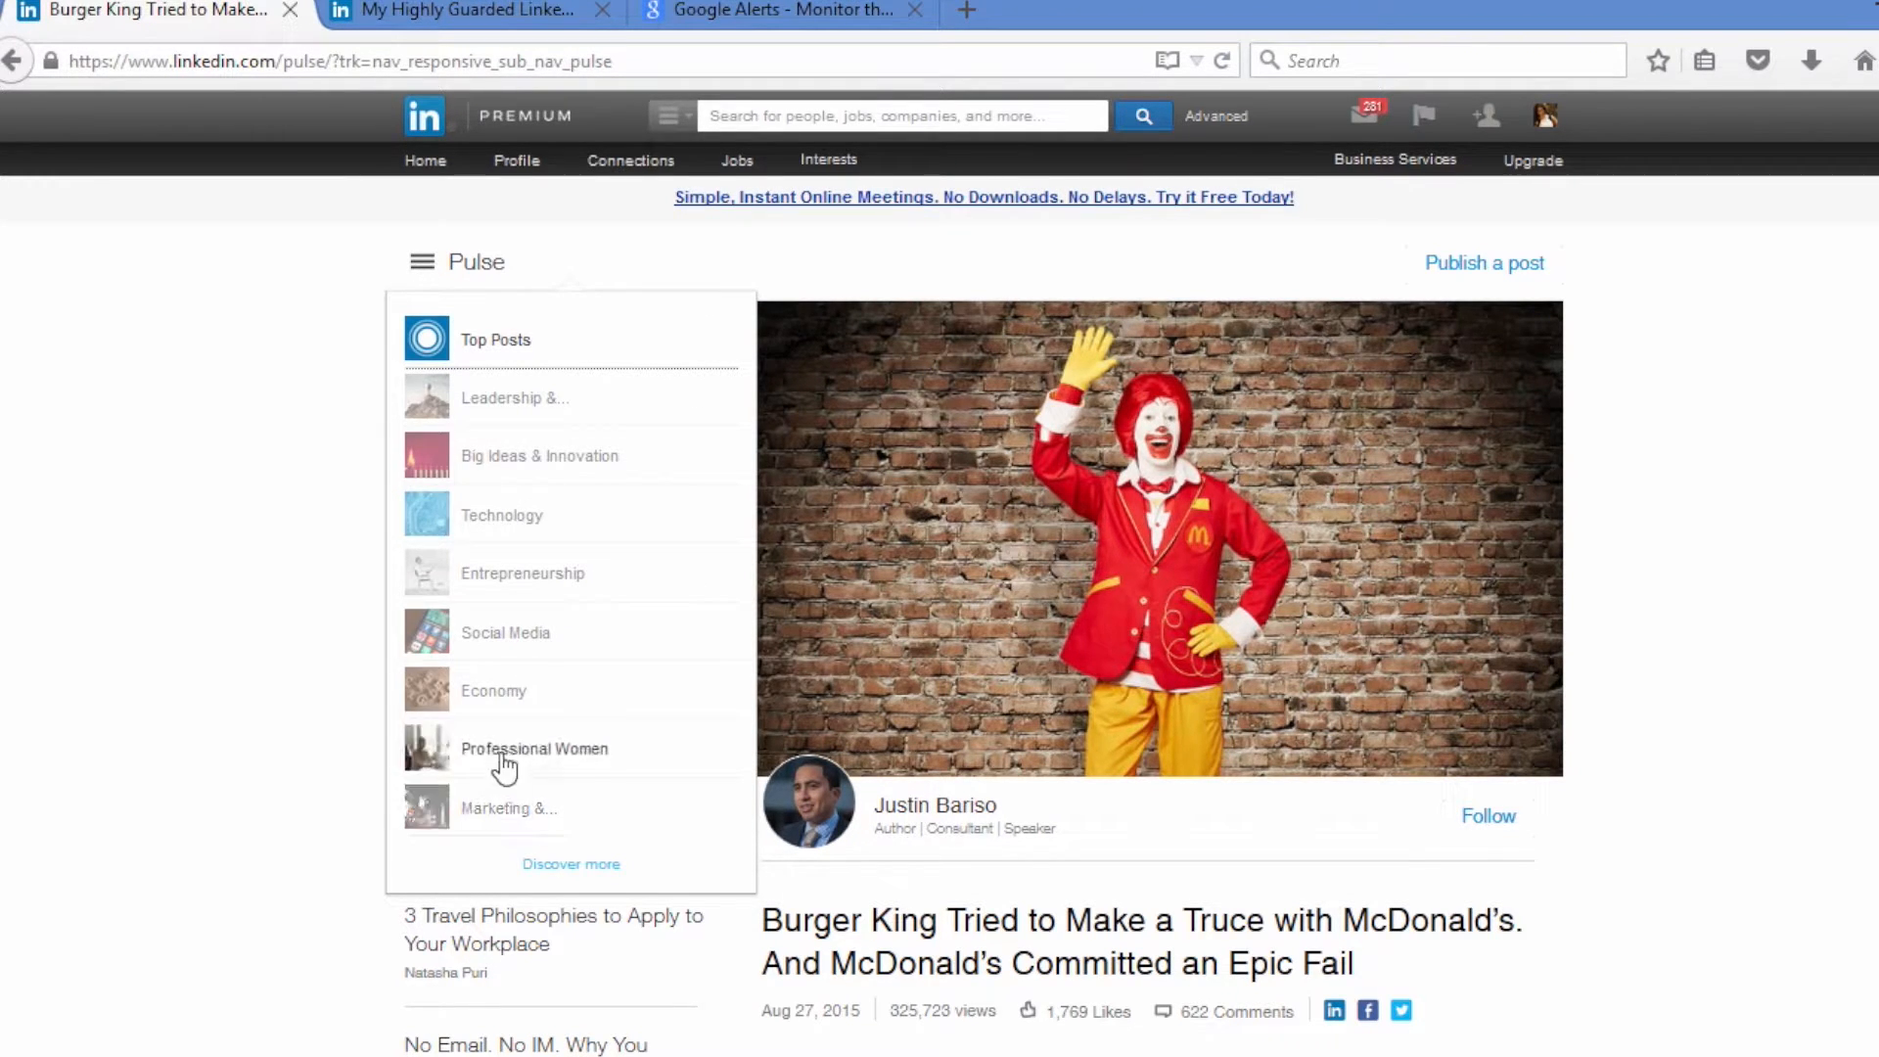
mouse_move(572, 865)
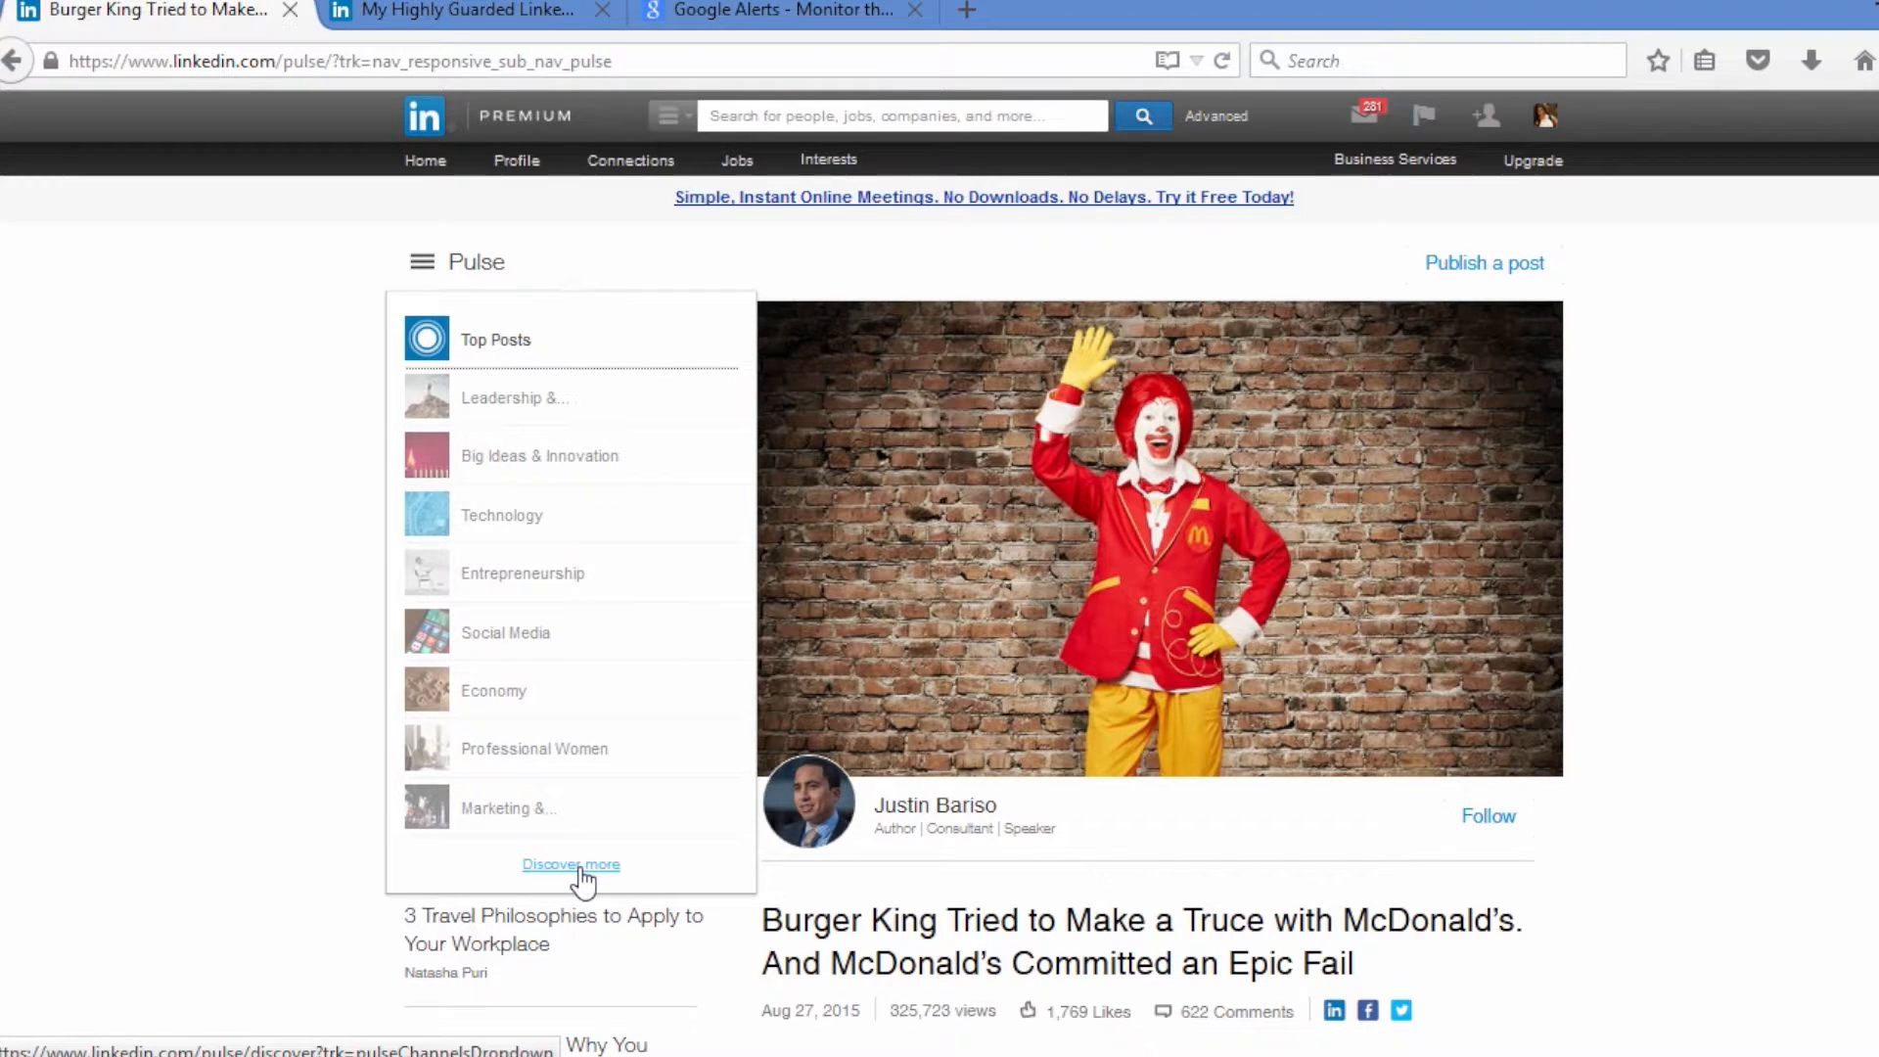
- Go to the Discover more page and move down to its Channels section
click(572, 865)
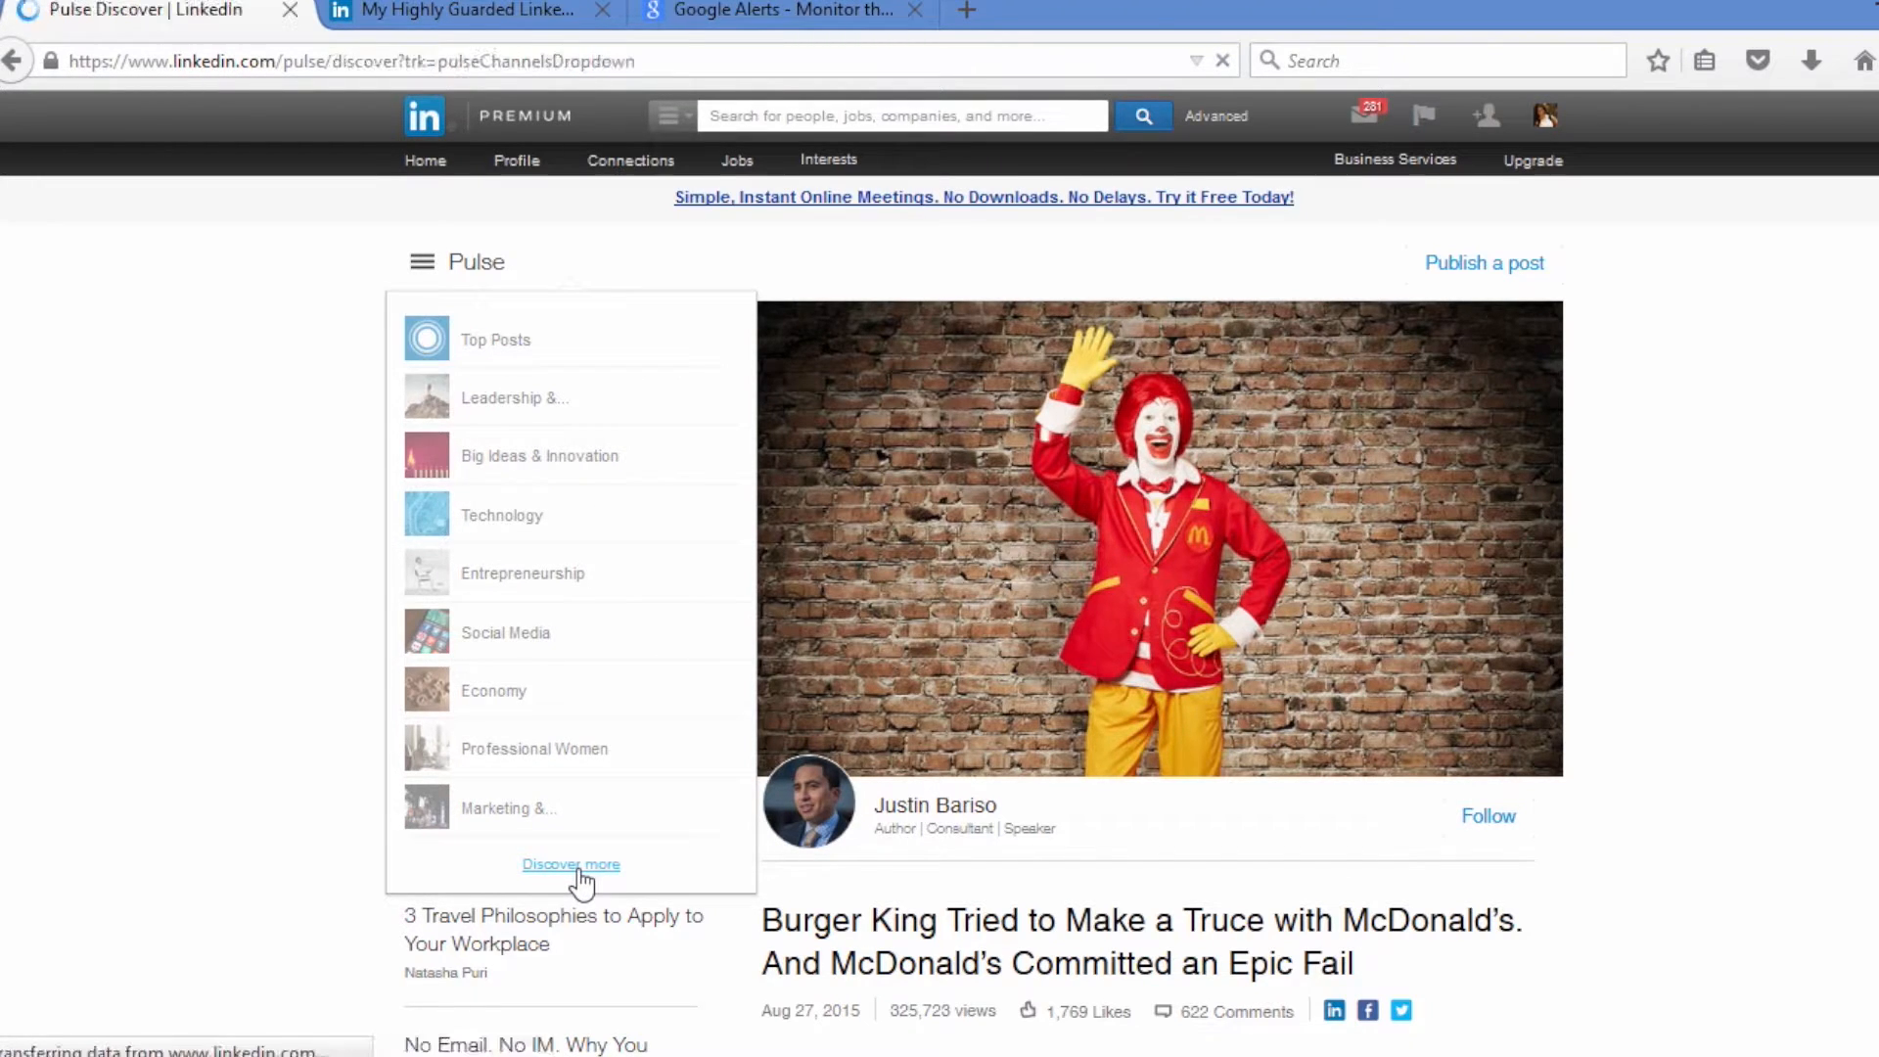
click(571, 865)
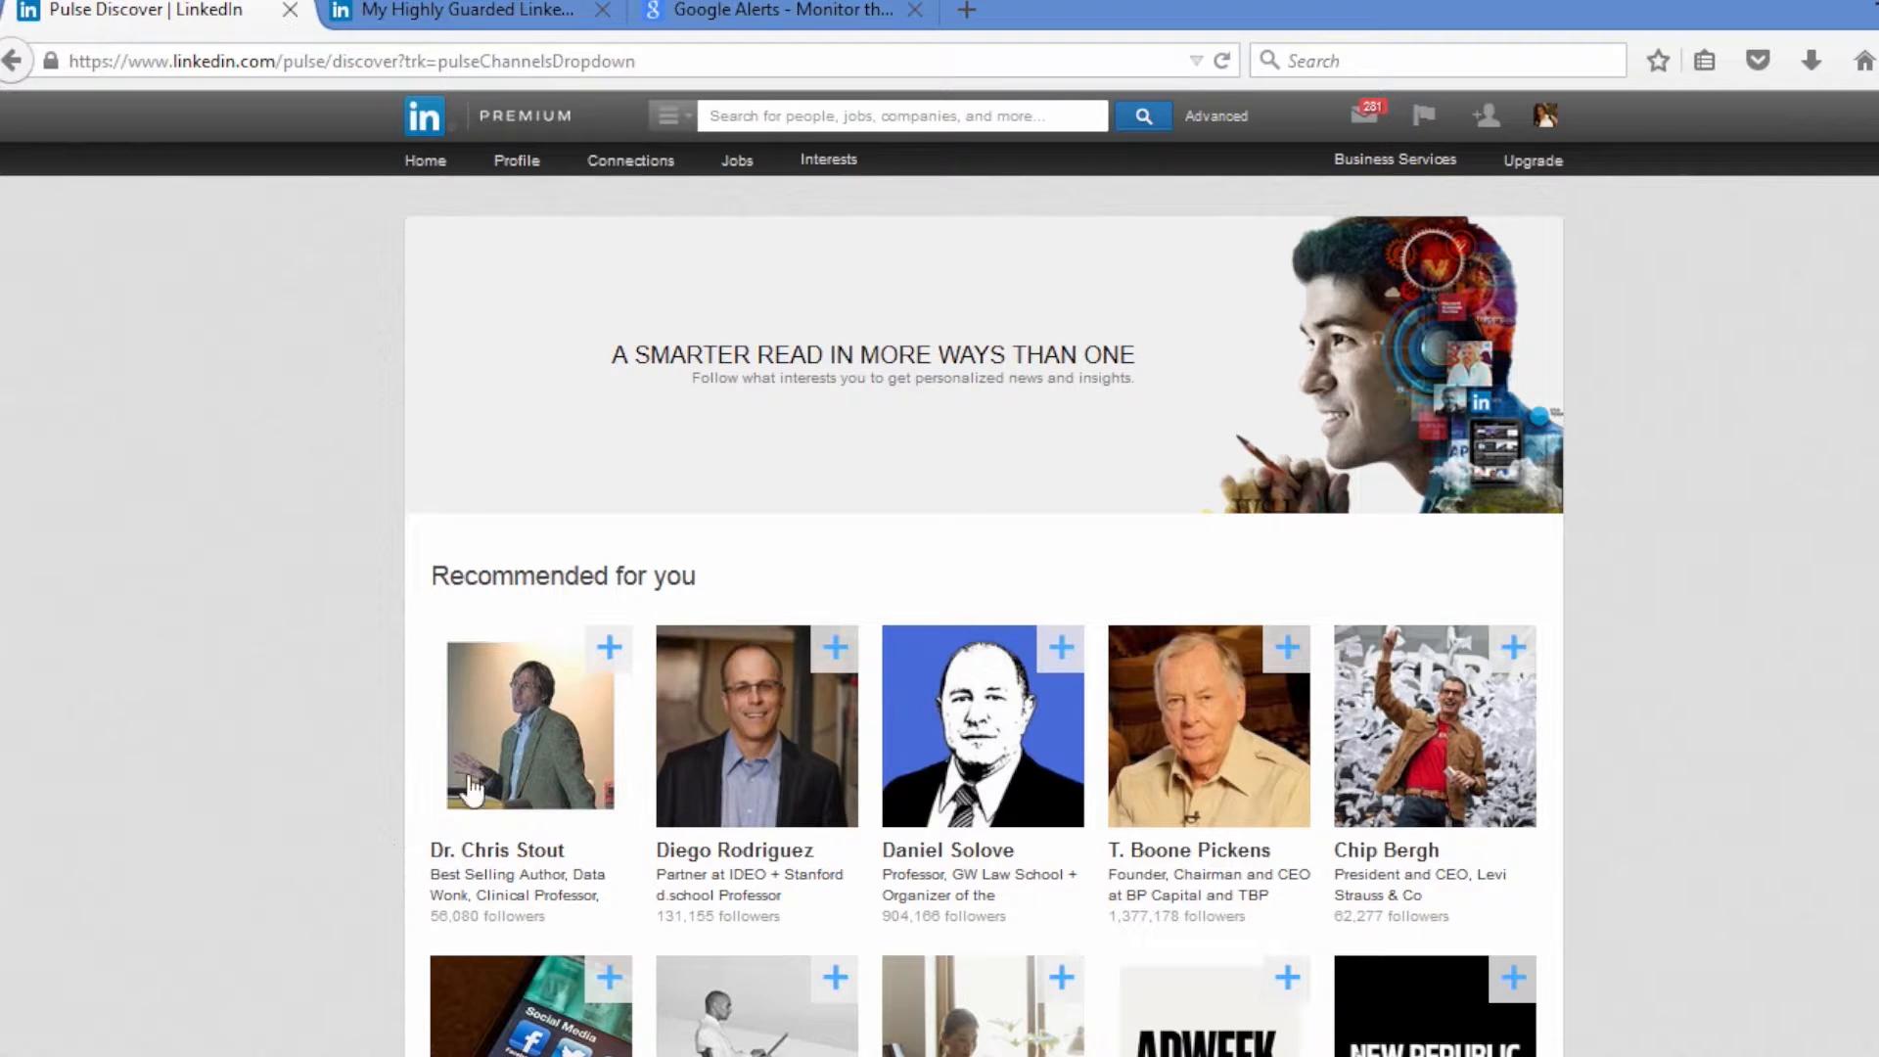
scroll(down, 3)
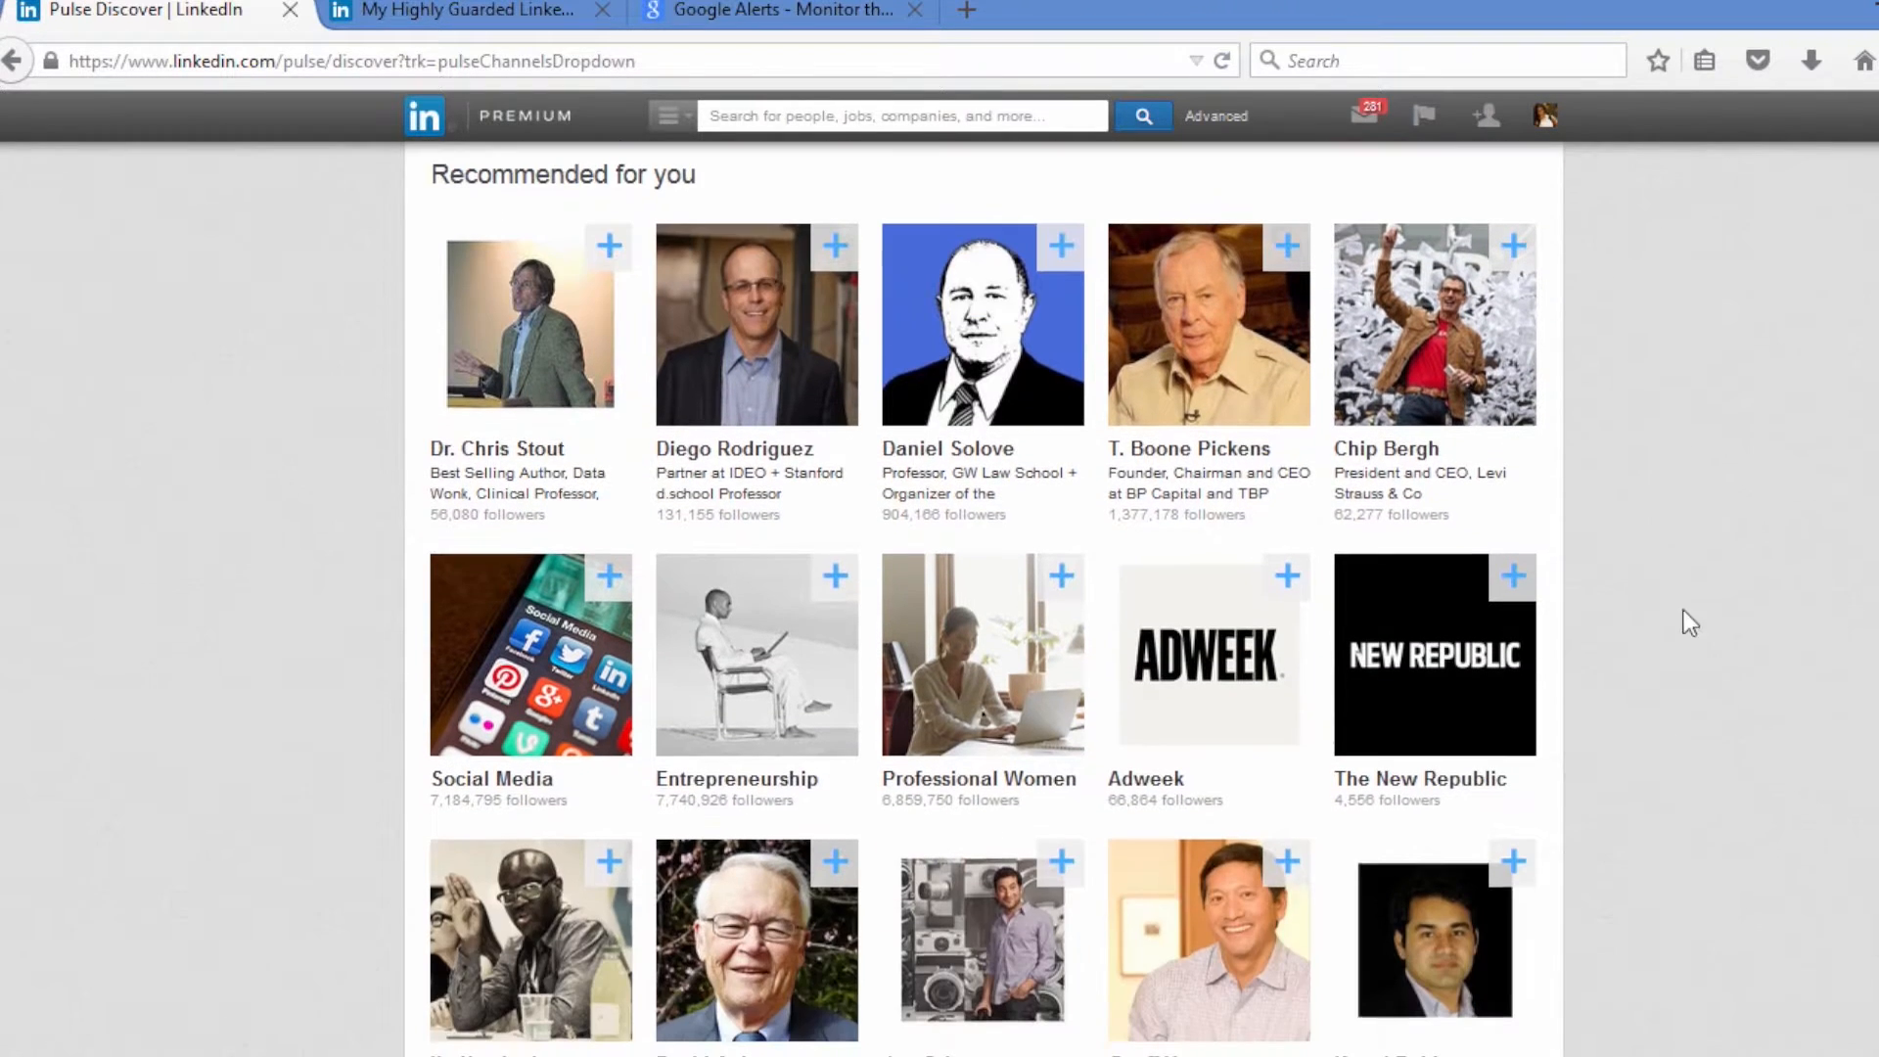
scroll(down, 3)
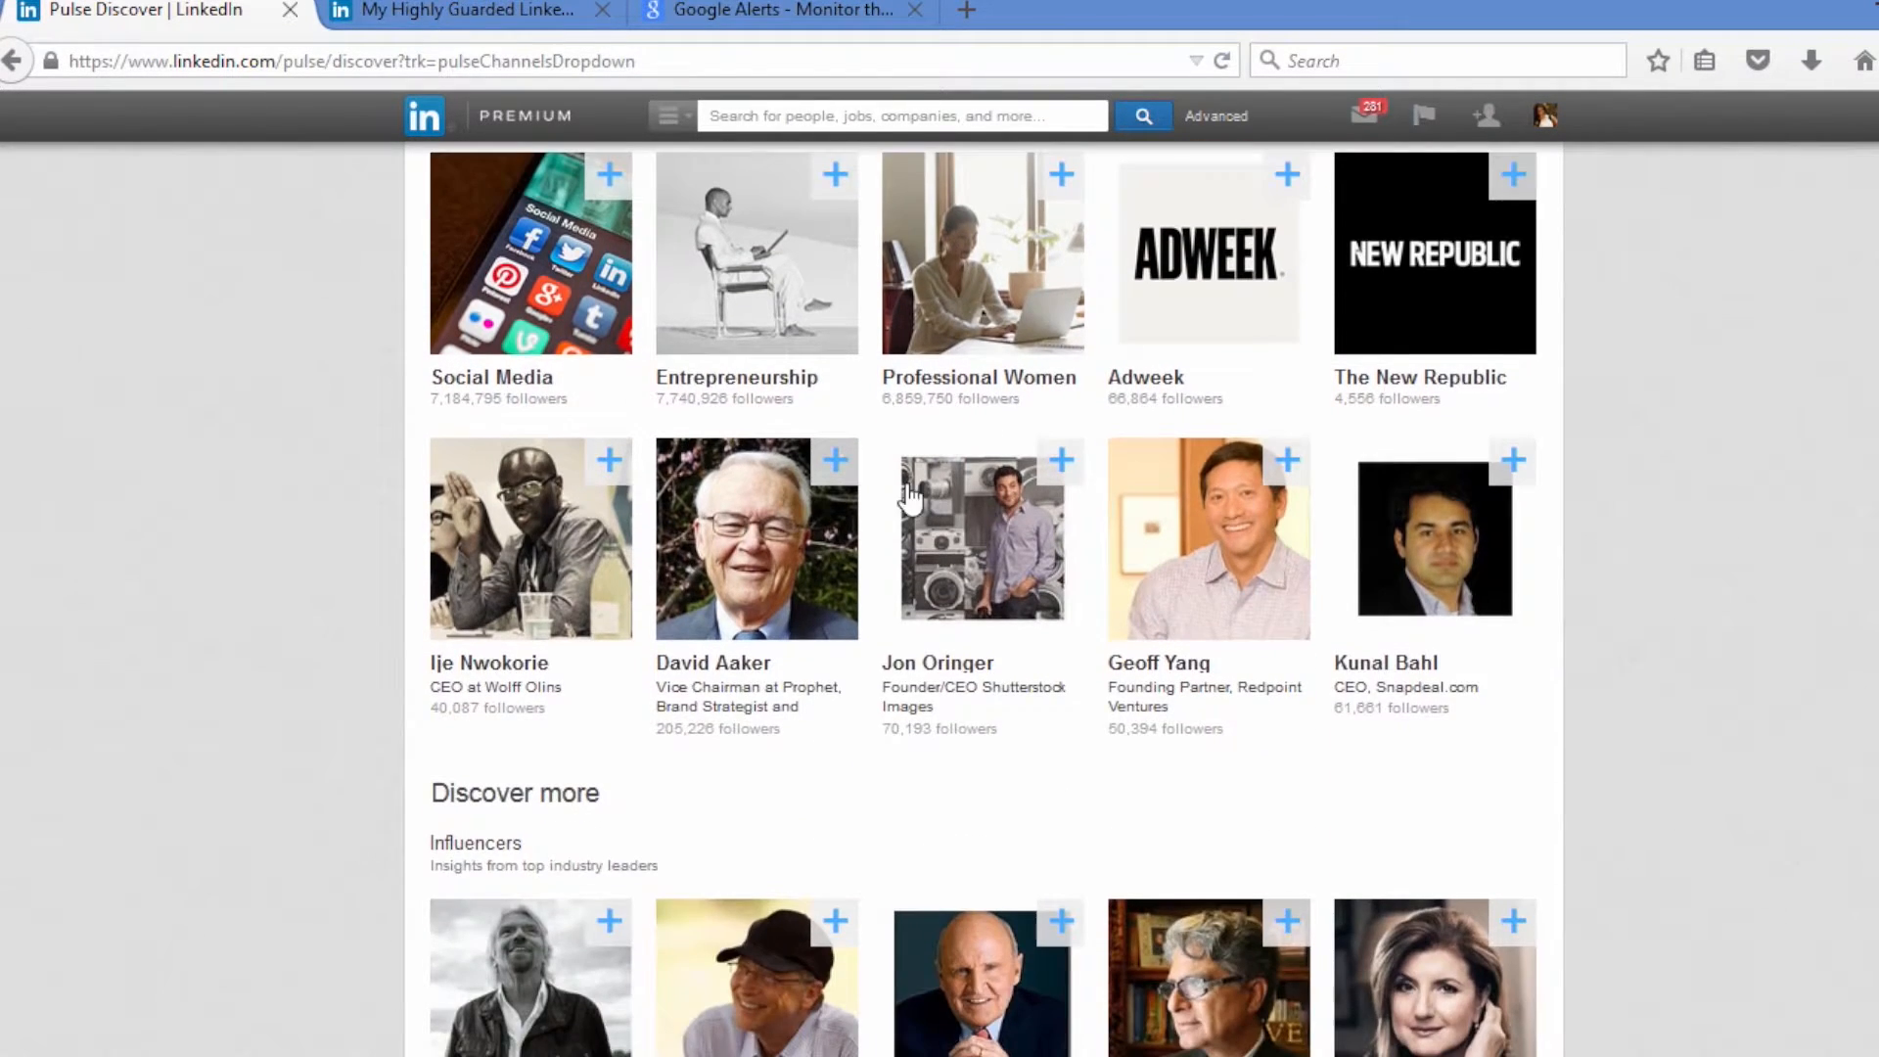
scroll(down, 3)
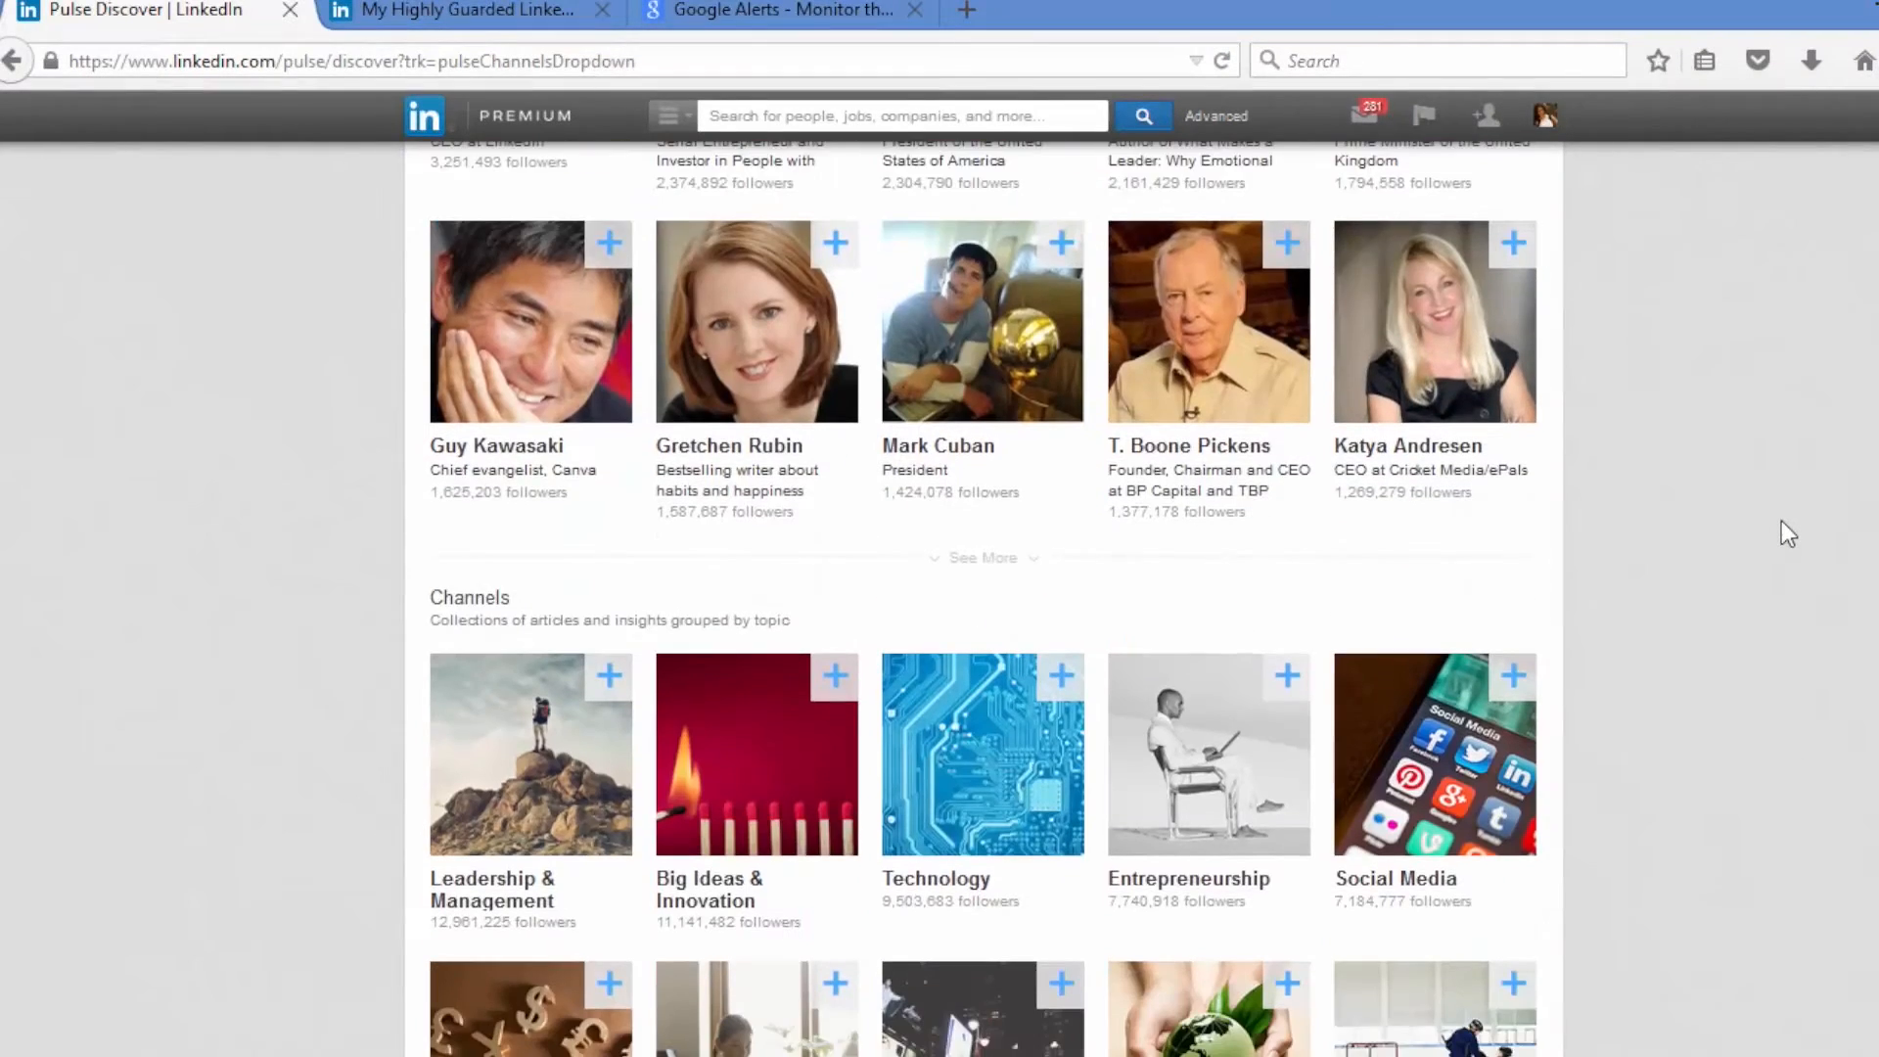
scroll(down, 3)
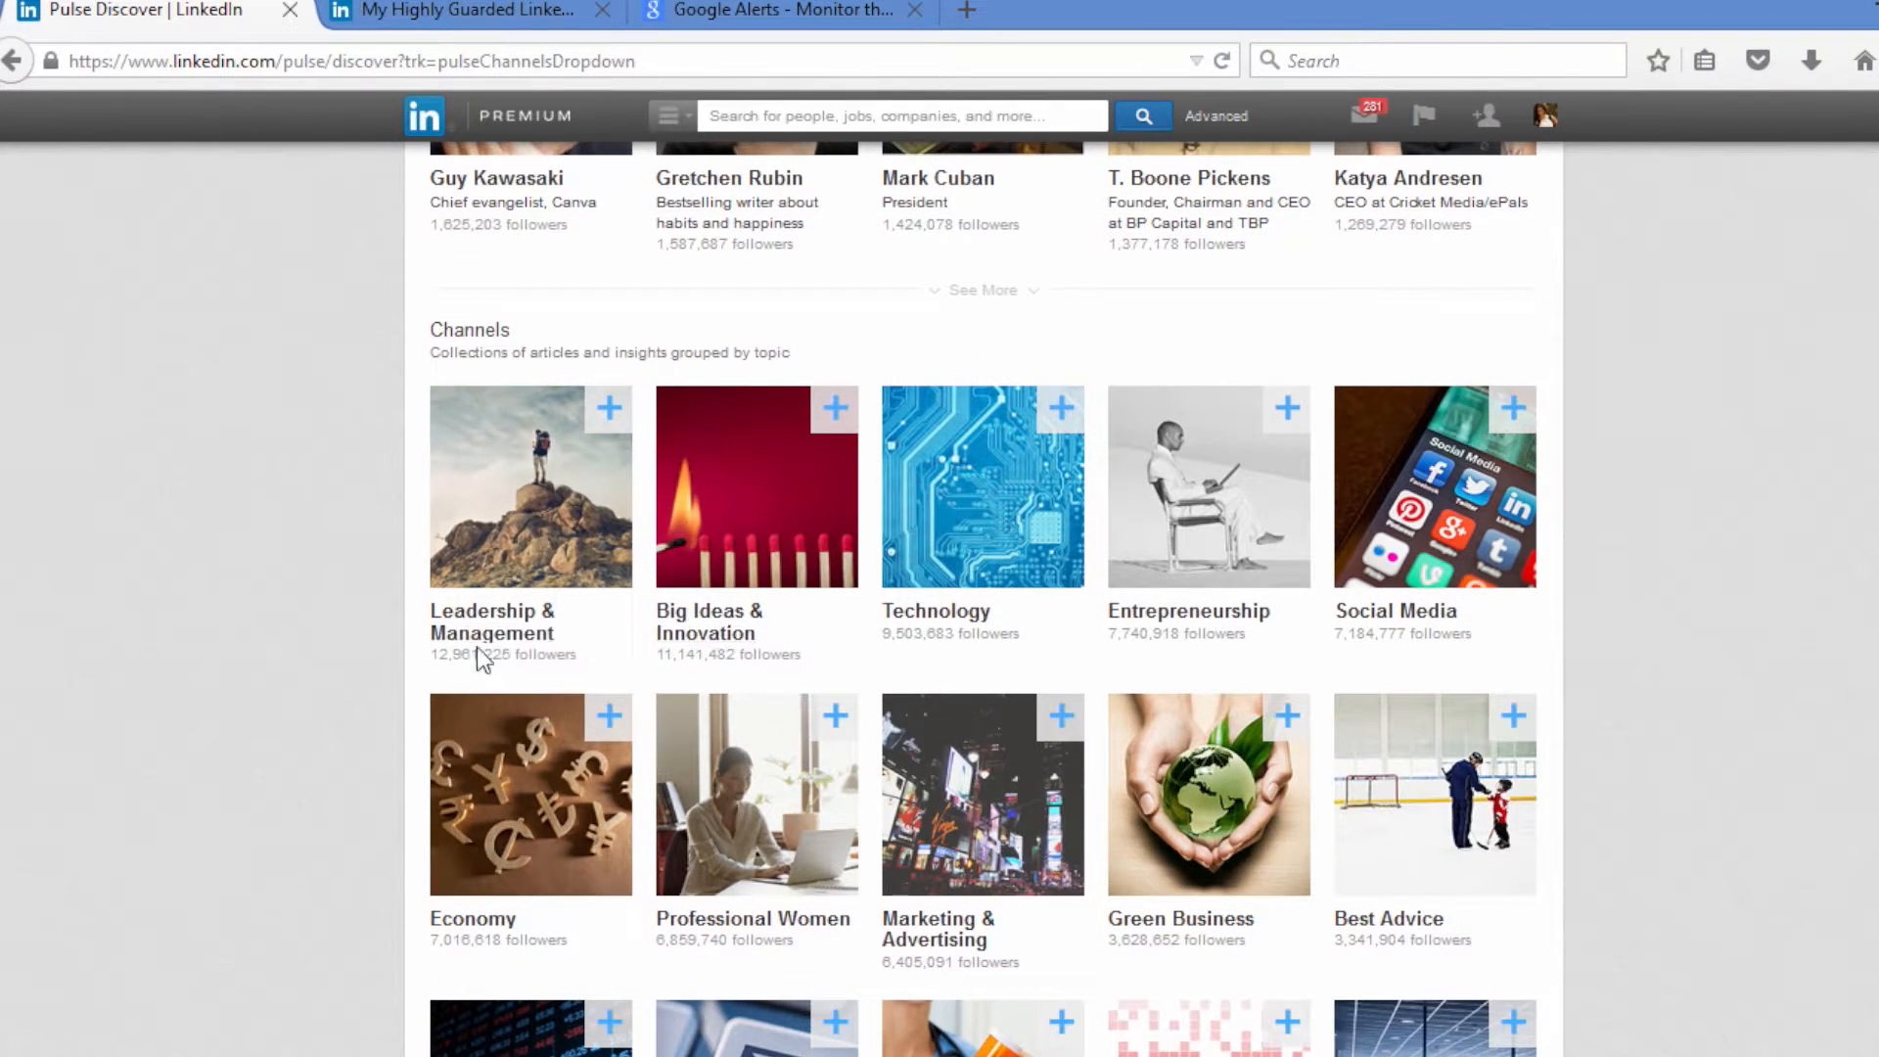
scroll(down, 3)
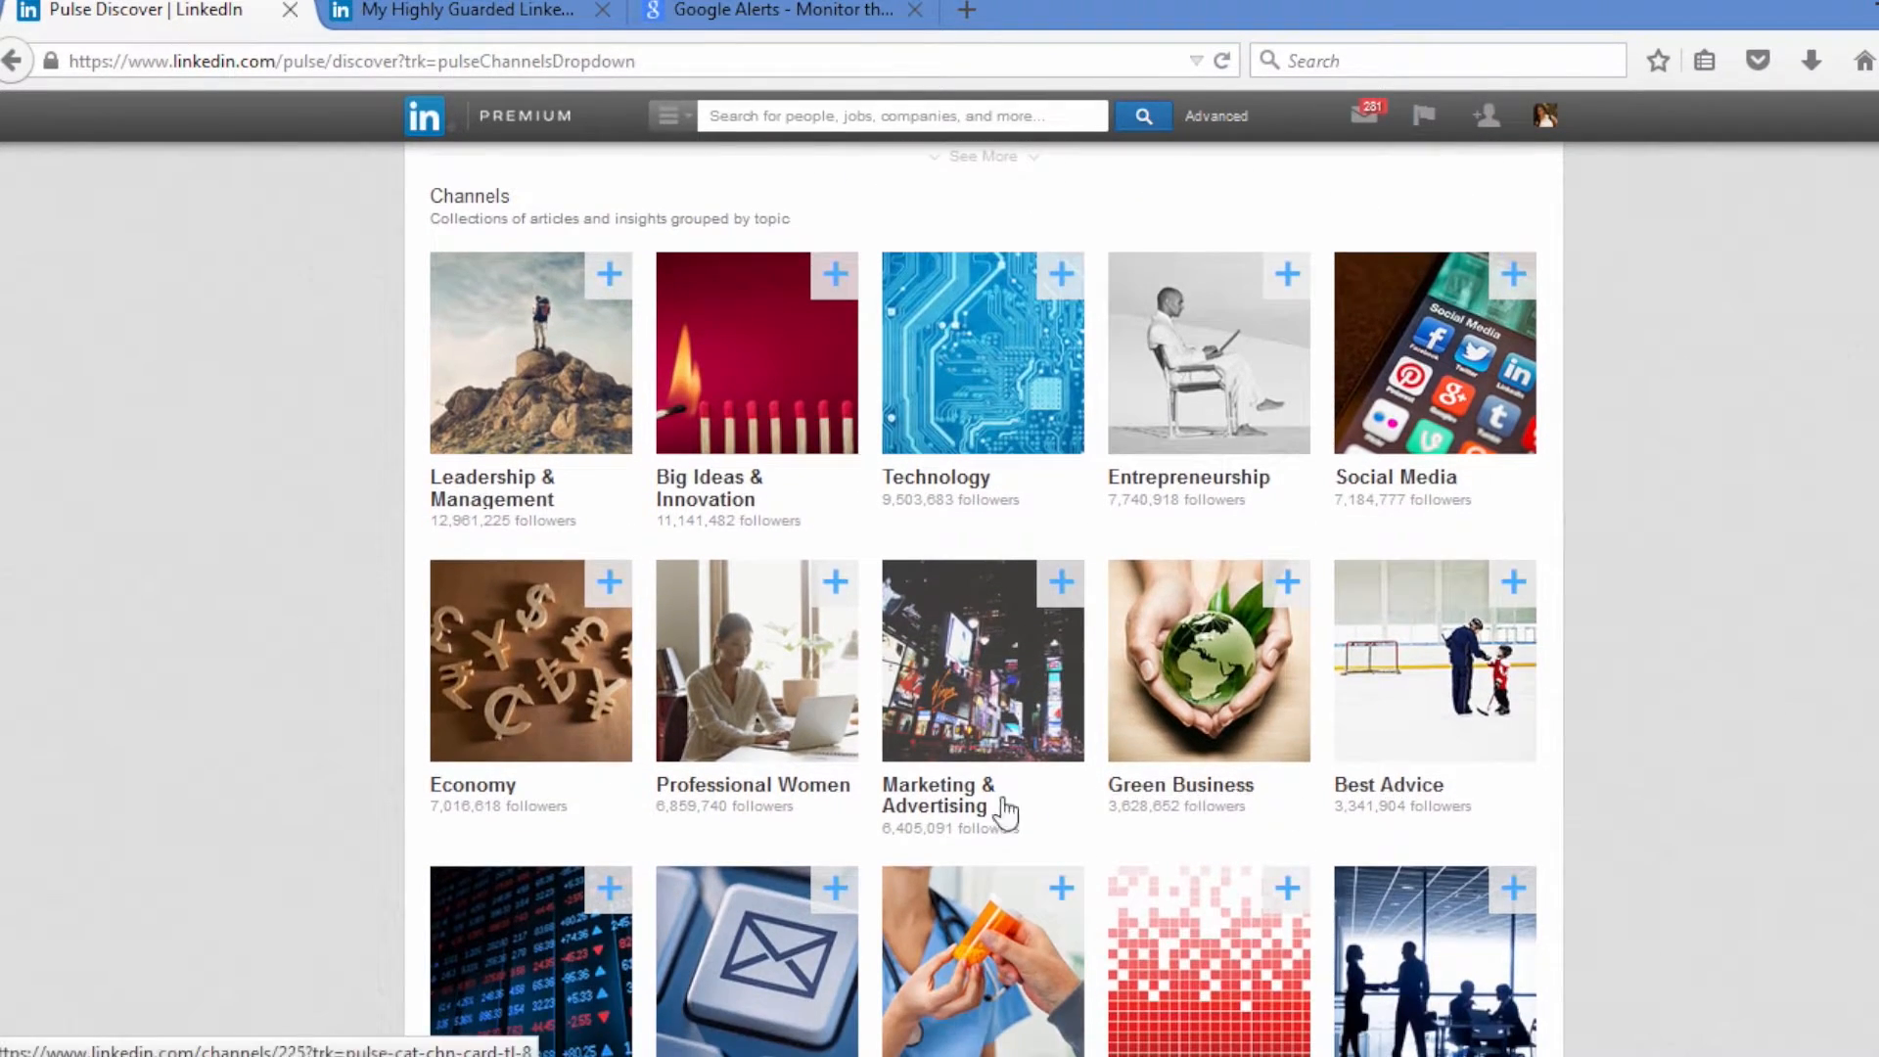
scroll(down, 3)
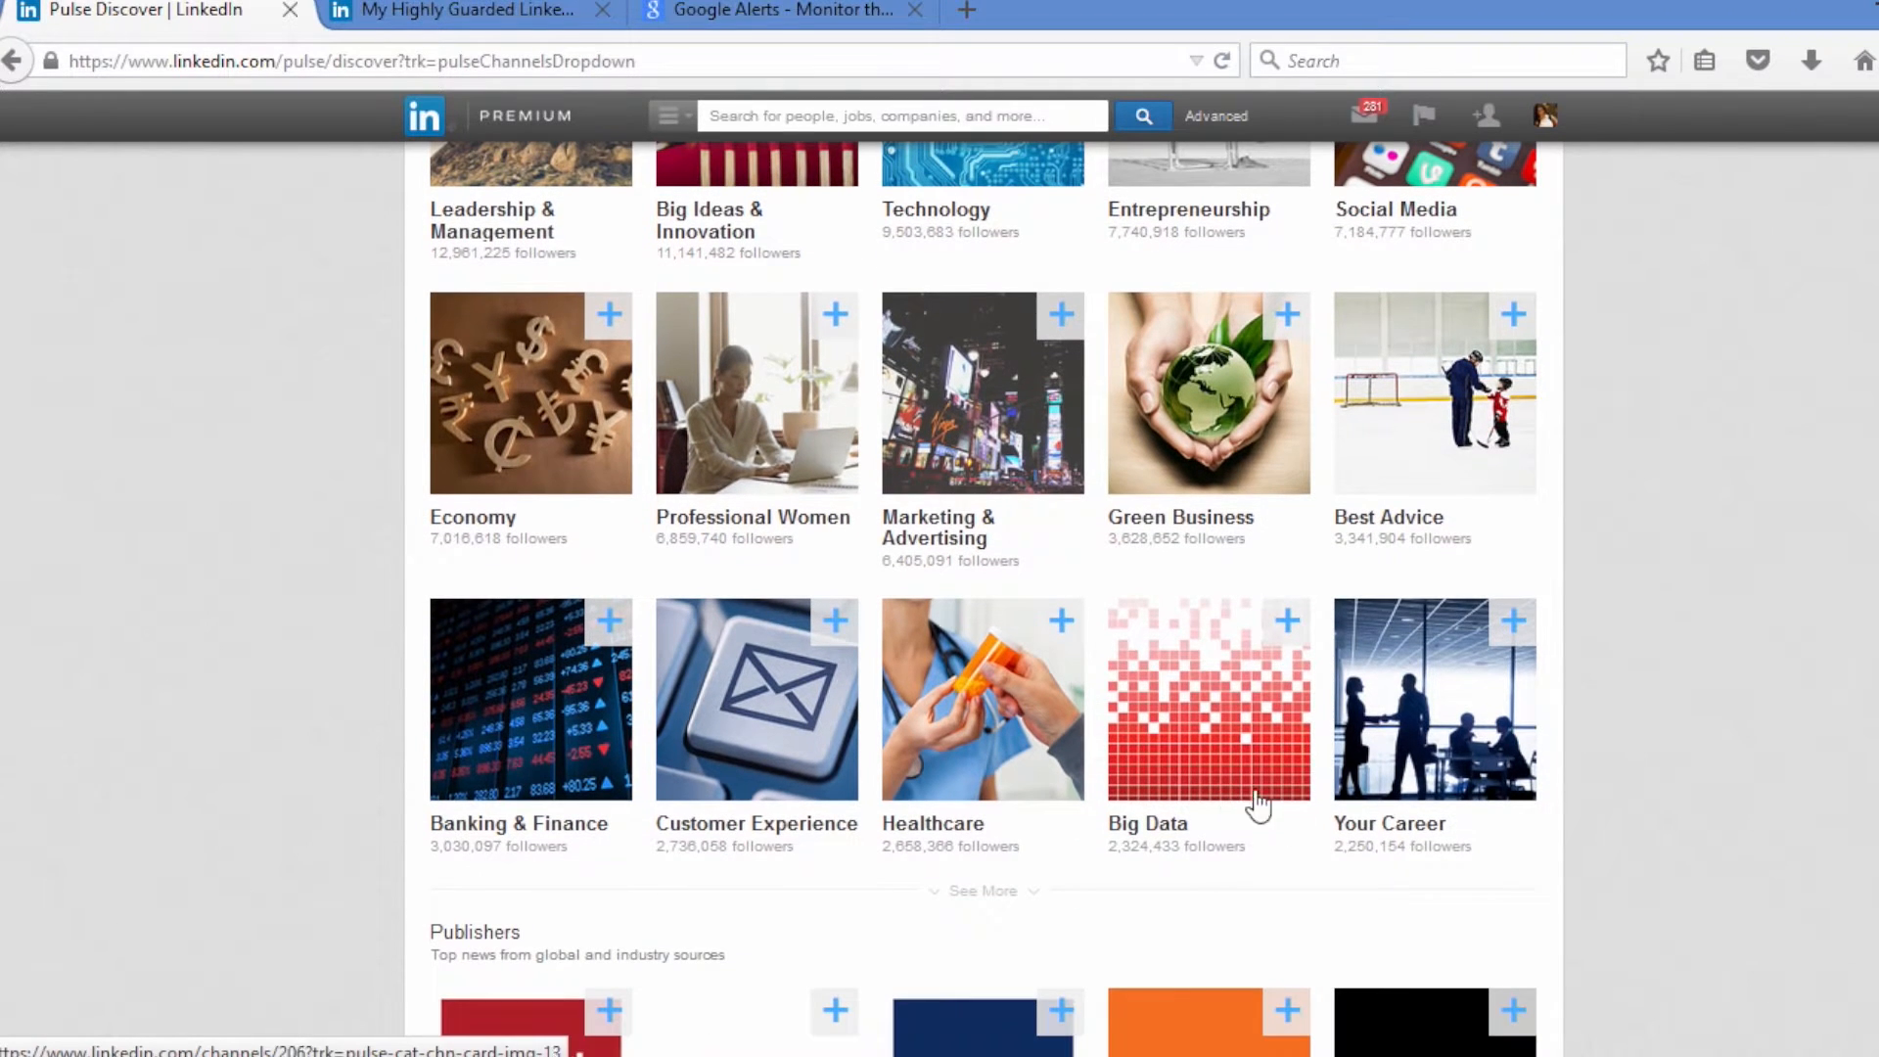
- Expand the Channels list with See More until Food & Beverages and Media show
click(983, 890)
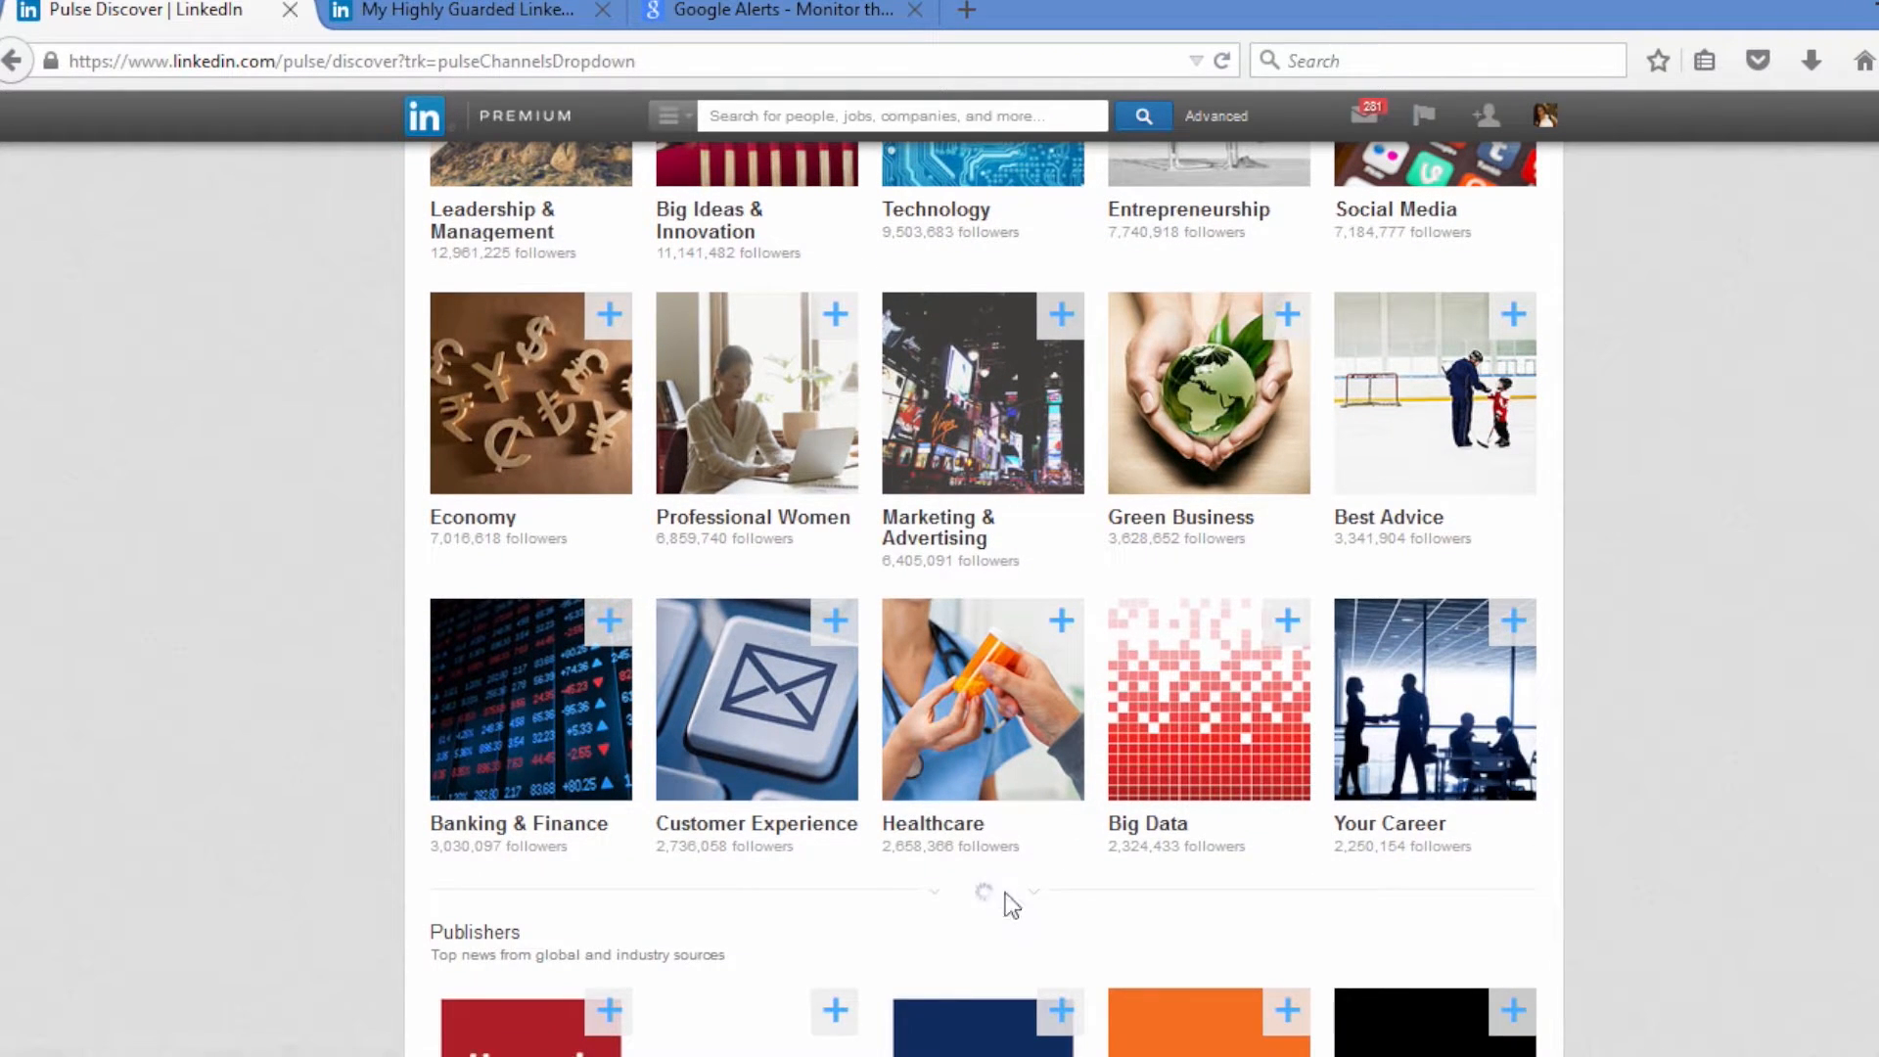
scroll(down, 3)
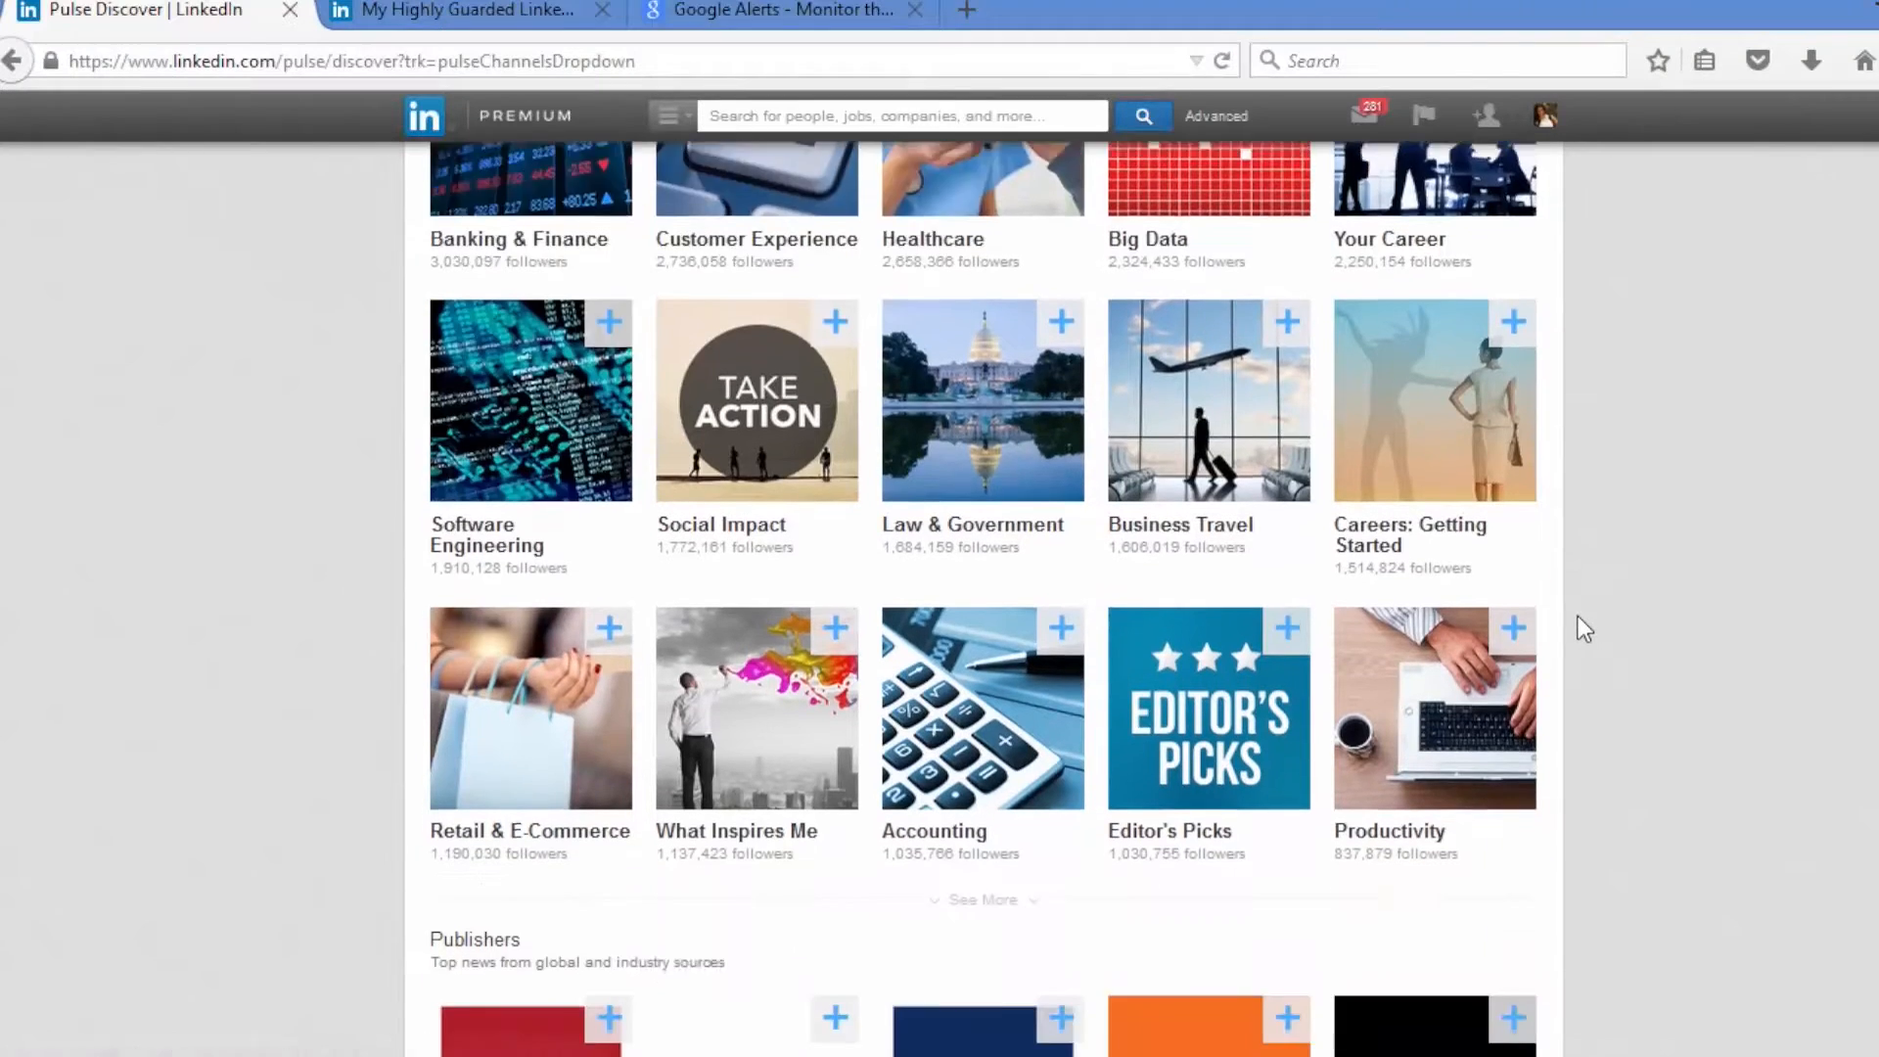
scroll(down, 3)
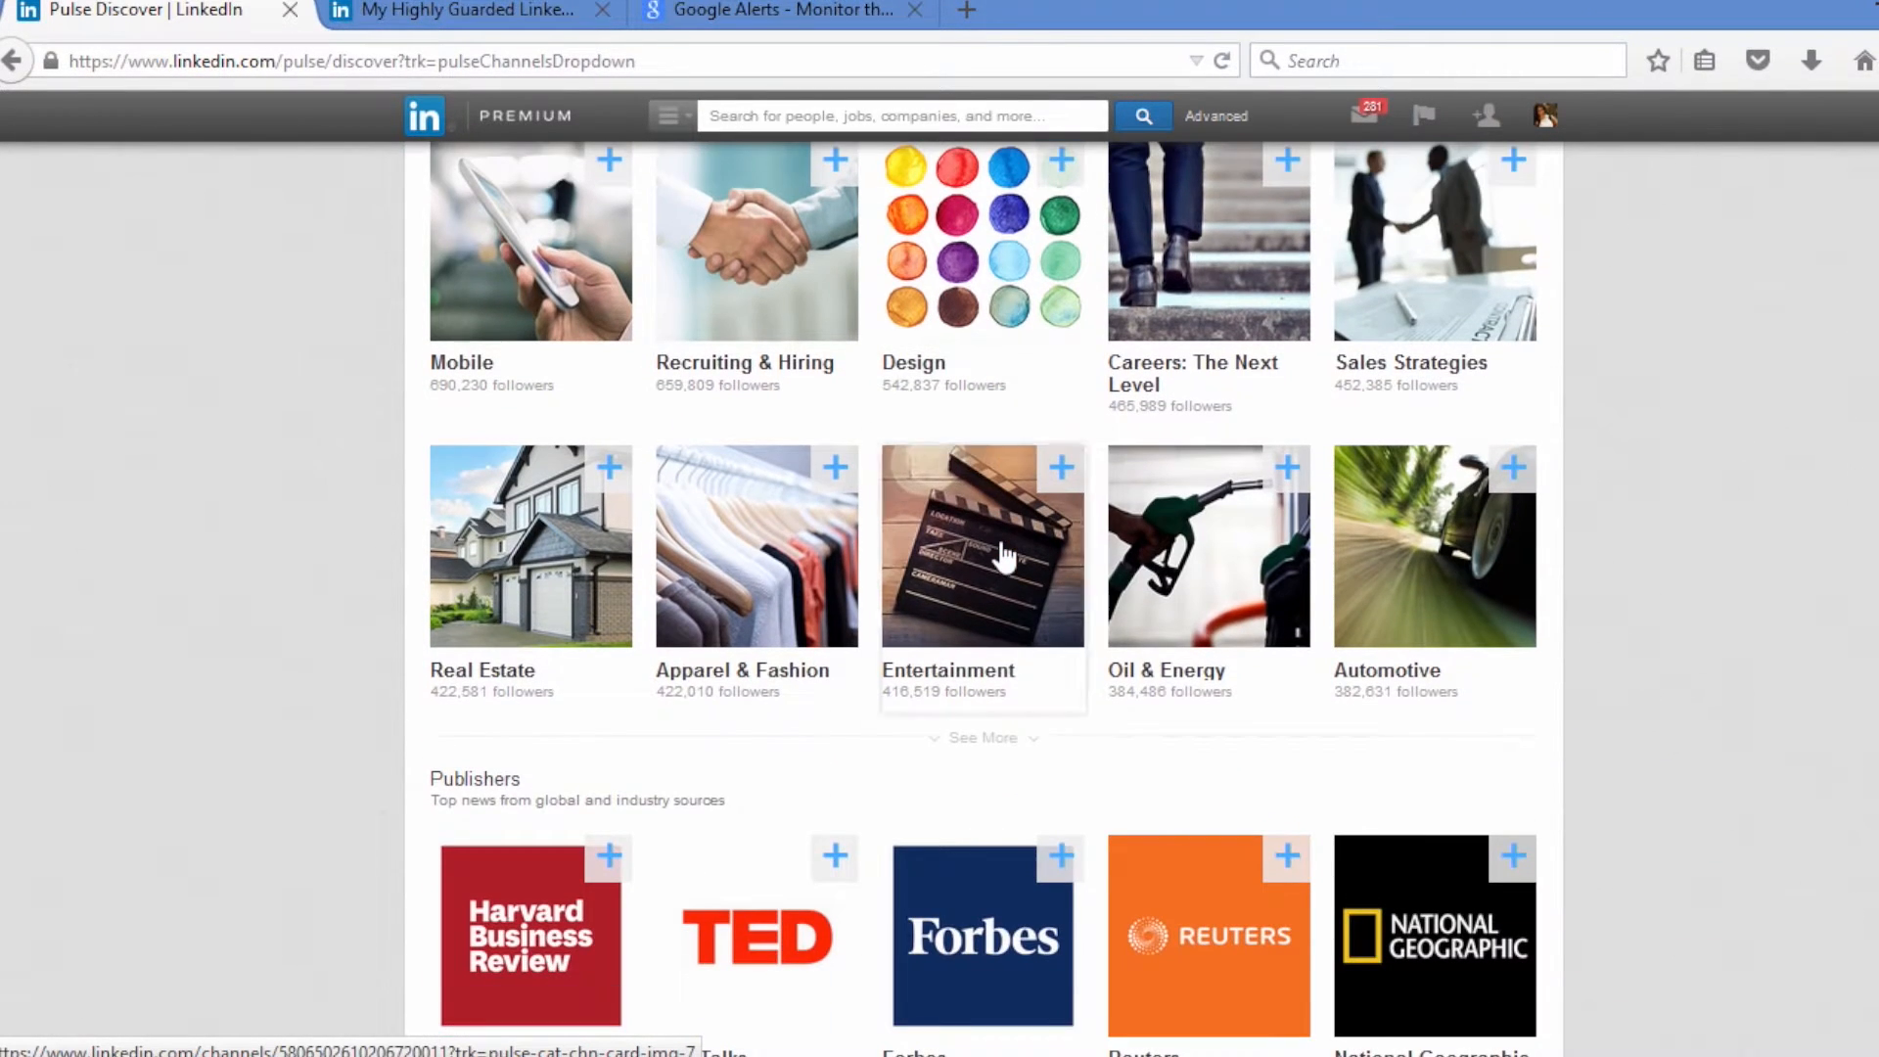
click(982, 736)
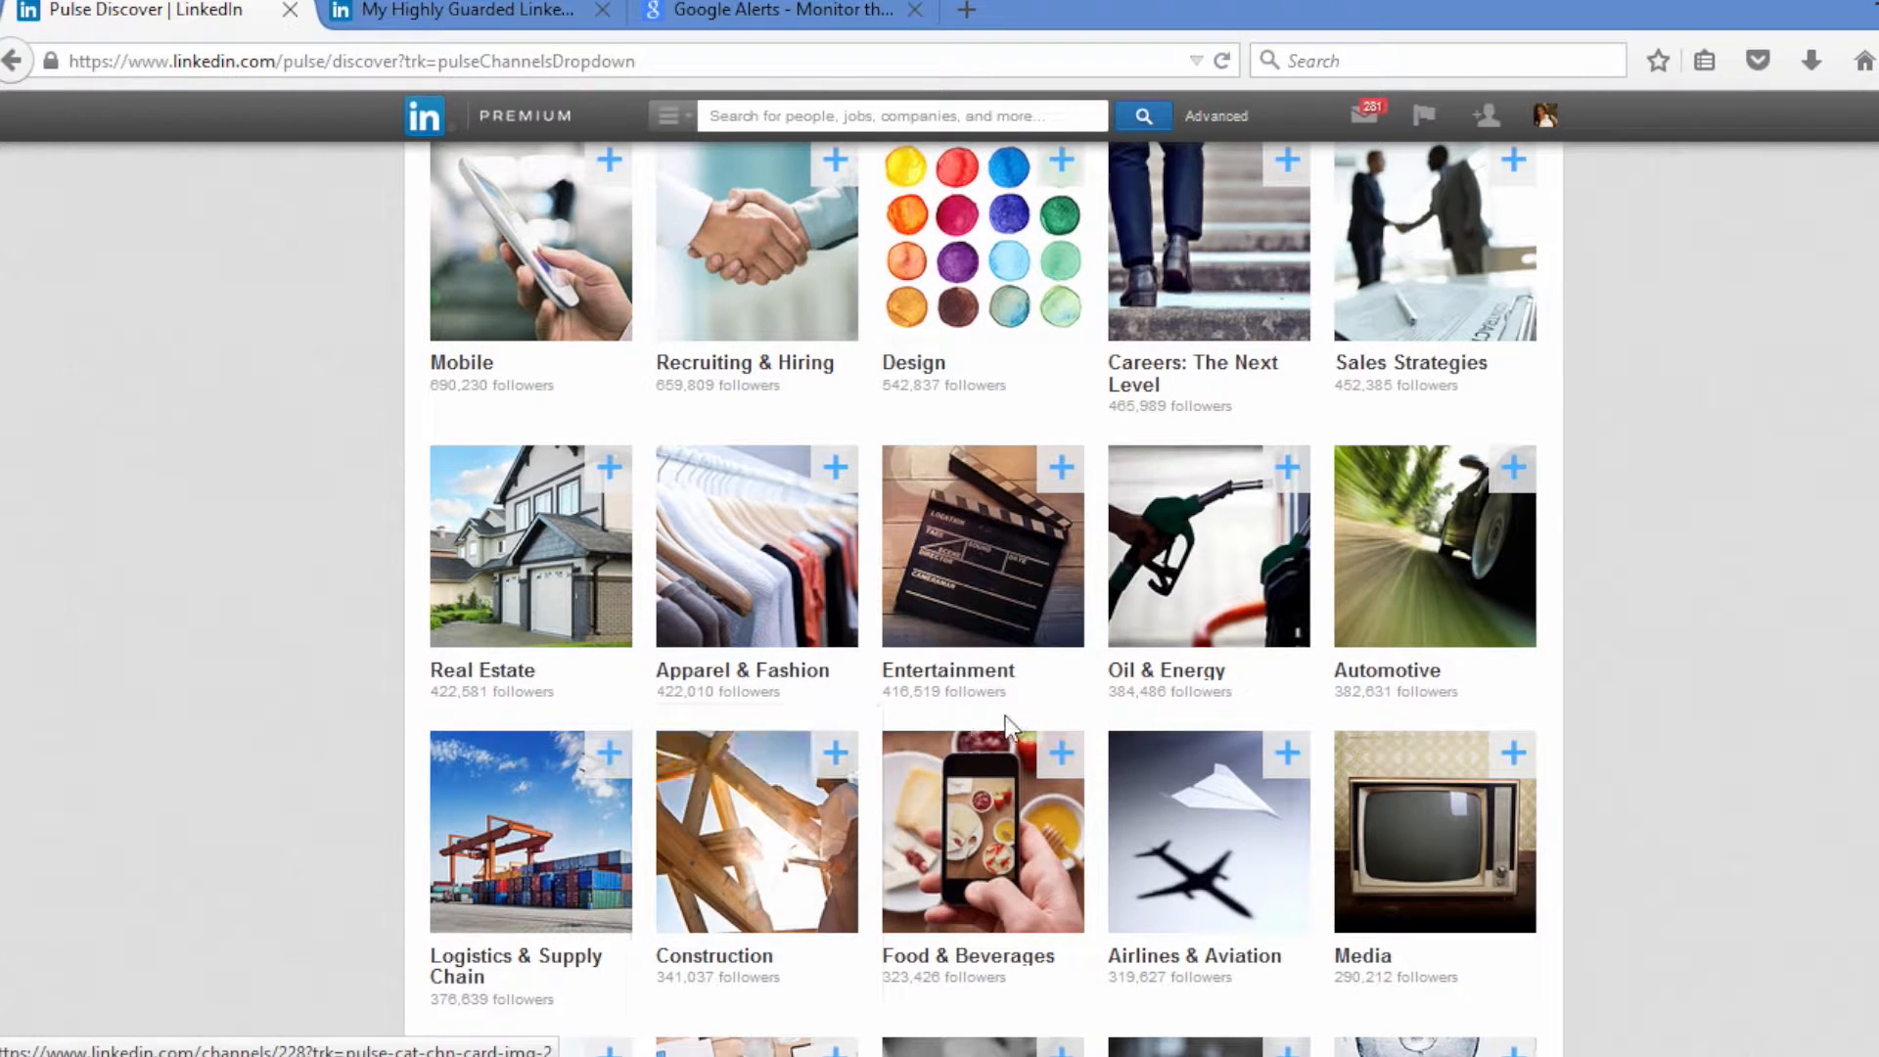
scroll(down, 3)
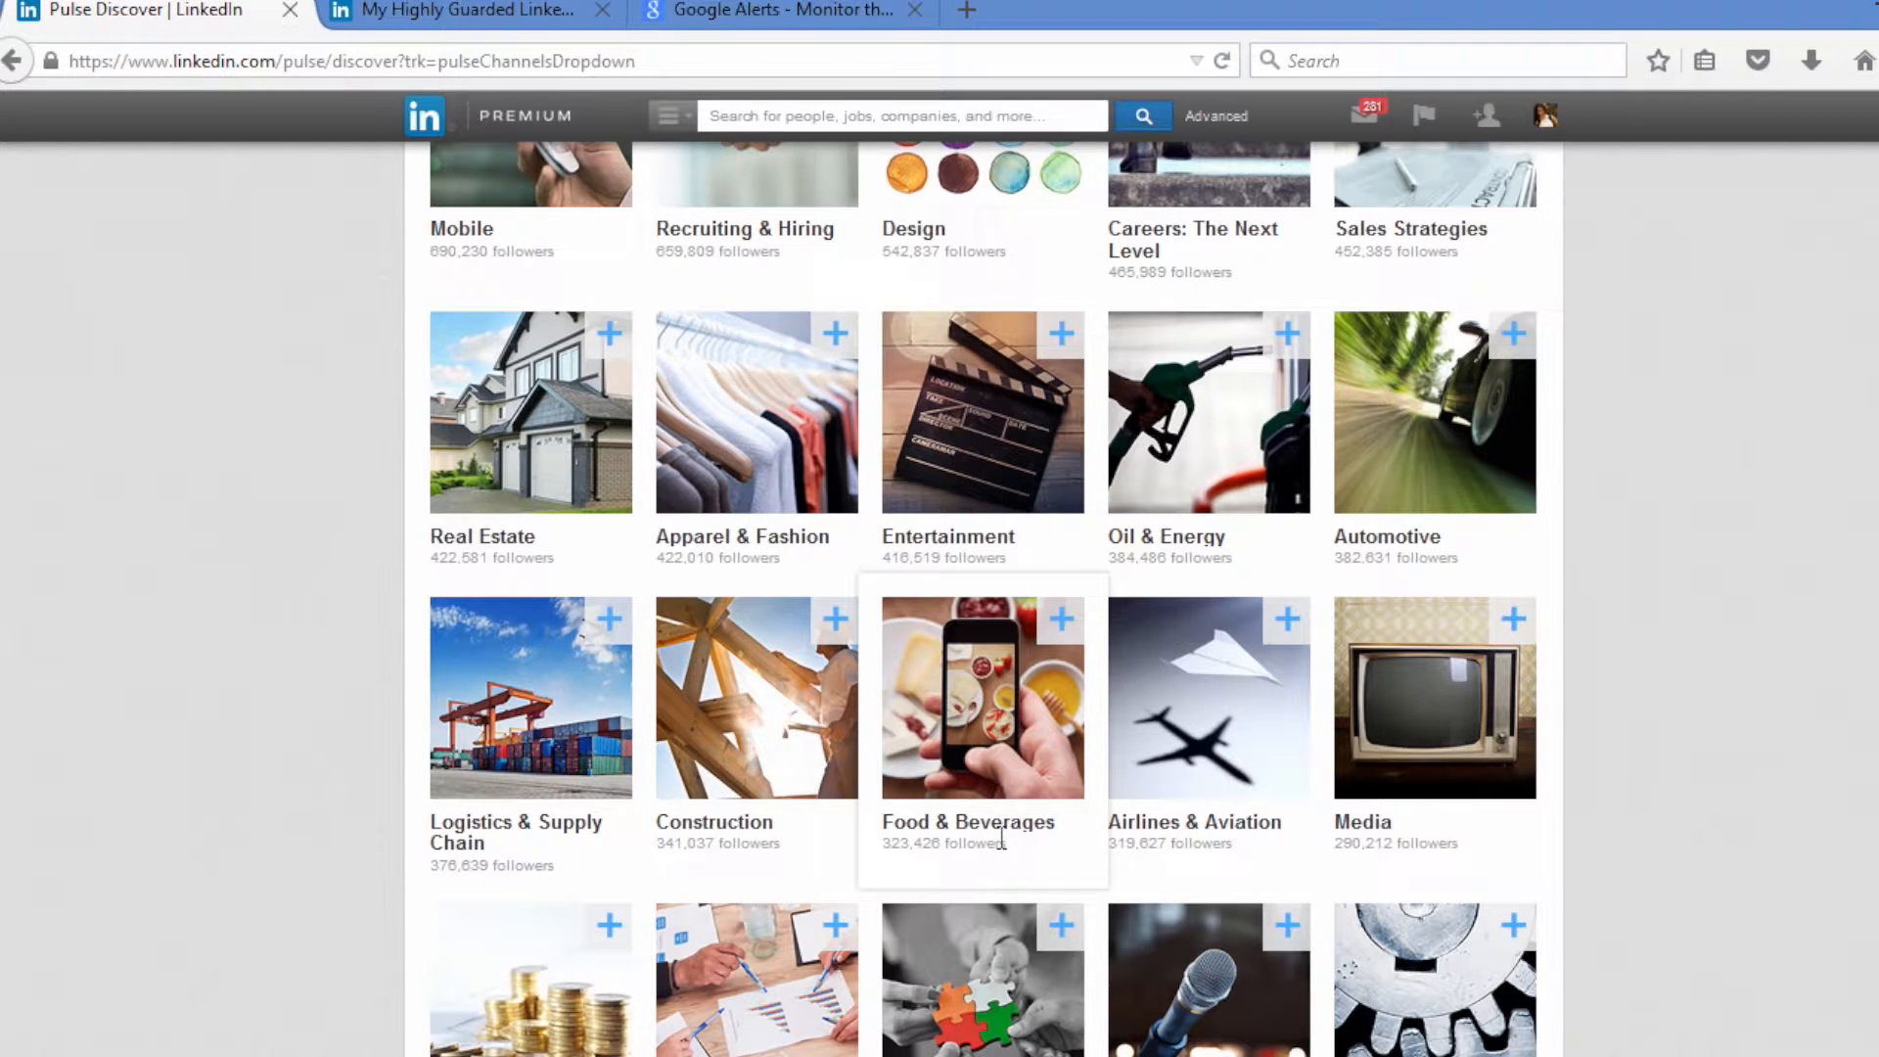
mouse_move(971, 867)
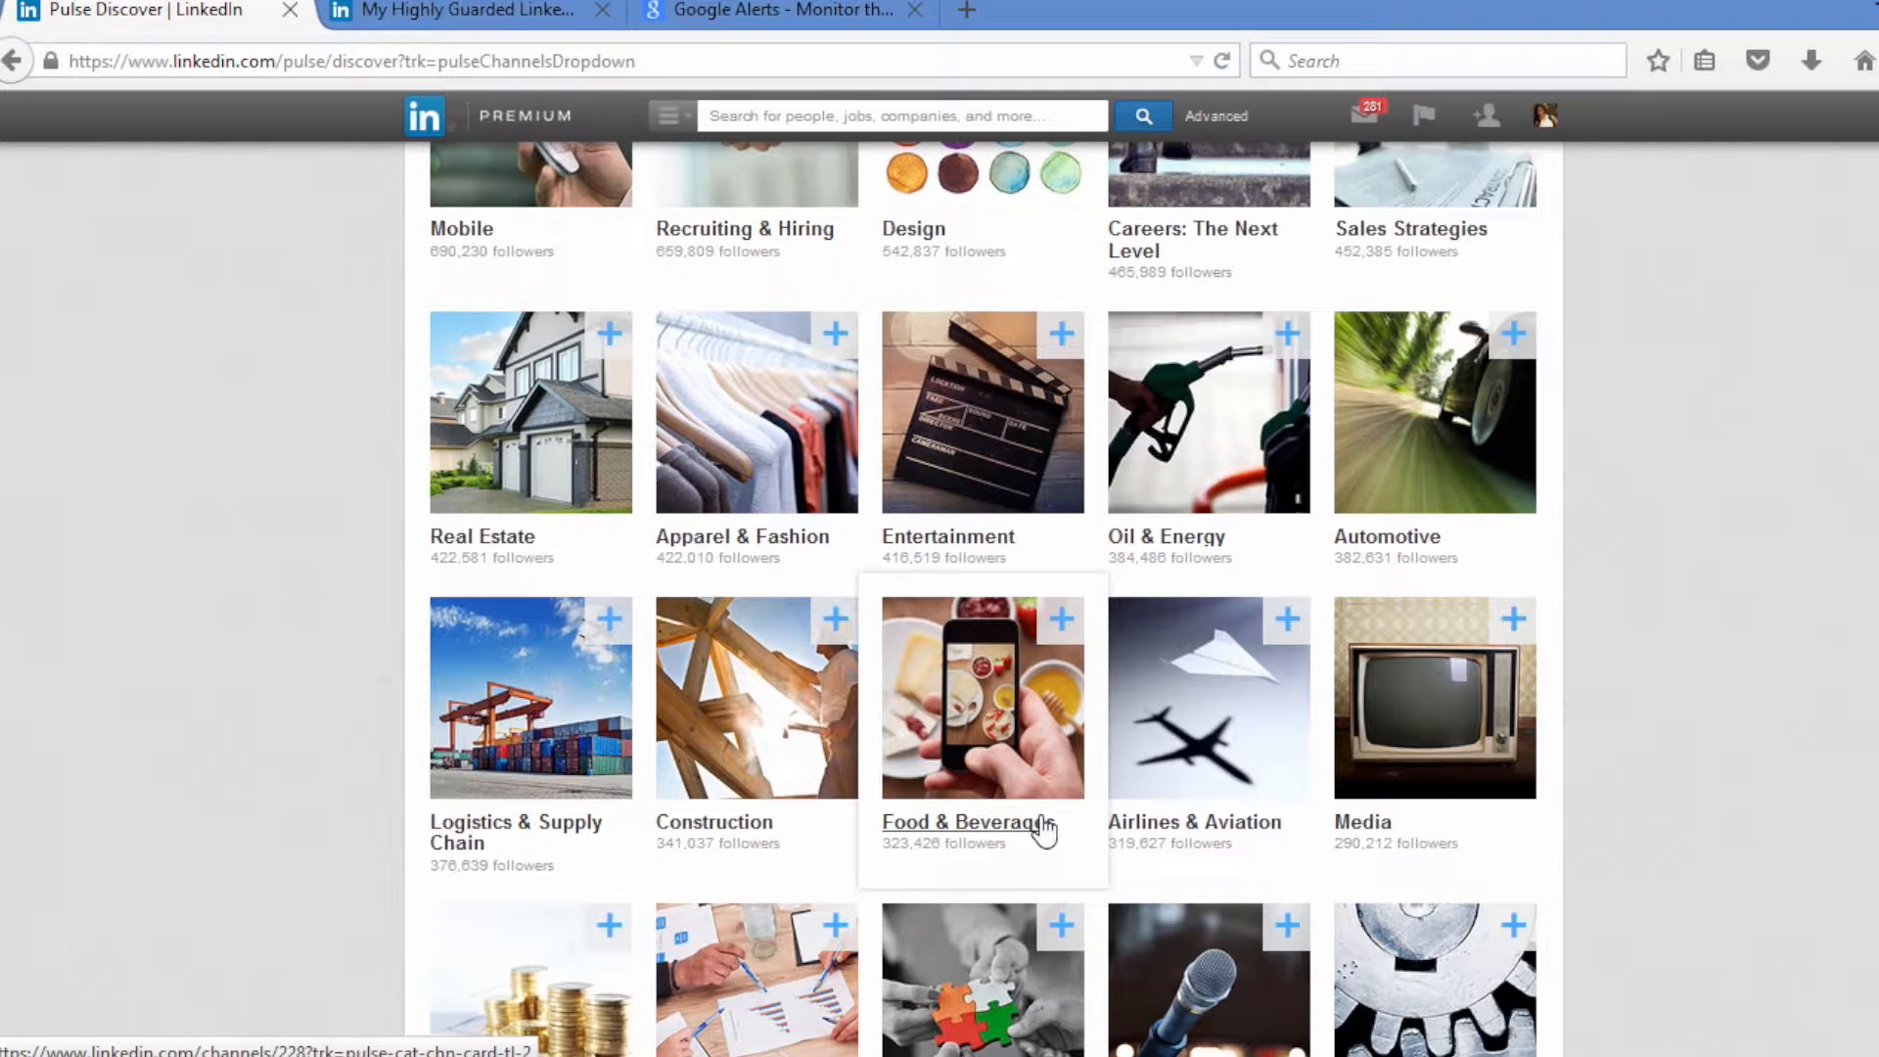
mouse_move(1168, 856)
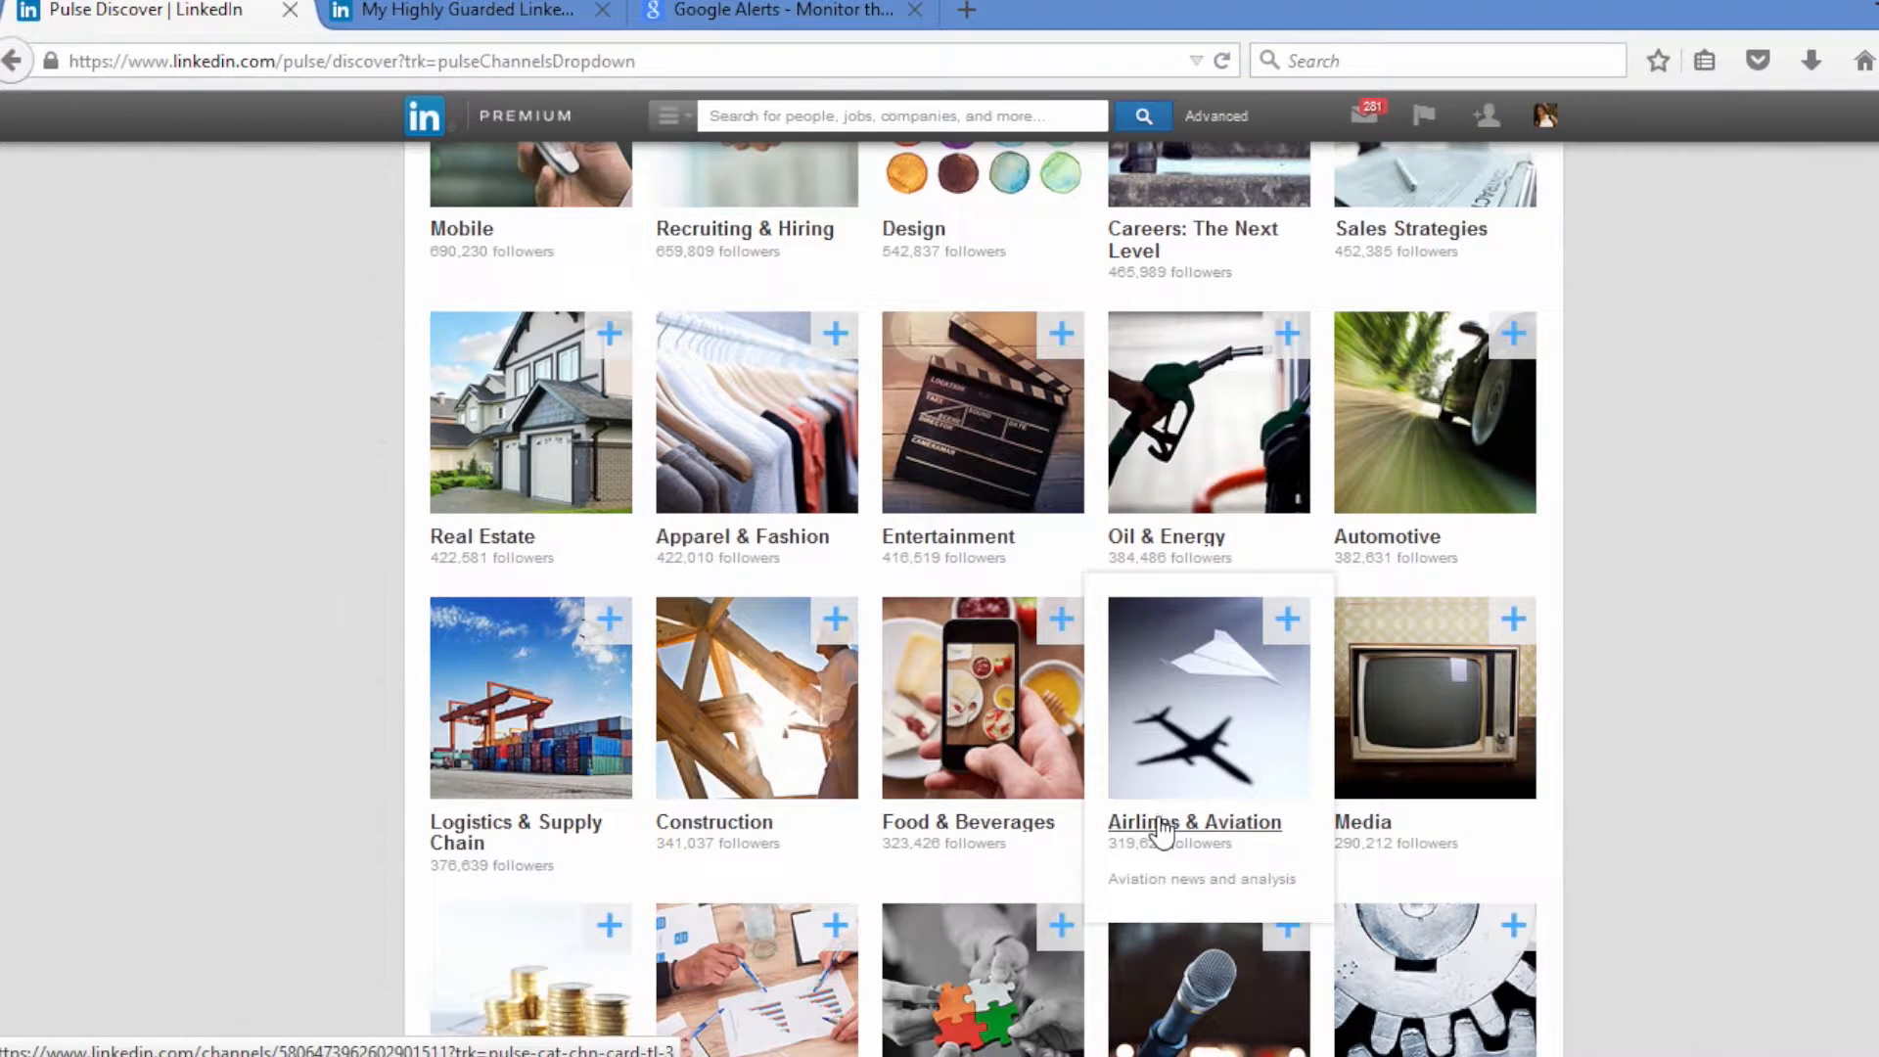
- Enter the Airlines & Aviation channel and skim the Rogue Drones article
click(1168, 821)
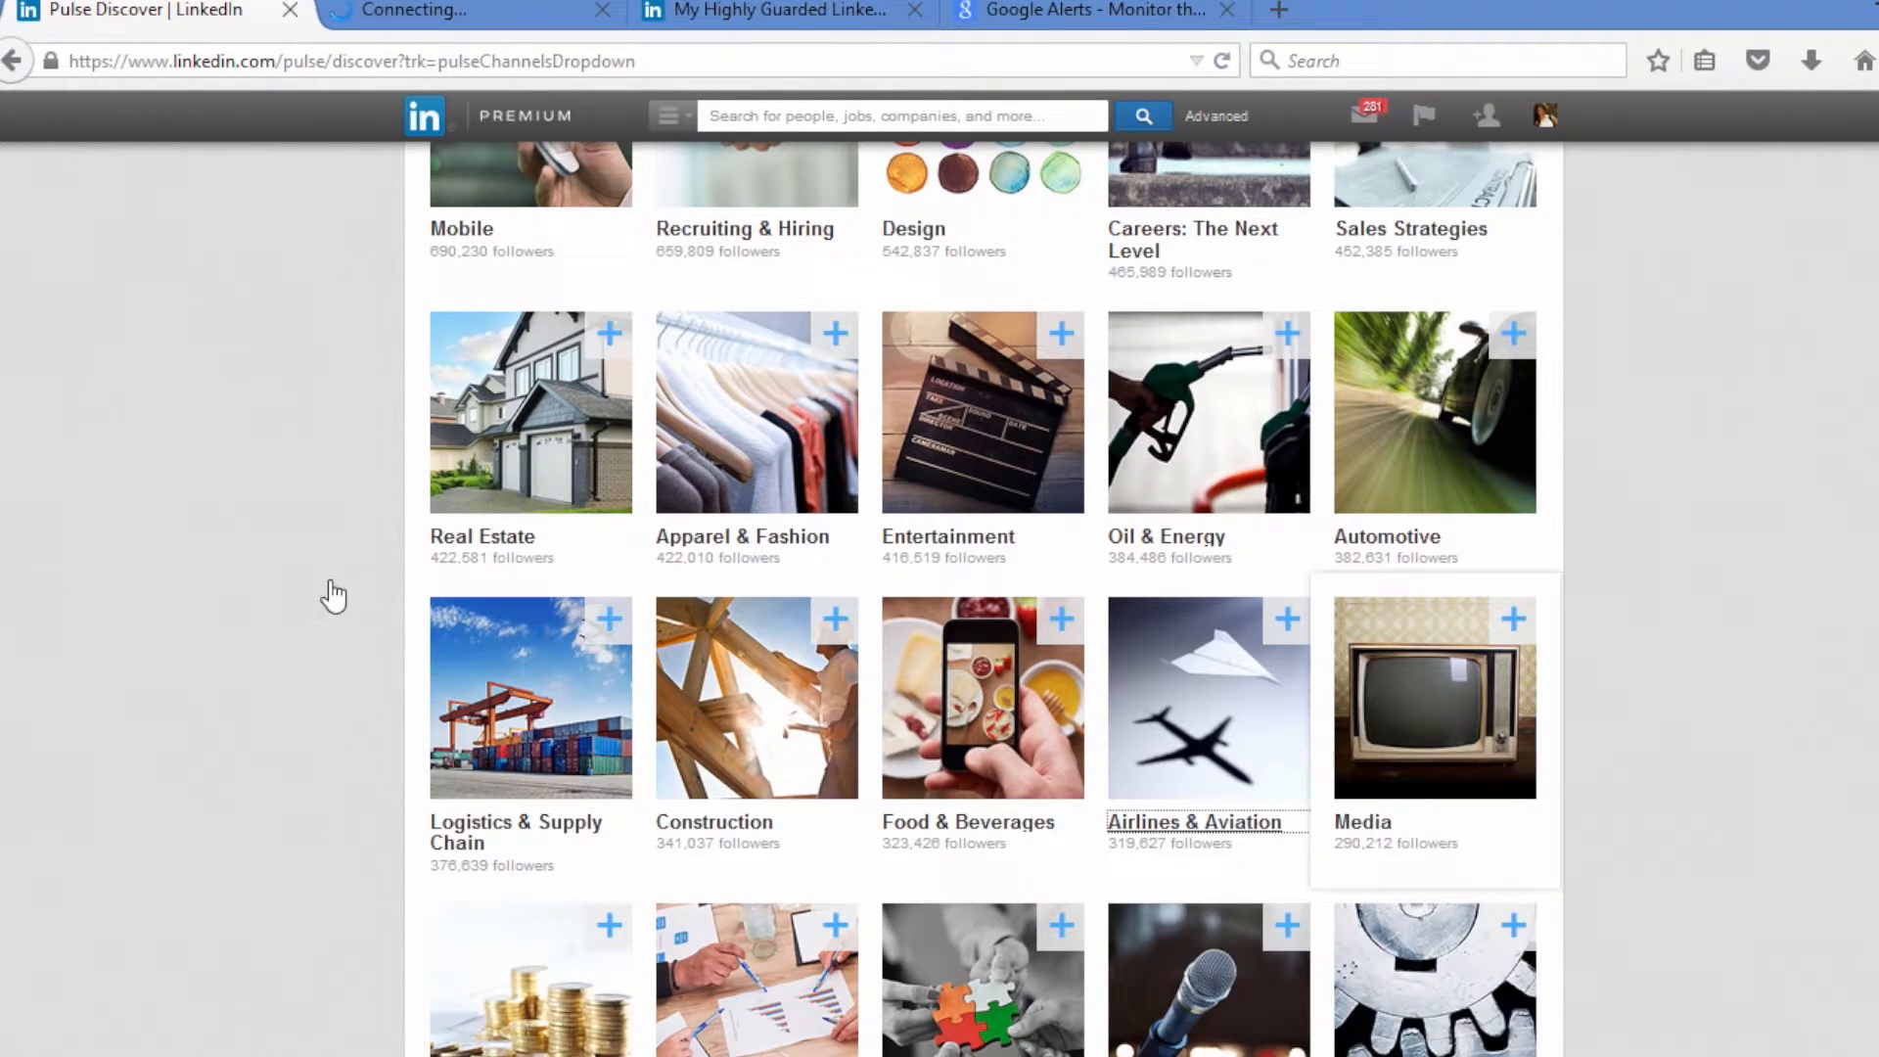
click(1191, 820)
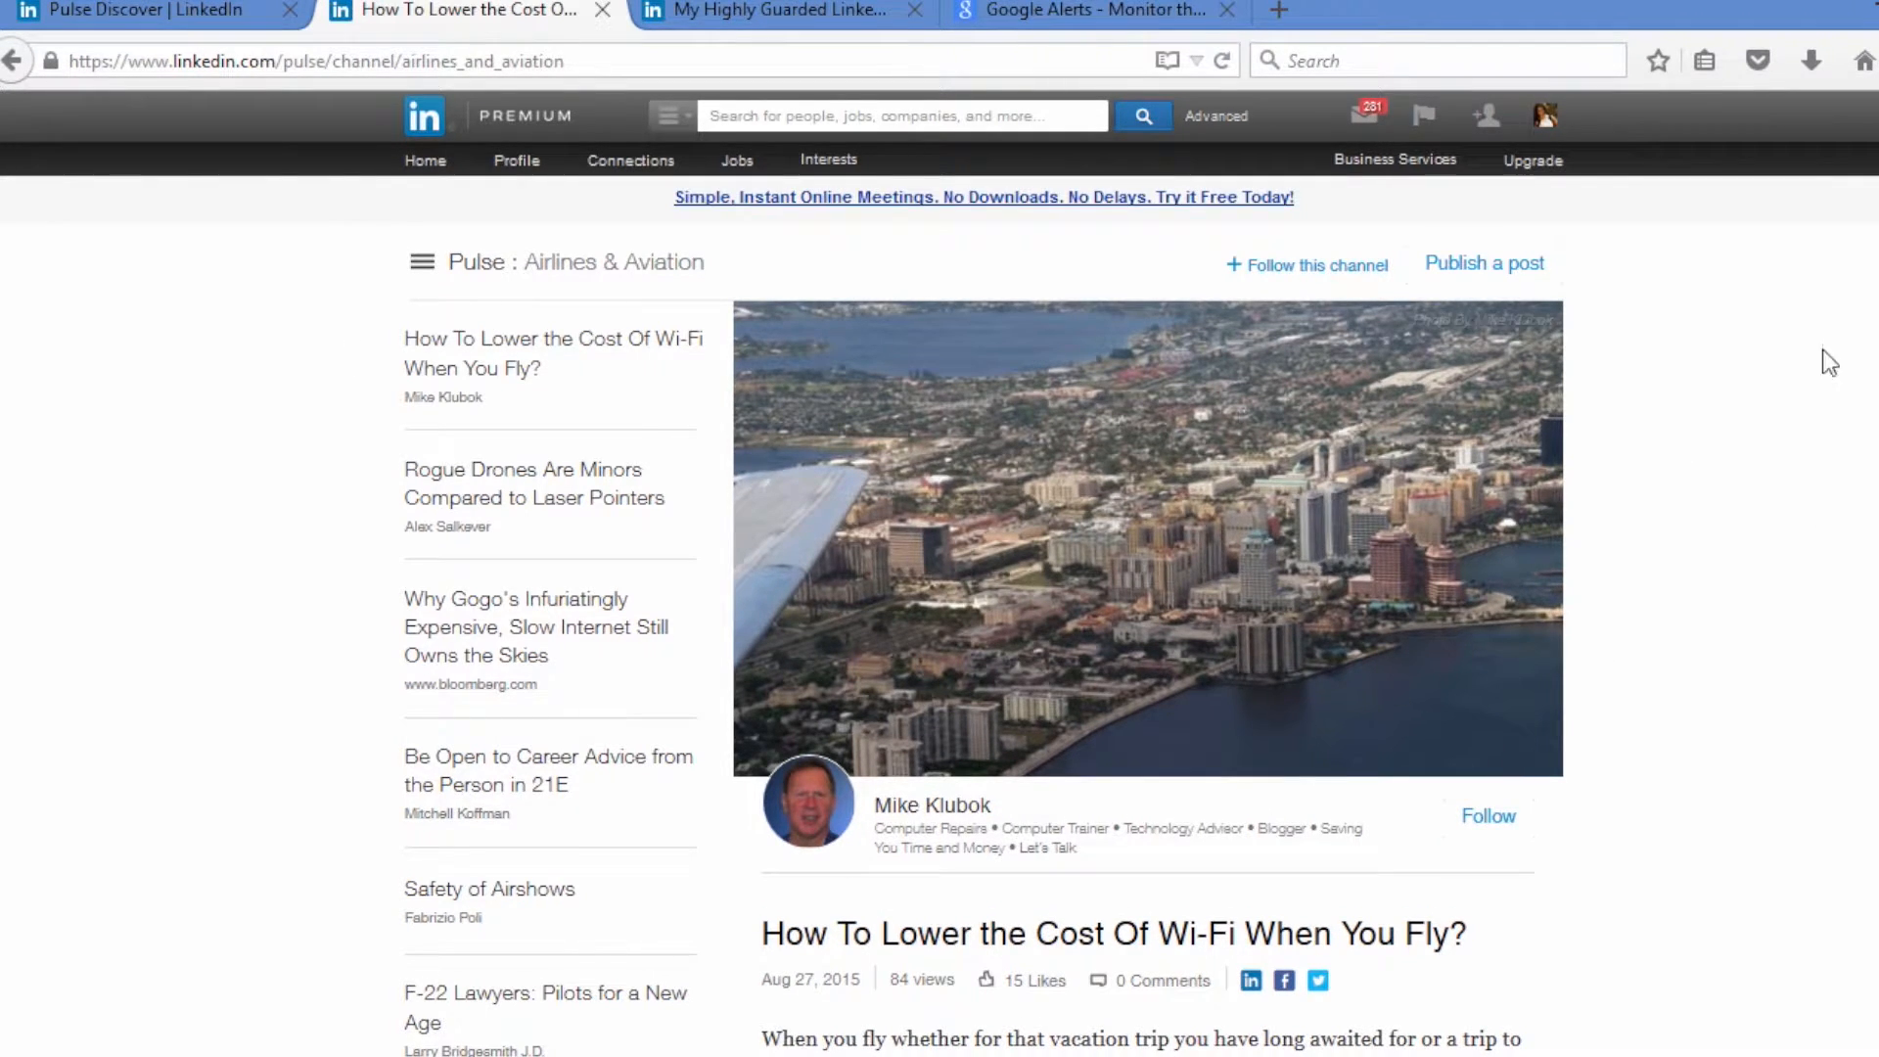
click(532, 497)
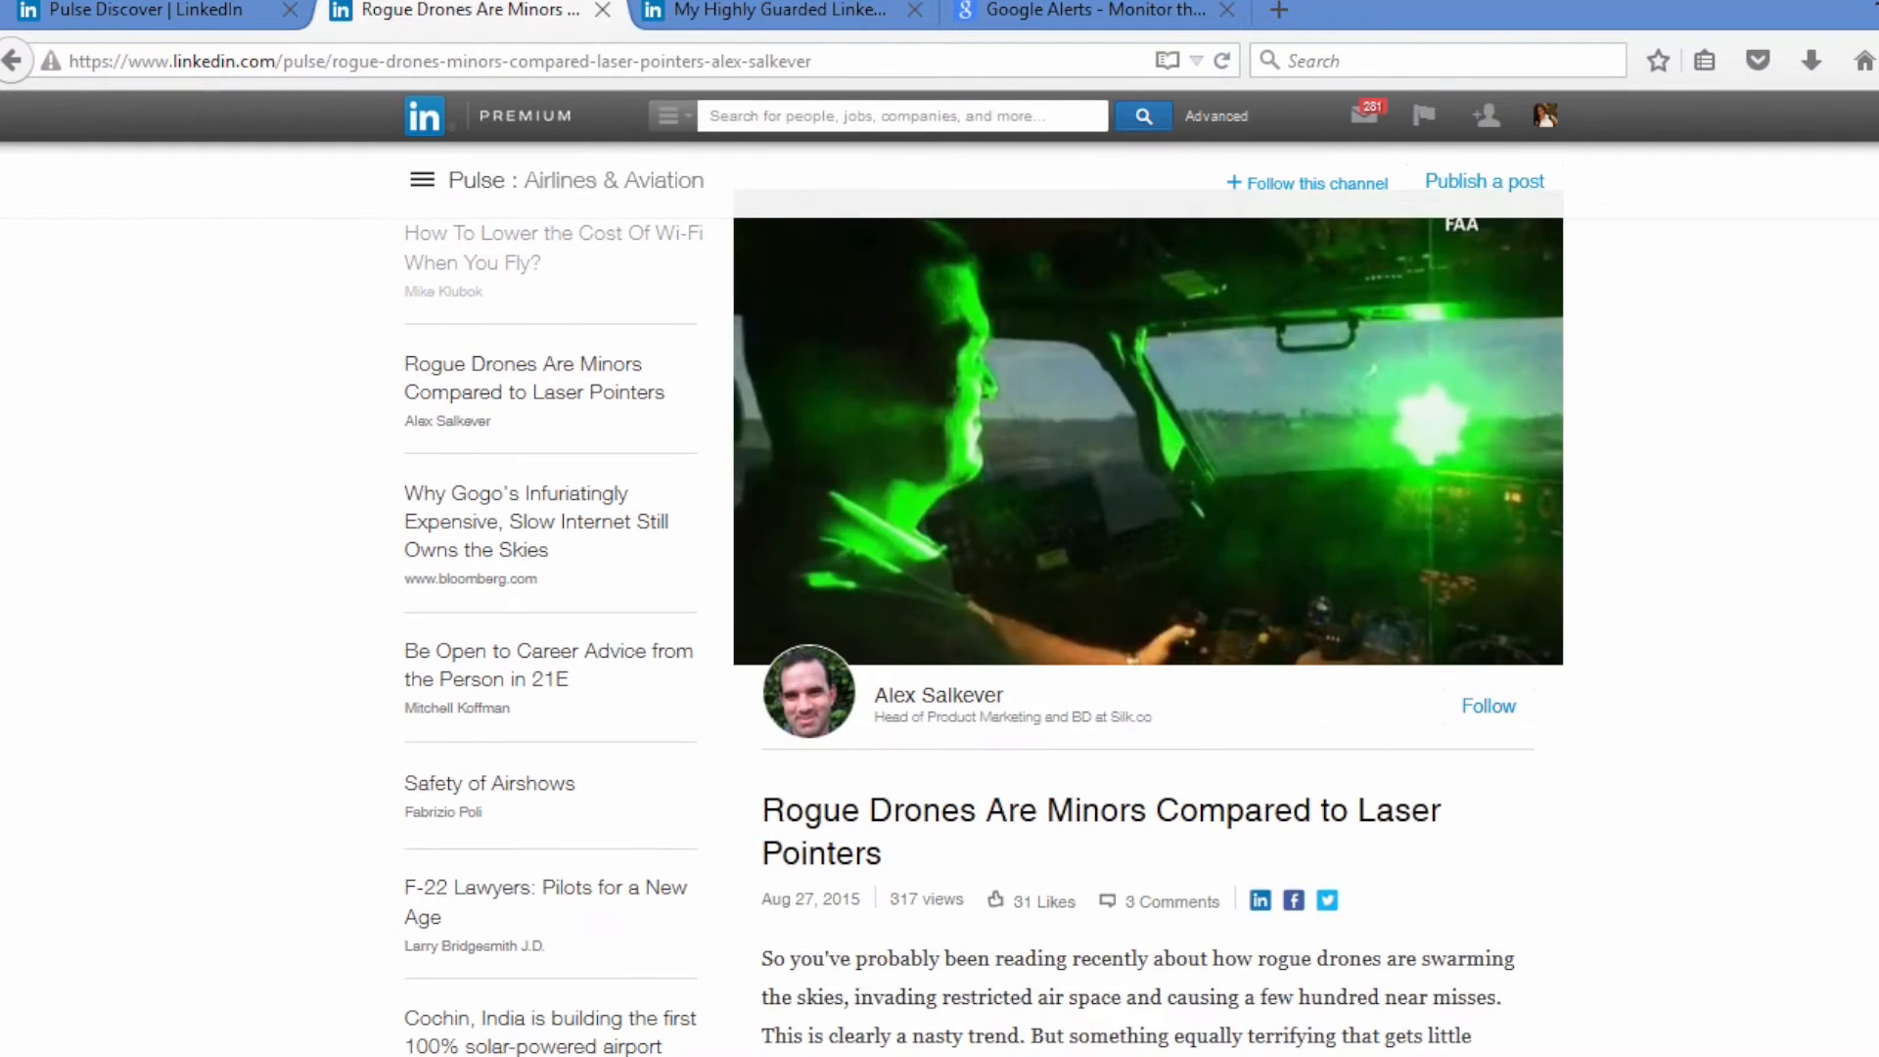
scroll(down, 3)
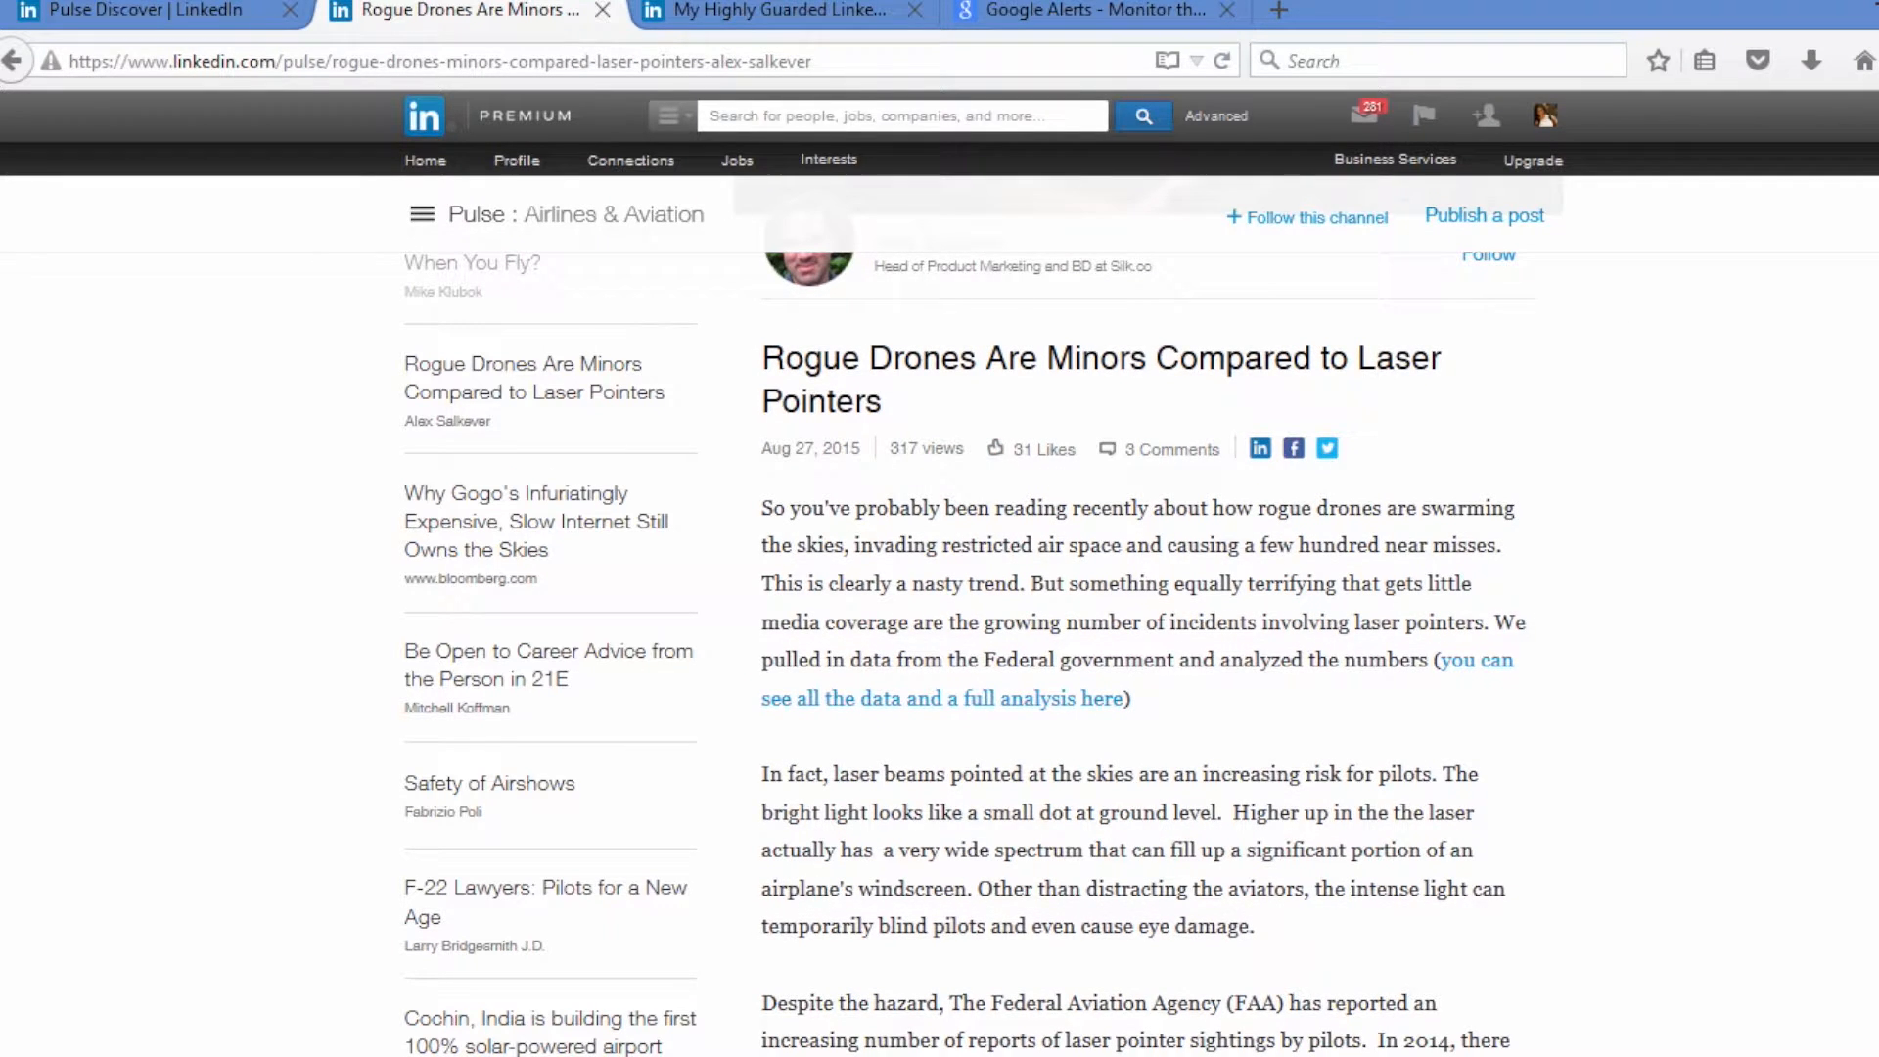
scroll(down, 3)
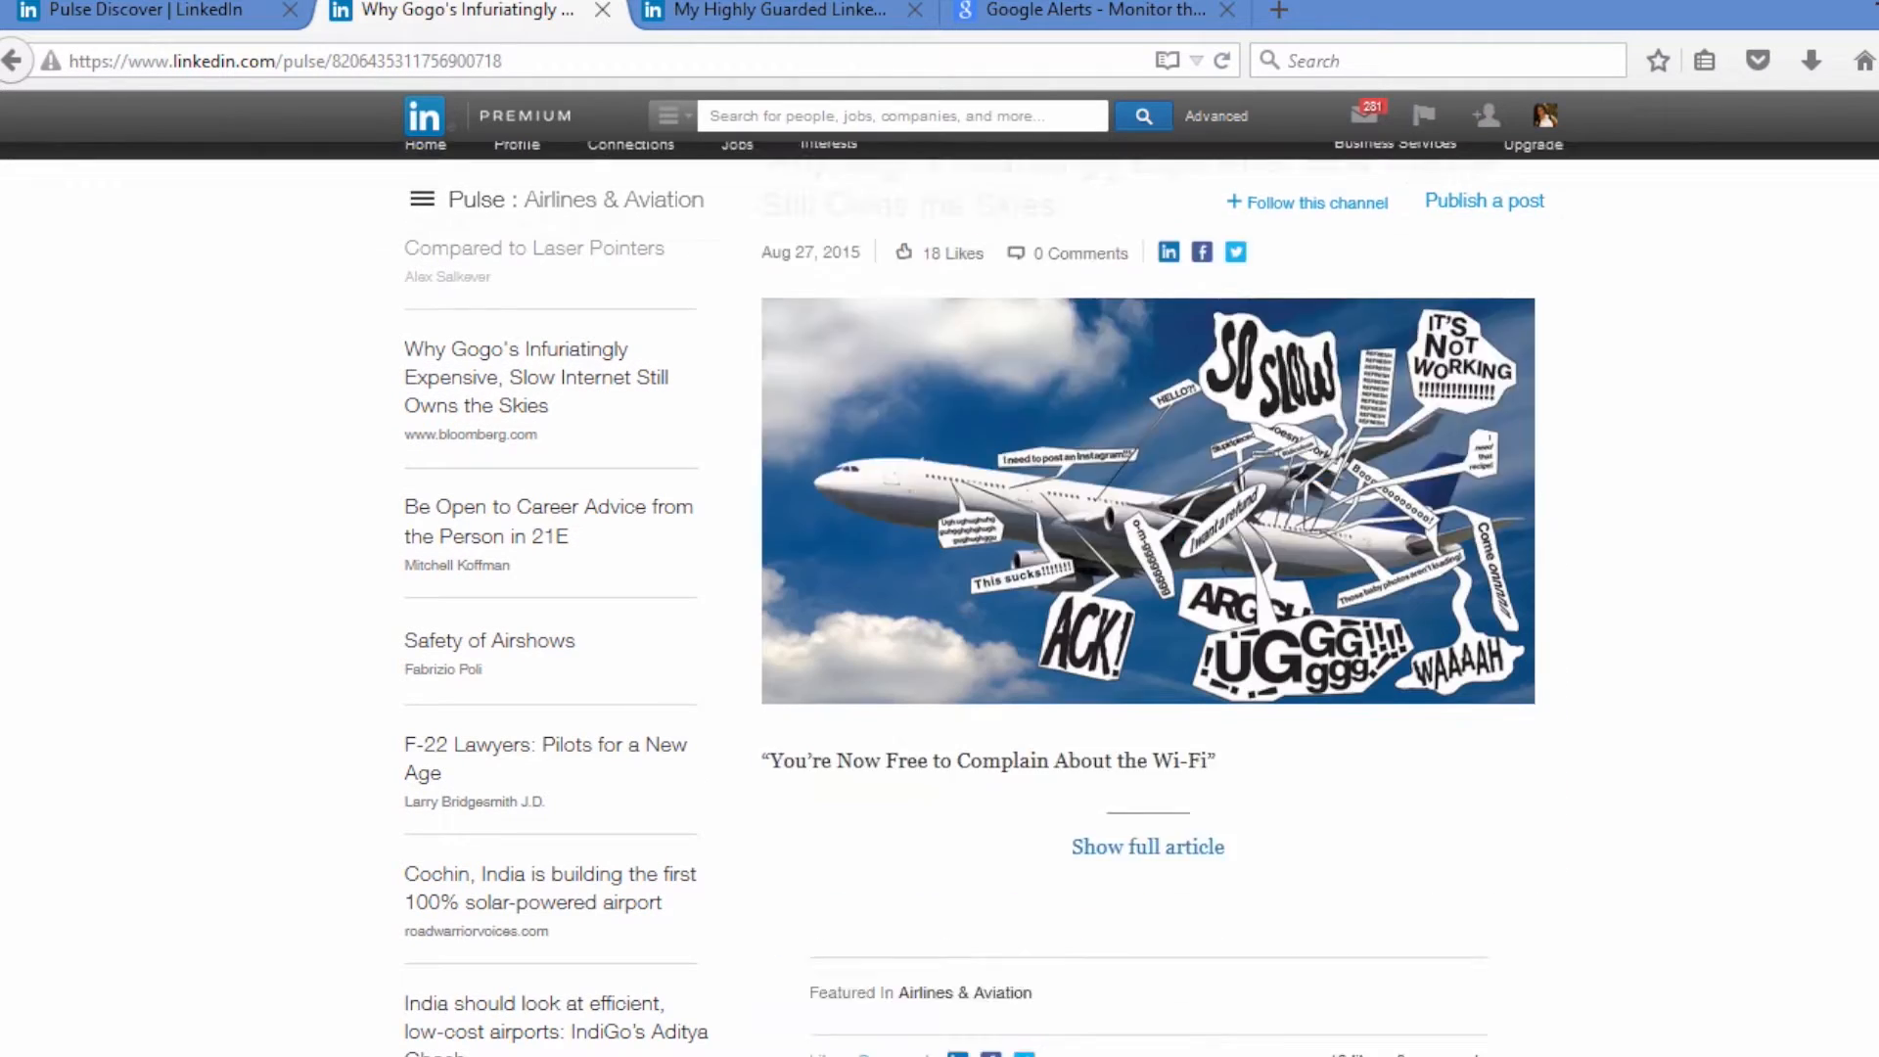
- Read 'Be Open to Career Advice from the Person in 21E' to its end
click(547, 521)
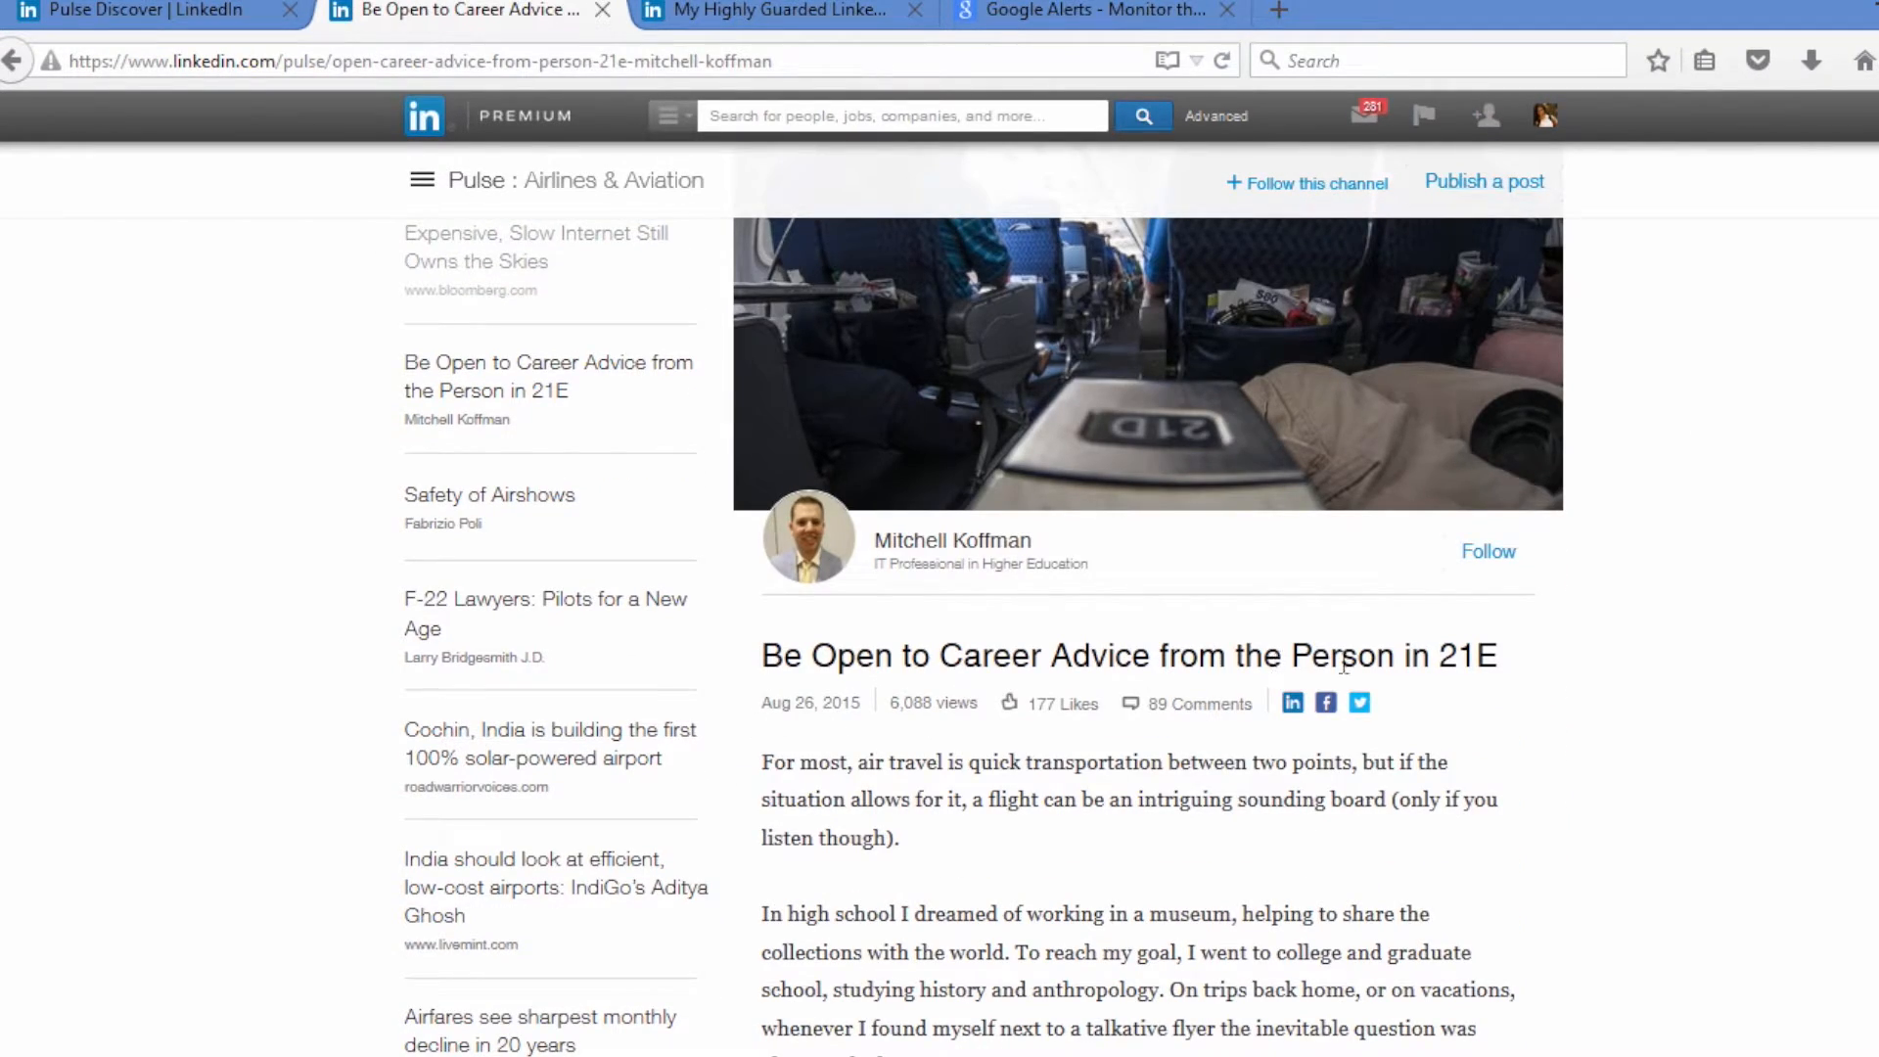
drag(761, 655, 1157, 656)
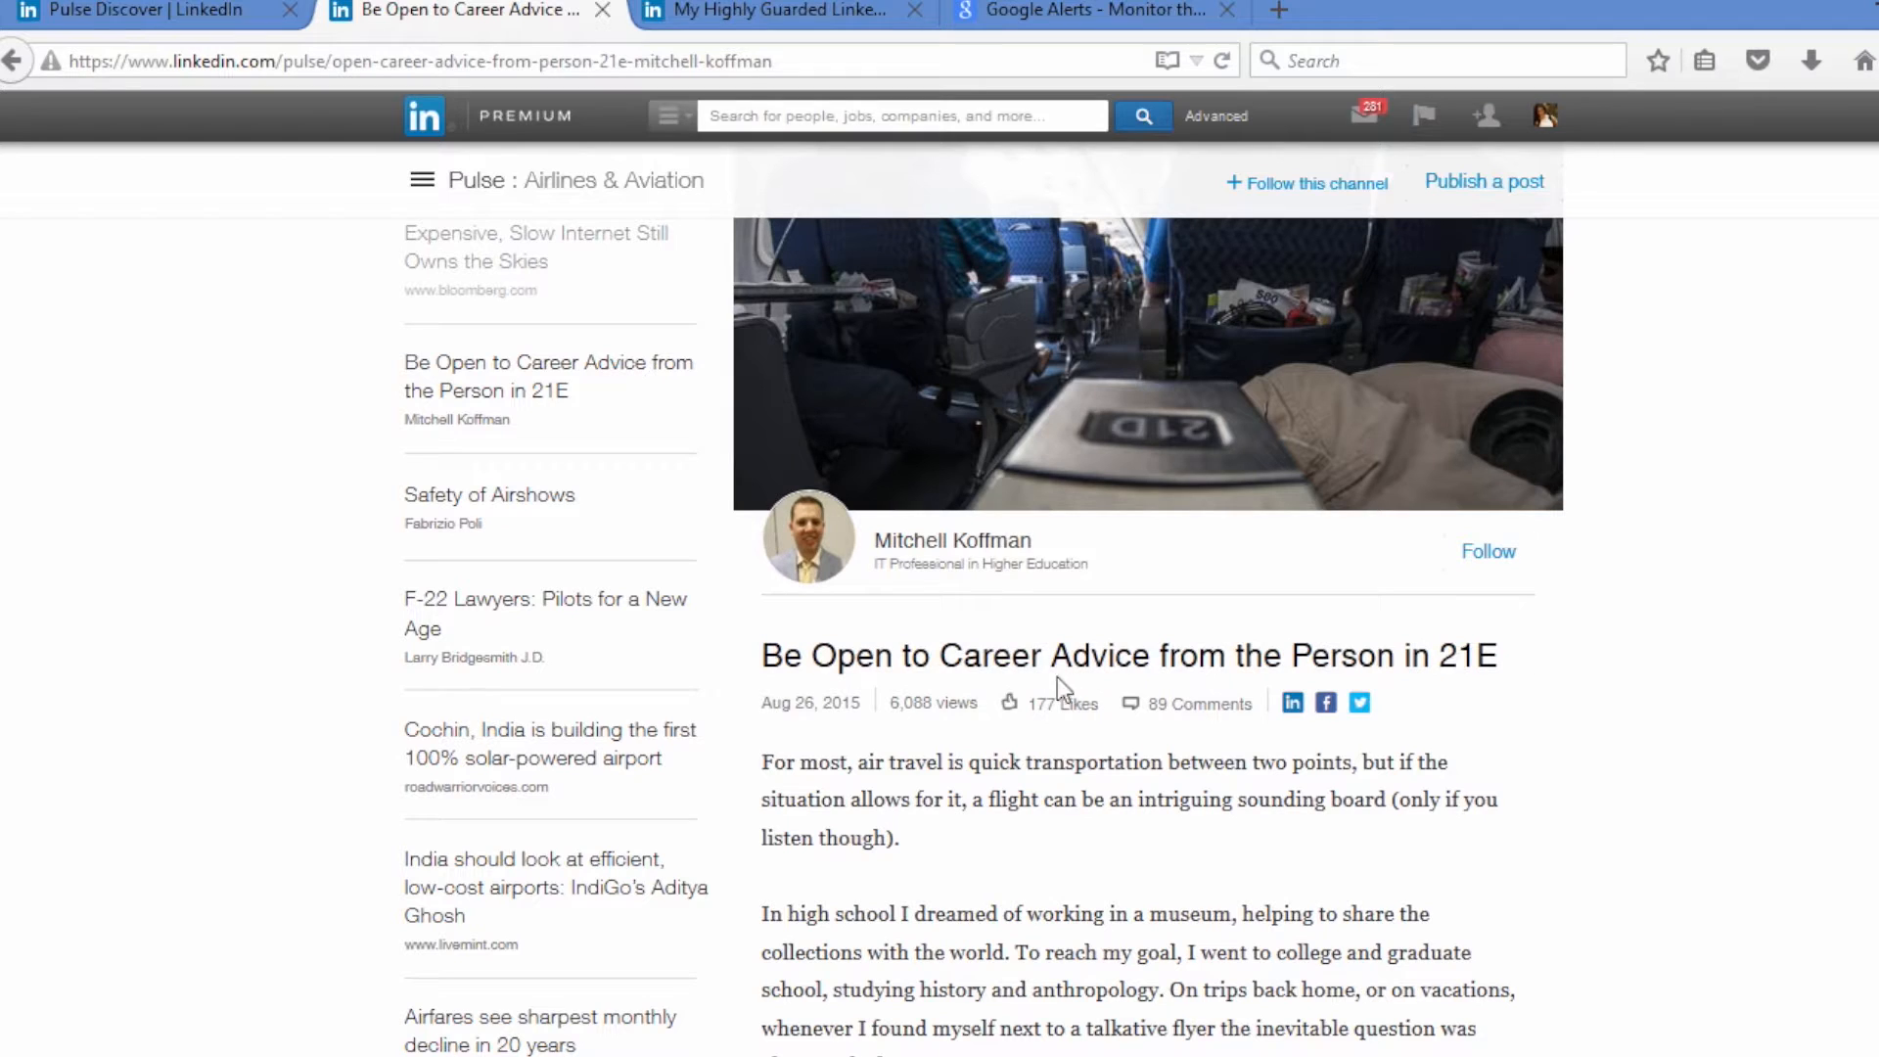
mouse_move(1002, 642)
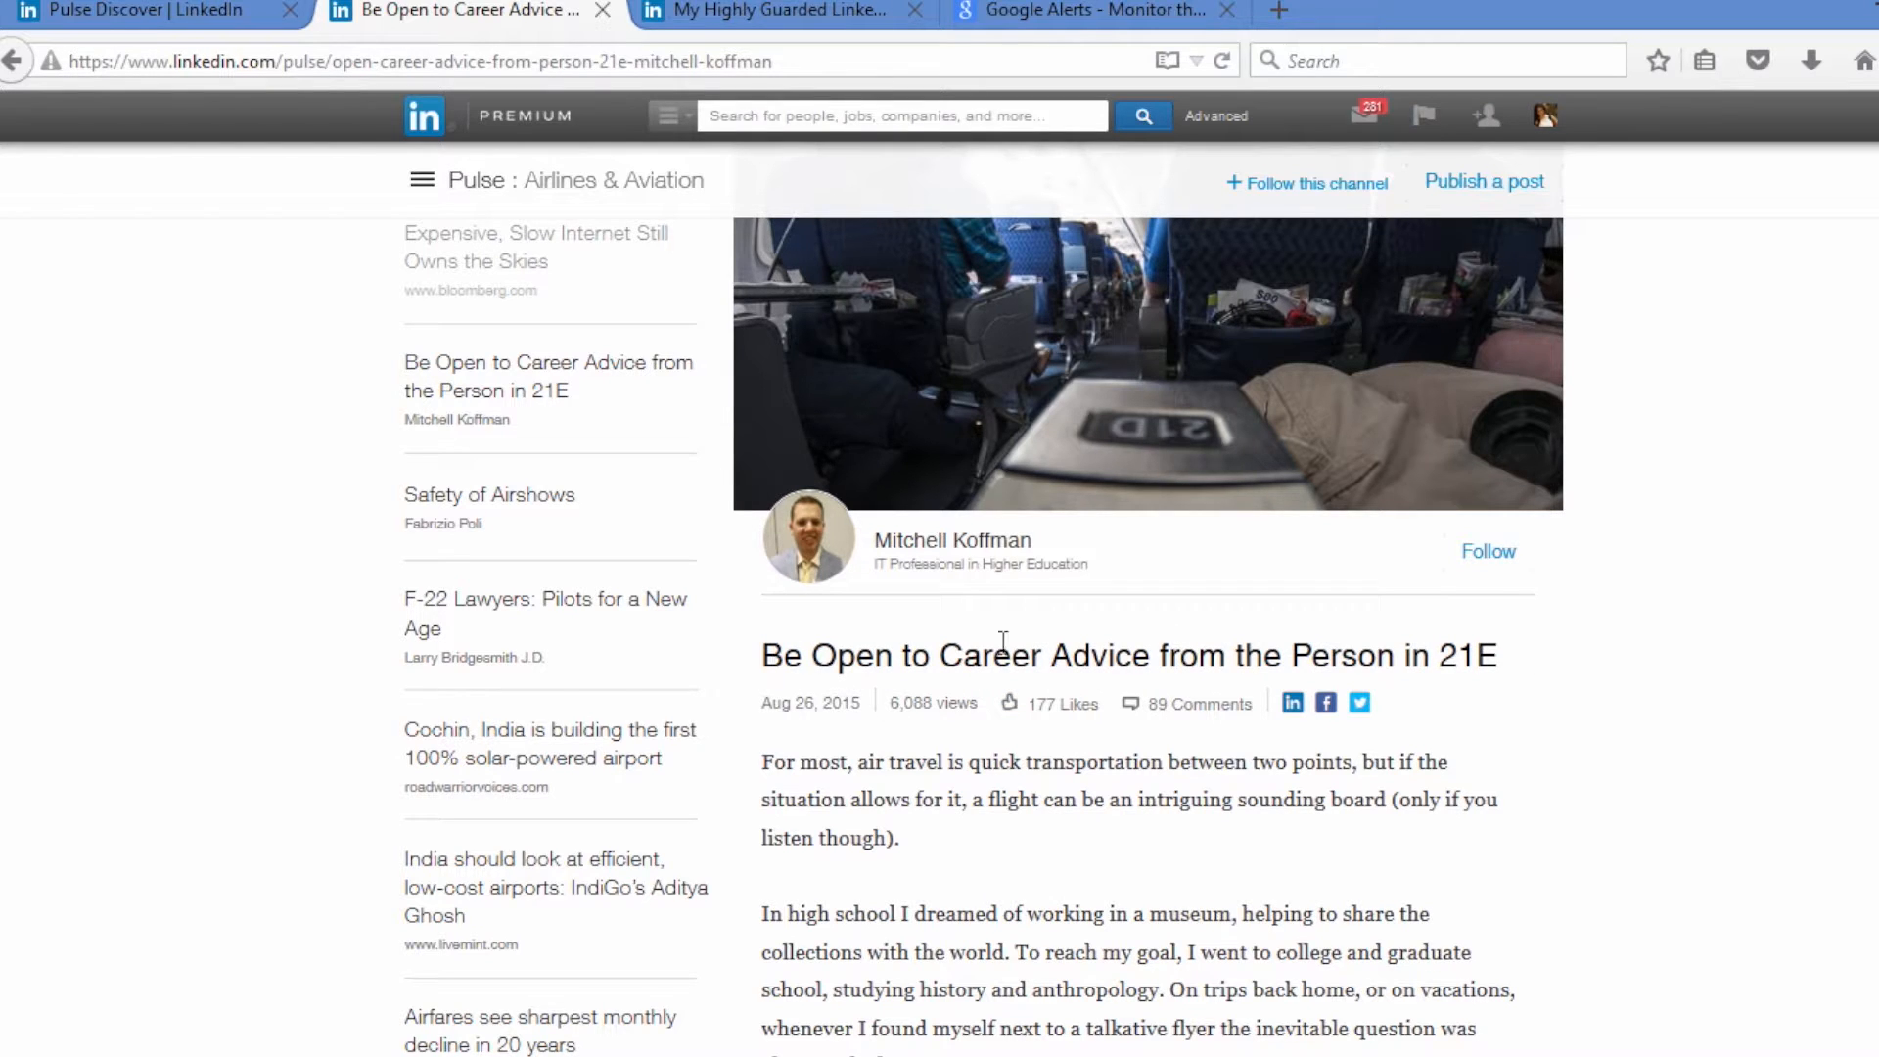
scroll(down, 3)
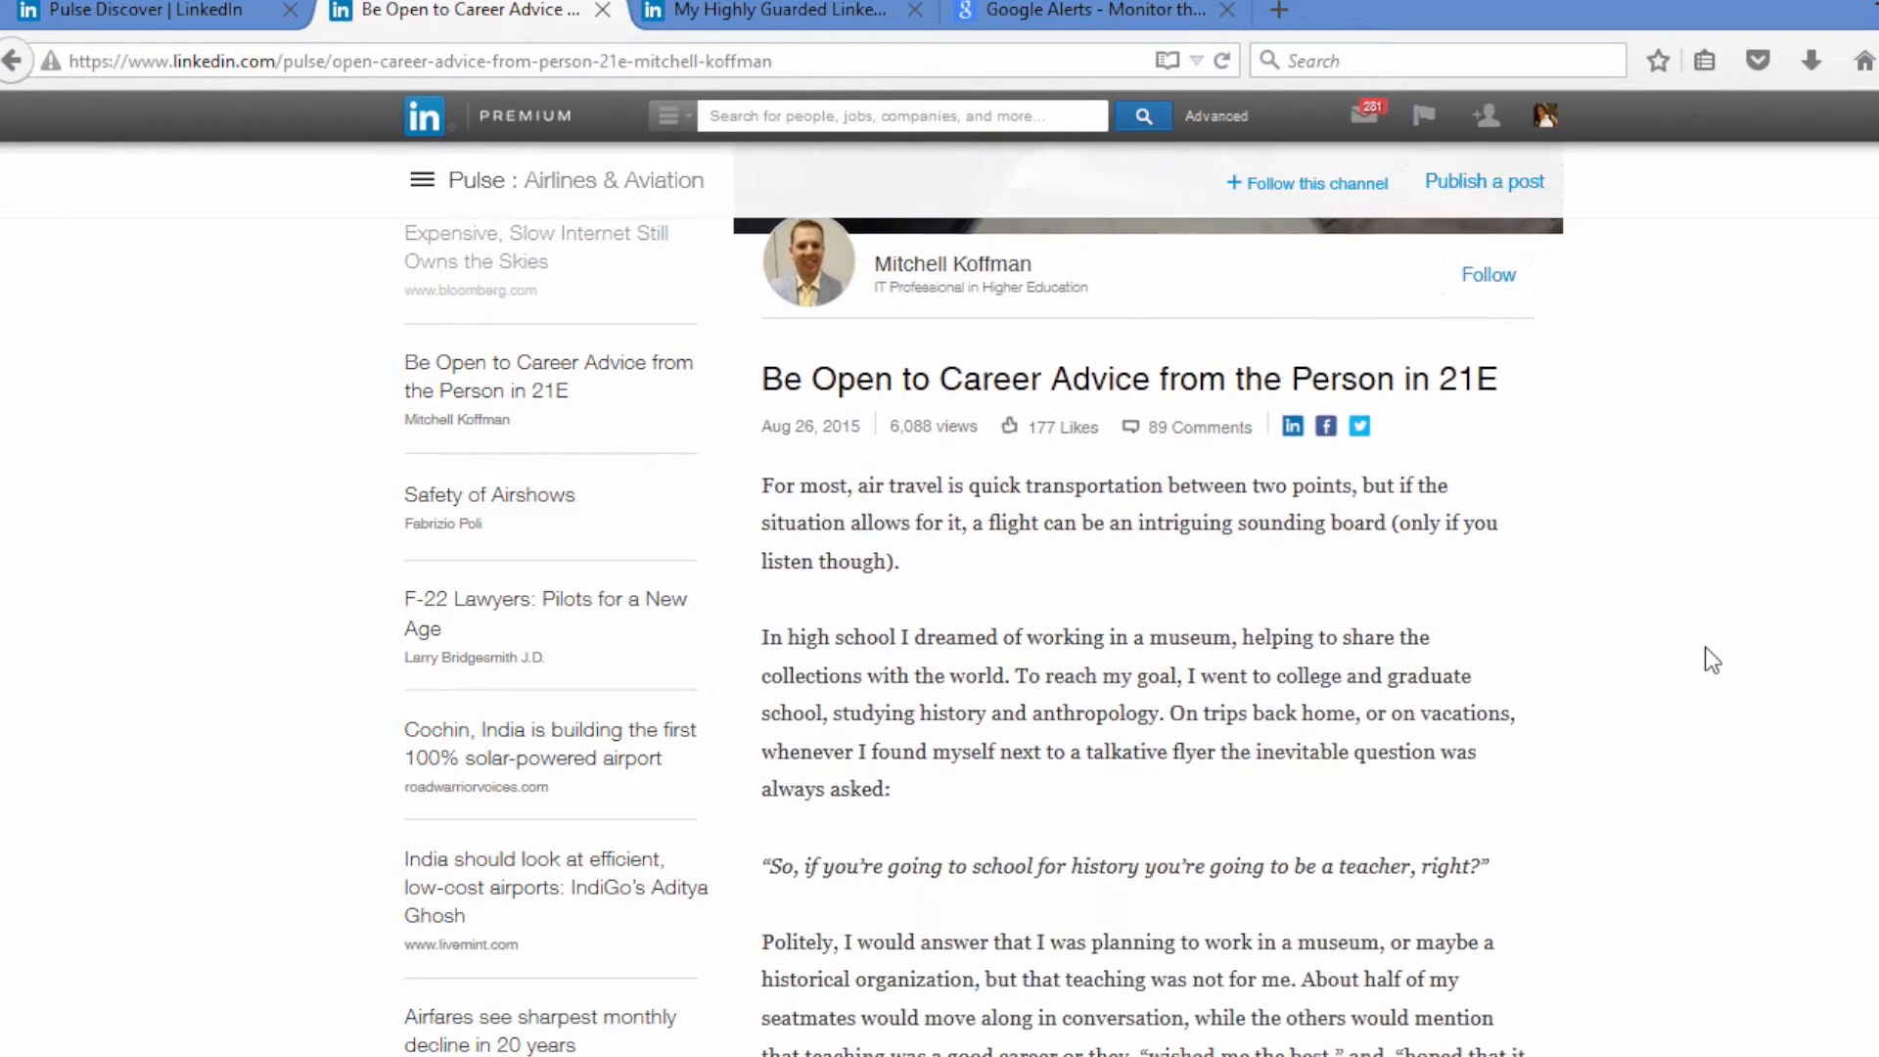
scroll(down, 3)
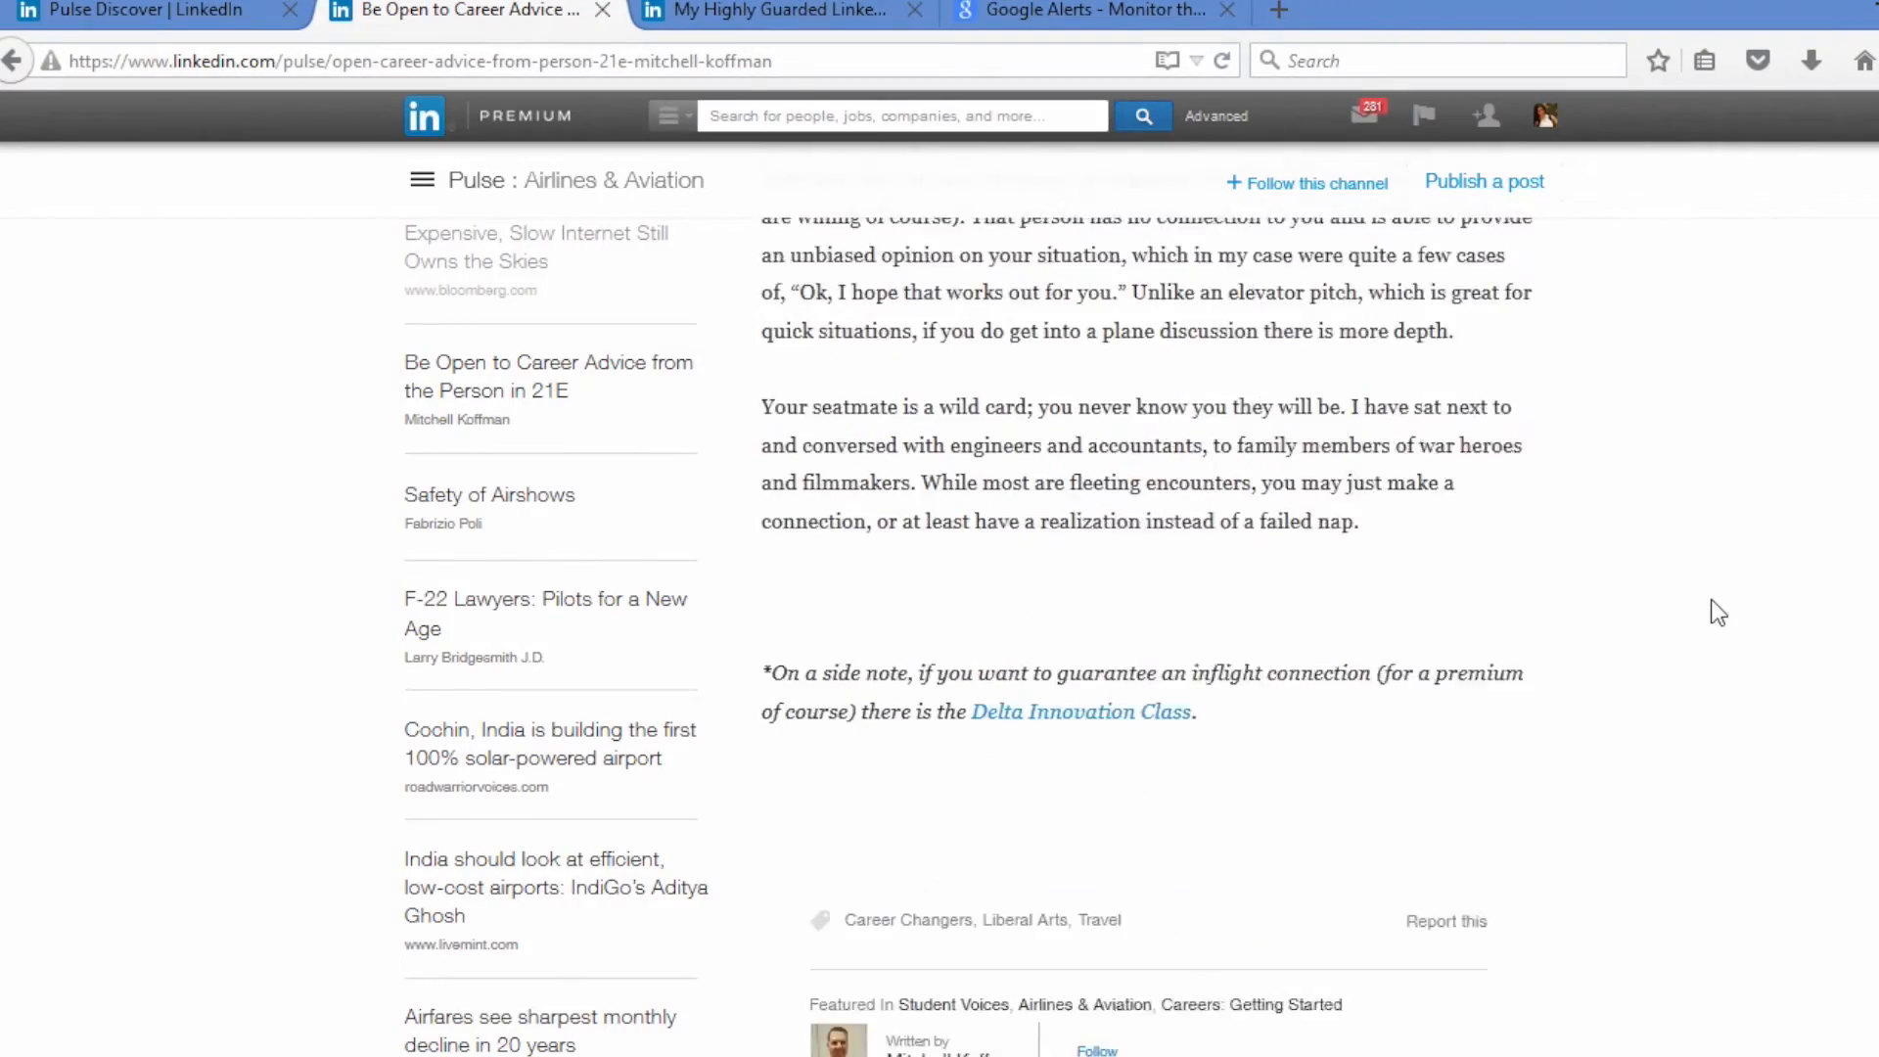
- Read the Safety of Airshows article down through the CAA restrictions section
click(489, 495)
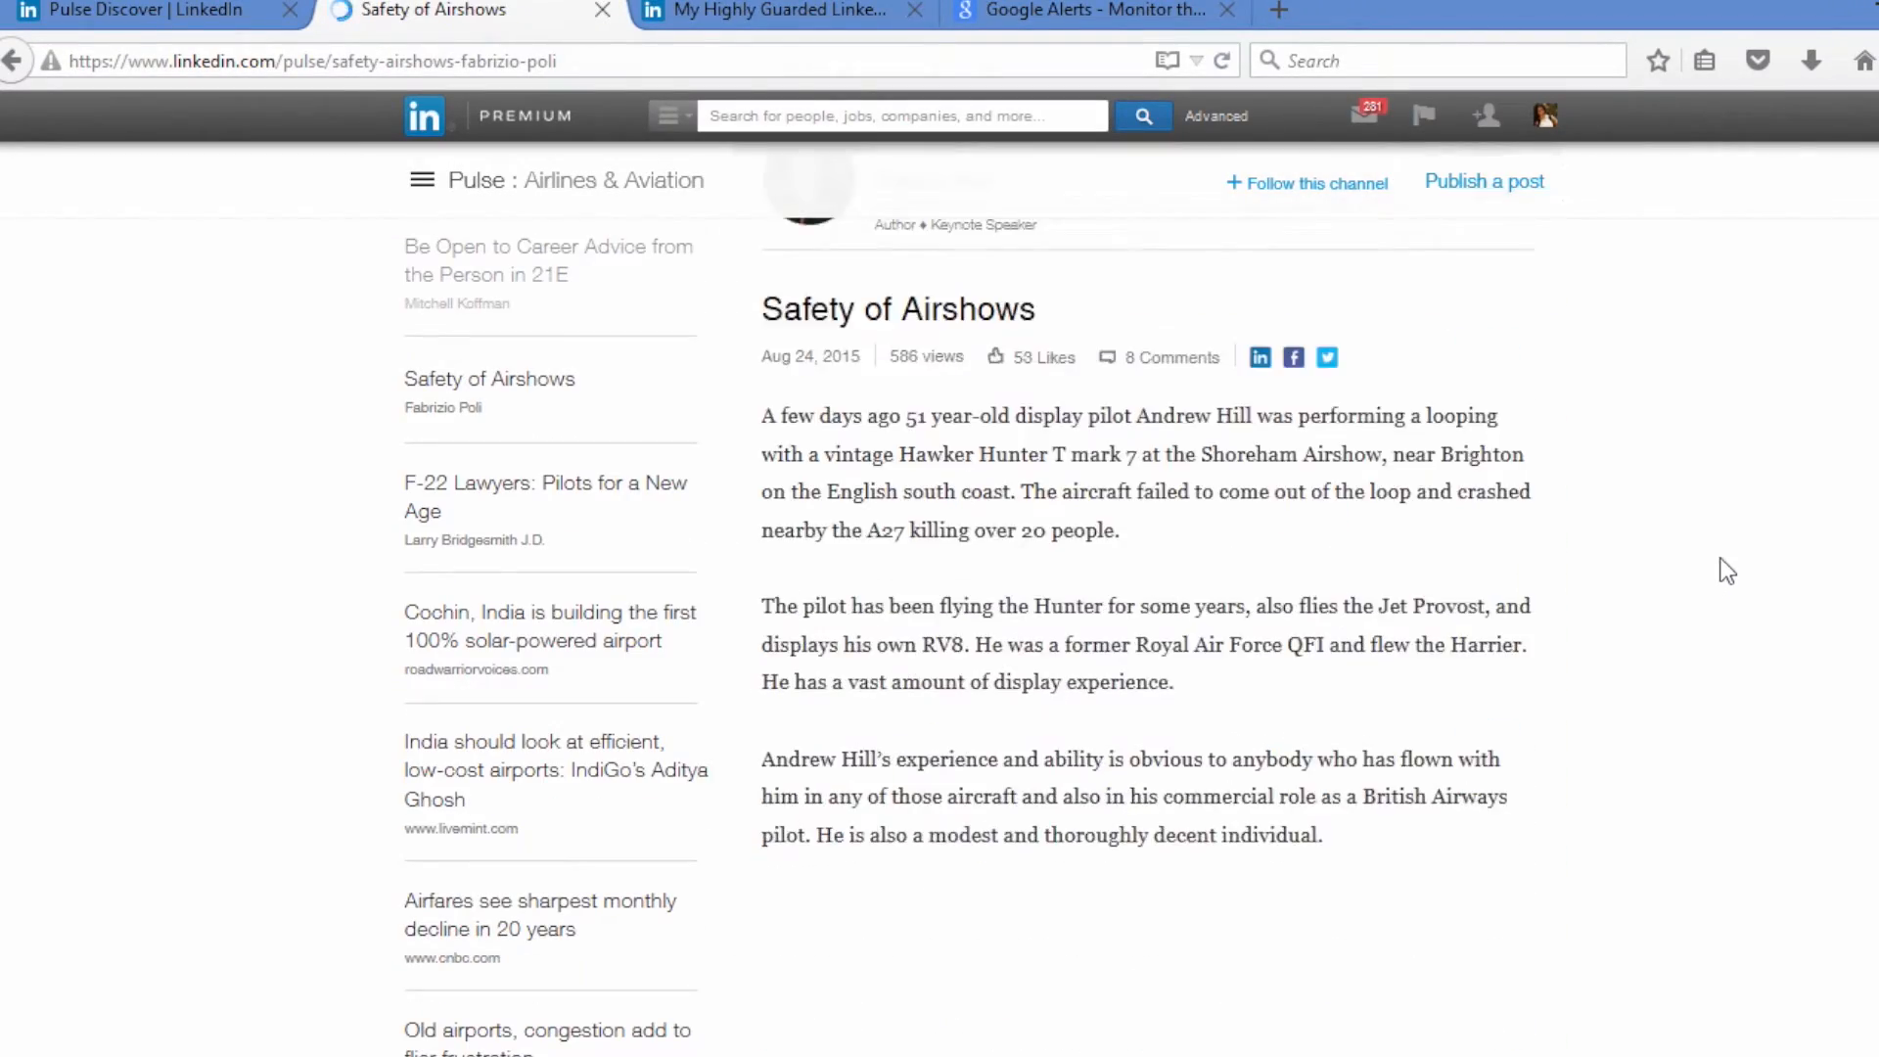
scroll(down, 3)
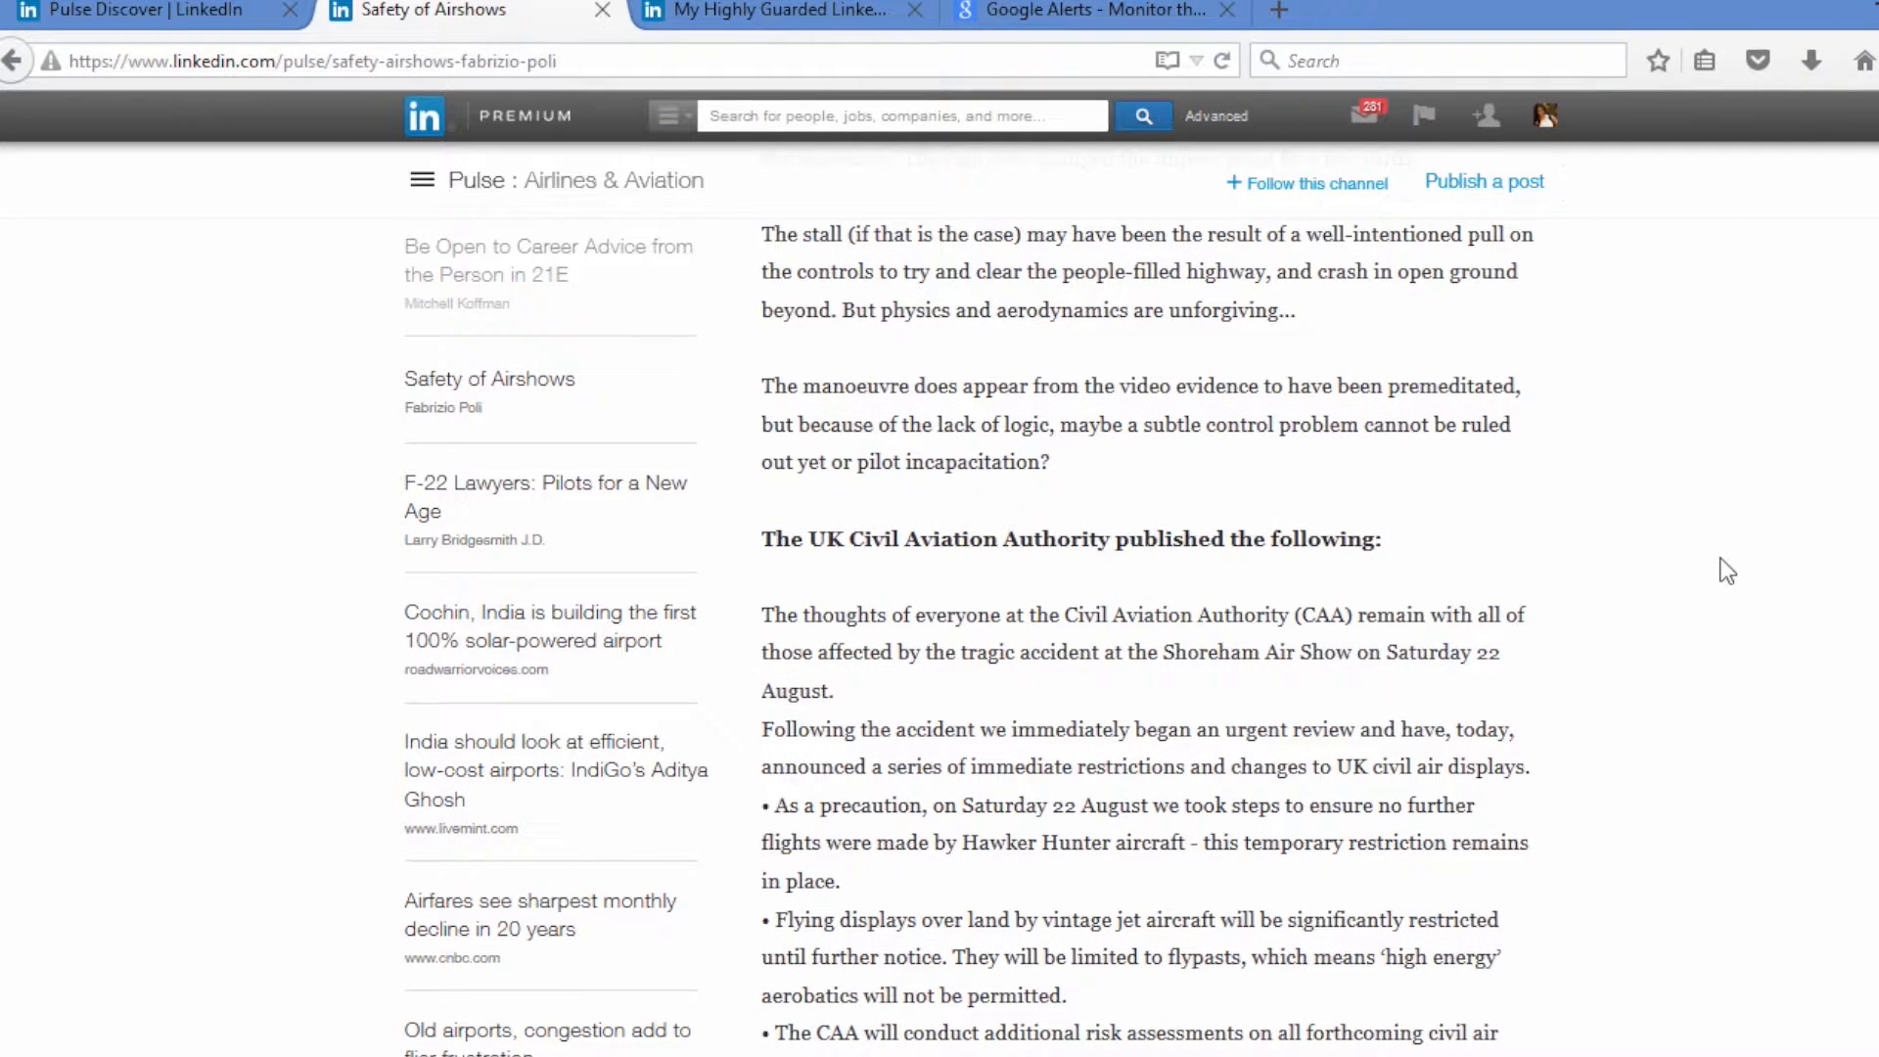
mouse_move(1116, 535)
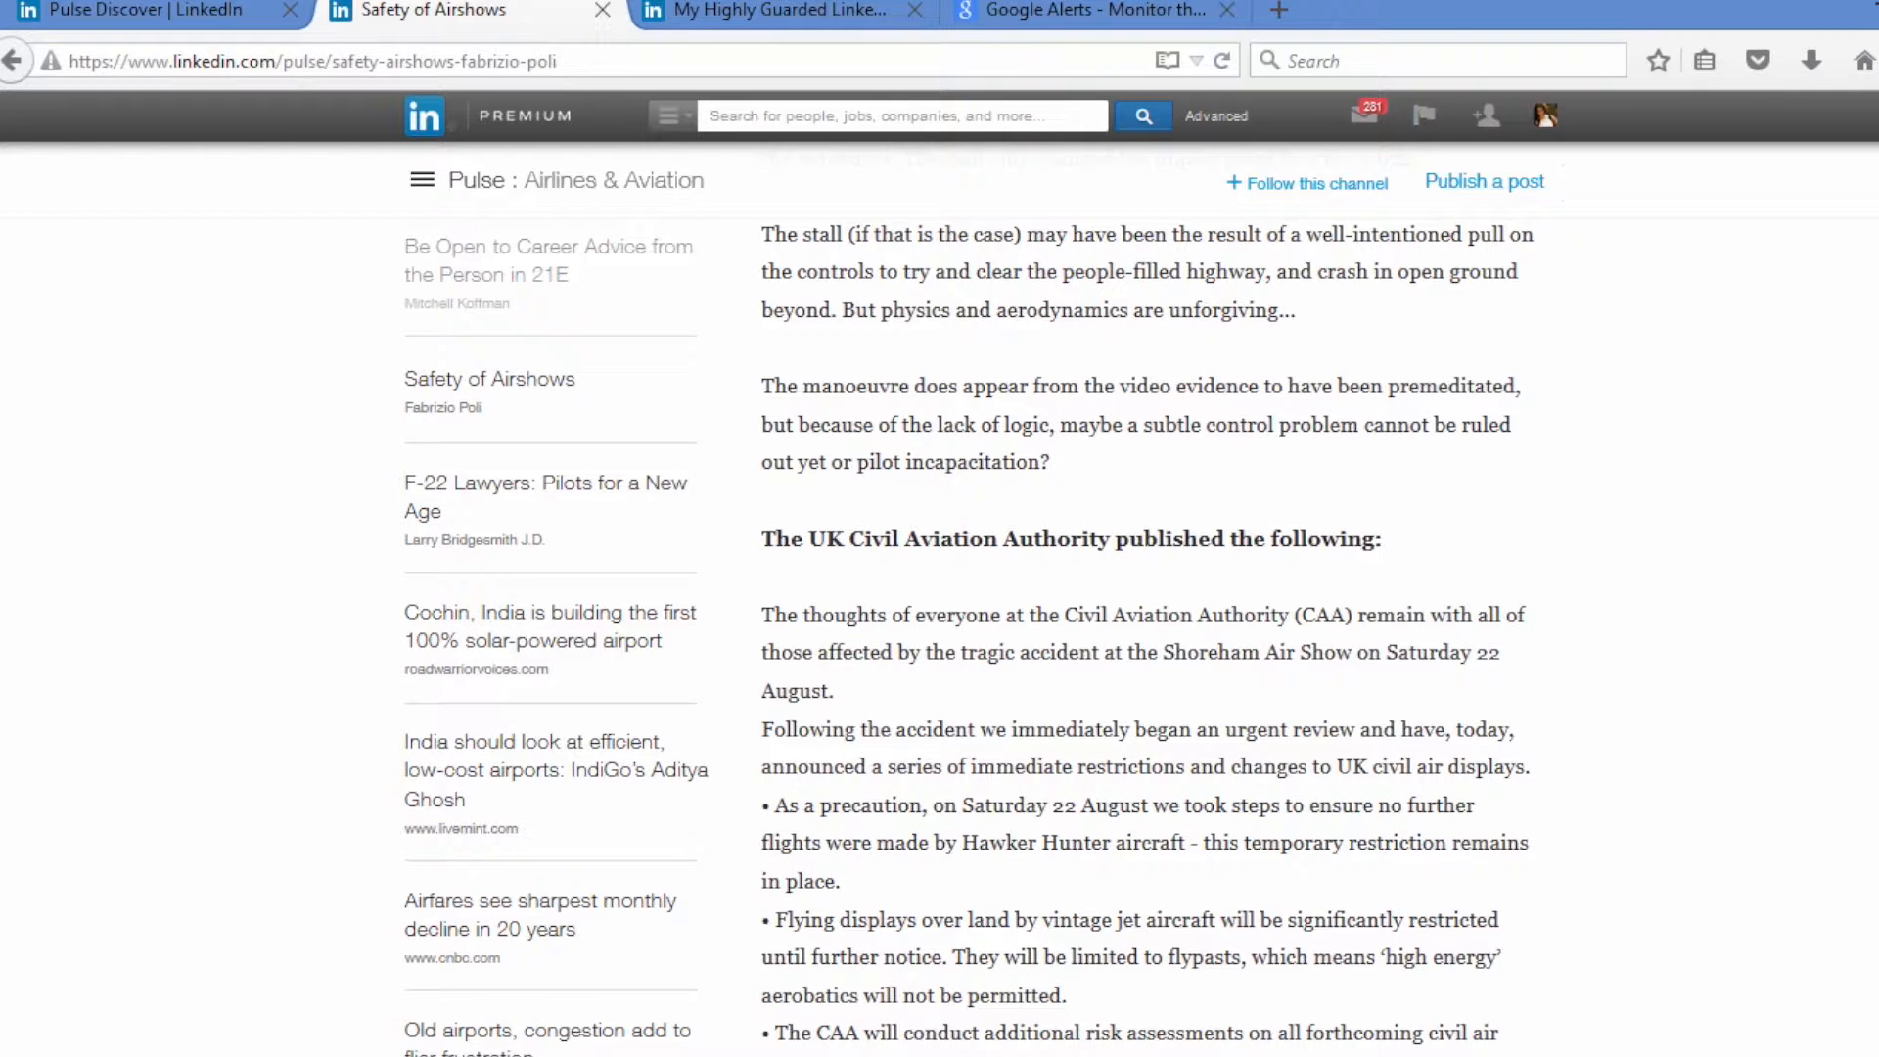
scroll(down, 3)
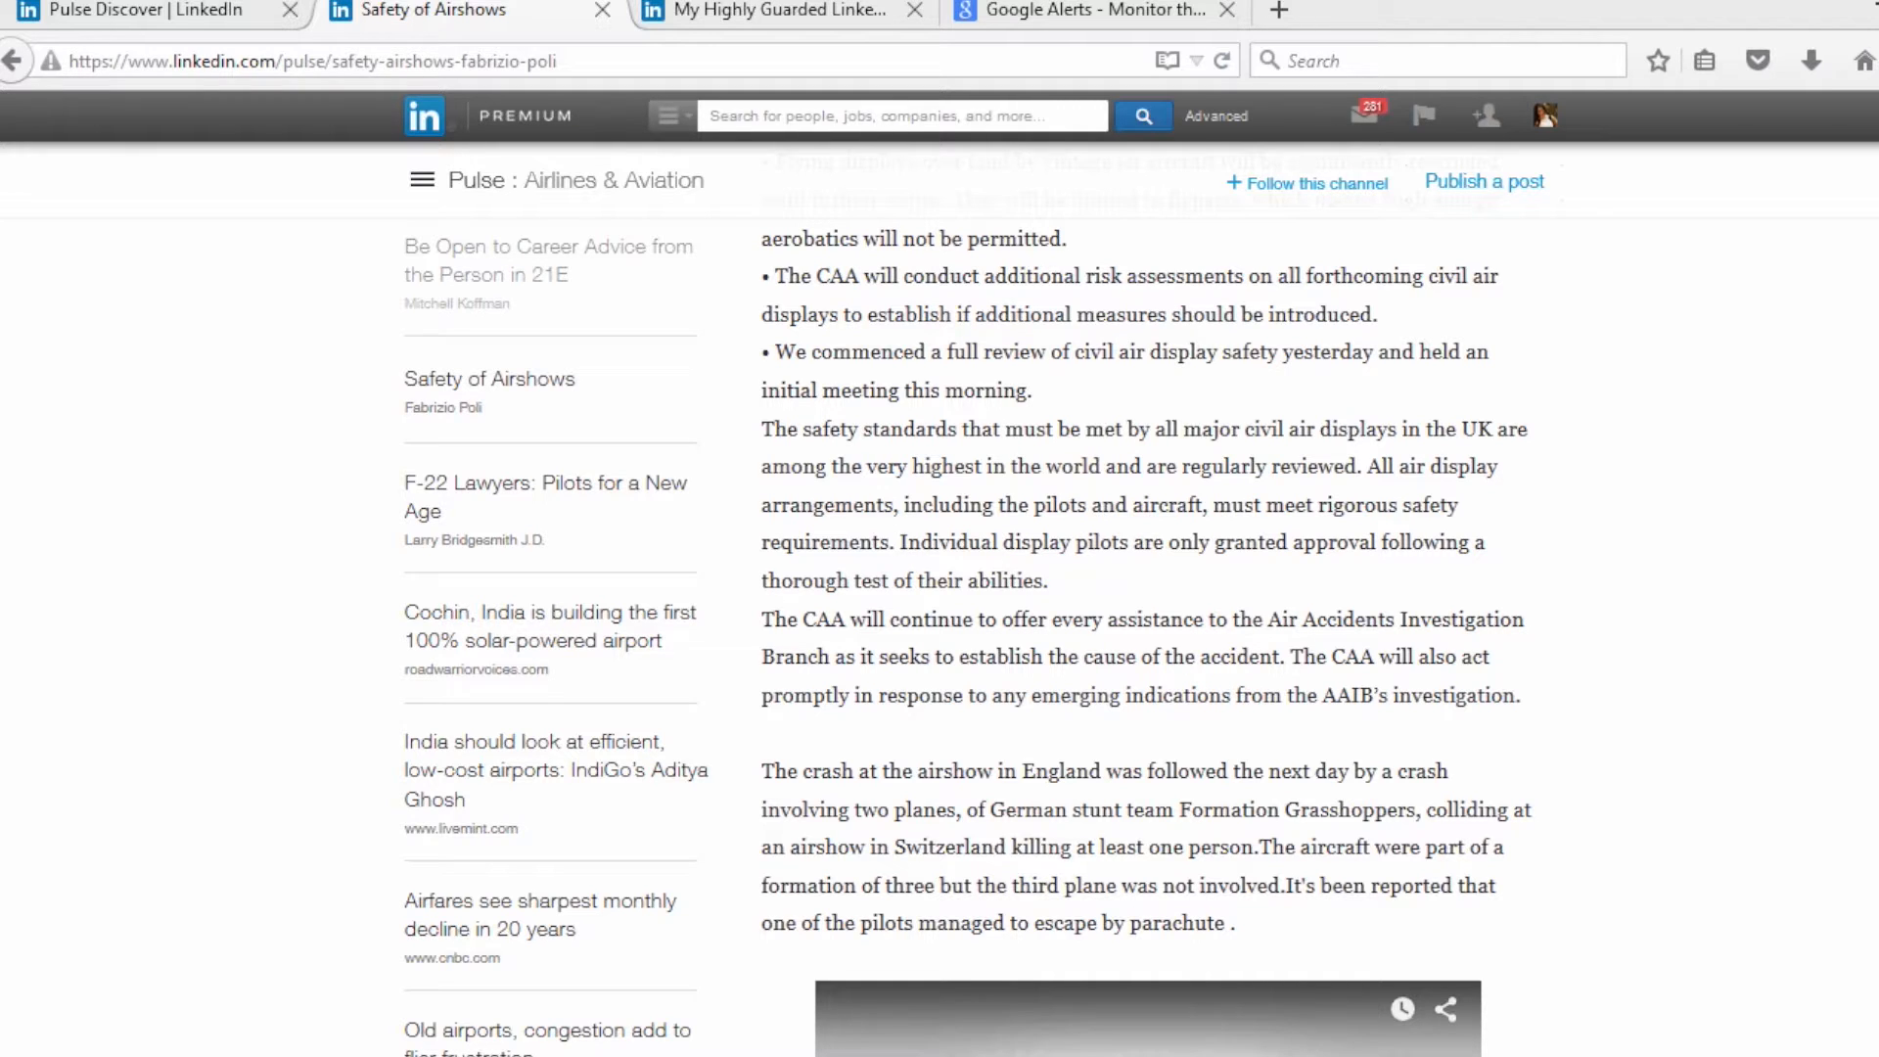
- Switch to the 'My Highly Guarded LinkedIn Secrets' post and skim its opening
click(791, 10)
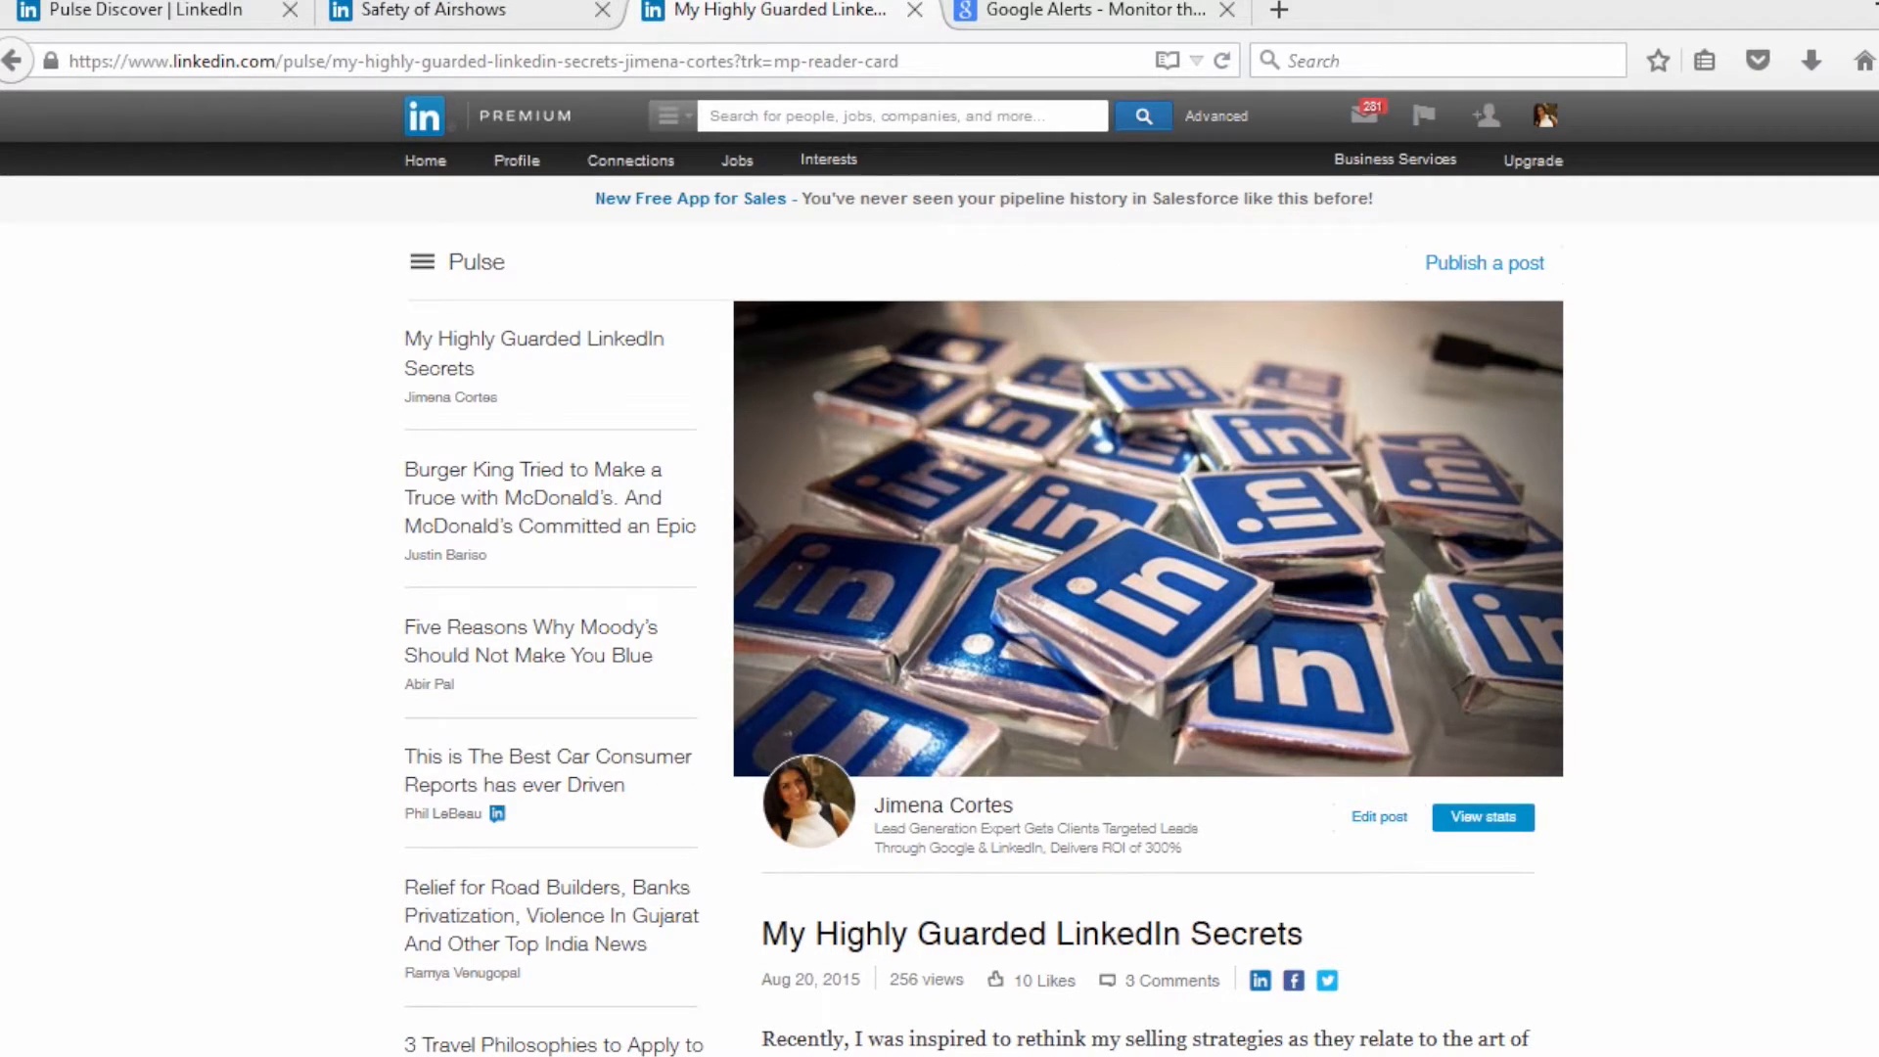
scroll(down, 3)
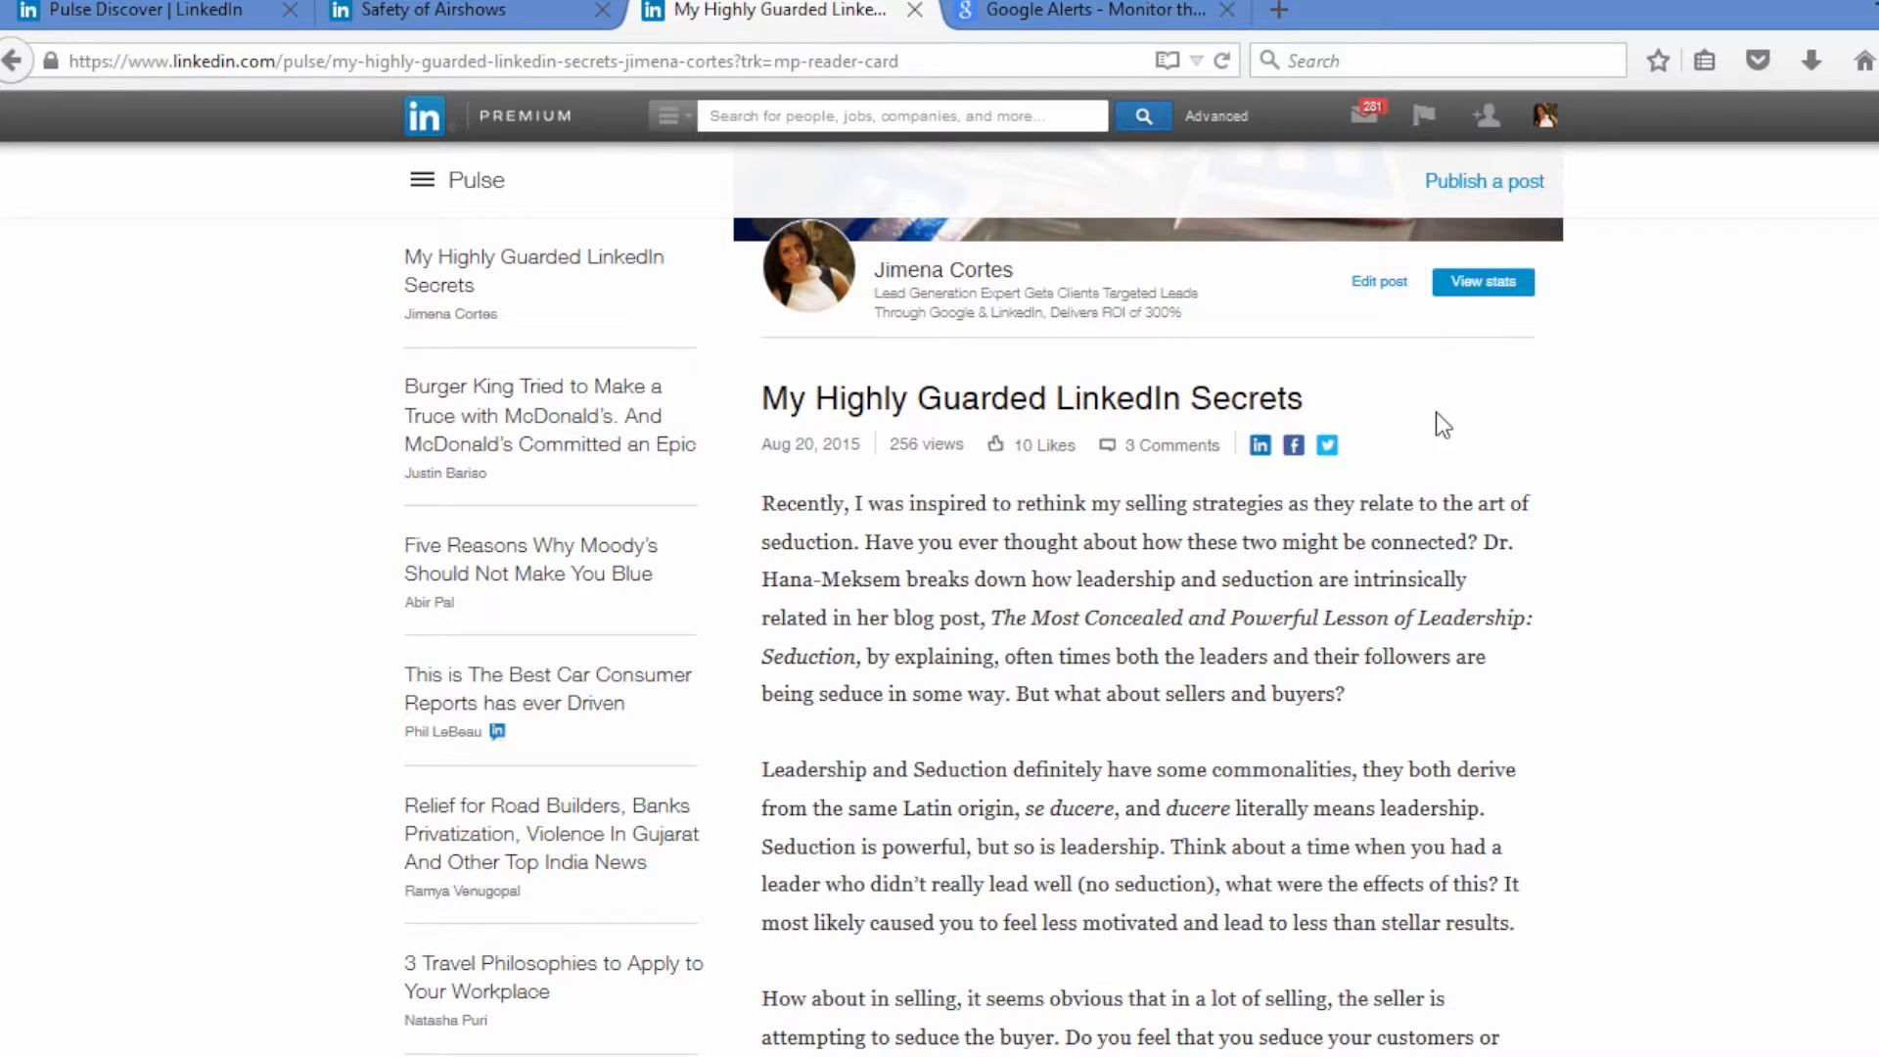
mouse_move(1386, 658)
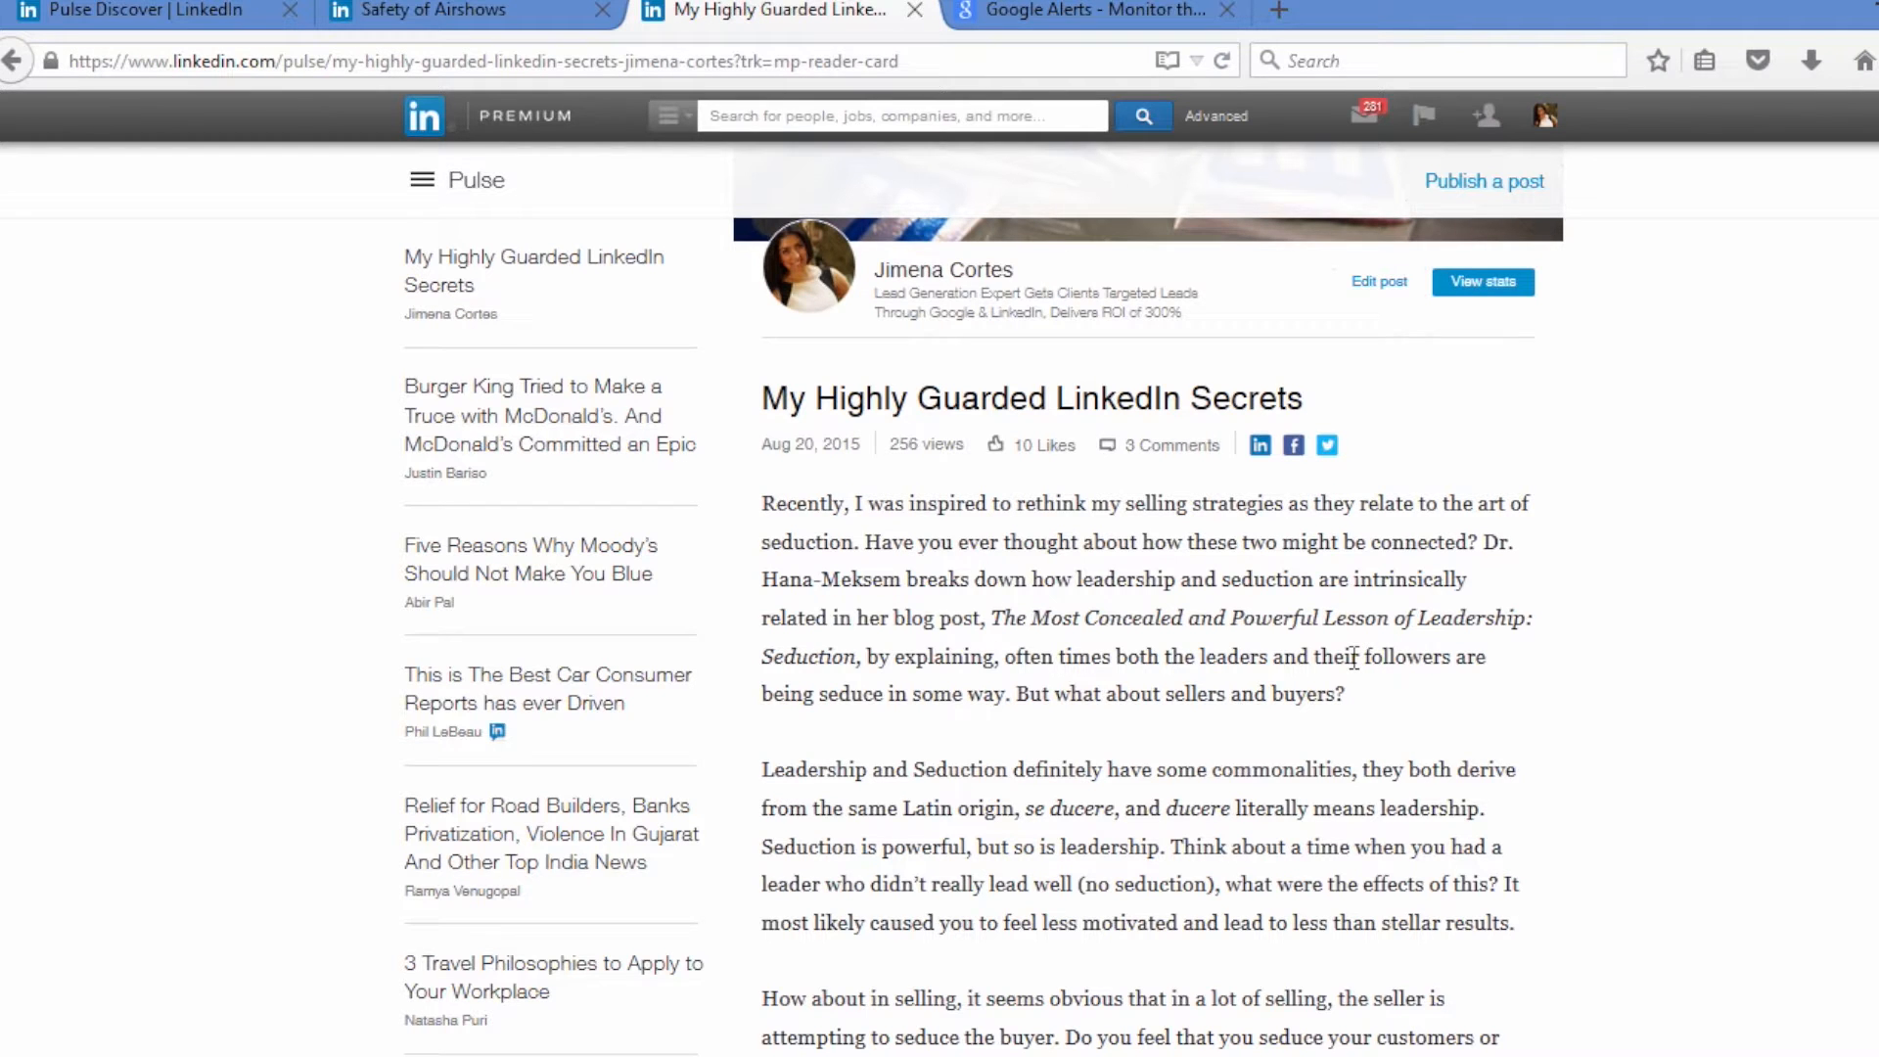
scroll(down, 3)
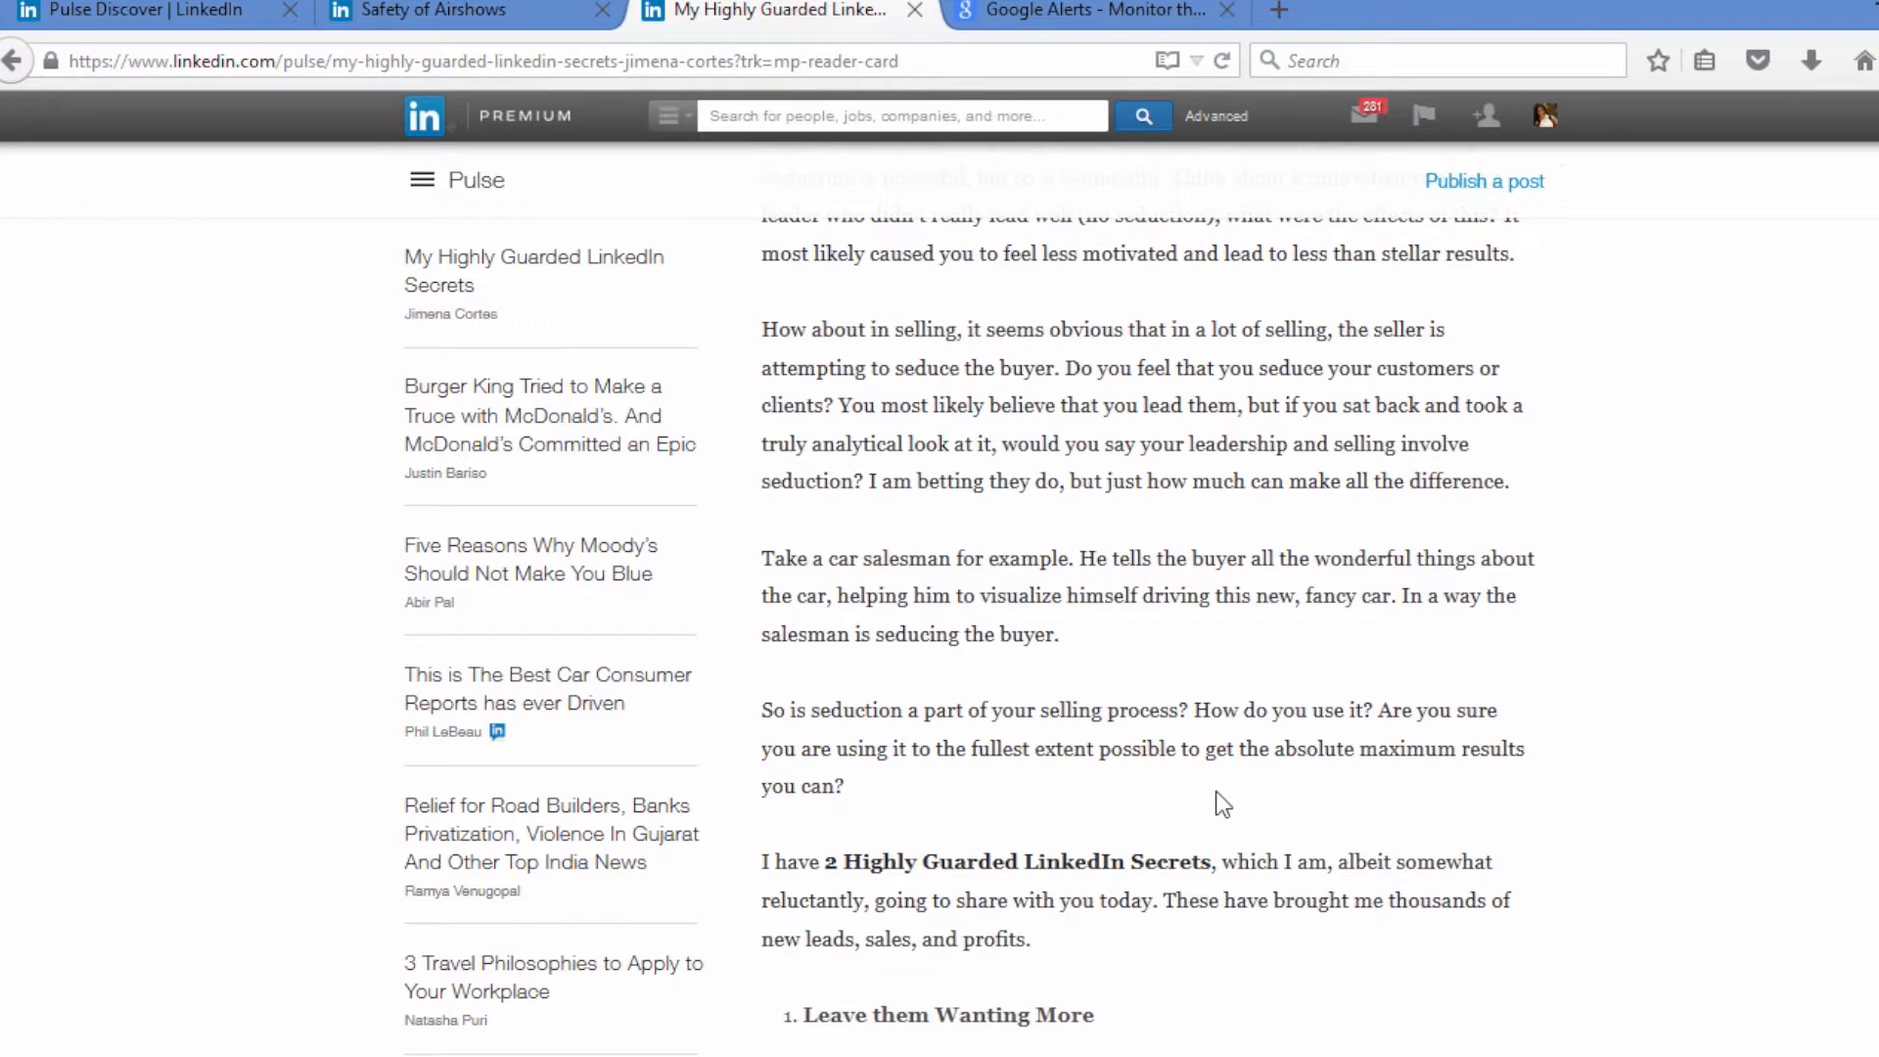
scroll(up, 3)
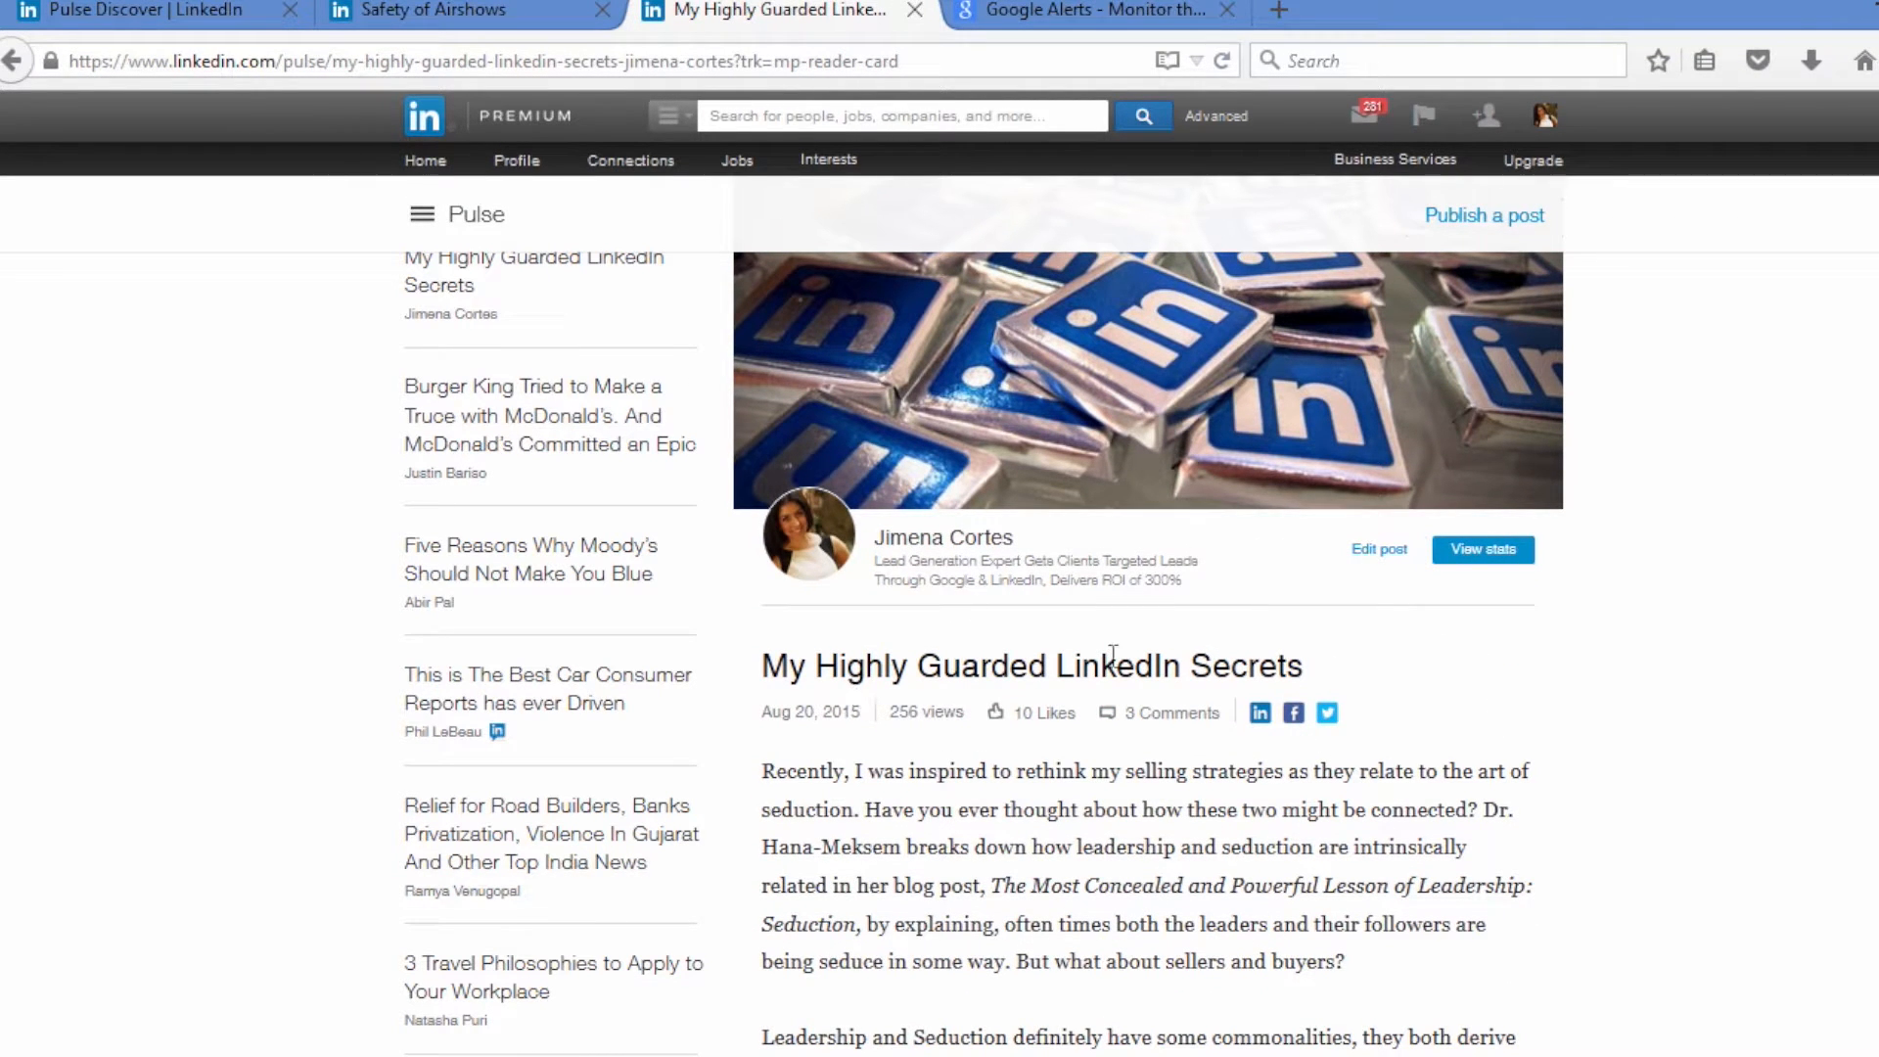
- Highlight 'Secrets' in the title and read down to the first secret, 'Leave them Wanting More'
double_click(1253, 665)
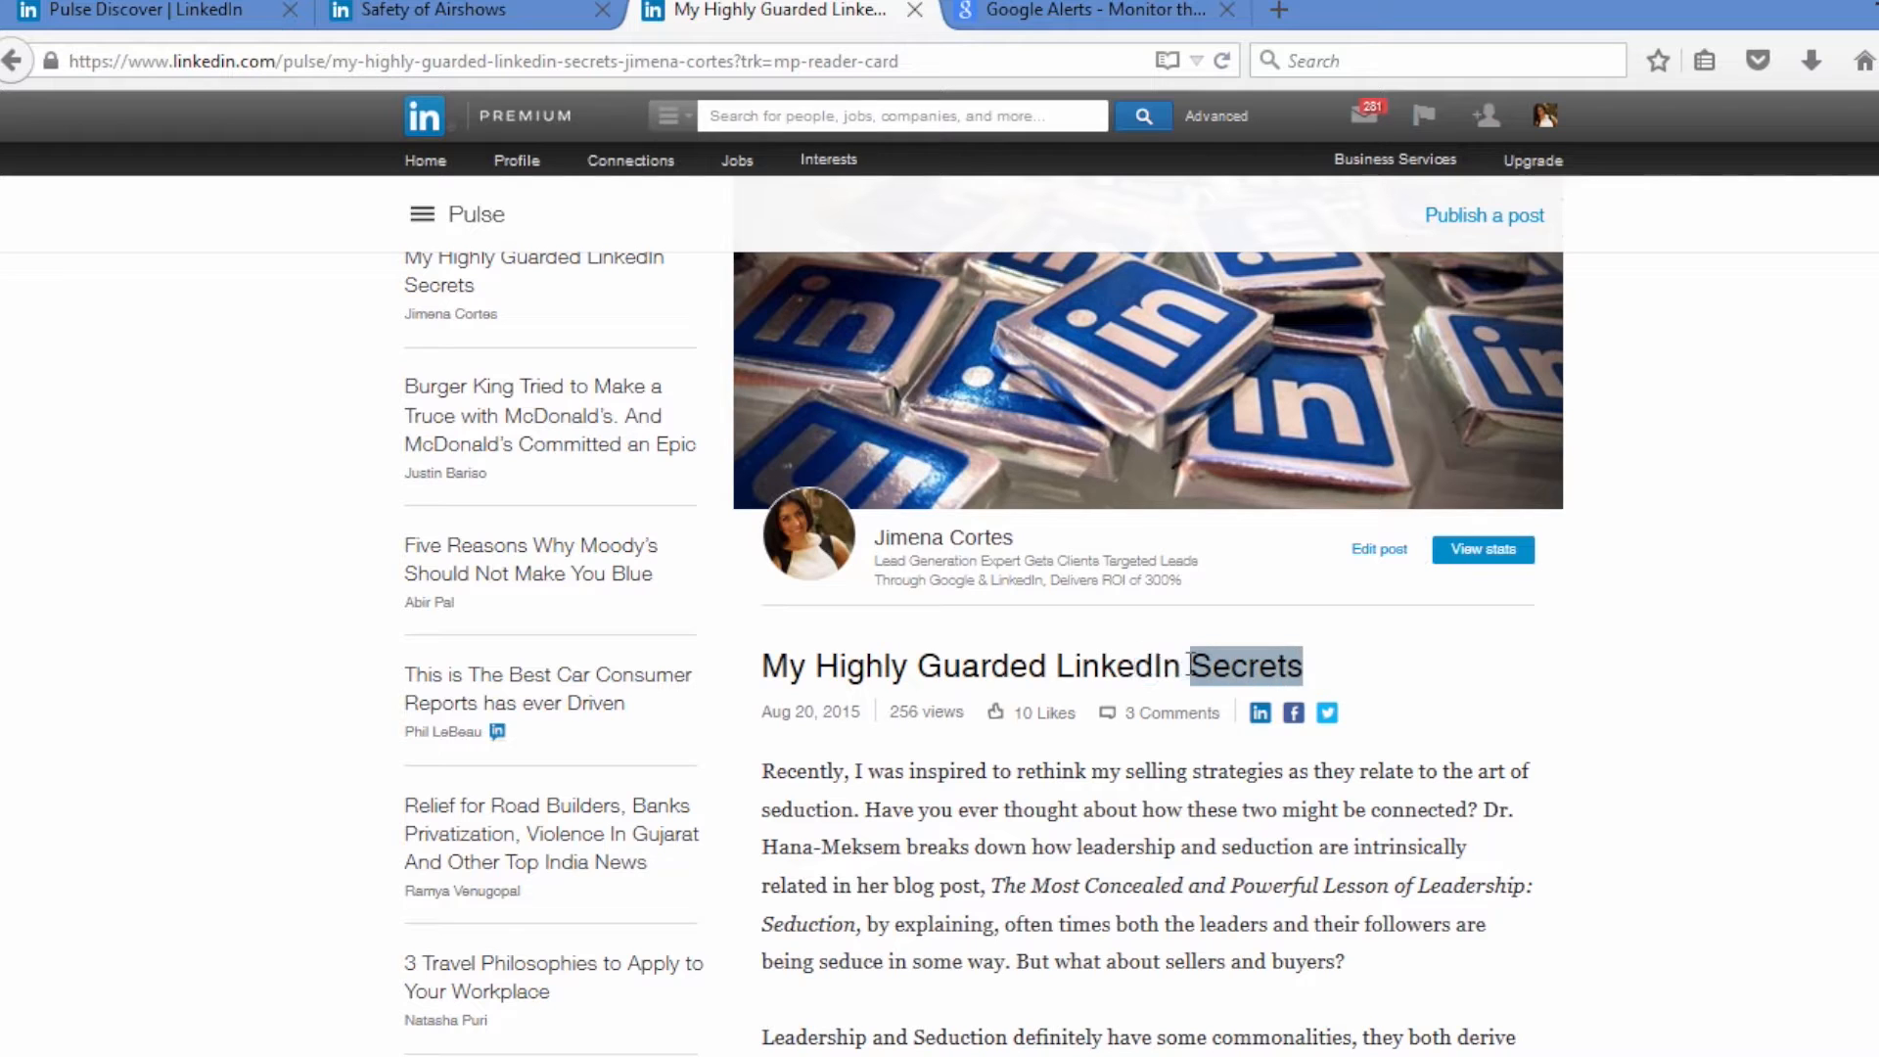
scroll(down, 3)
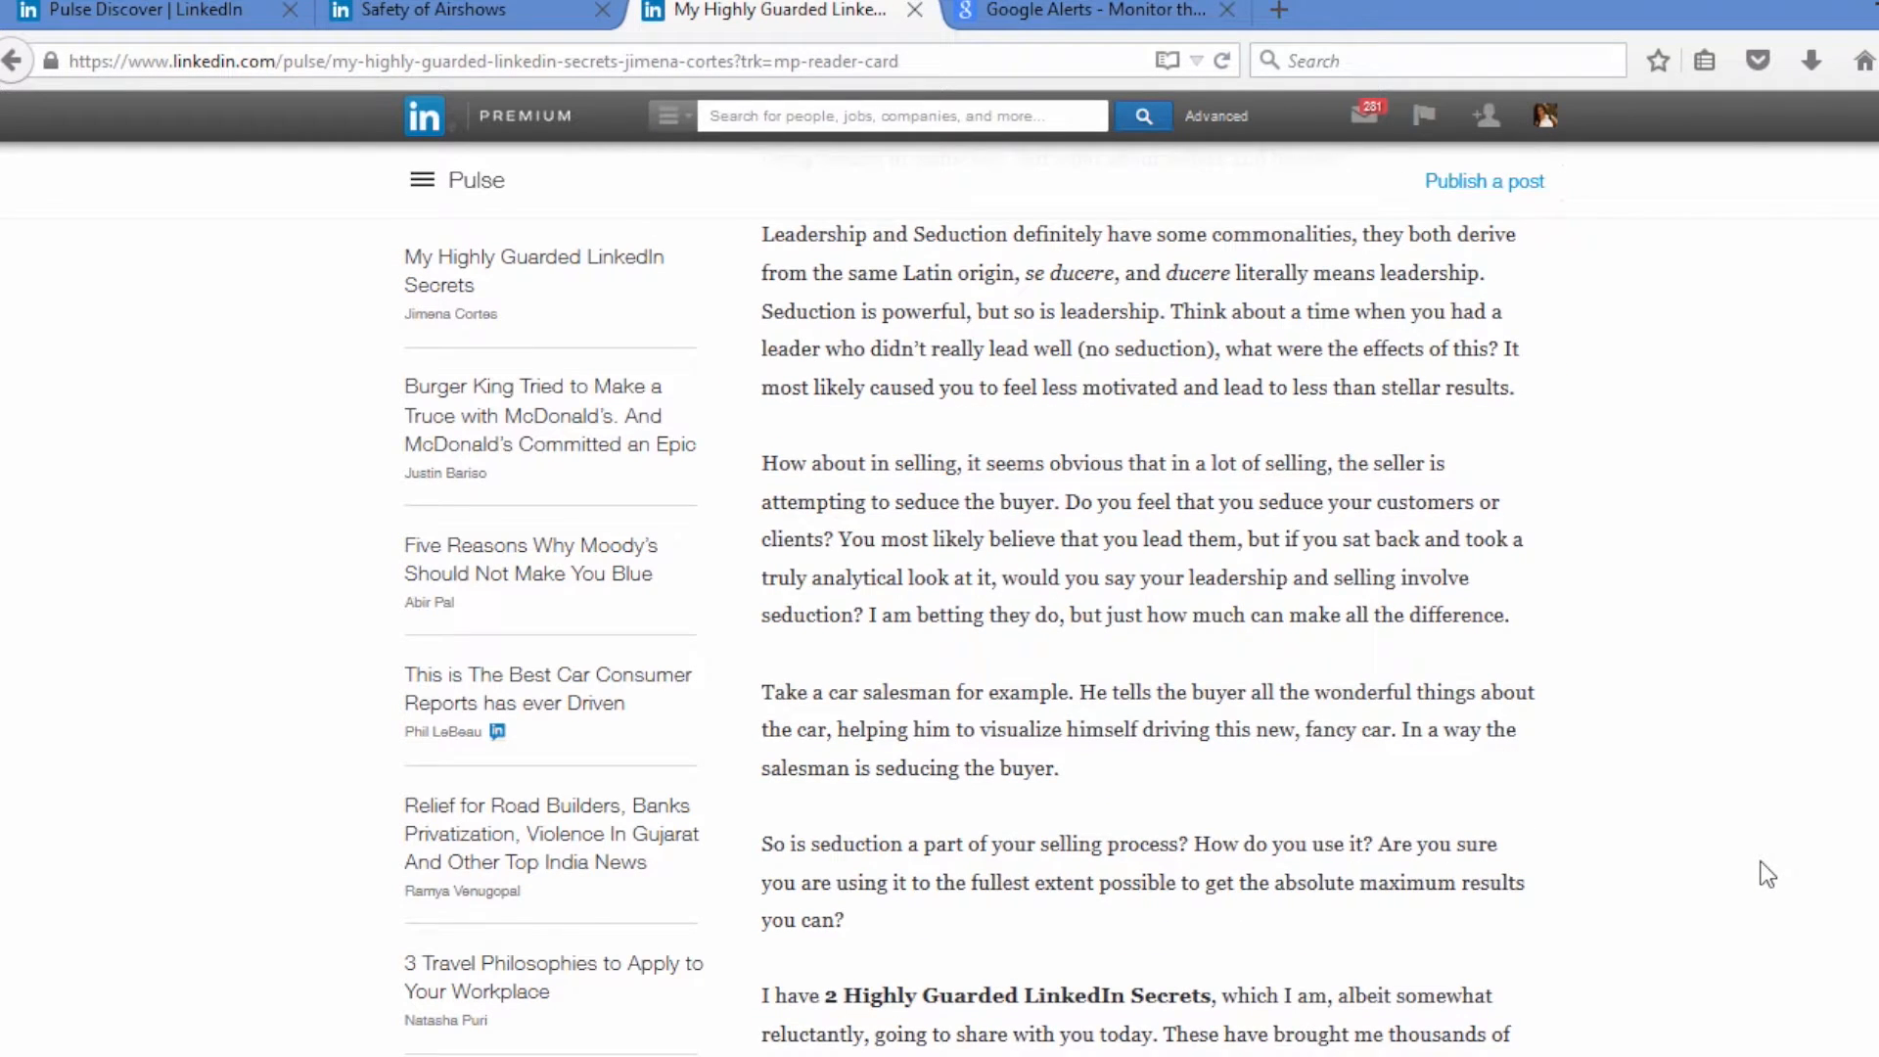
scroll(down, 3)
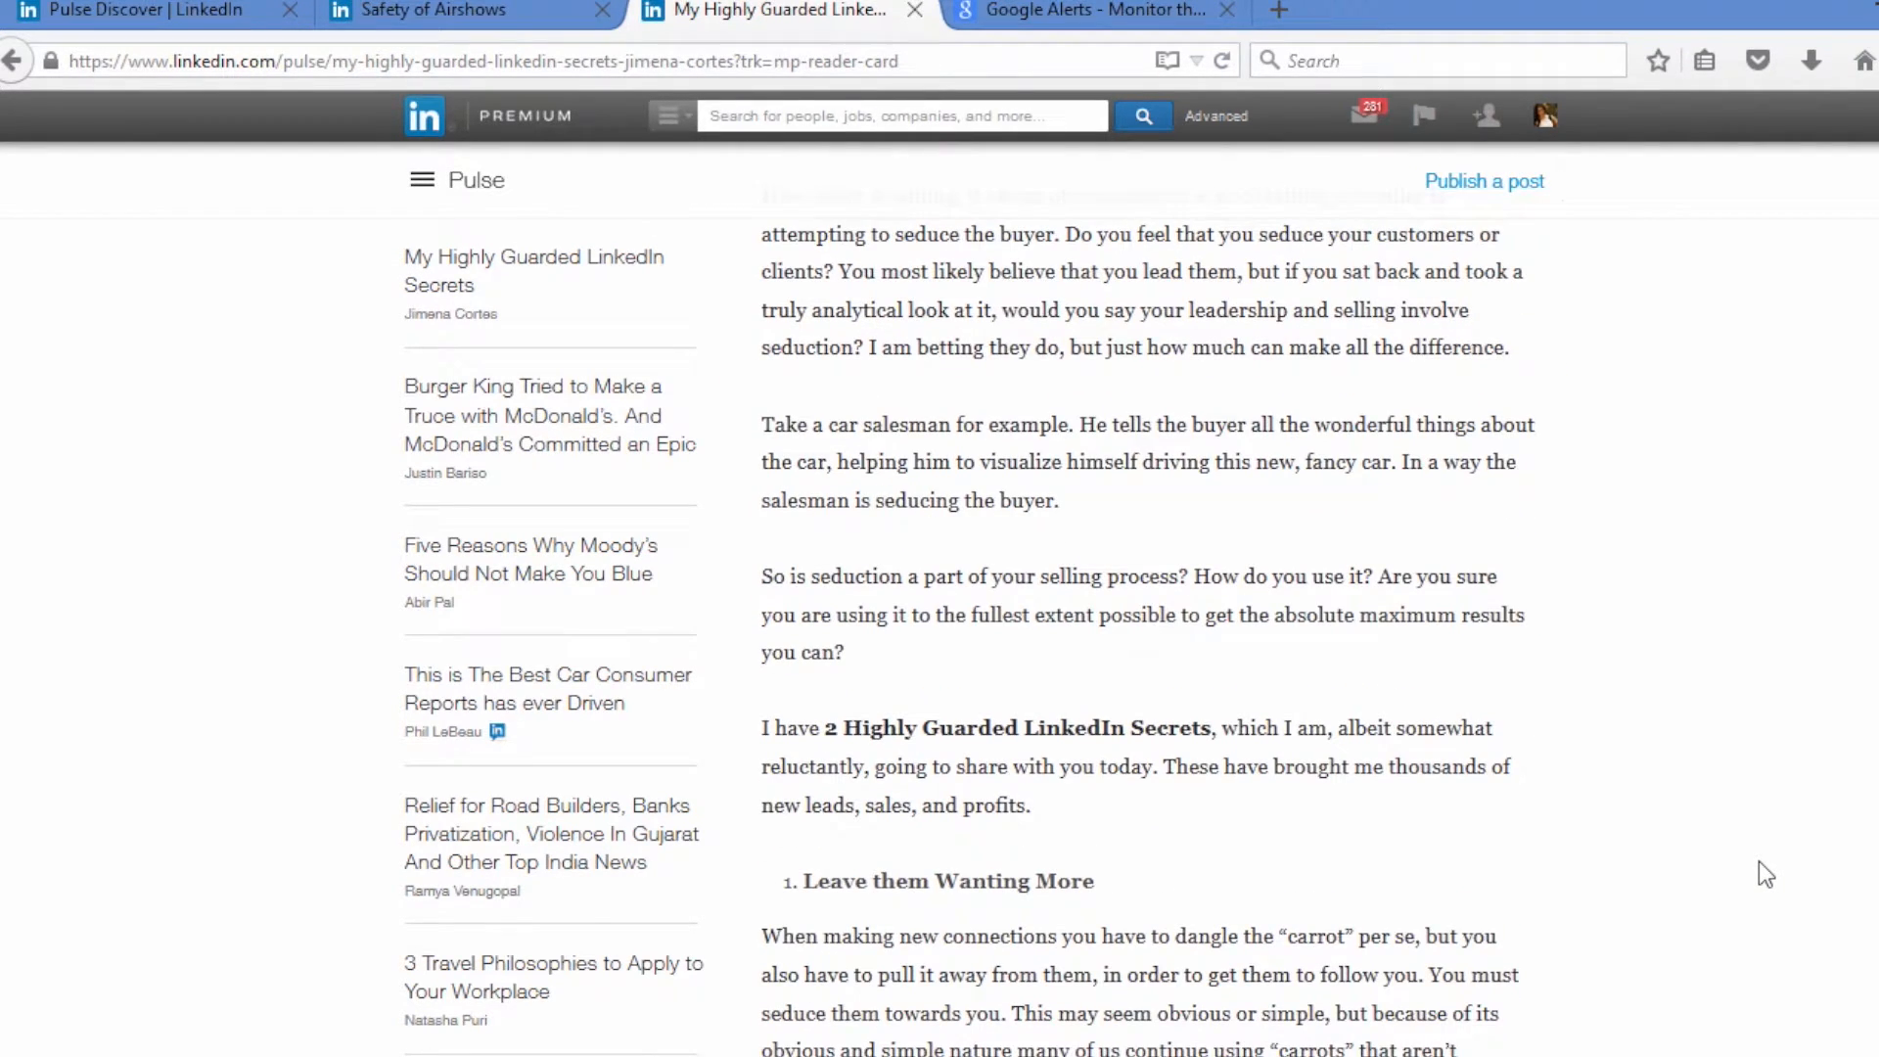
scroll(down, 3)
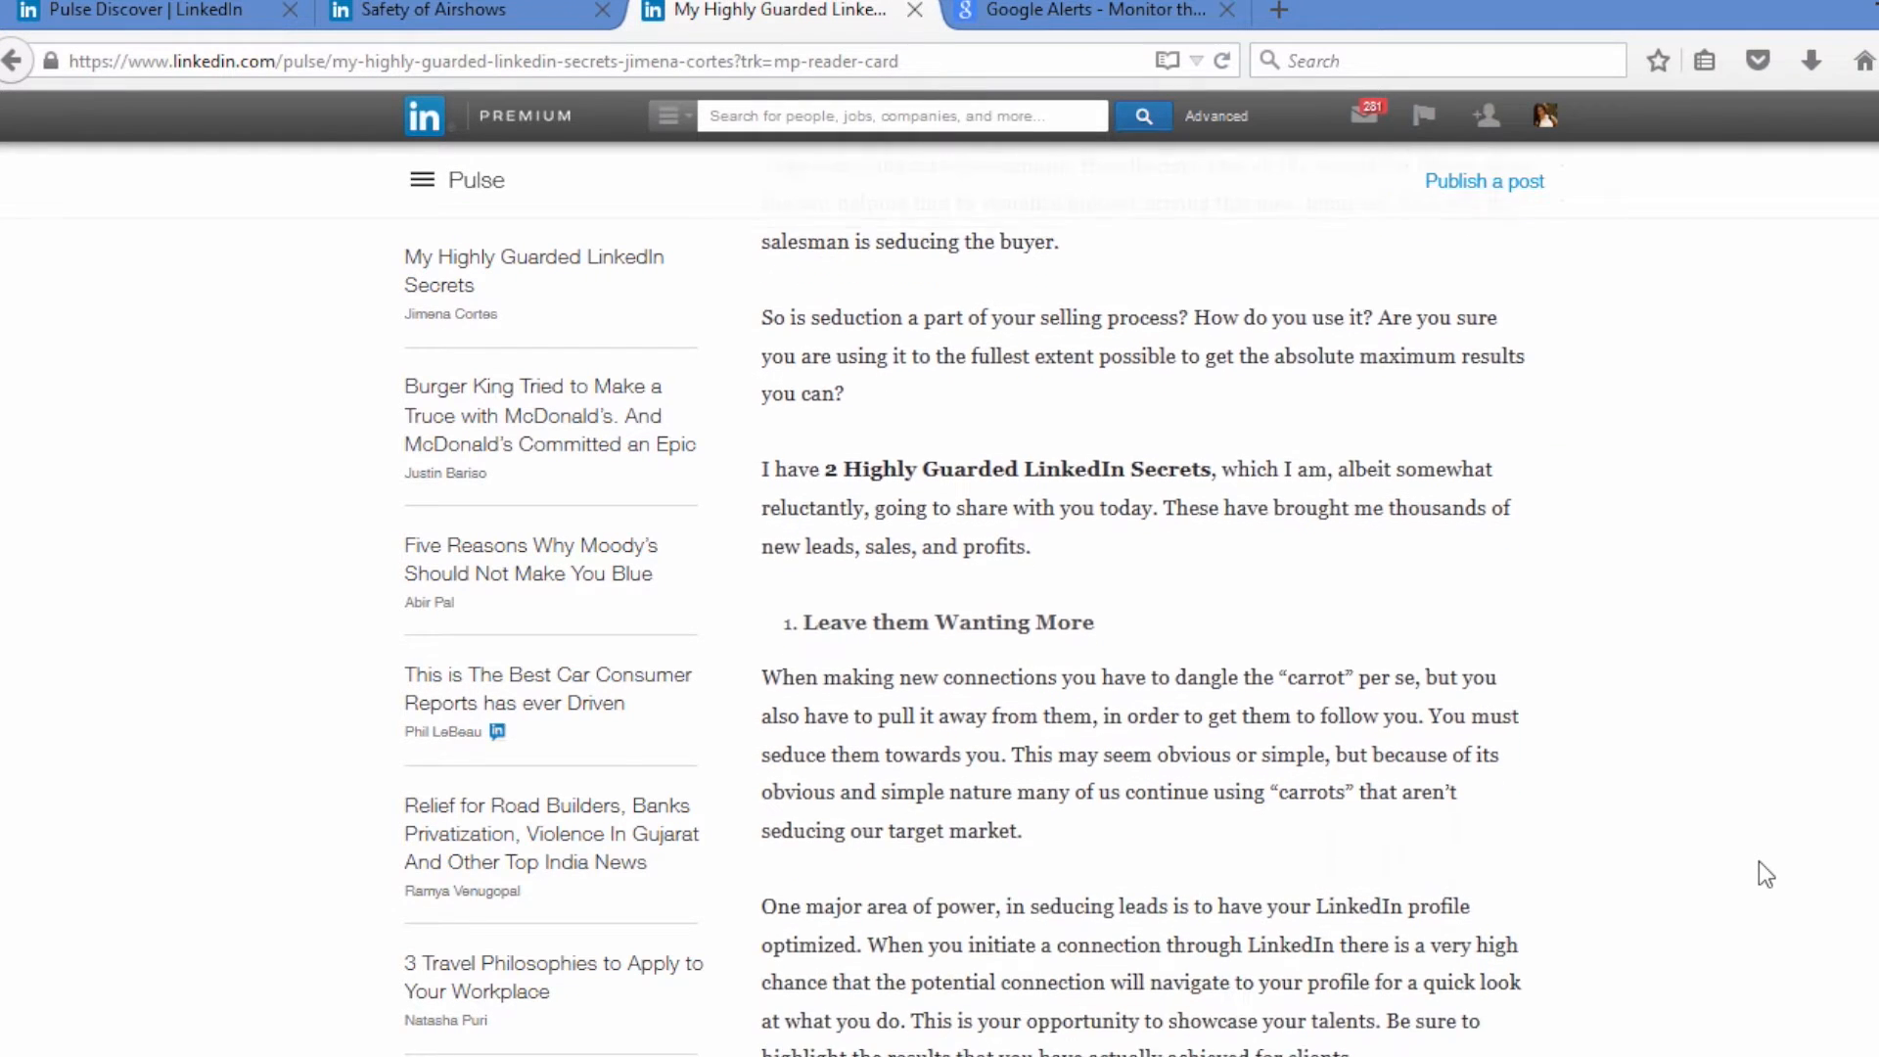
scroll(down, 3)
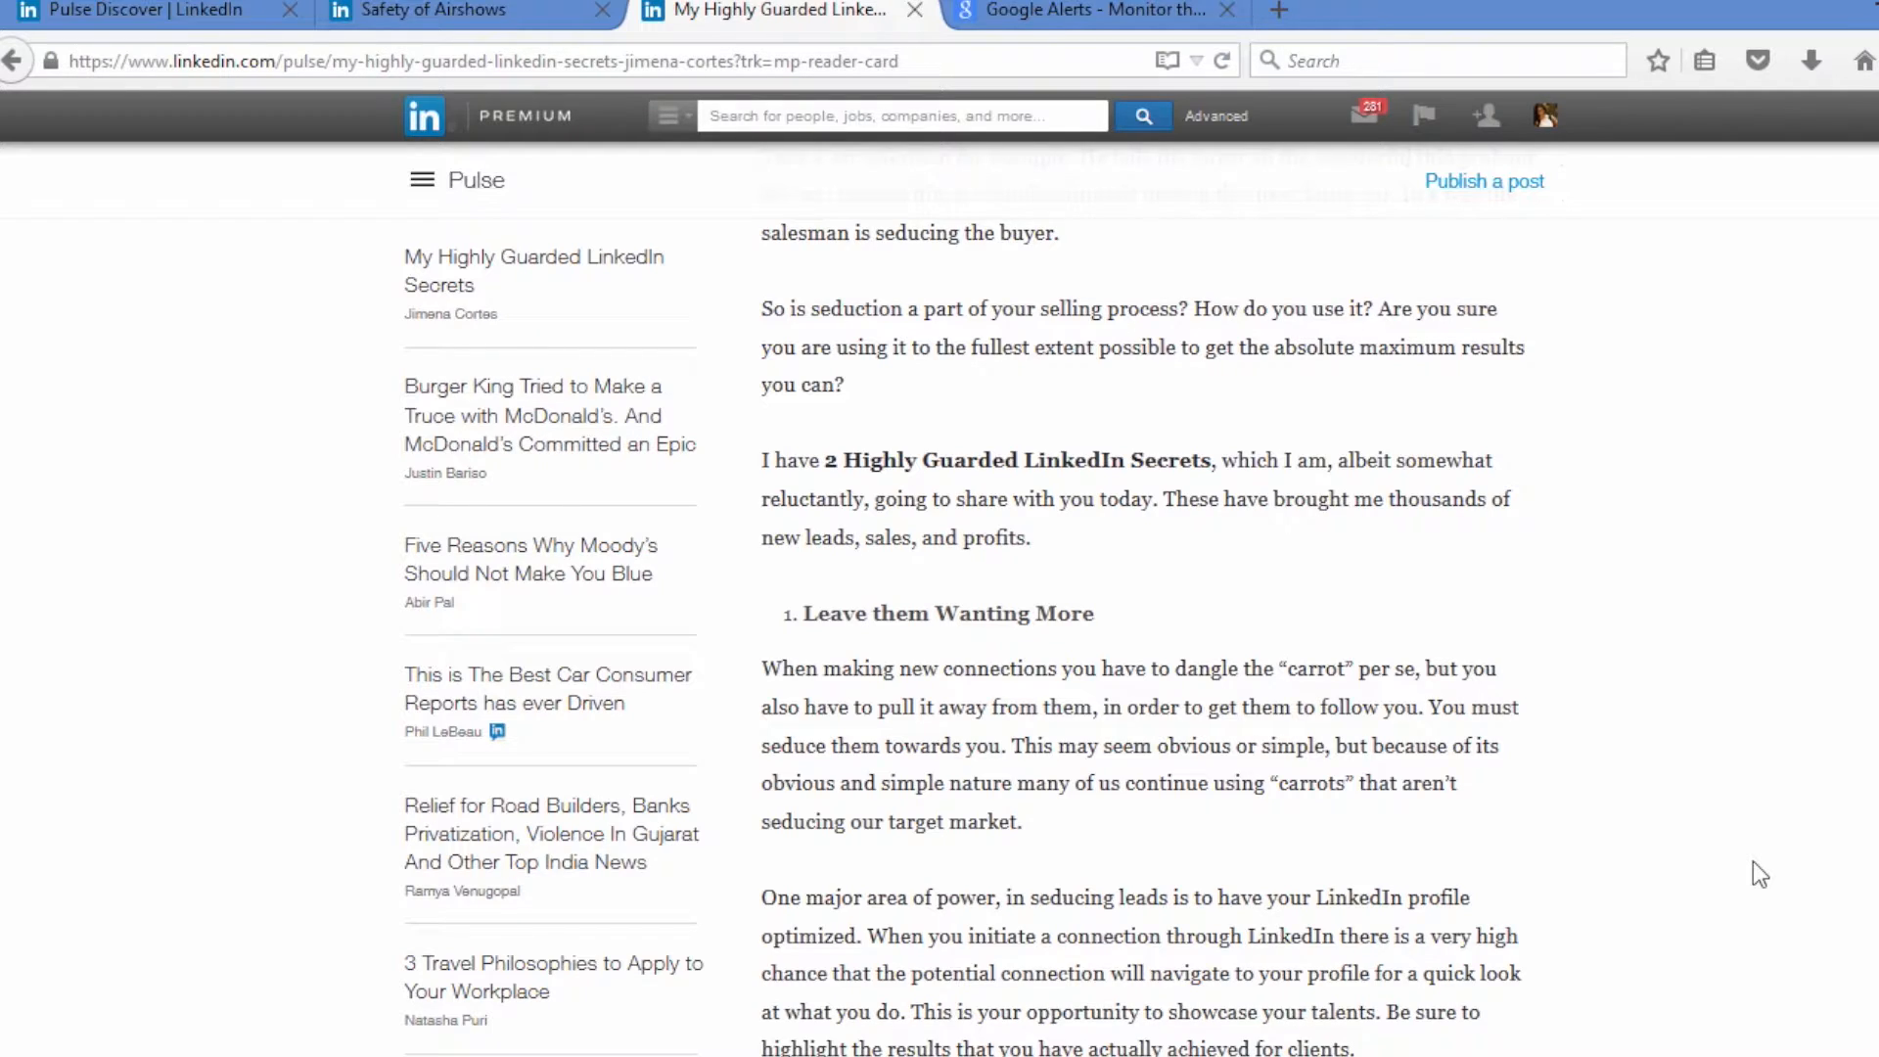
scroll(down, 3)
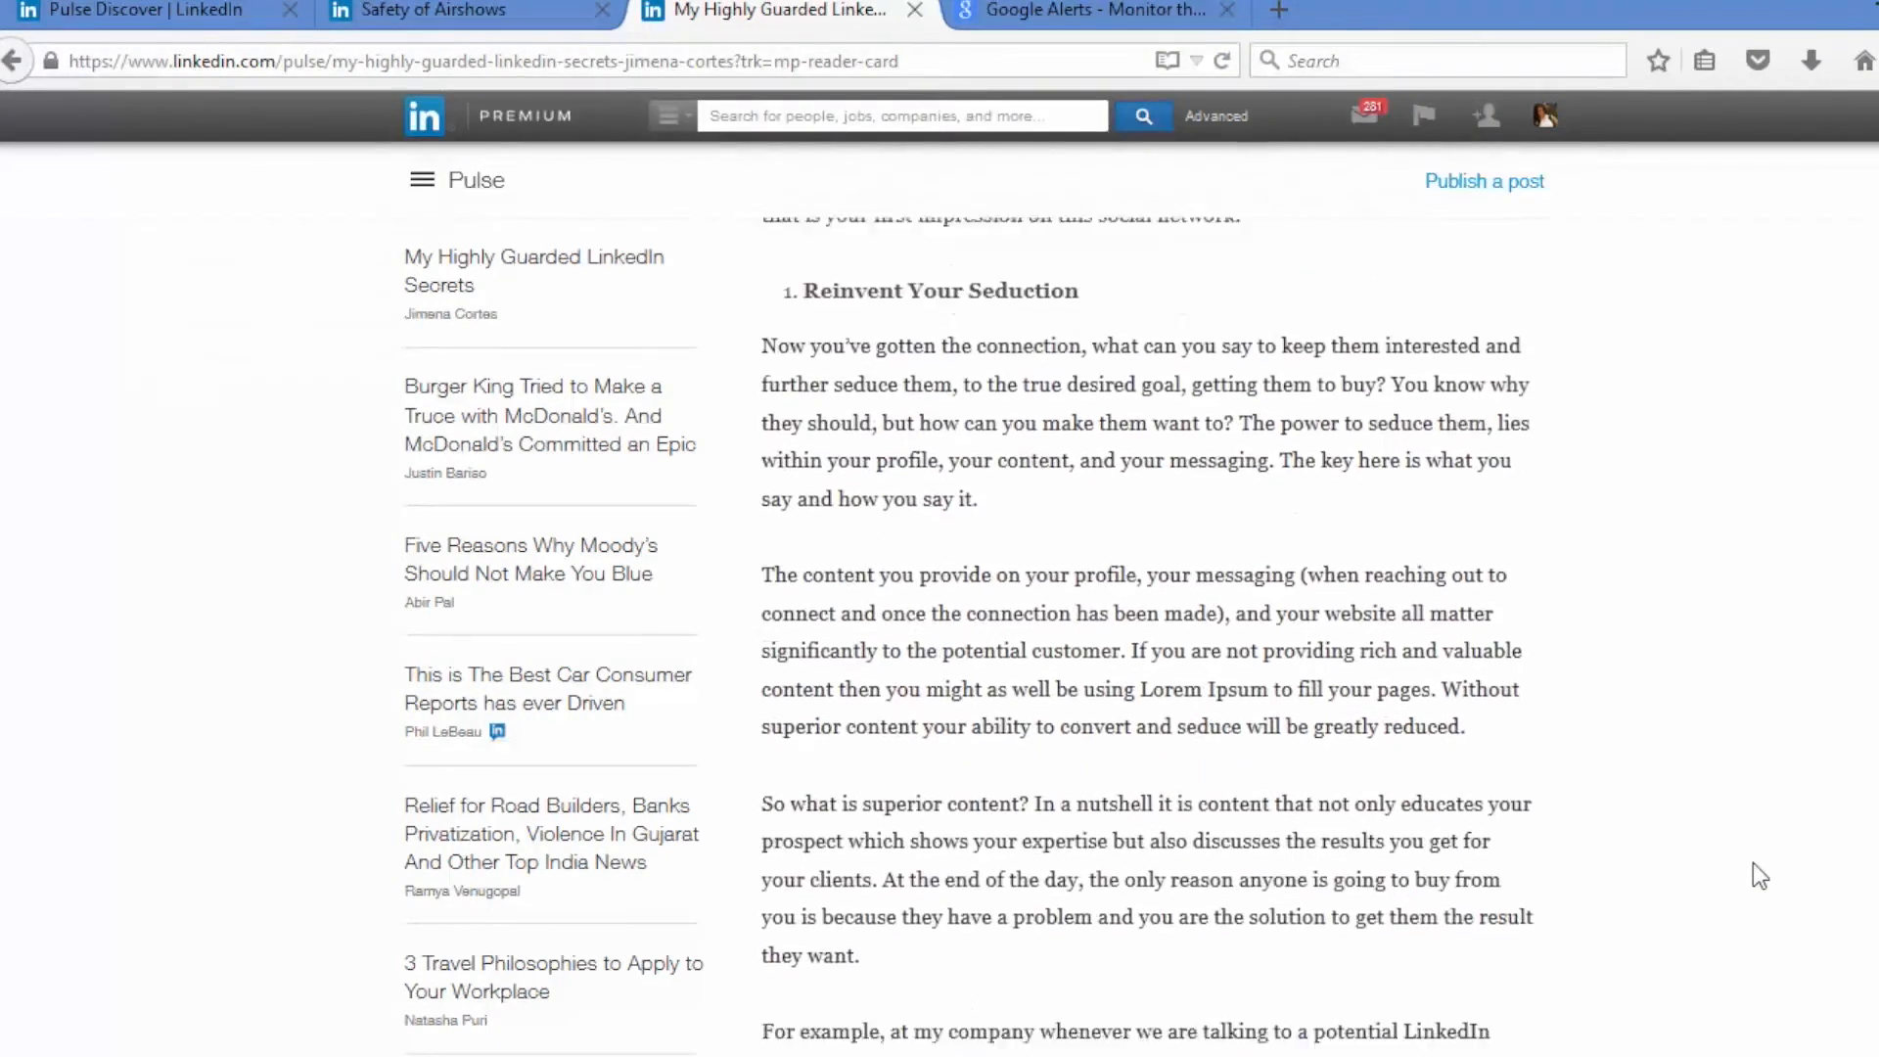
scroll(down, 3)
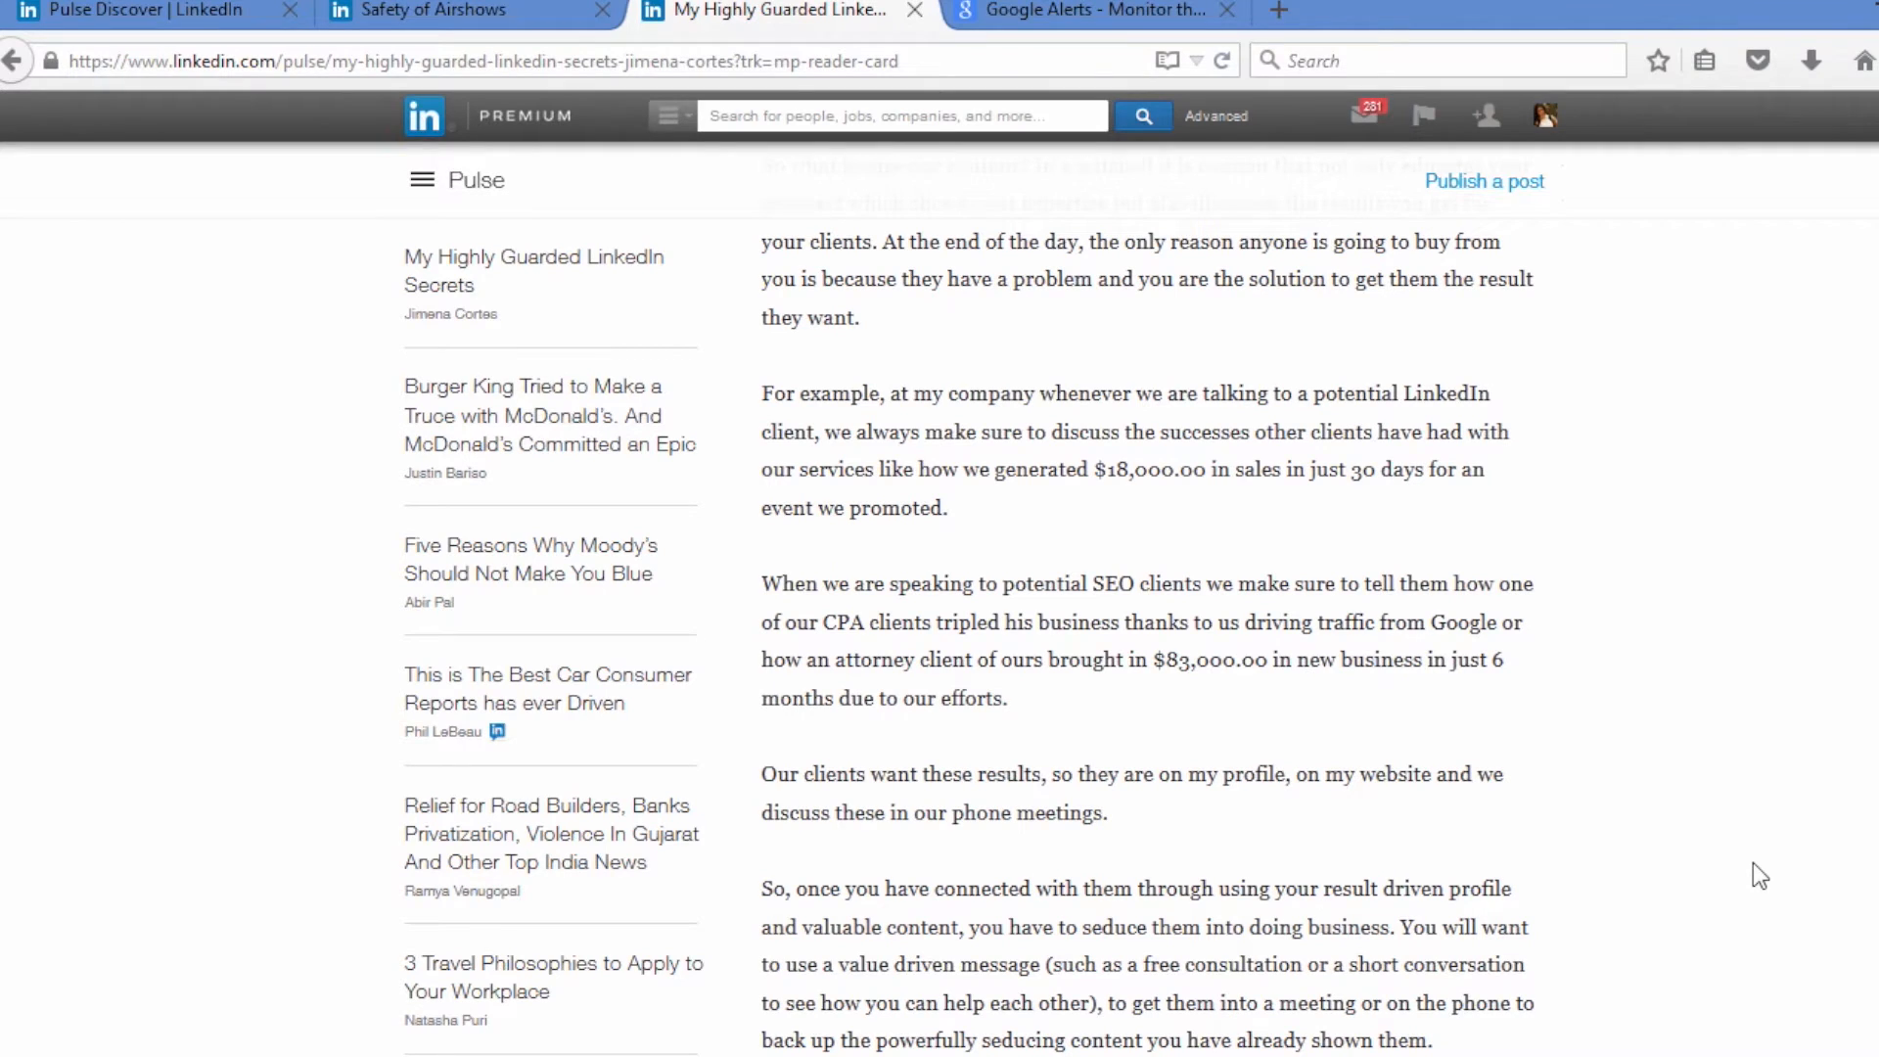
mouse_move(908, 659)
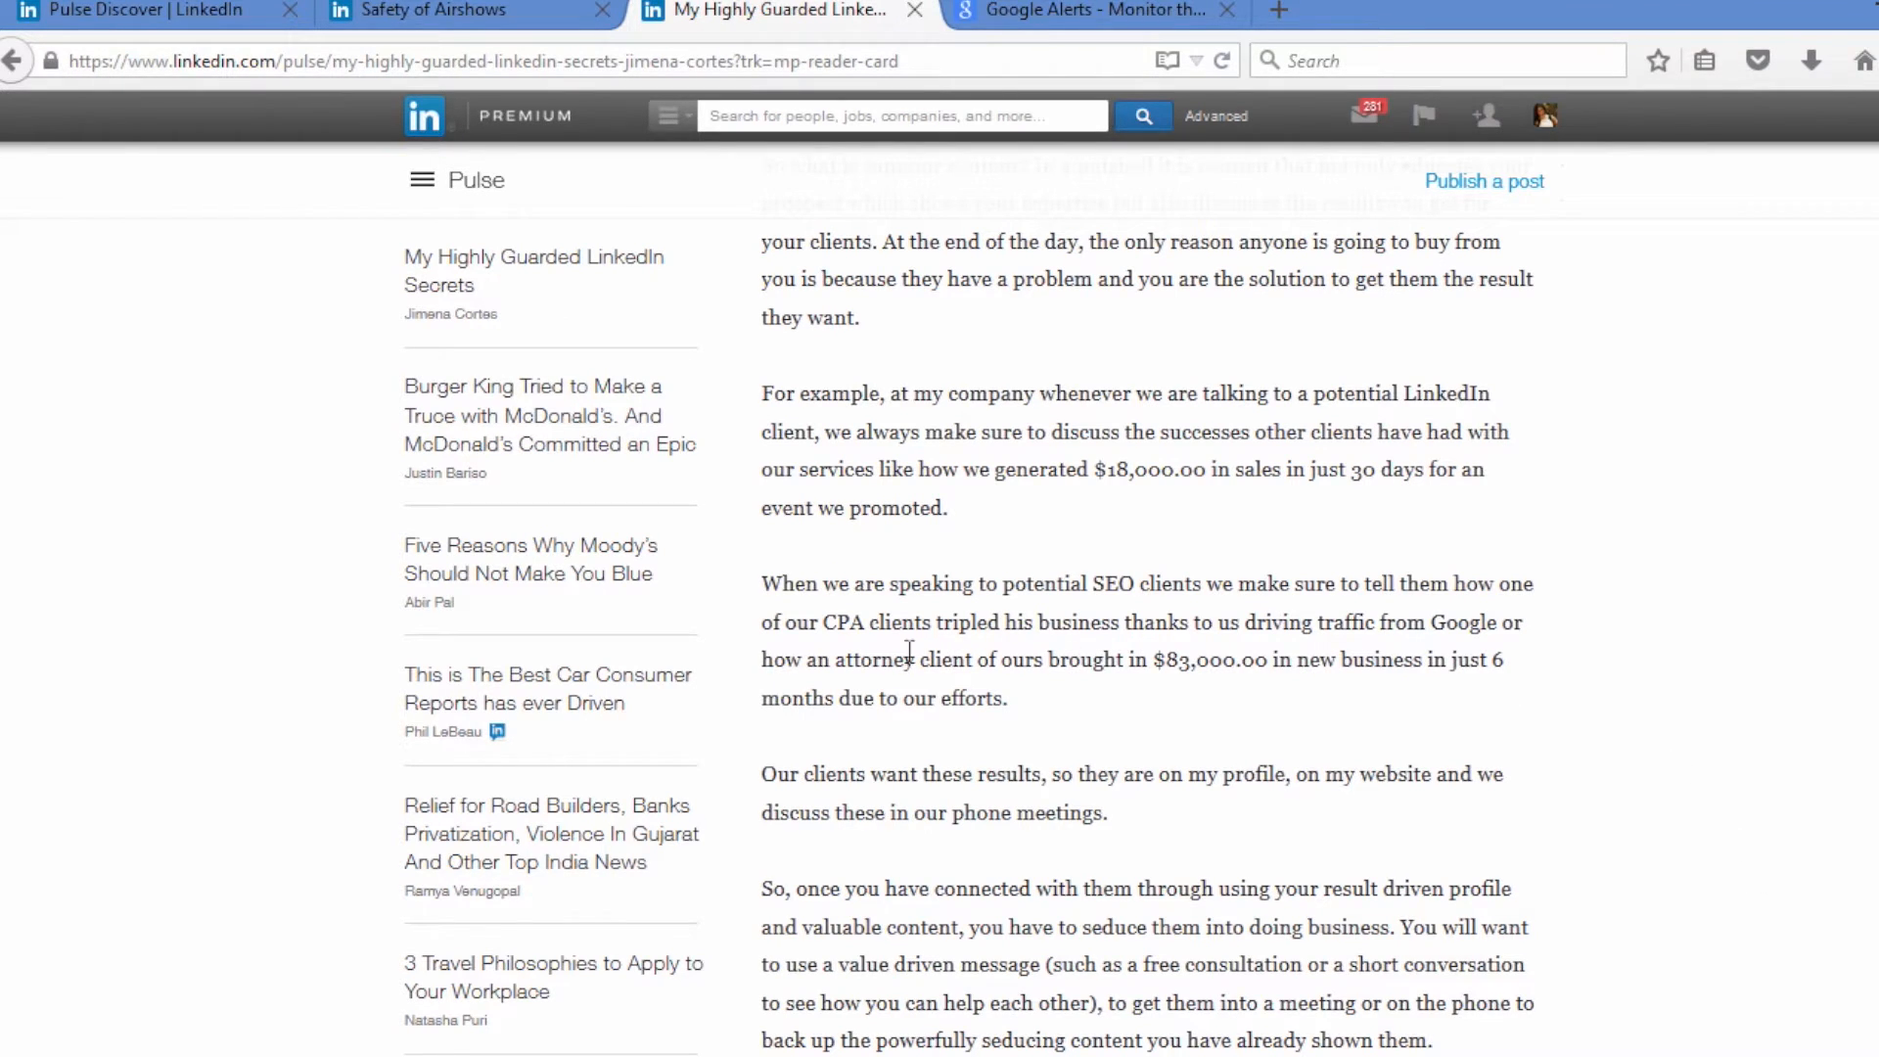
mouse_move(775, 593)
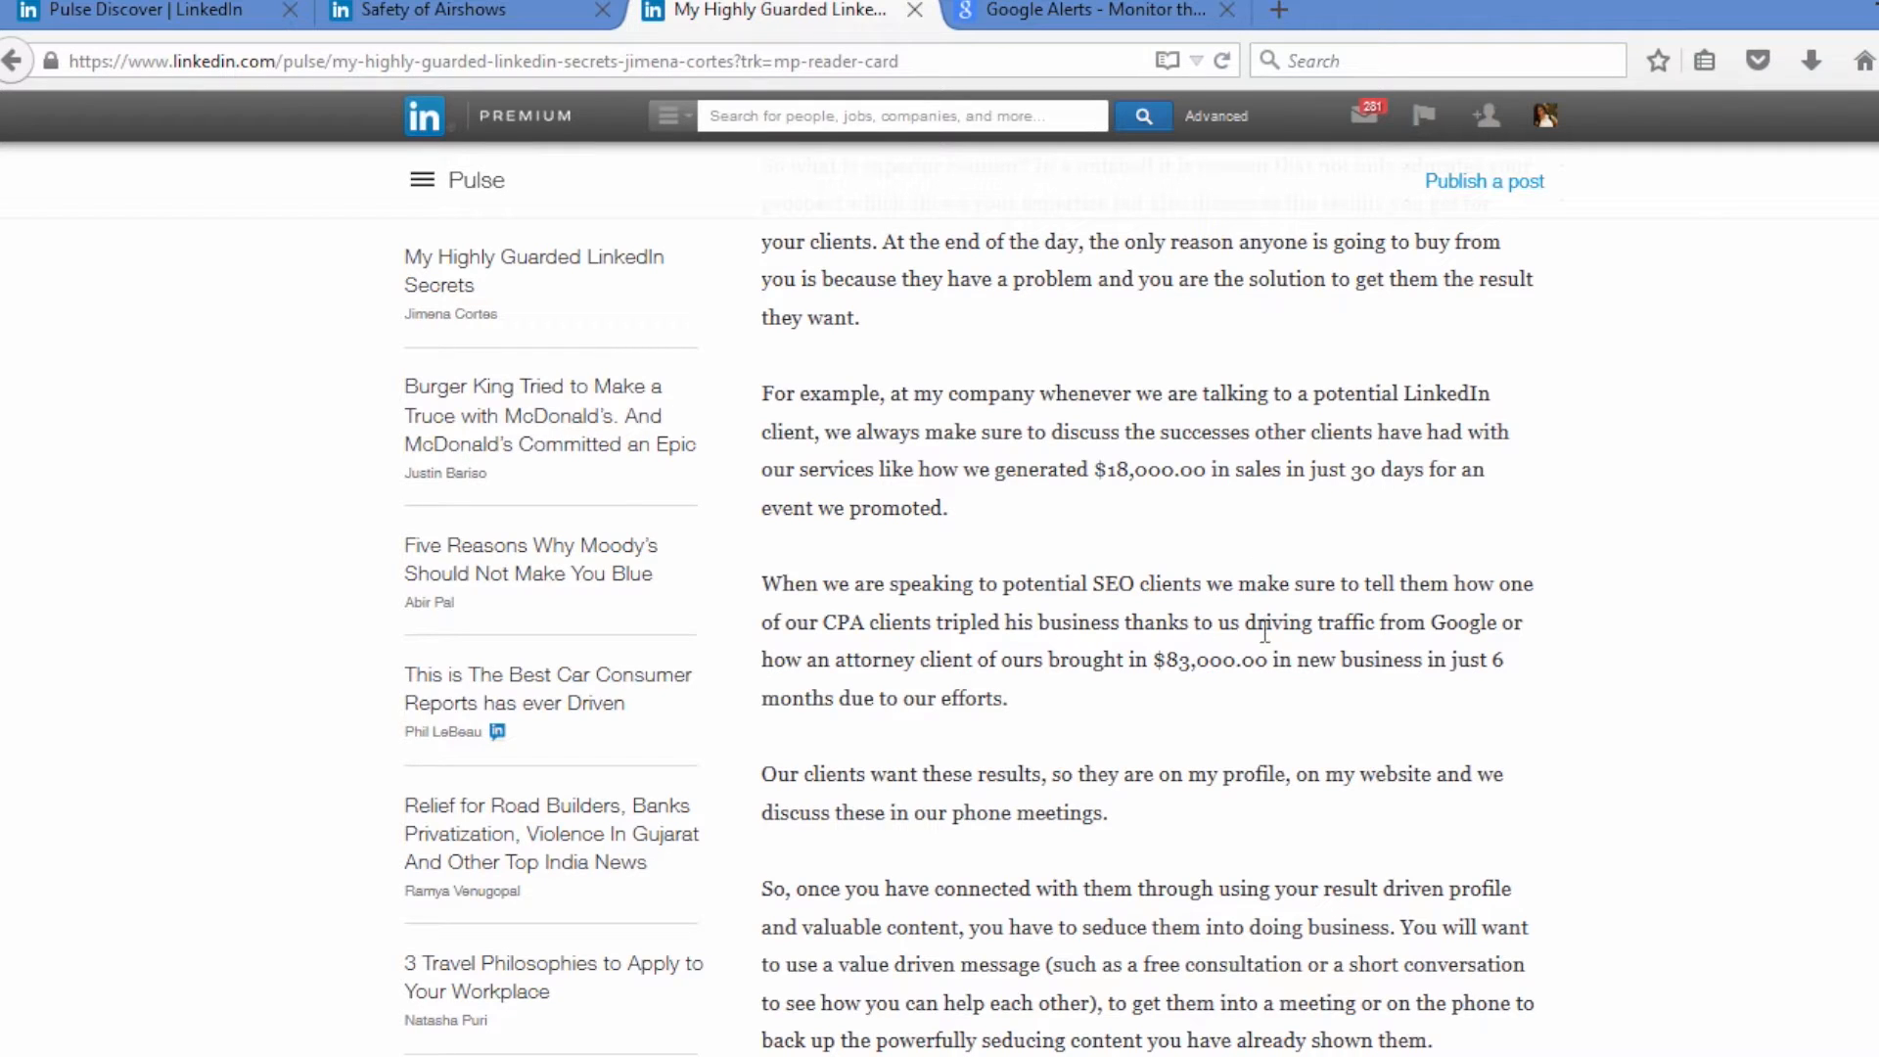
mouse_move(1319, 693)
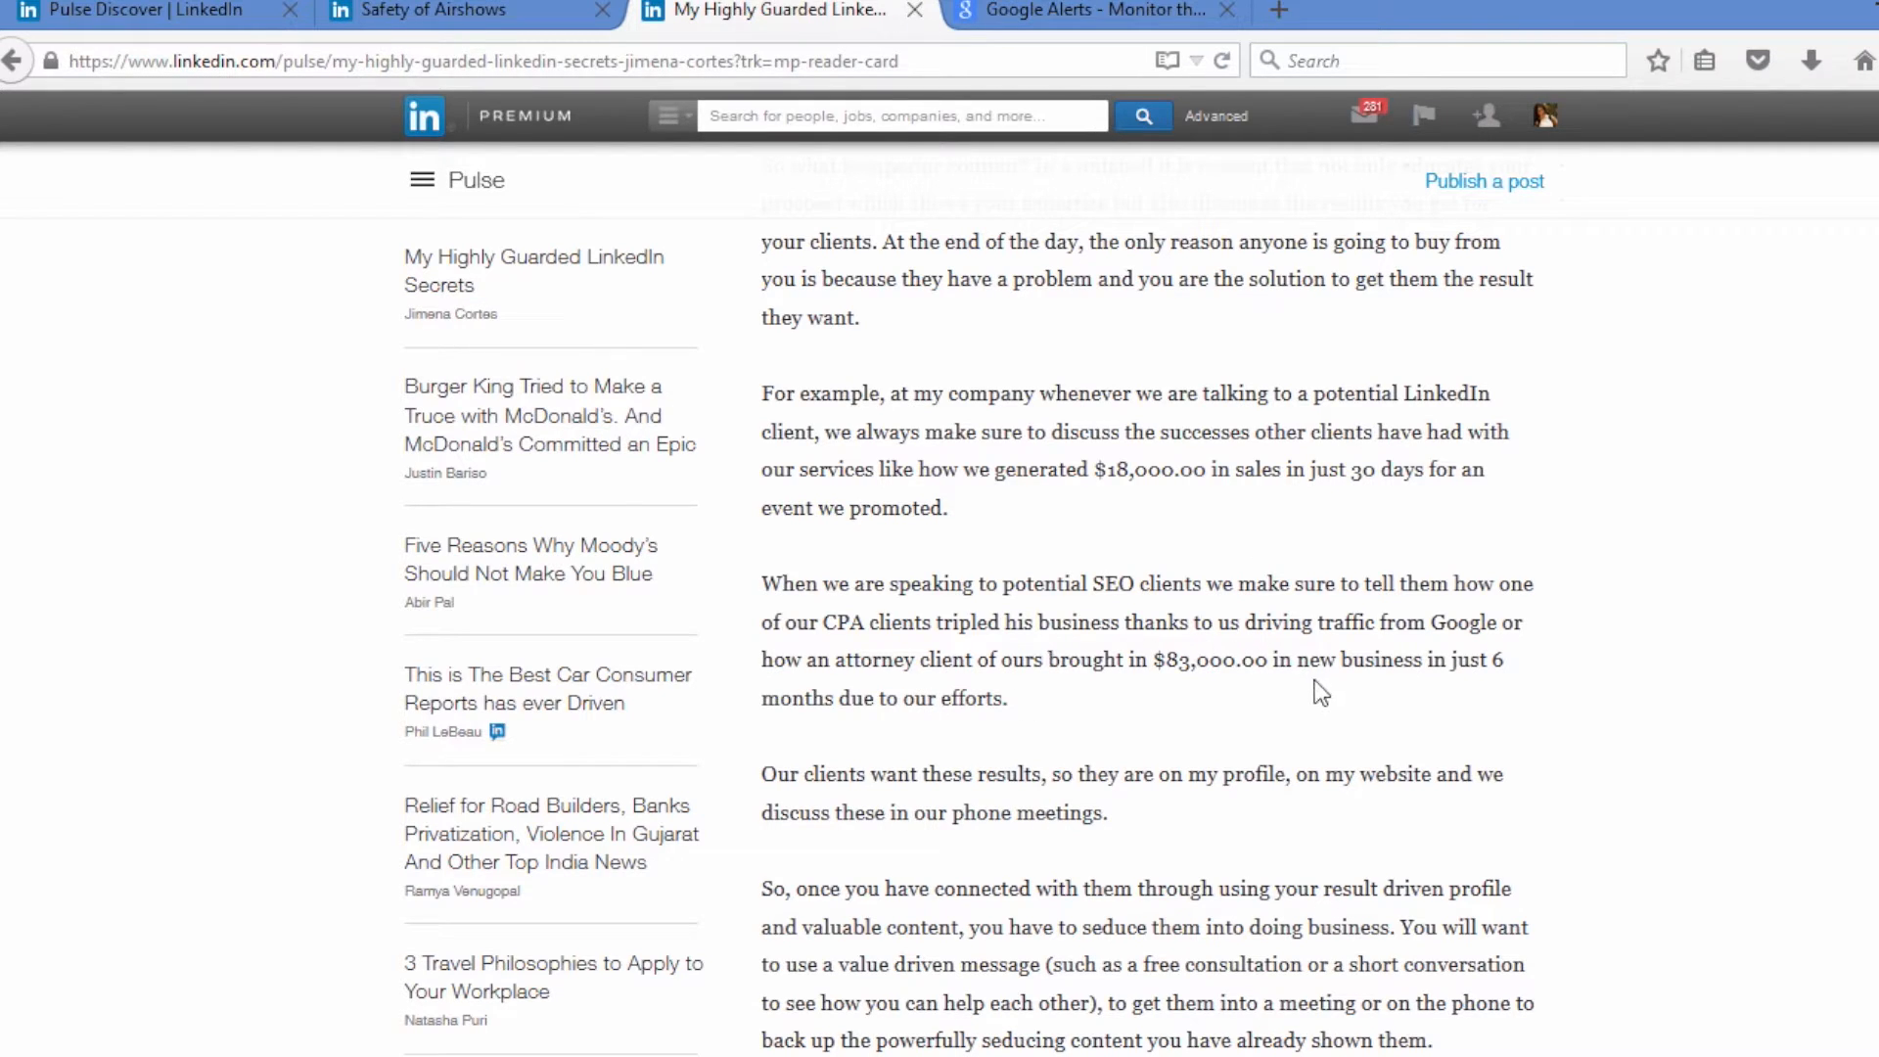
drag(761, 583, 1009, 699)
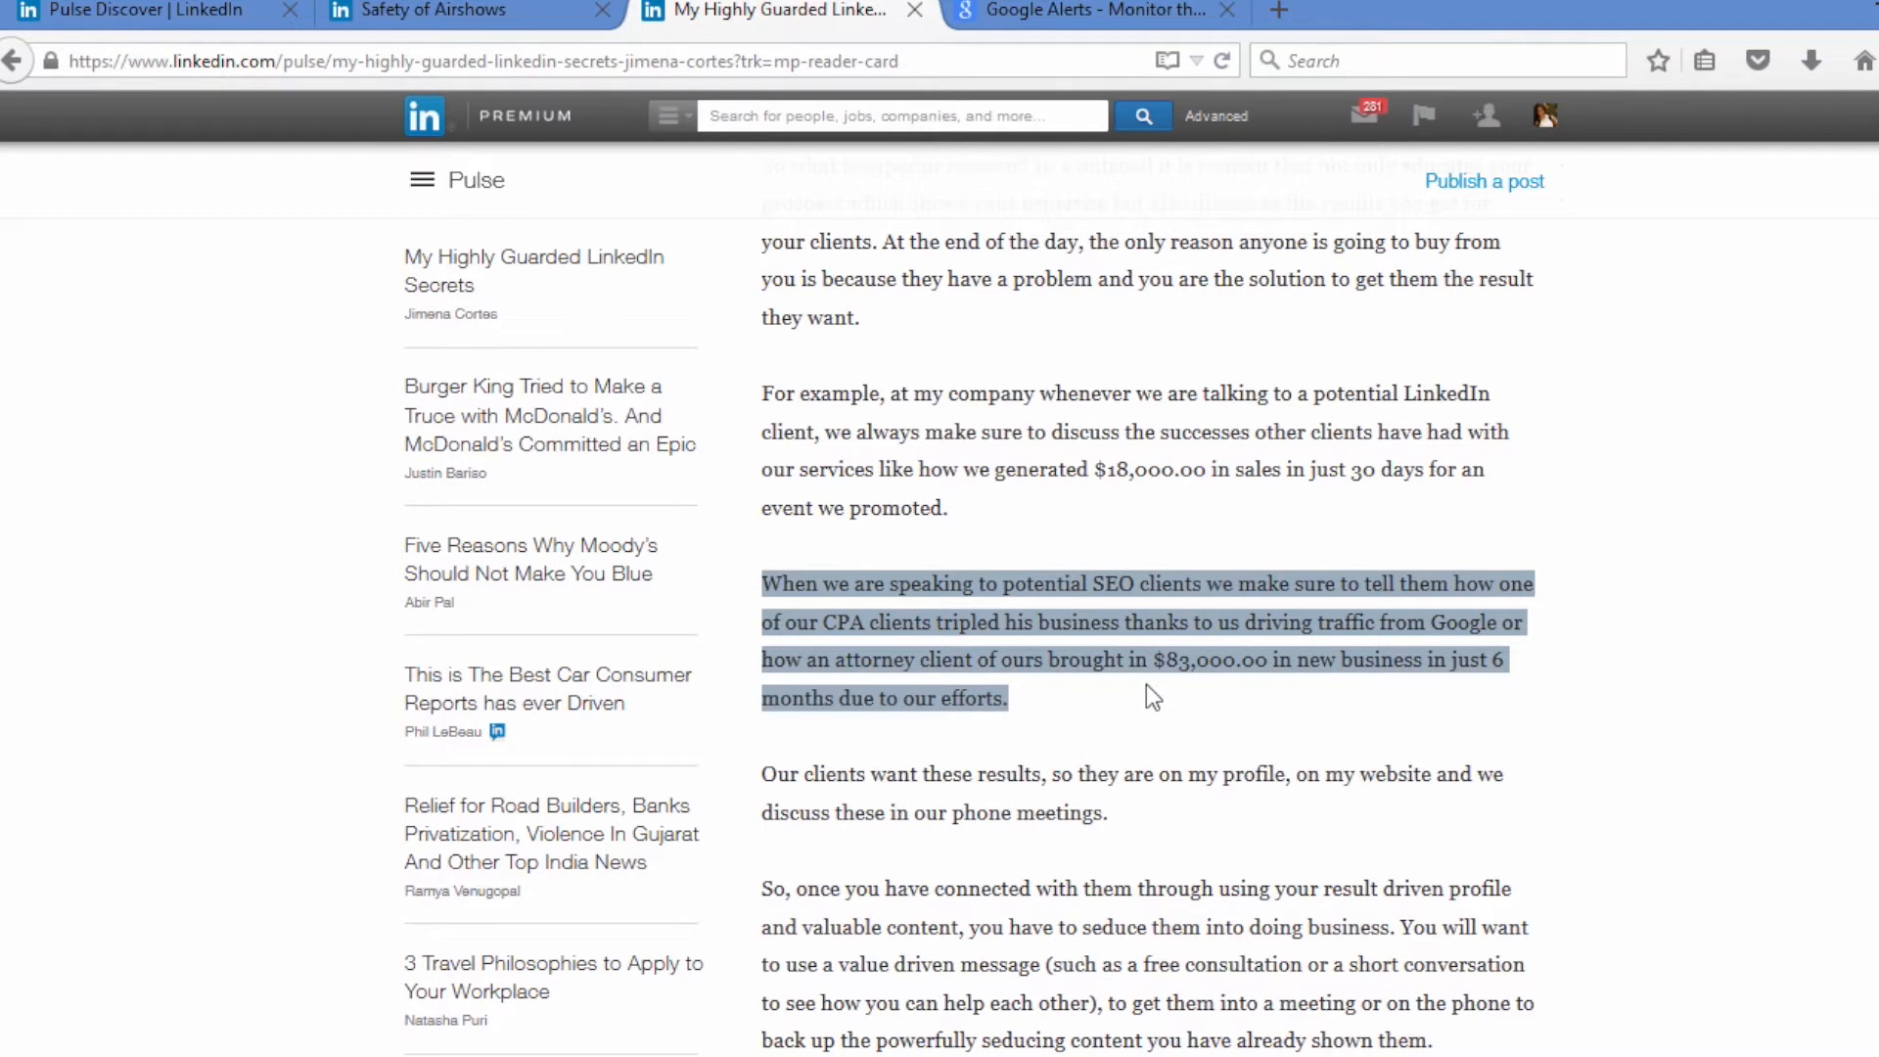
scroll(down, 3)
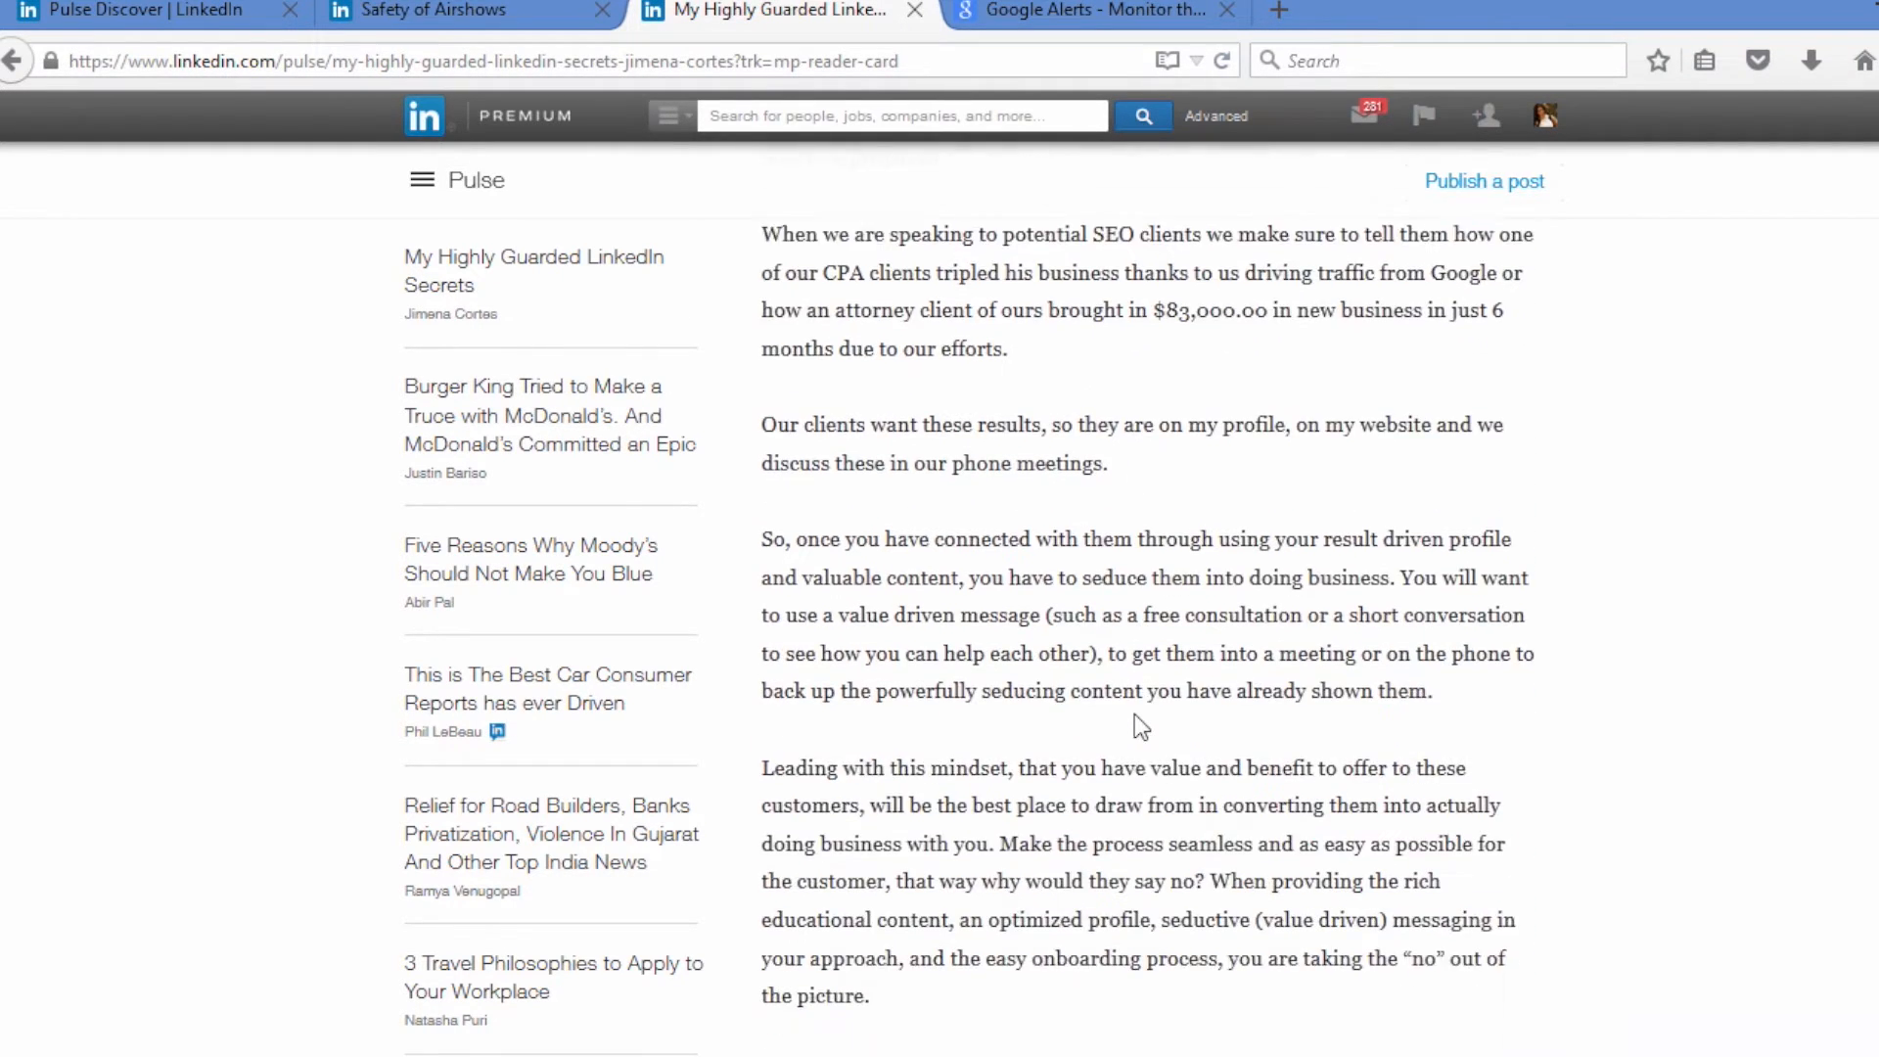
scroll(down, 3)
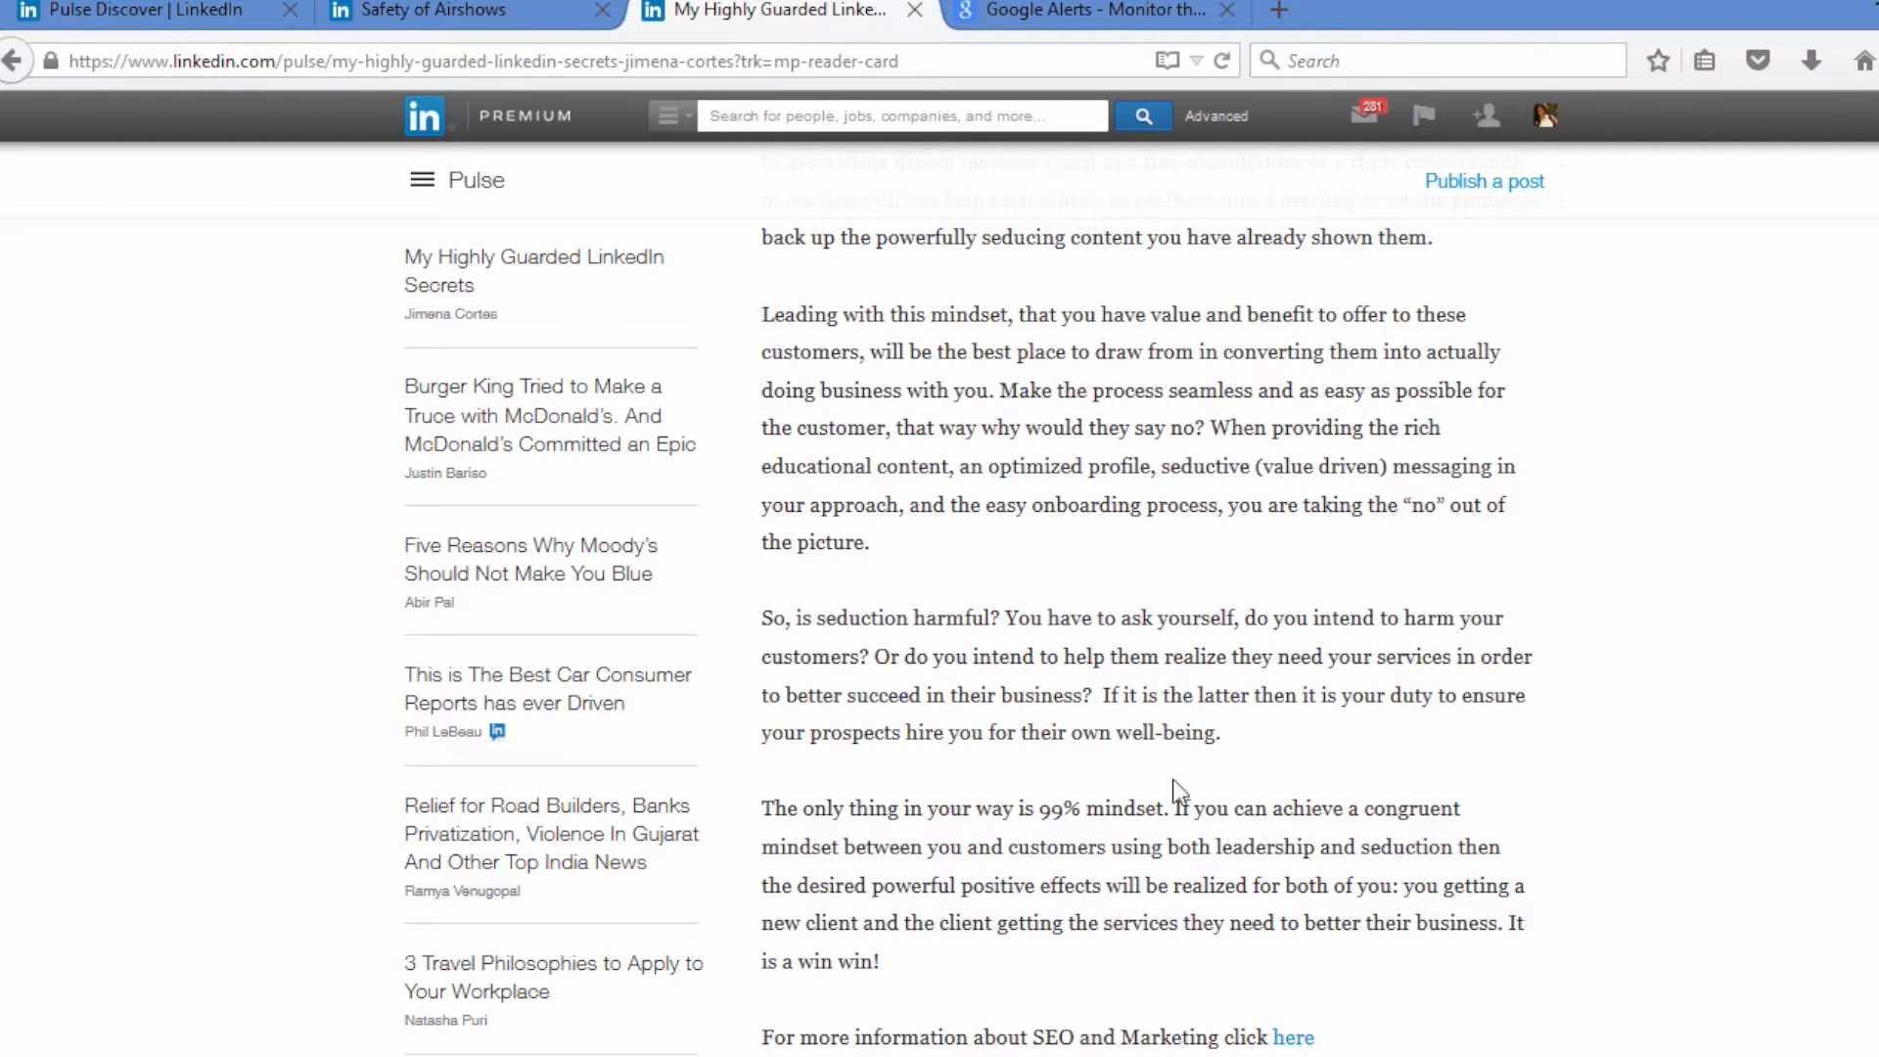
scroll(down, 3)
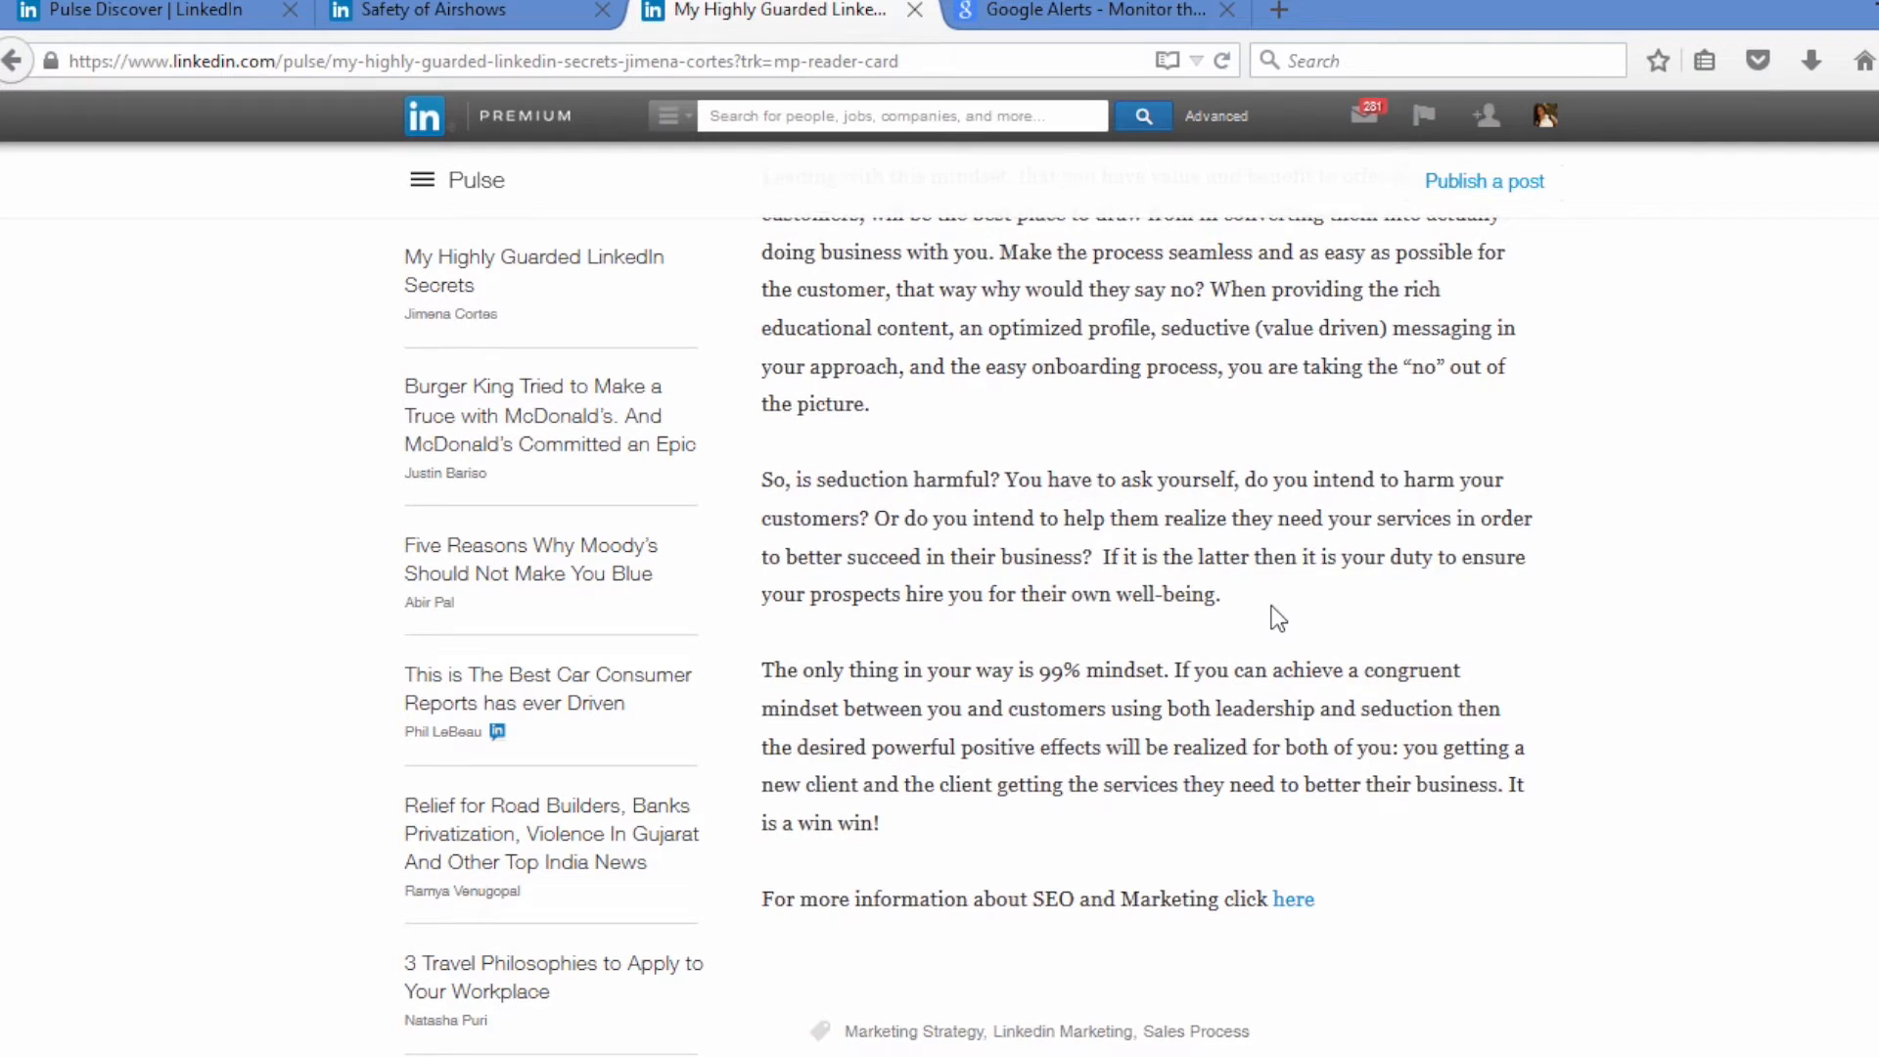
scroll(down, 3)
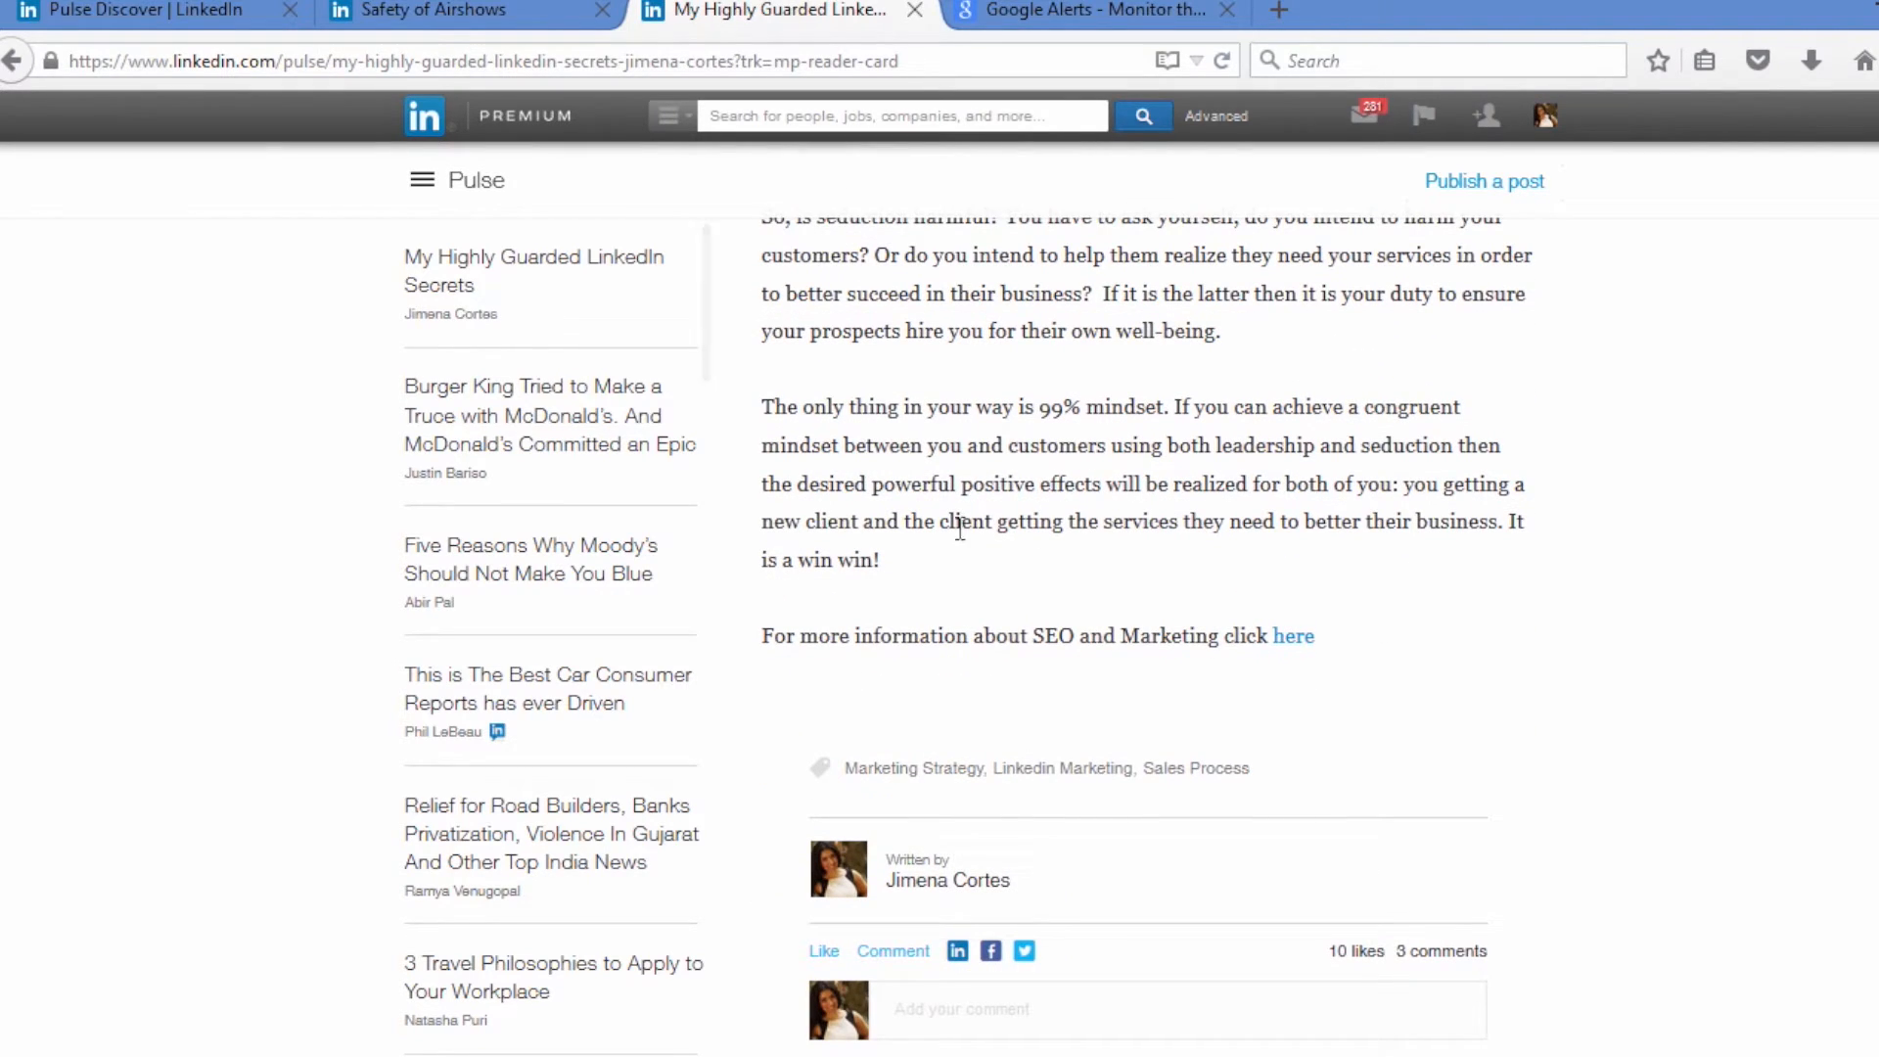
mouse_move(1560, 552)
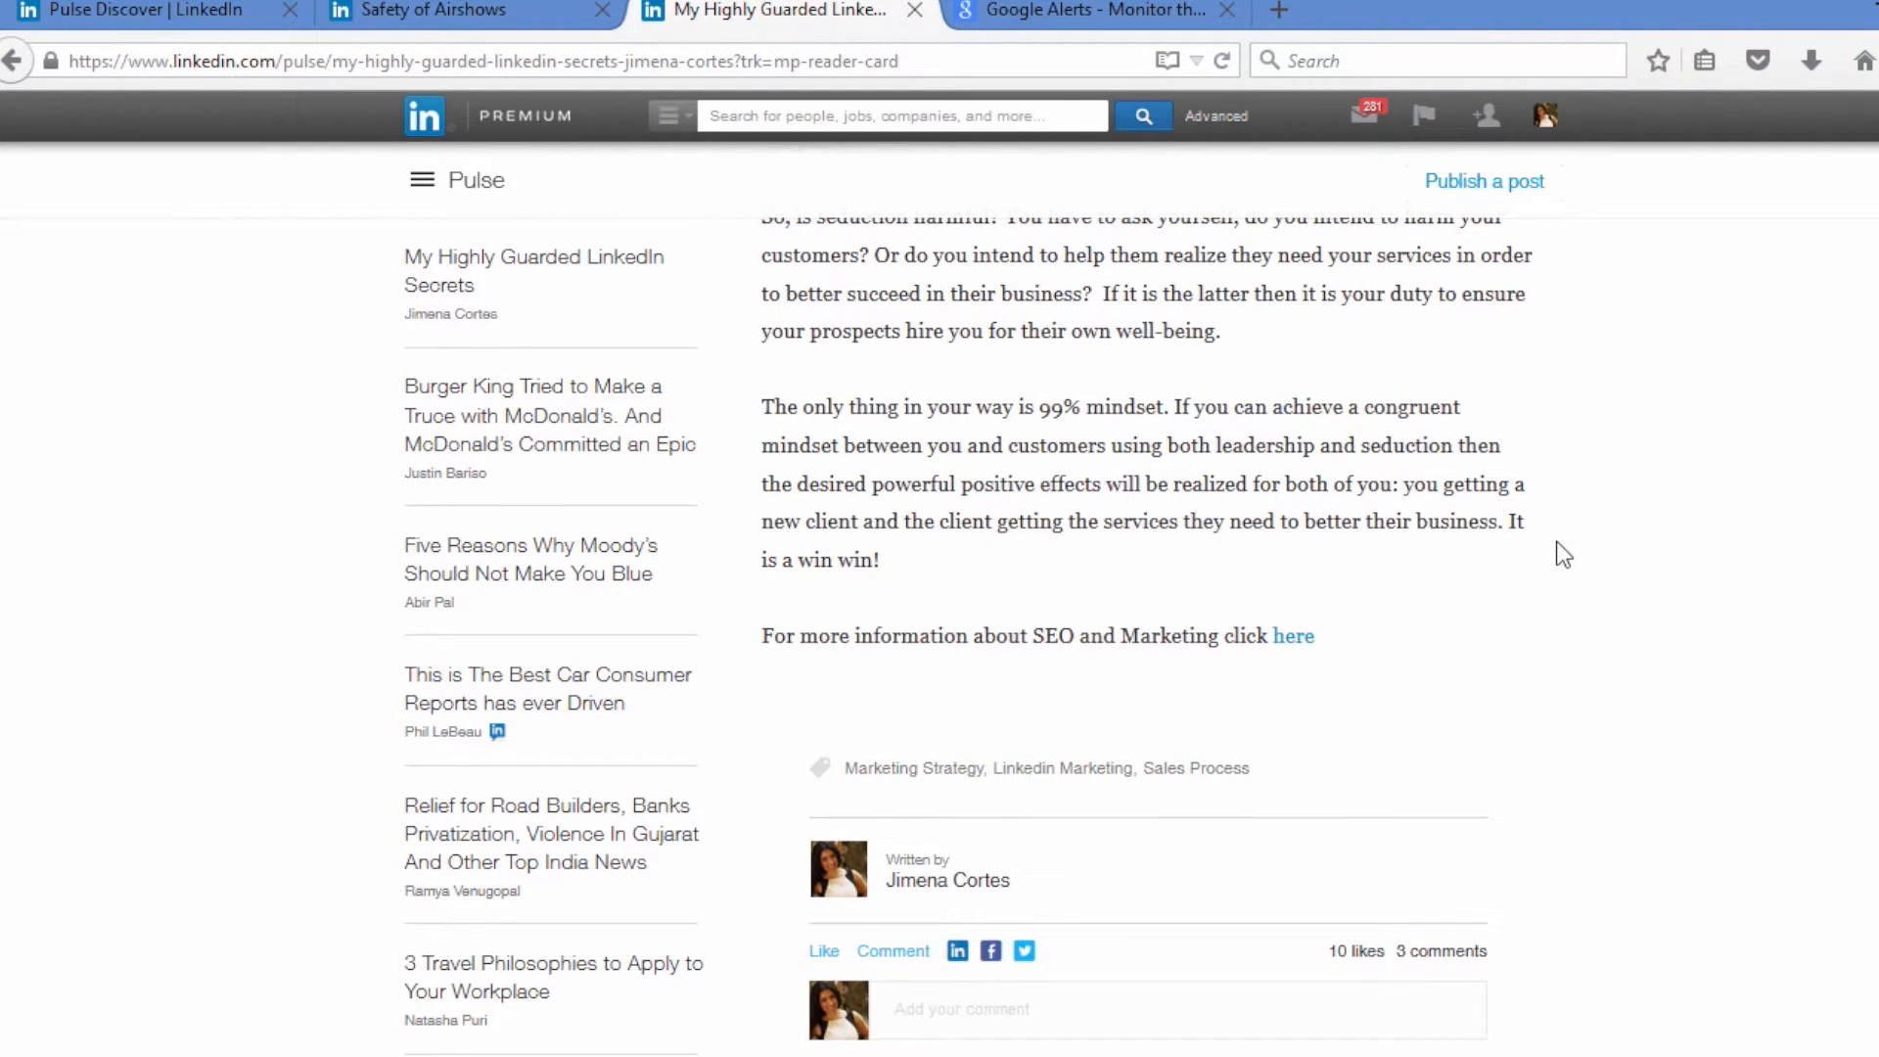